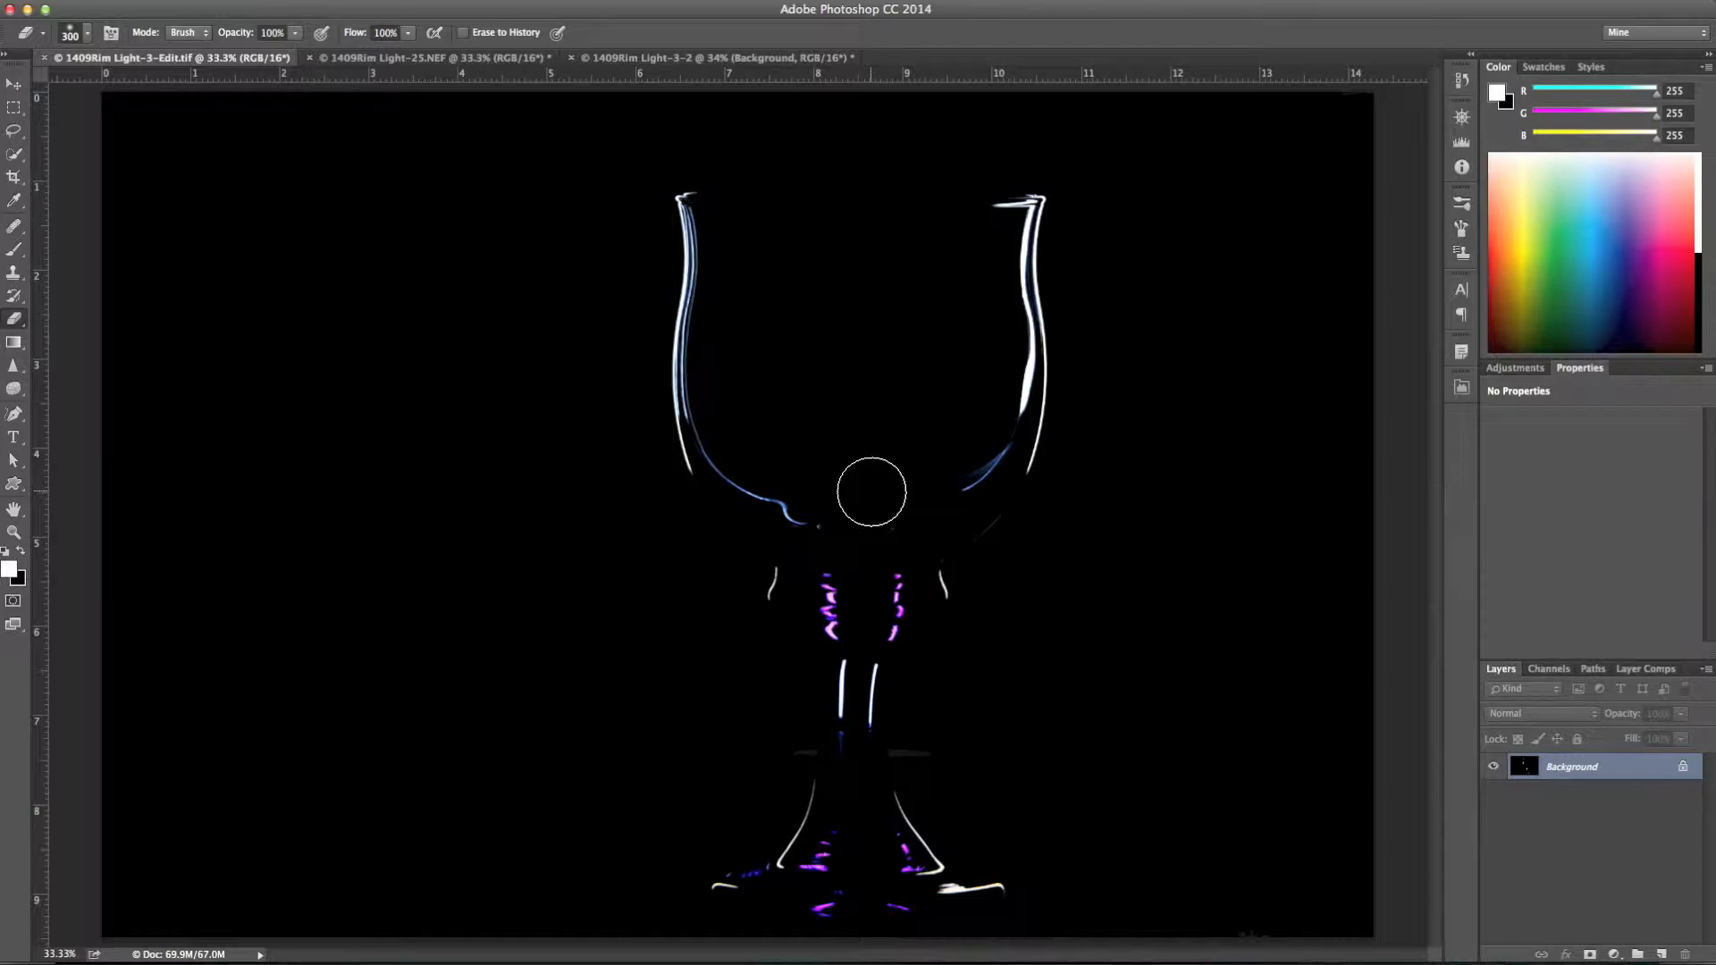
{"action": "mouse_move", "coordinate": [1258, 310]}
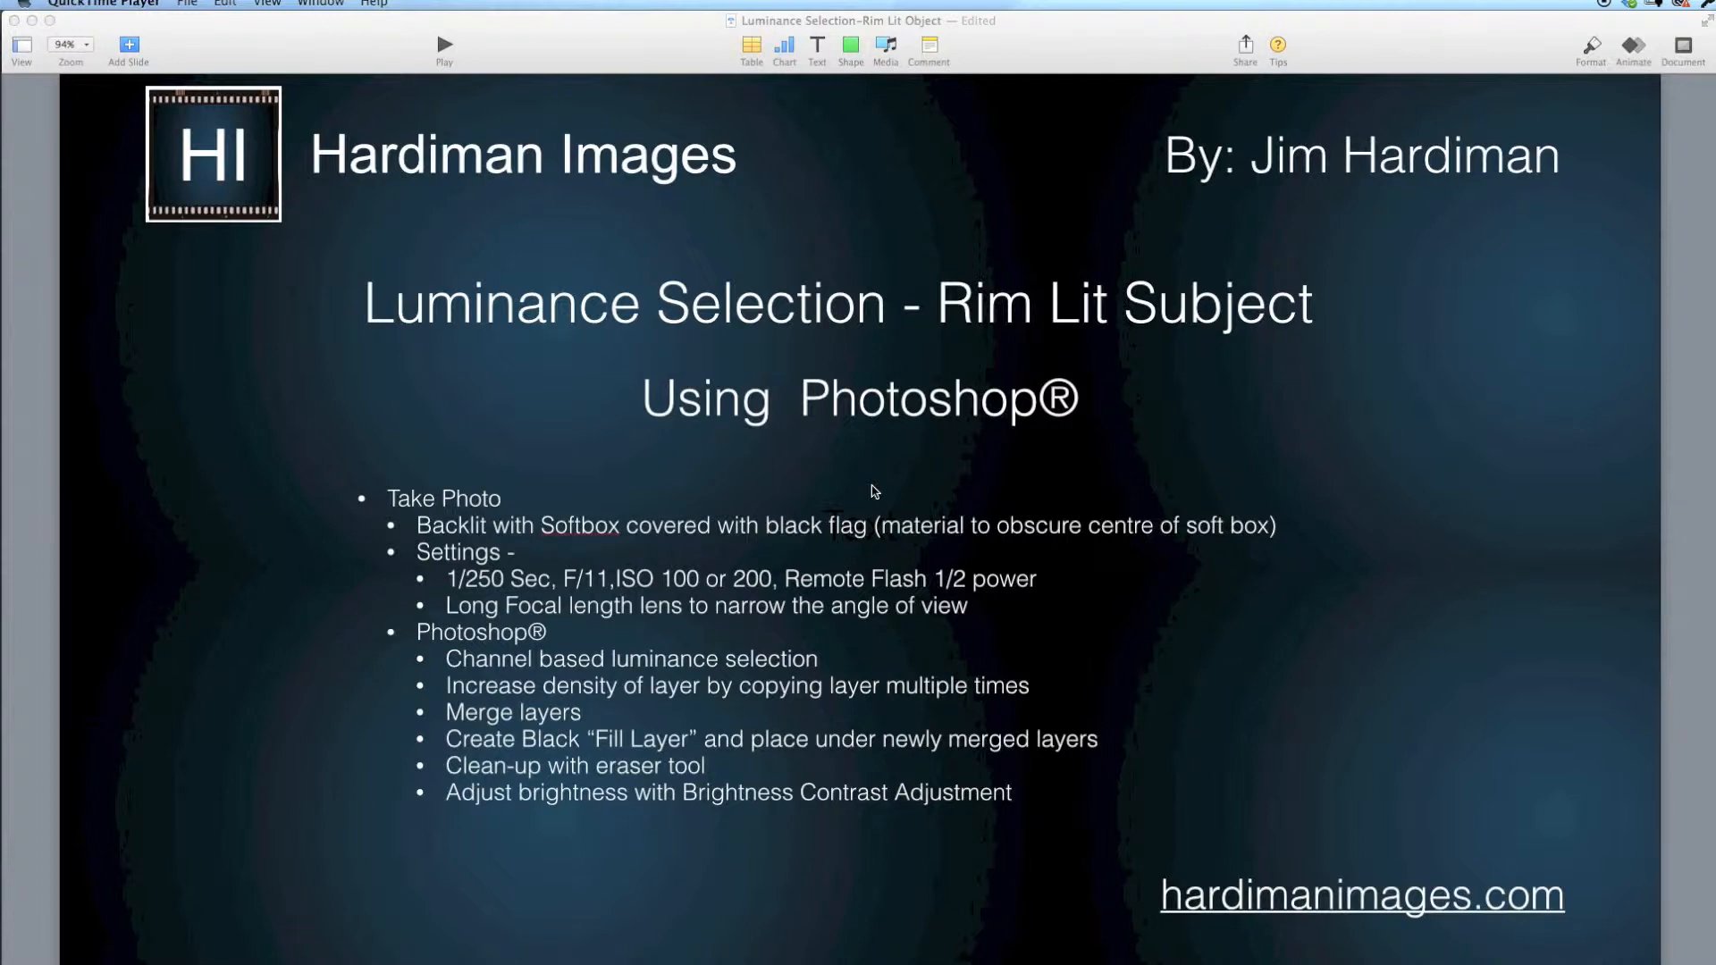
{"action": "mouse_move", "coordinate": [574, 743]}
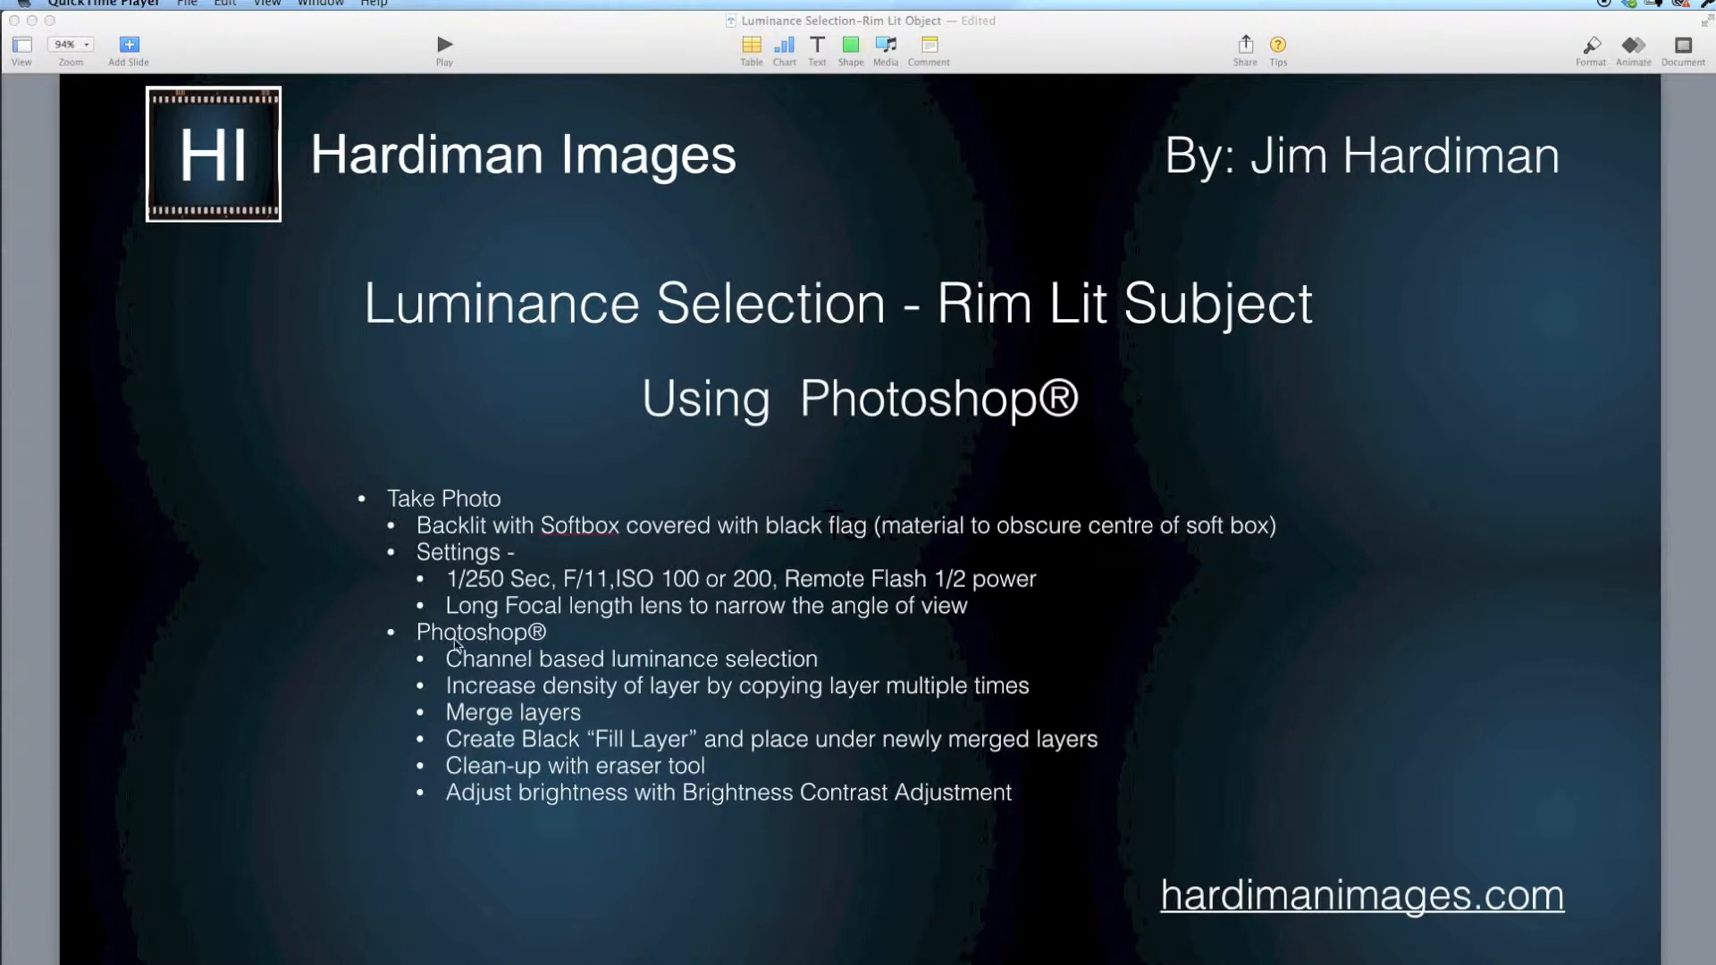
{"action": "mouse_move", "coordinate": [700, 733]}
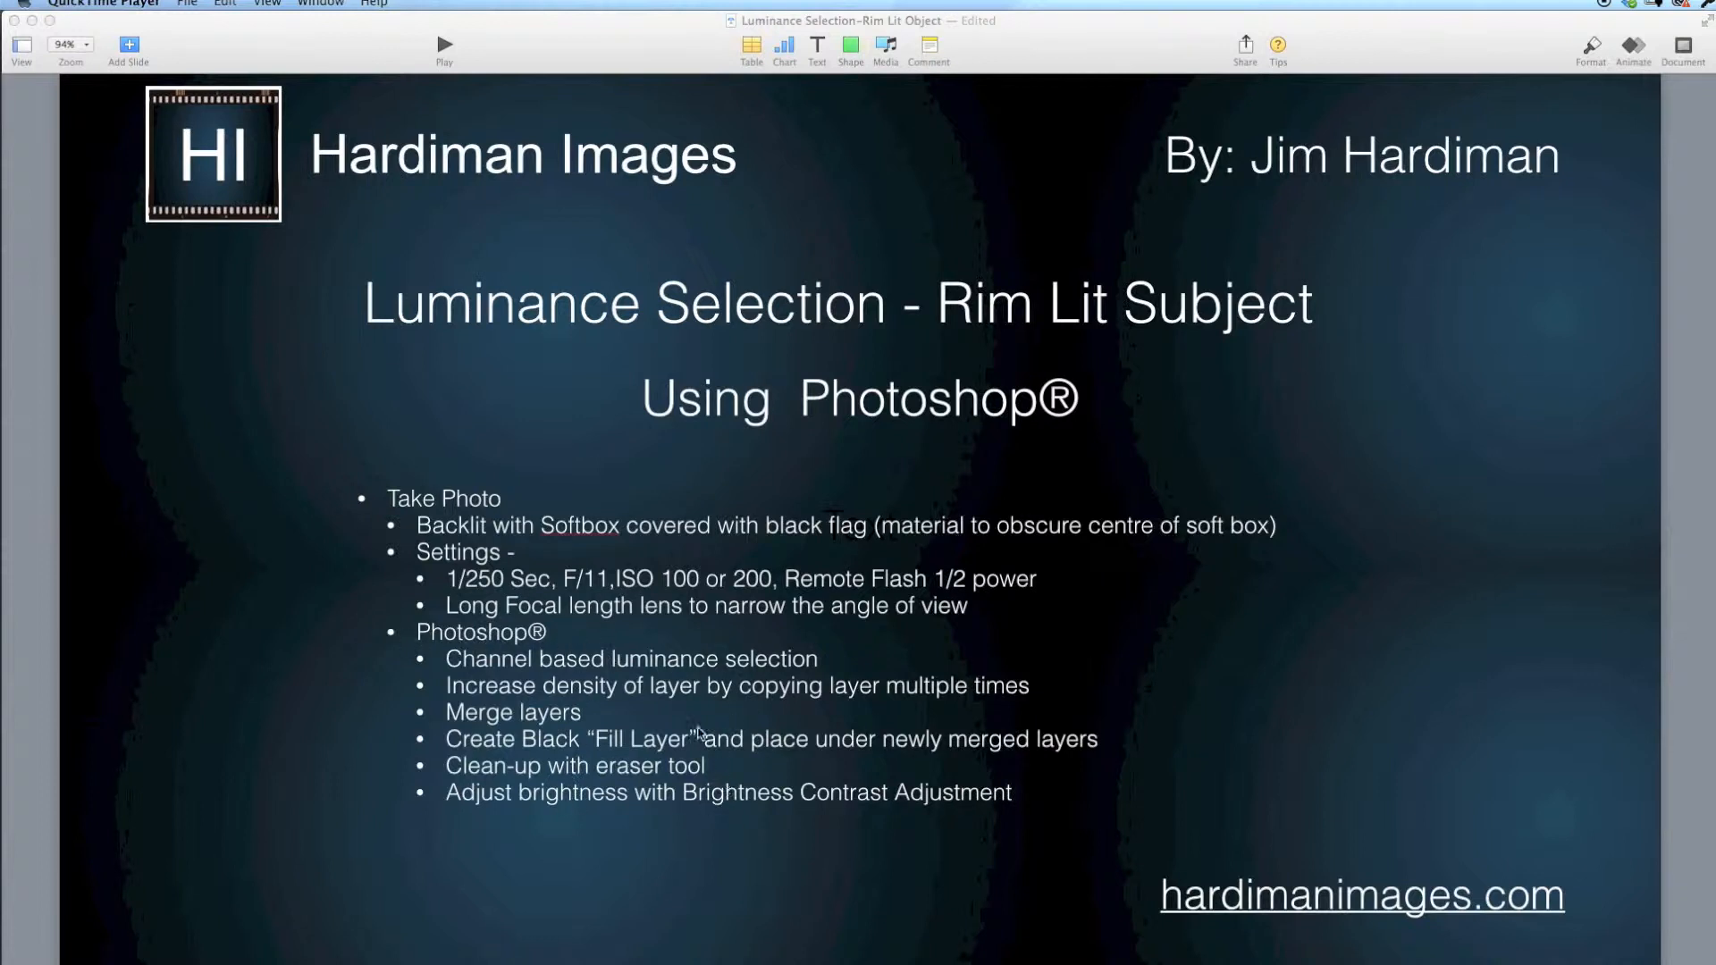
{"action": "mouse_move", "coordinate": [679, 778]}
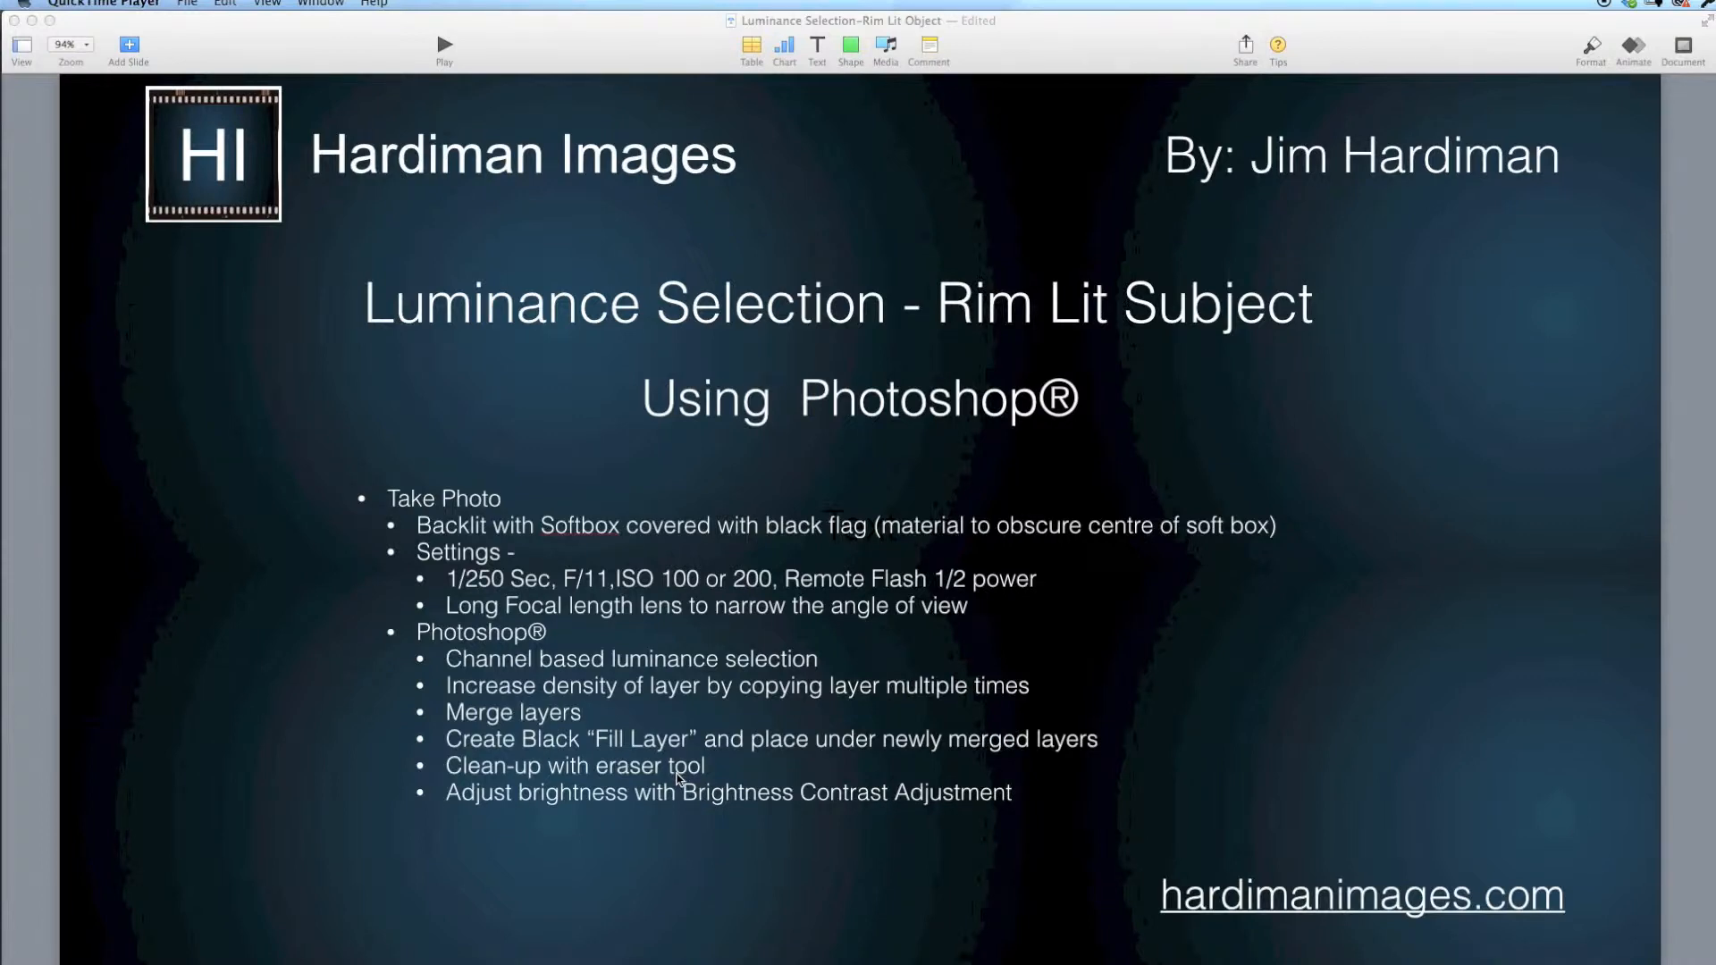
Bring Photoshop forward and show the dim raw 1409Rim Light-25.NEF glass photo.
{"action": "left_click", "coordinate": [1135, 628]}
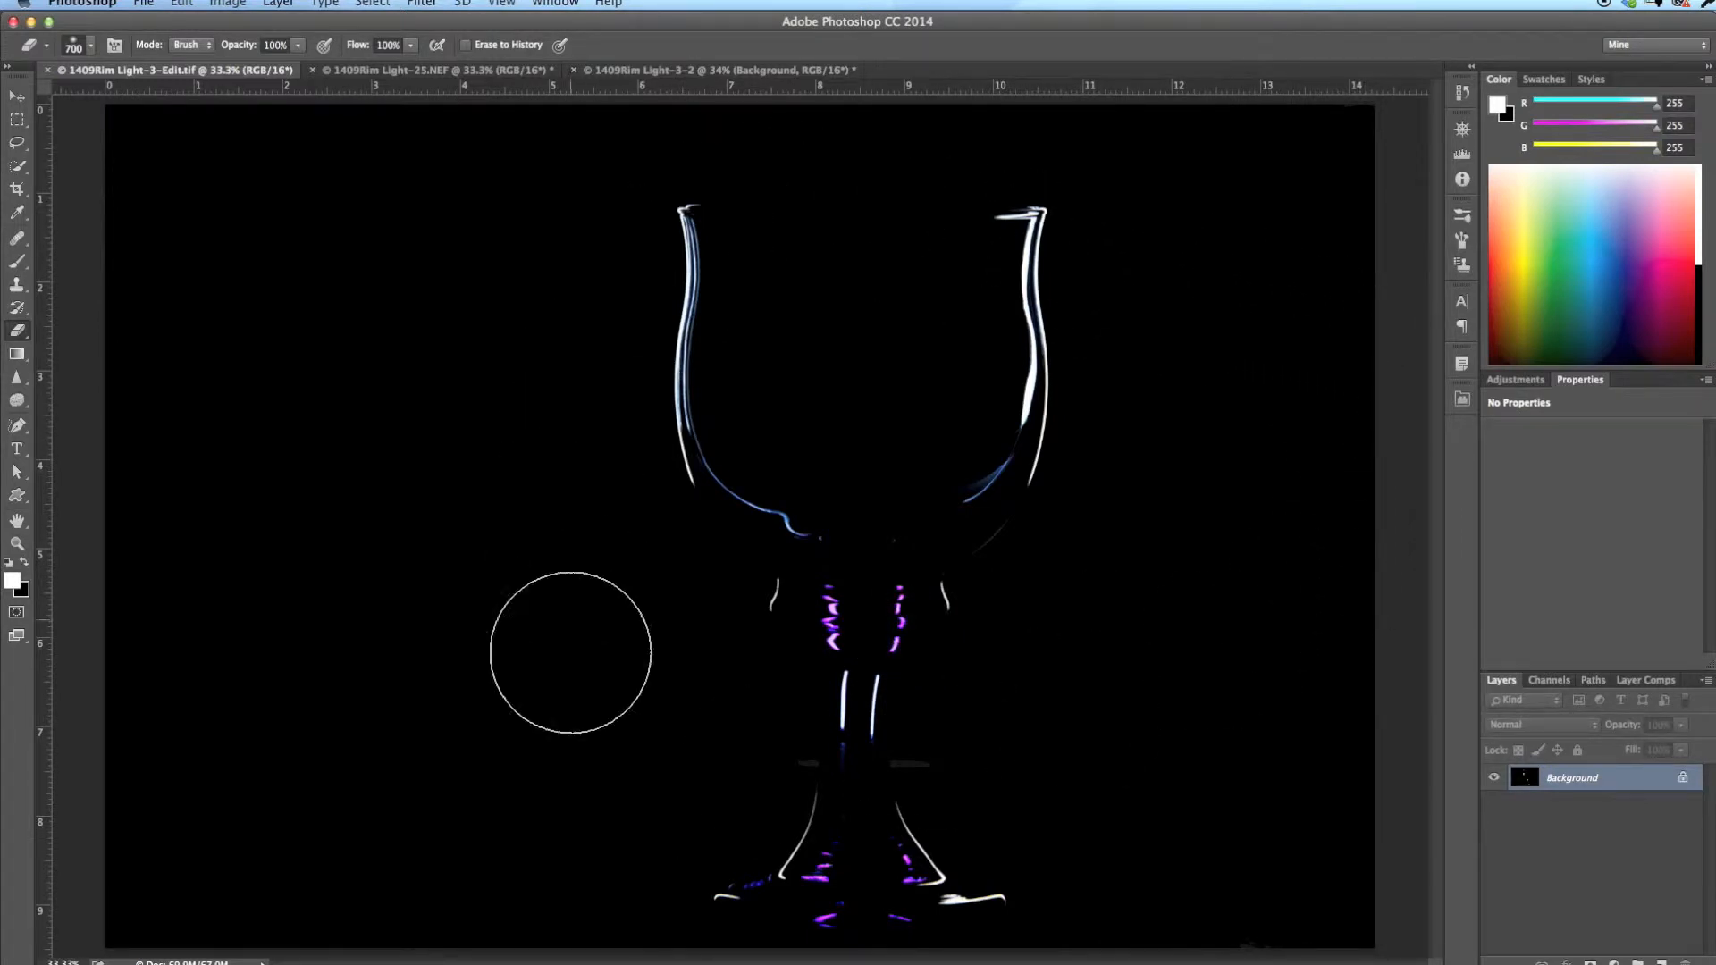
{"action": "mouse_move", "coordinate": [823, 424]}
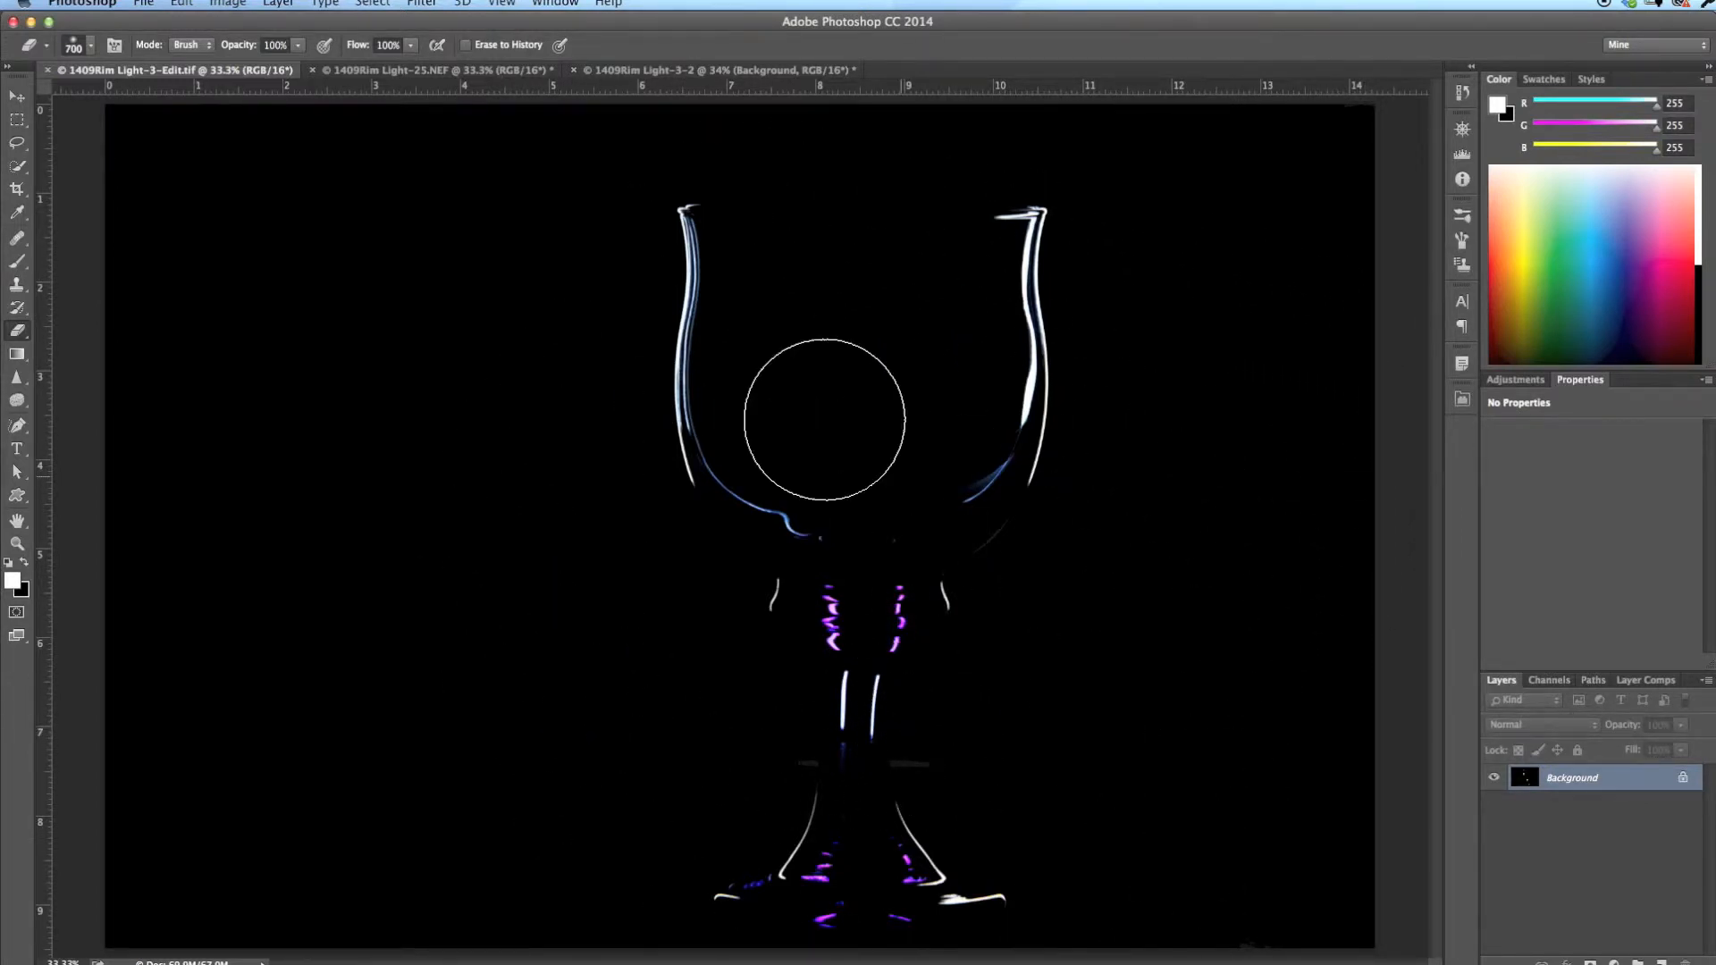
{"action": "left_click", "coordinate": [437, 70]}
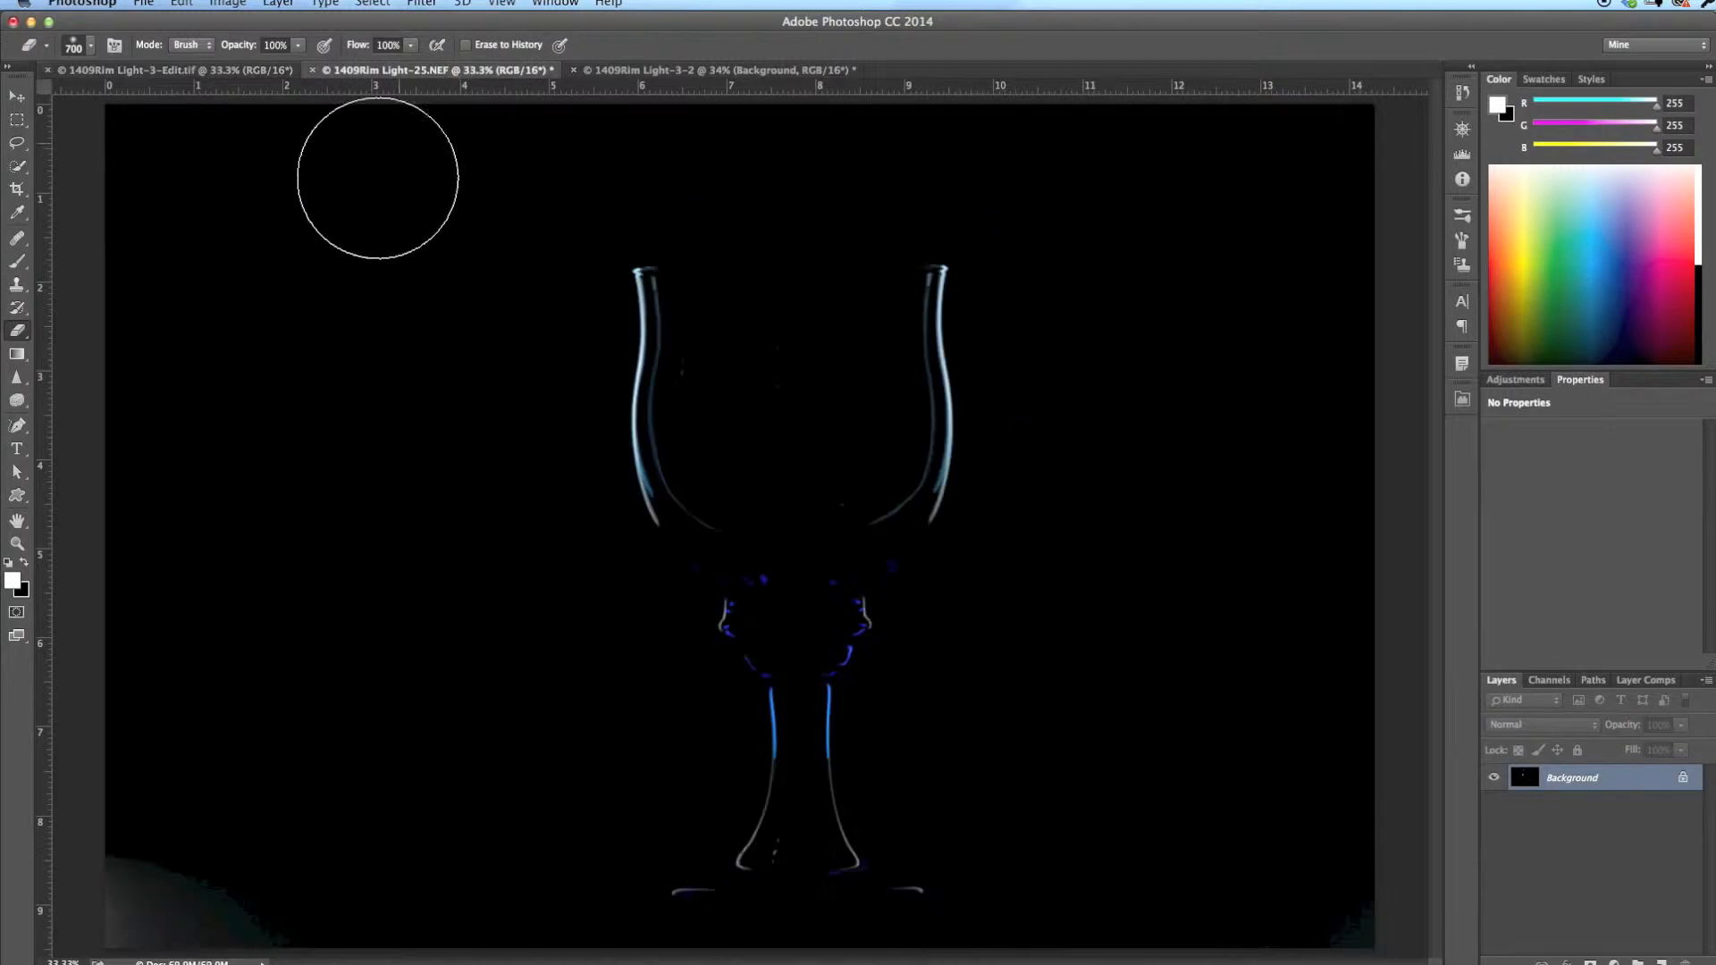
{"action": "mouse_move", "coordinate": [229, 602]}
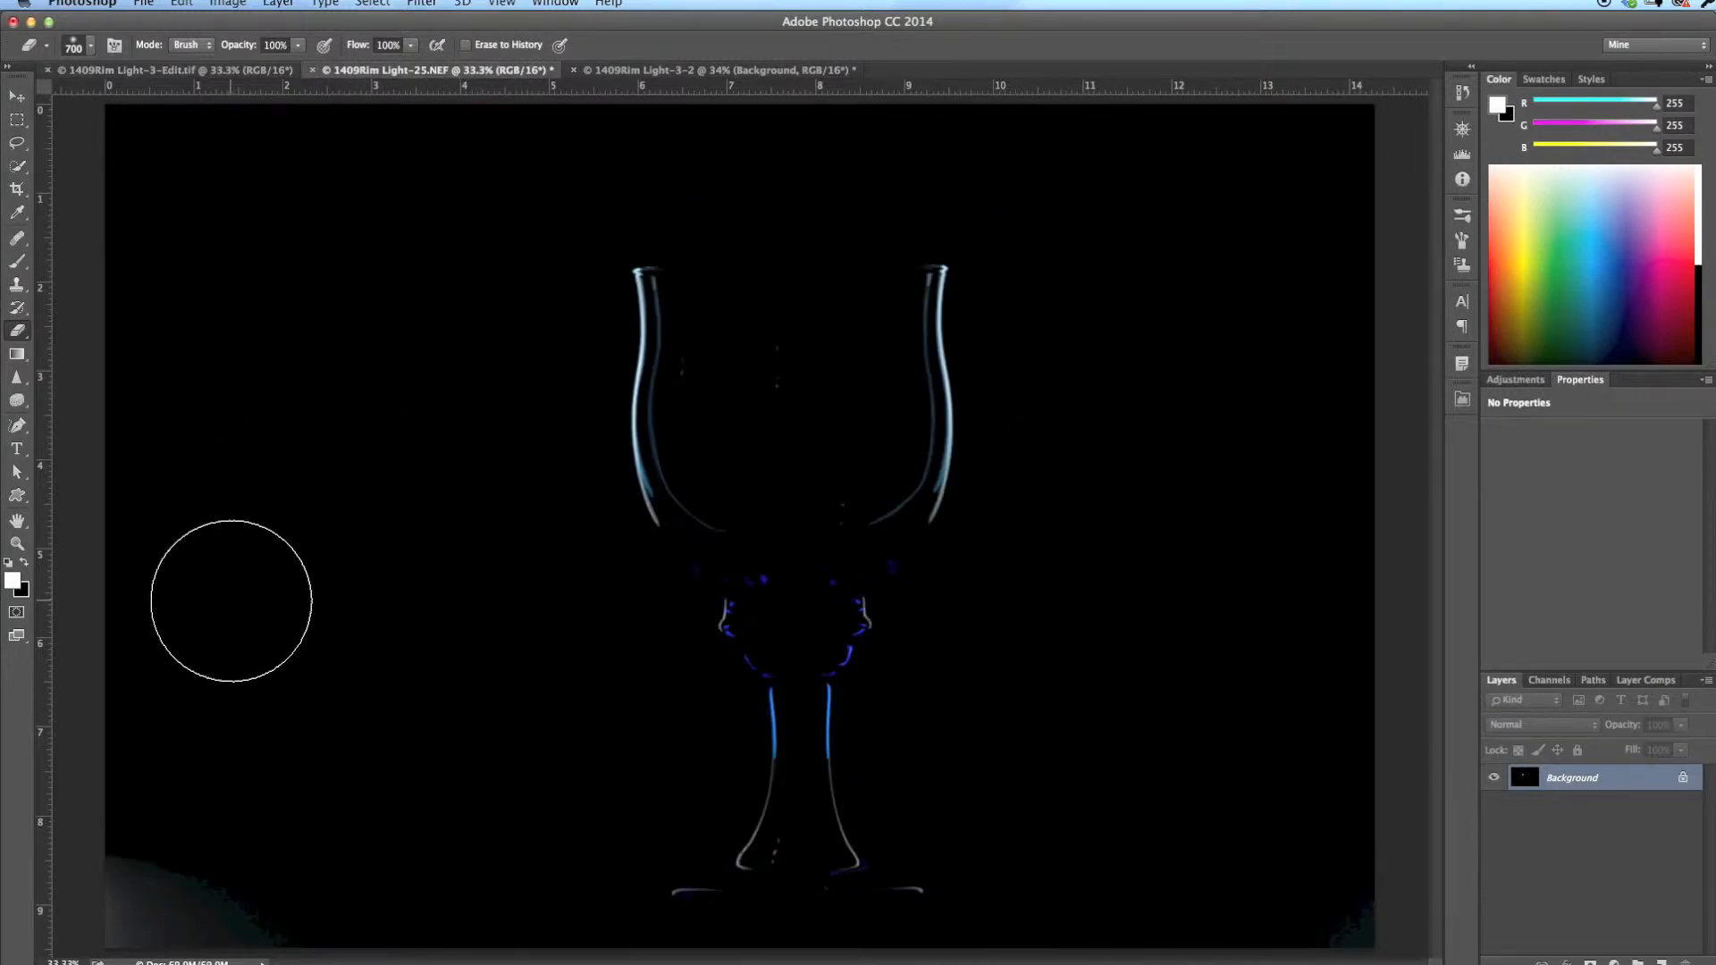
{"action": "mouse_move", "coordinate": [98, 875]}
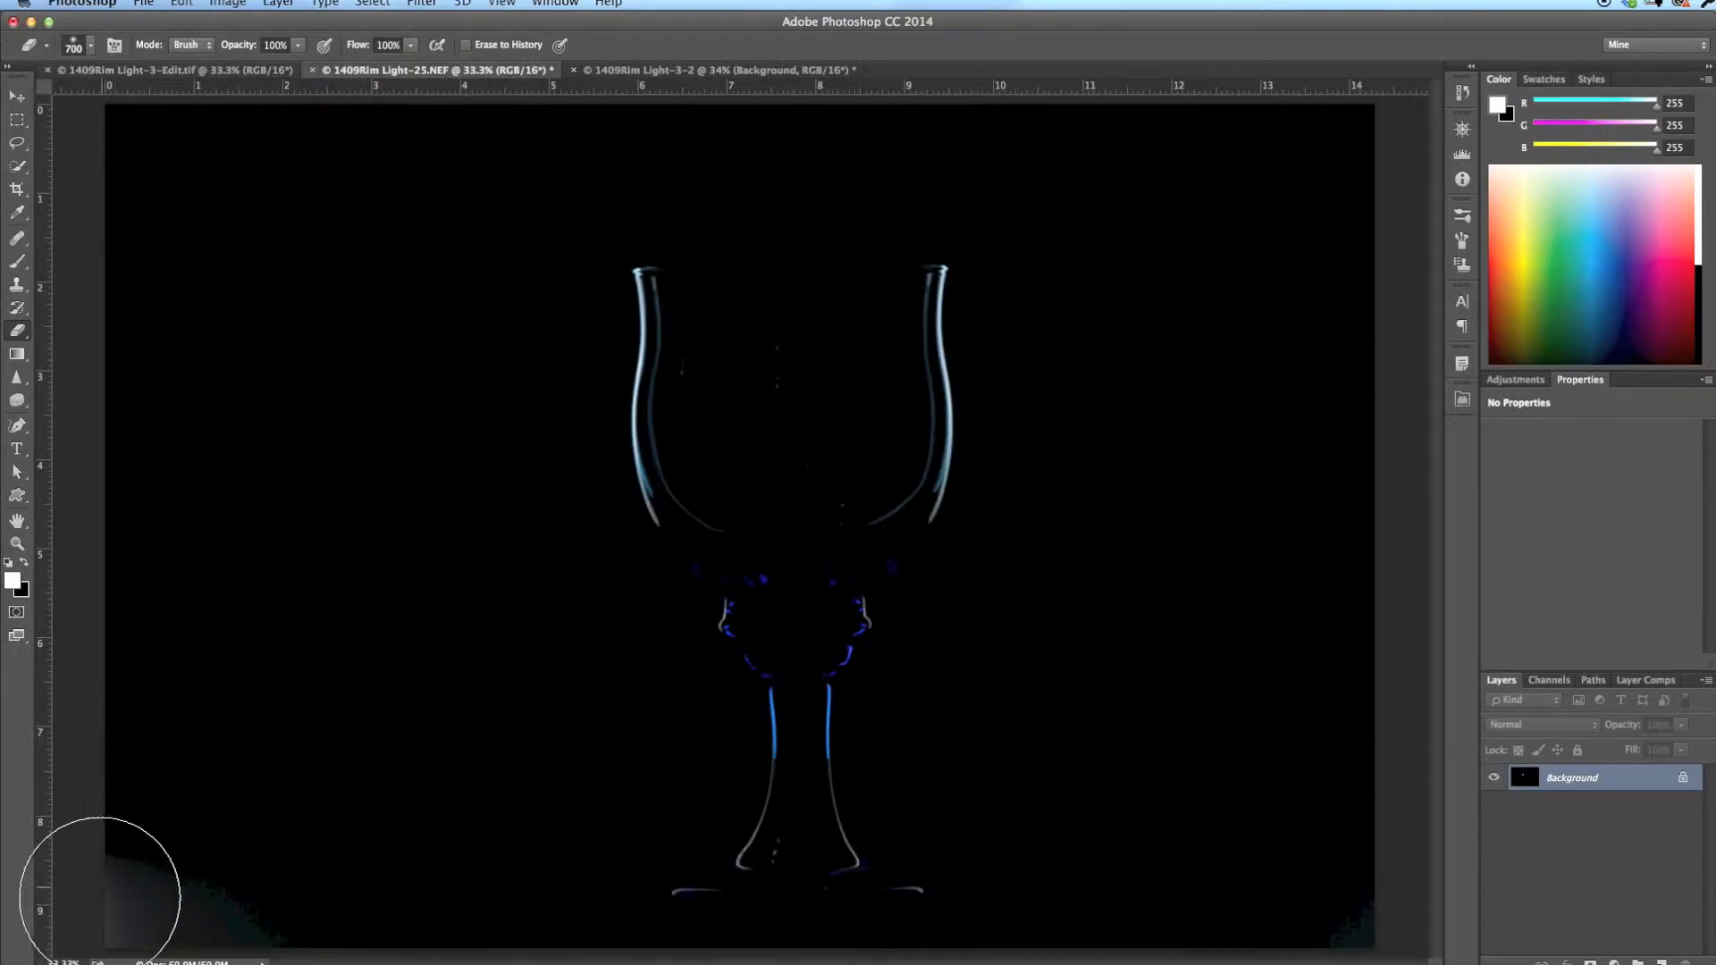
{"action": "mouse_move", "coordinate": [114, 331]}
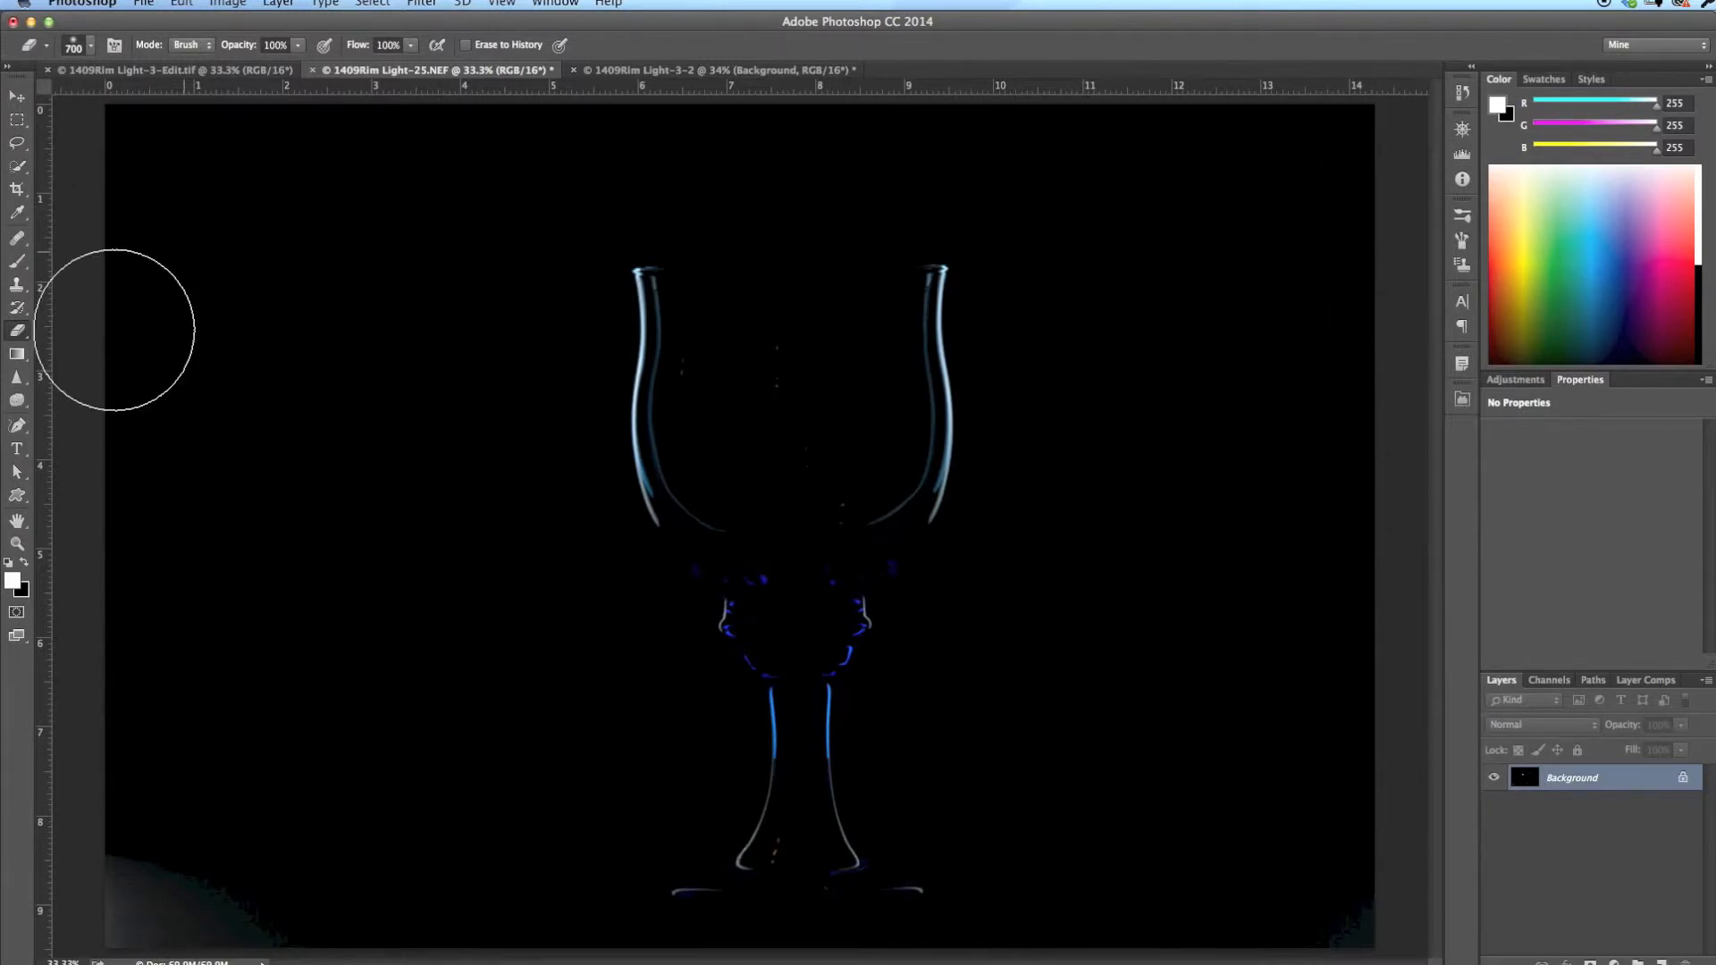
{"action": "mouse_move", "coordinate": [859, 640]}
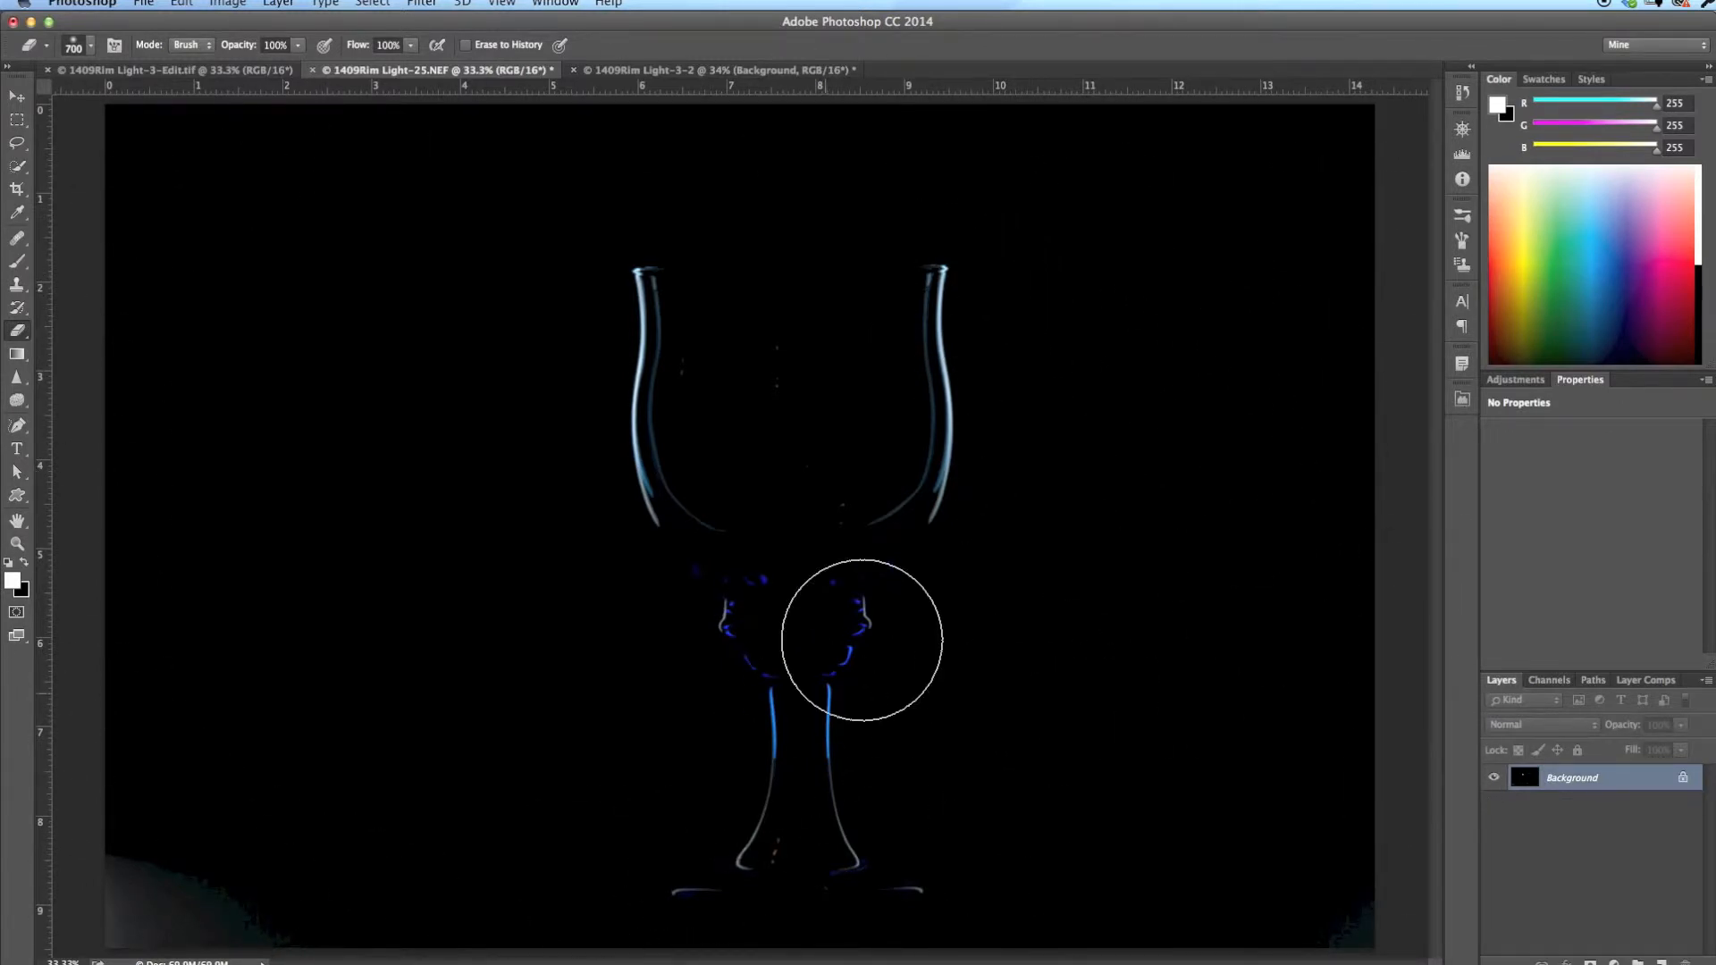
{"action": "mouse_move", "coordinate": [1223, 269]}
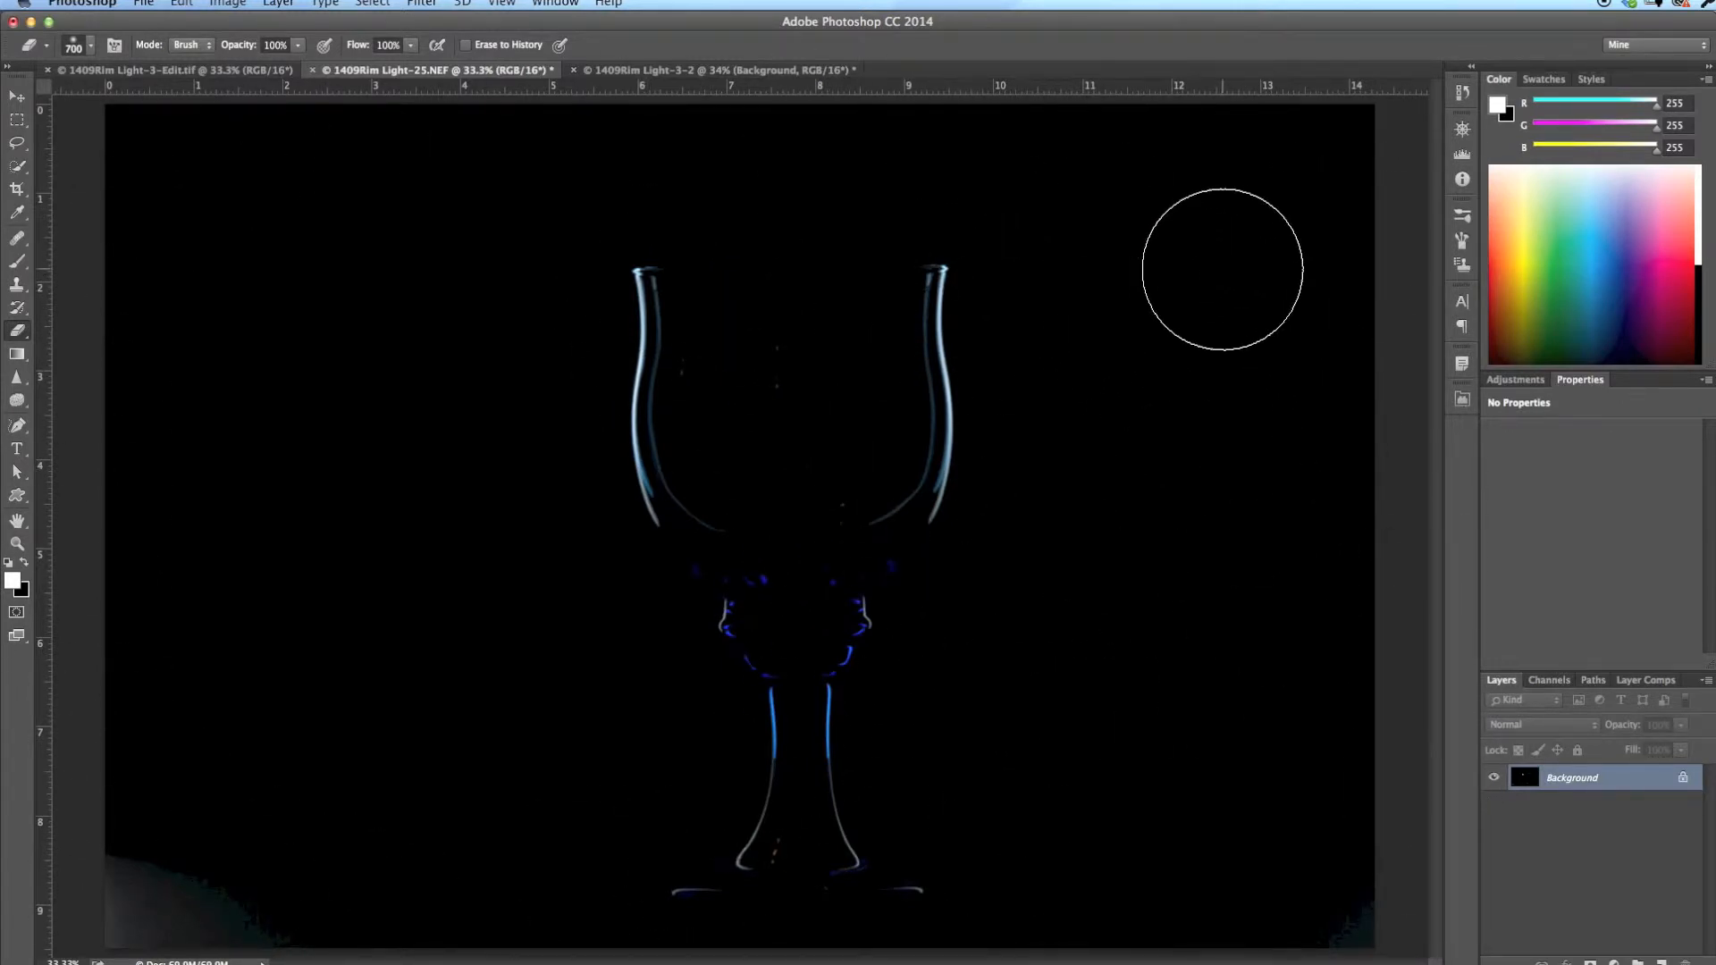
{"action": "mouse_move", "coordinate": [985, 215]}
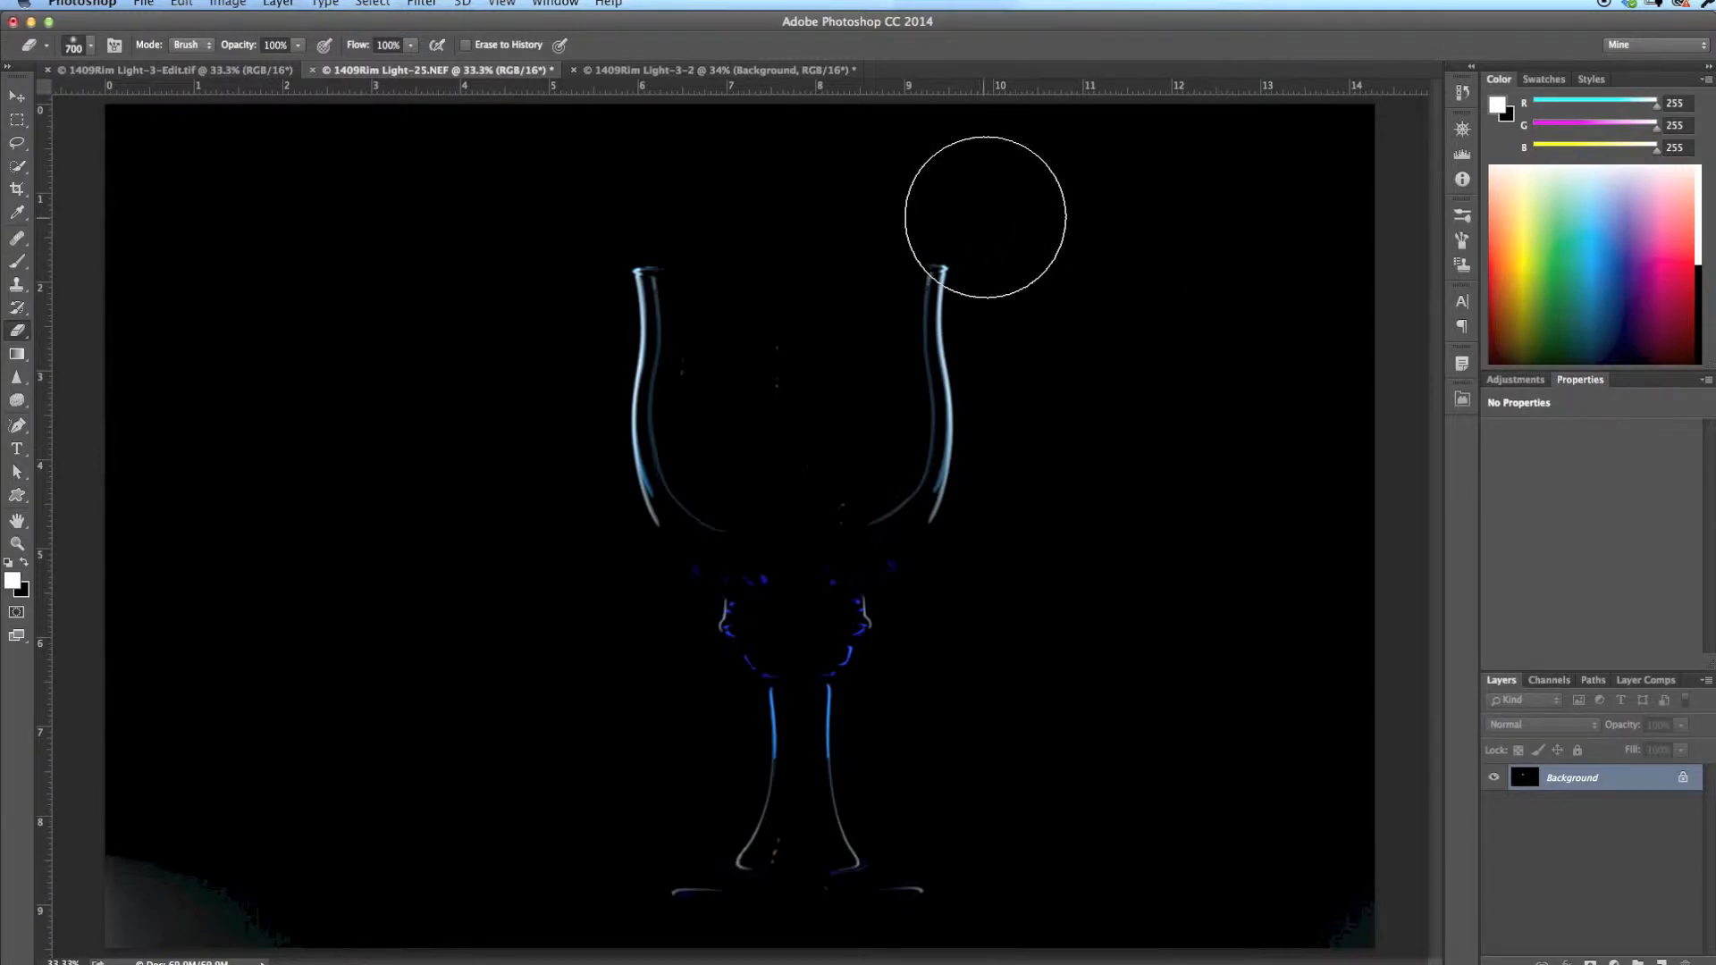
{"action": "mouse_move", "coordinate": [900, 156]}
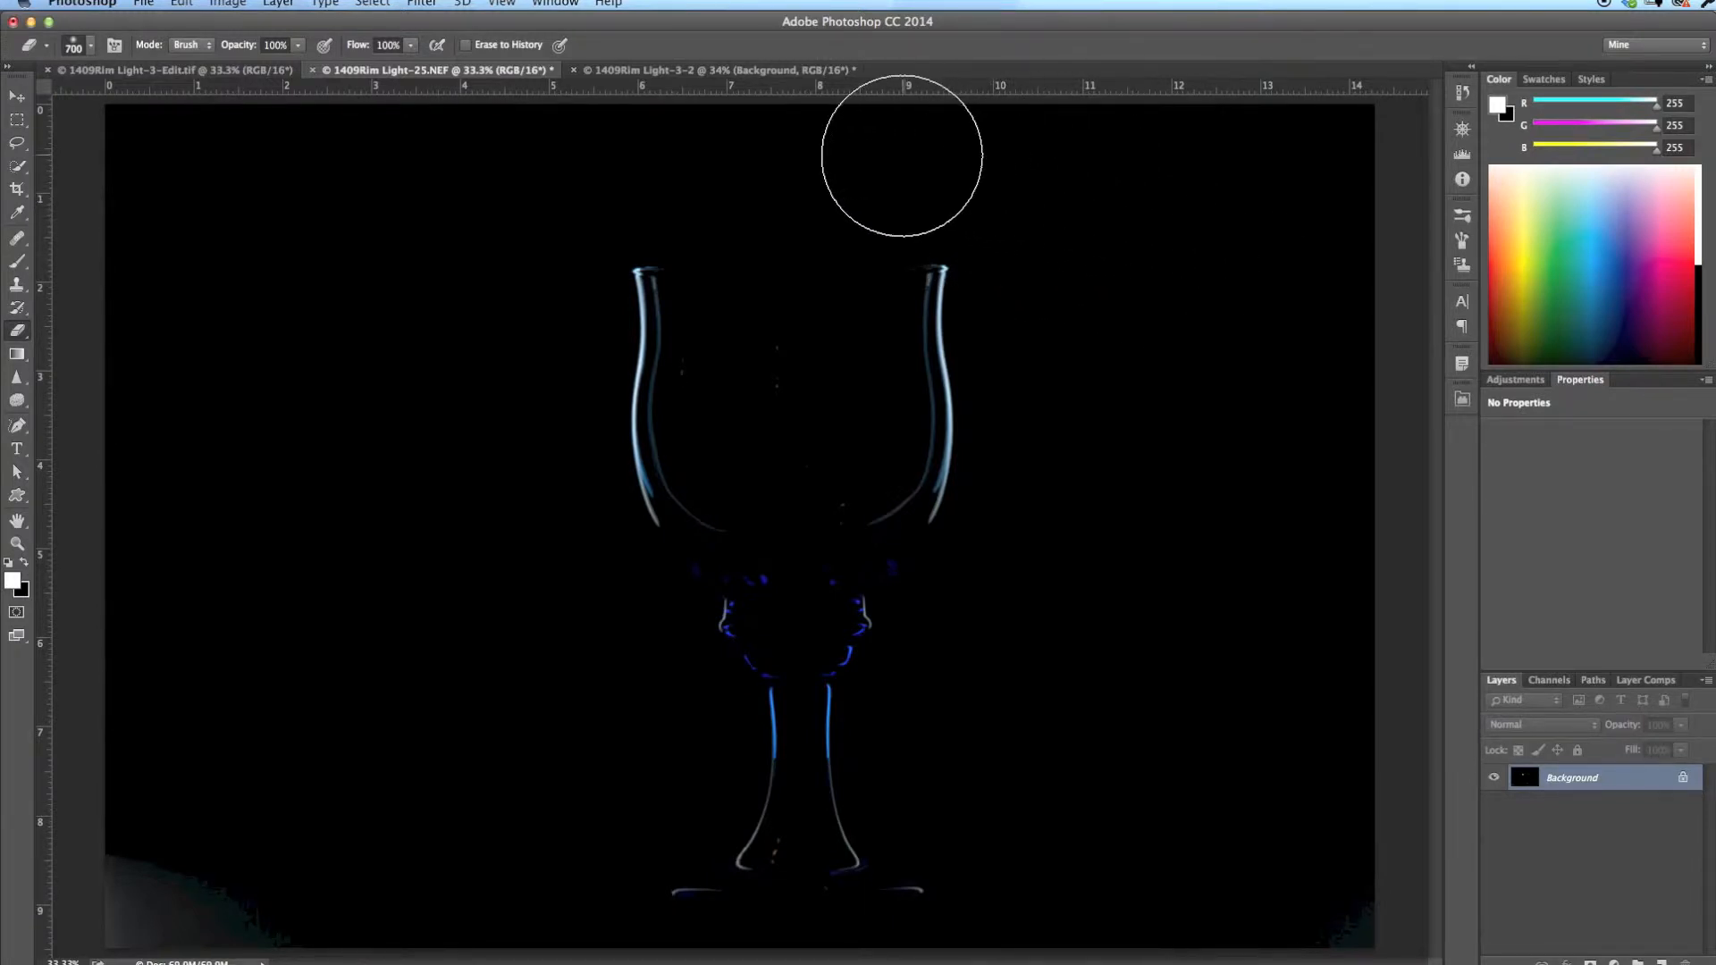
{"action": "mouse_move", "coordinate": [720, 69]}
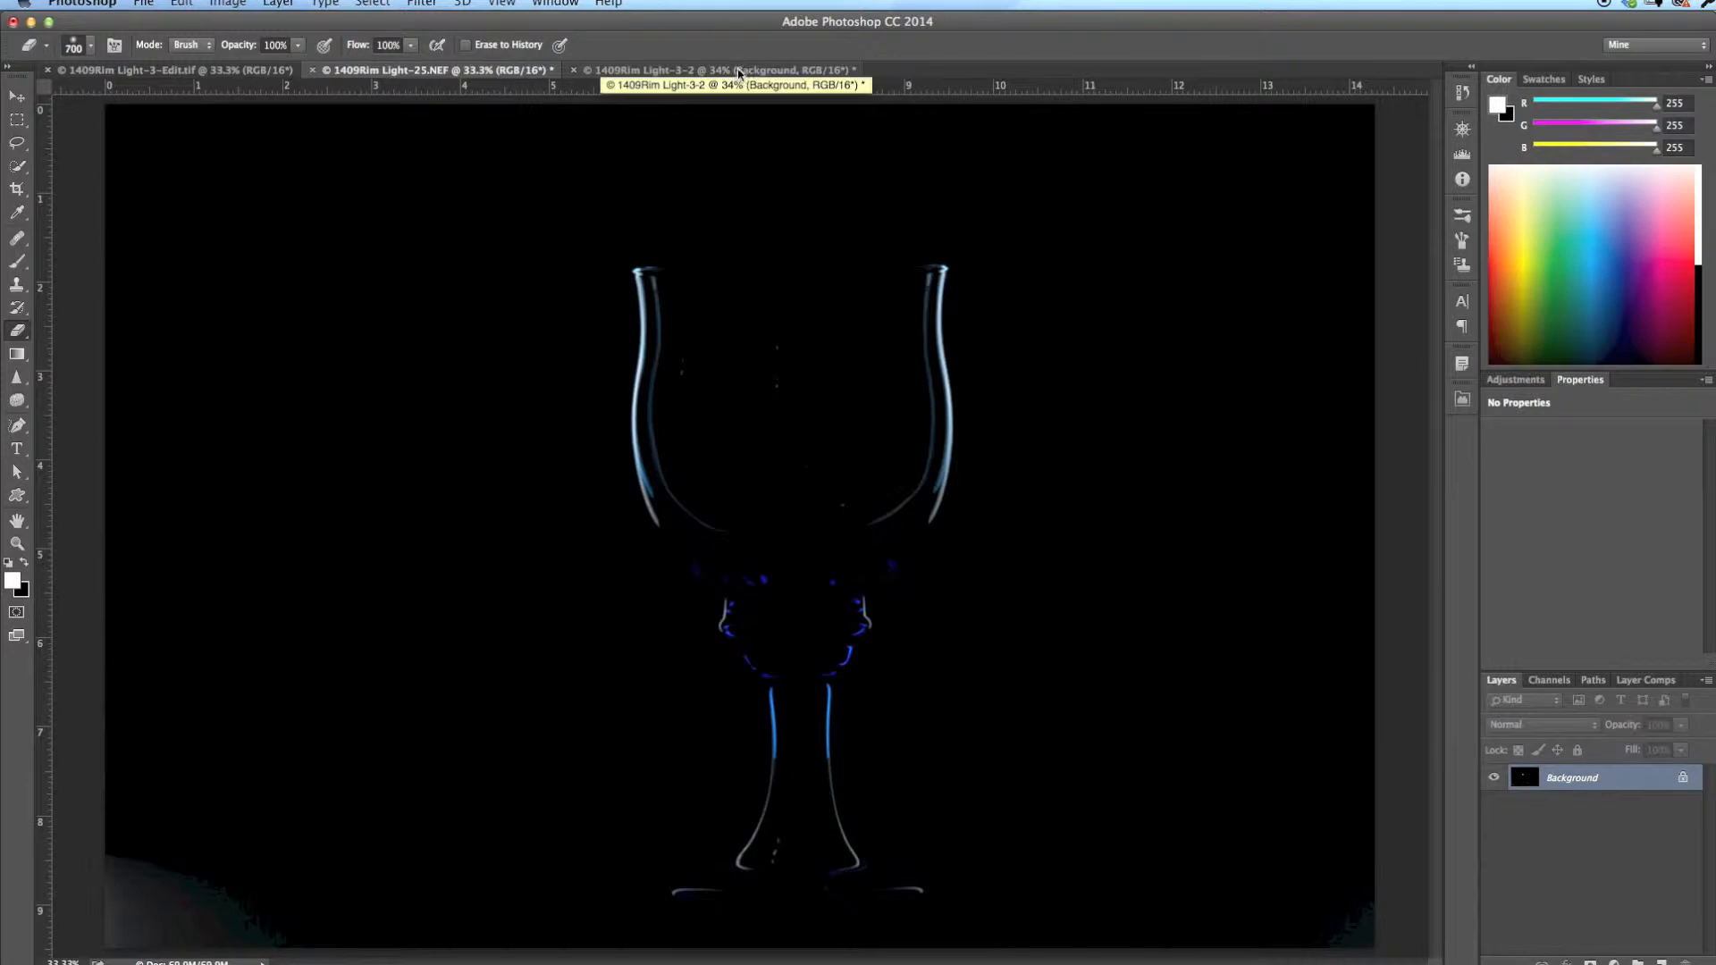
{"action": "mouse_move", "coordinate": [735, 75]}
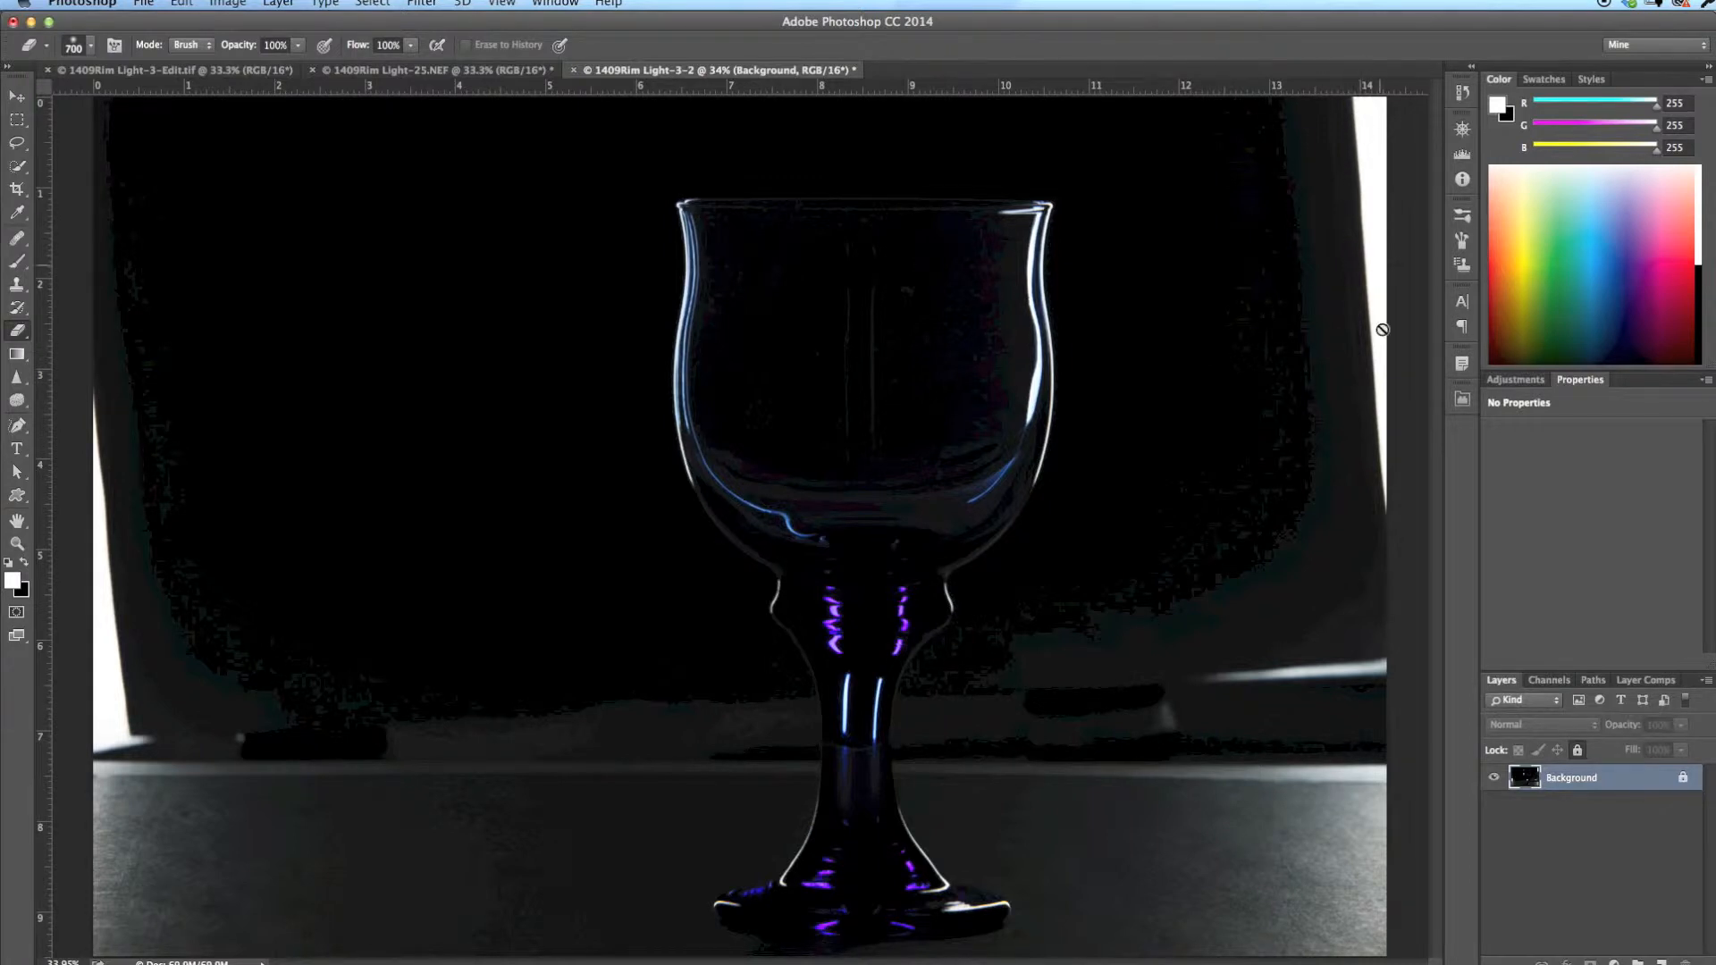
{"action": "mouse_move", "coordinate": [1287, 868]}
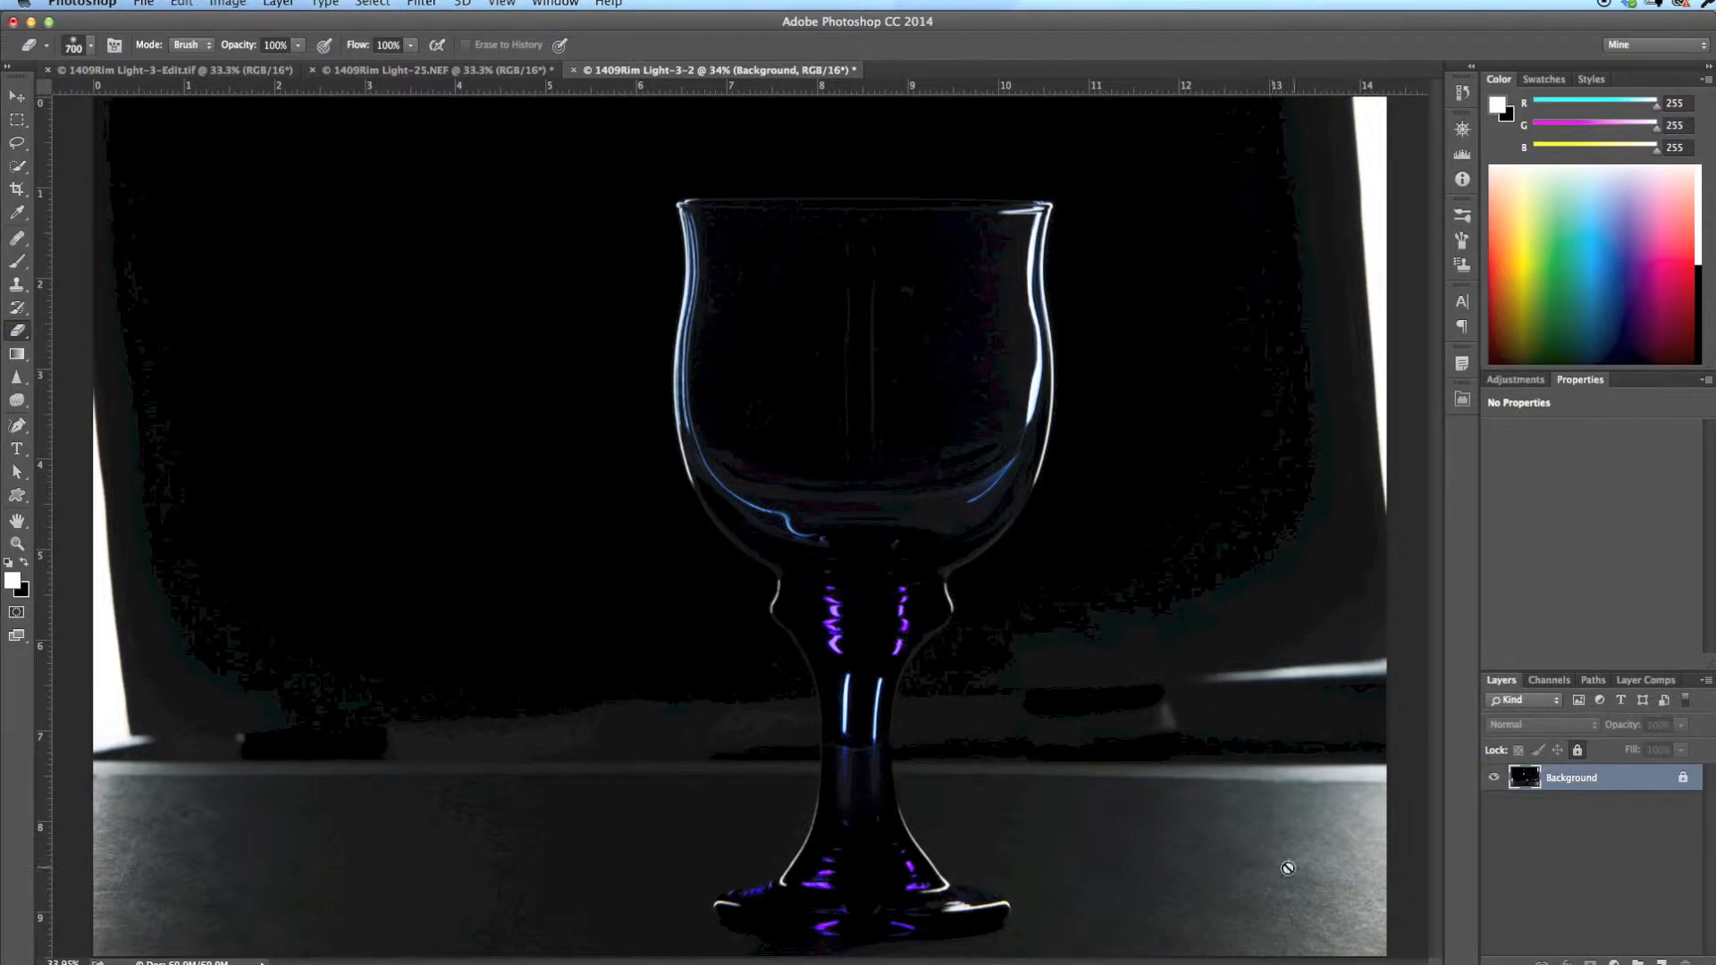
{"action": "mouse_move", "coordinate": [216, 905]}
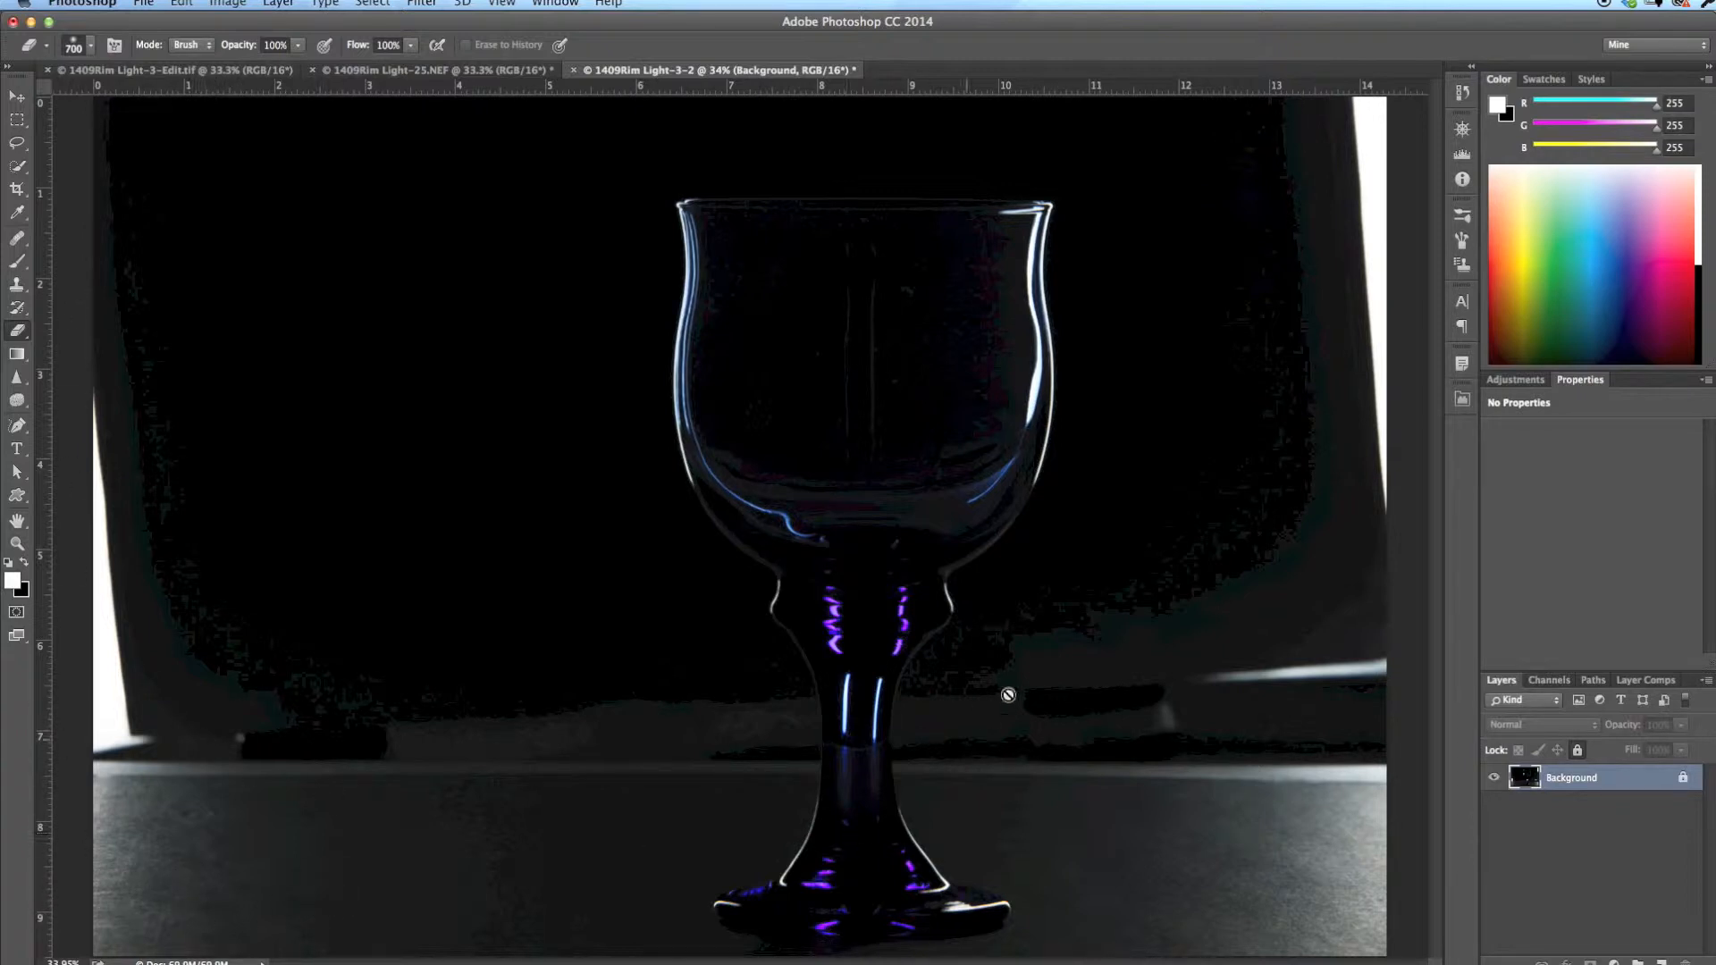
{"action": "mouse_move", "coordinate": [1287, 745]}
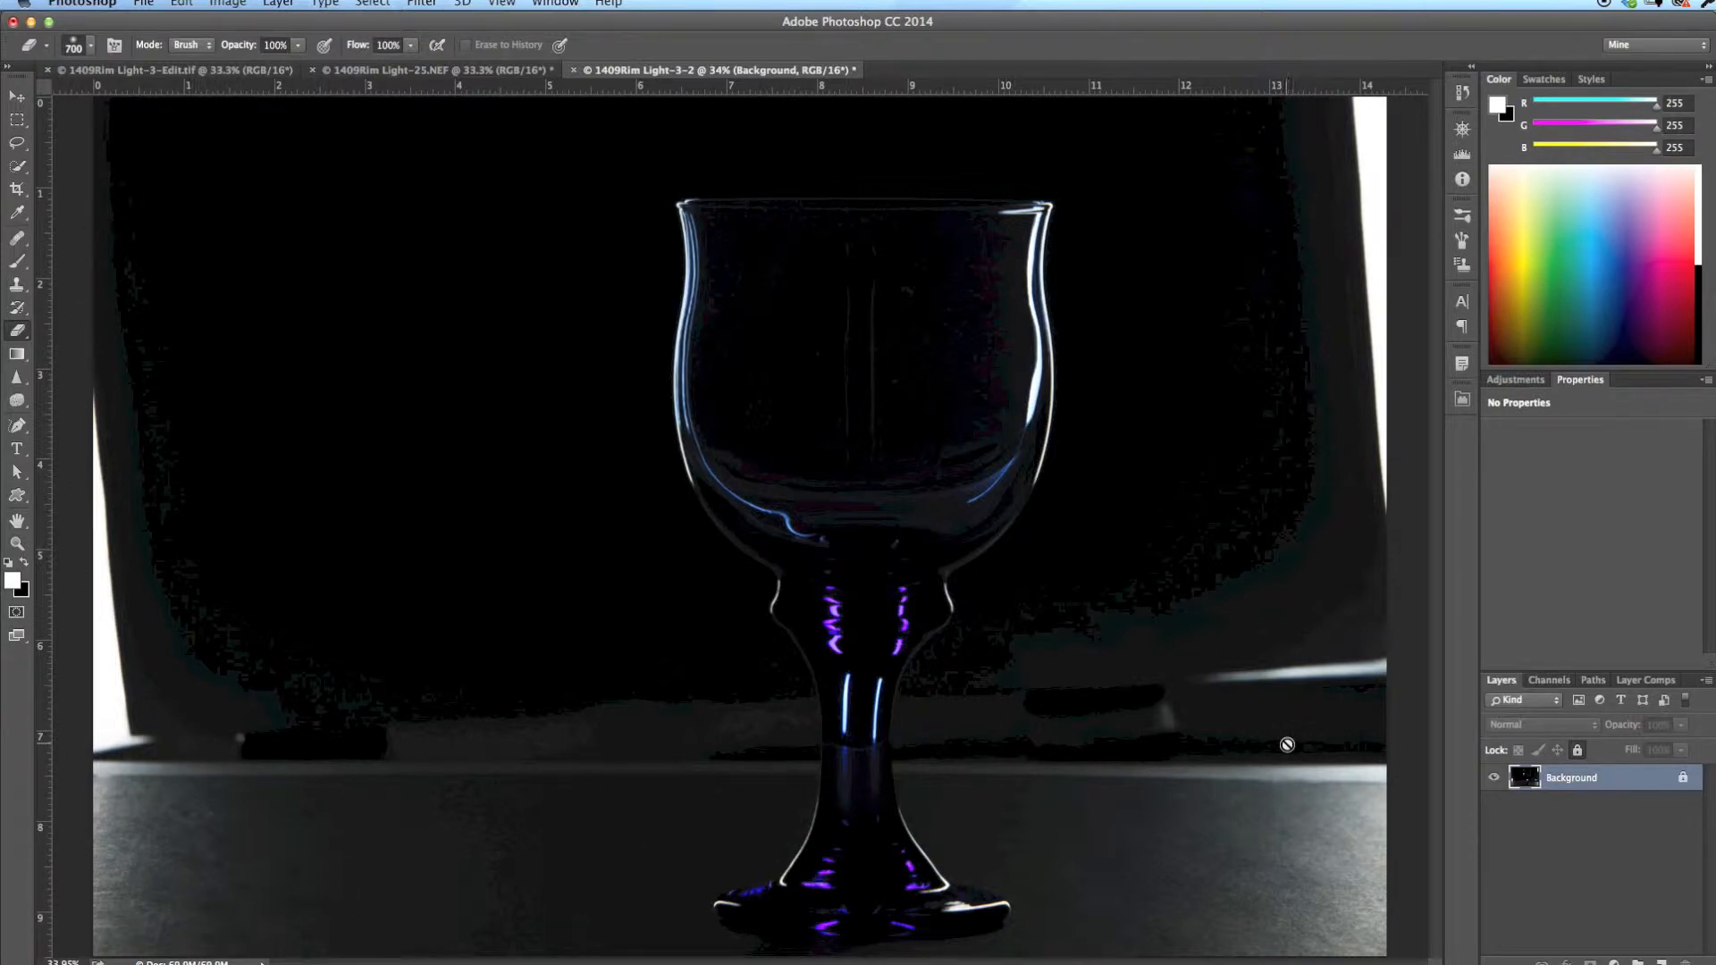
{"action": "mouse_move", "coordinate": [1249, 725]}
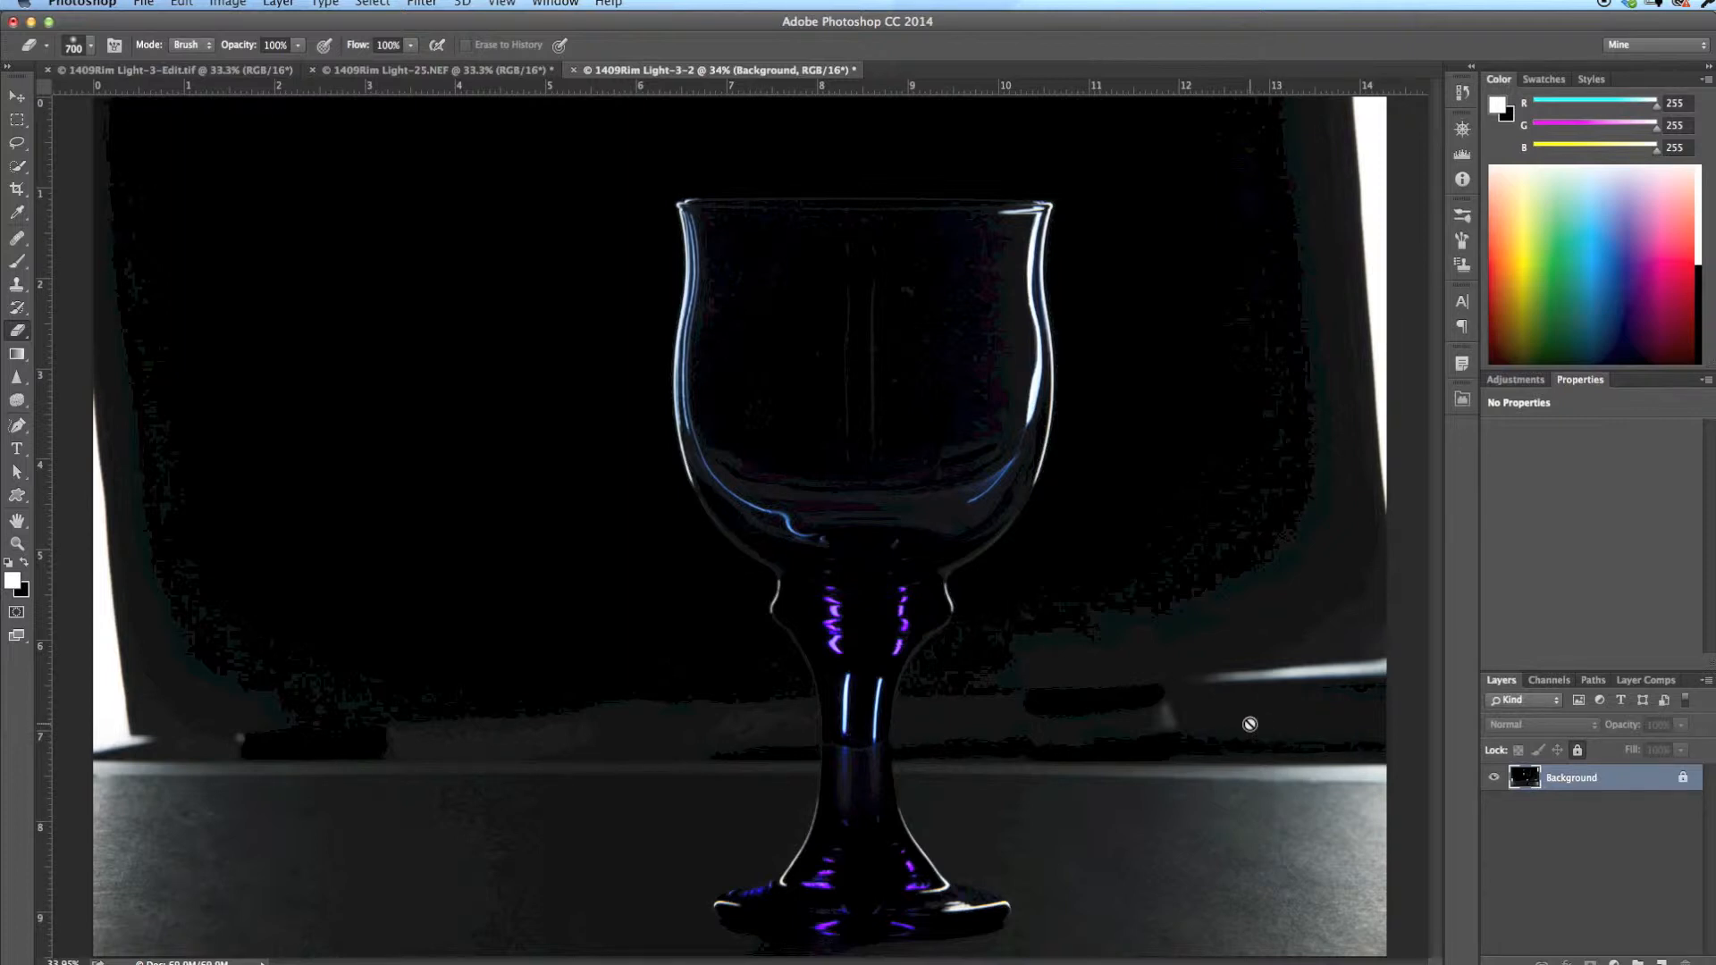
{"action": "mouse_move", "coordinate": [1255, 732]}
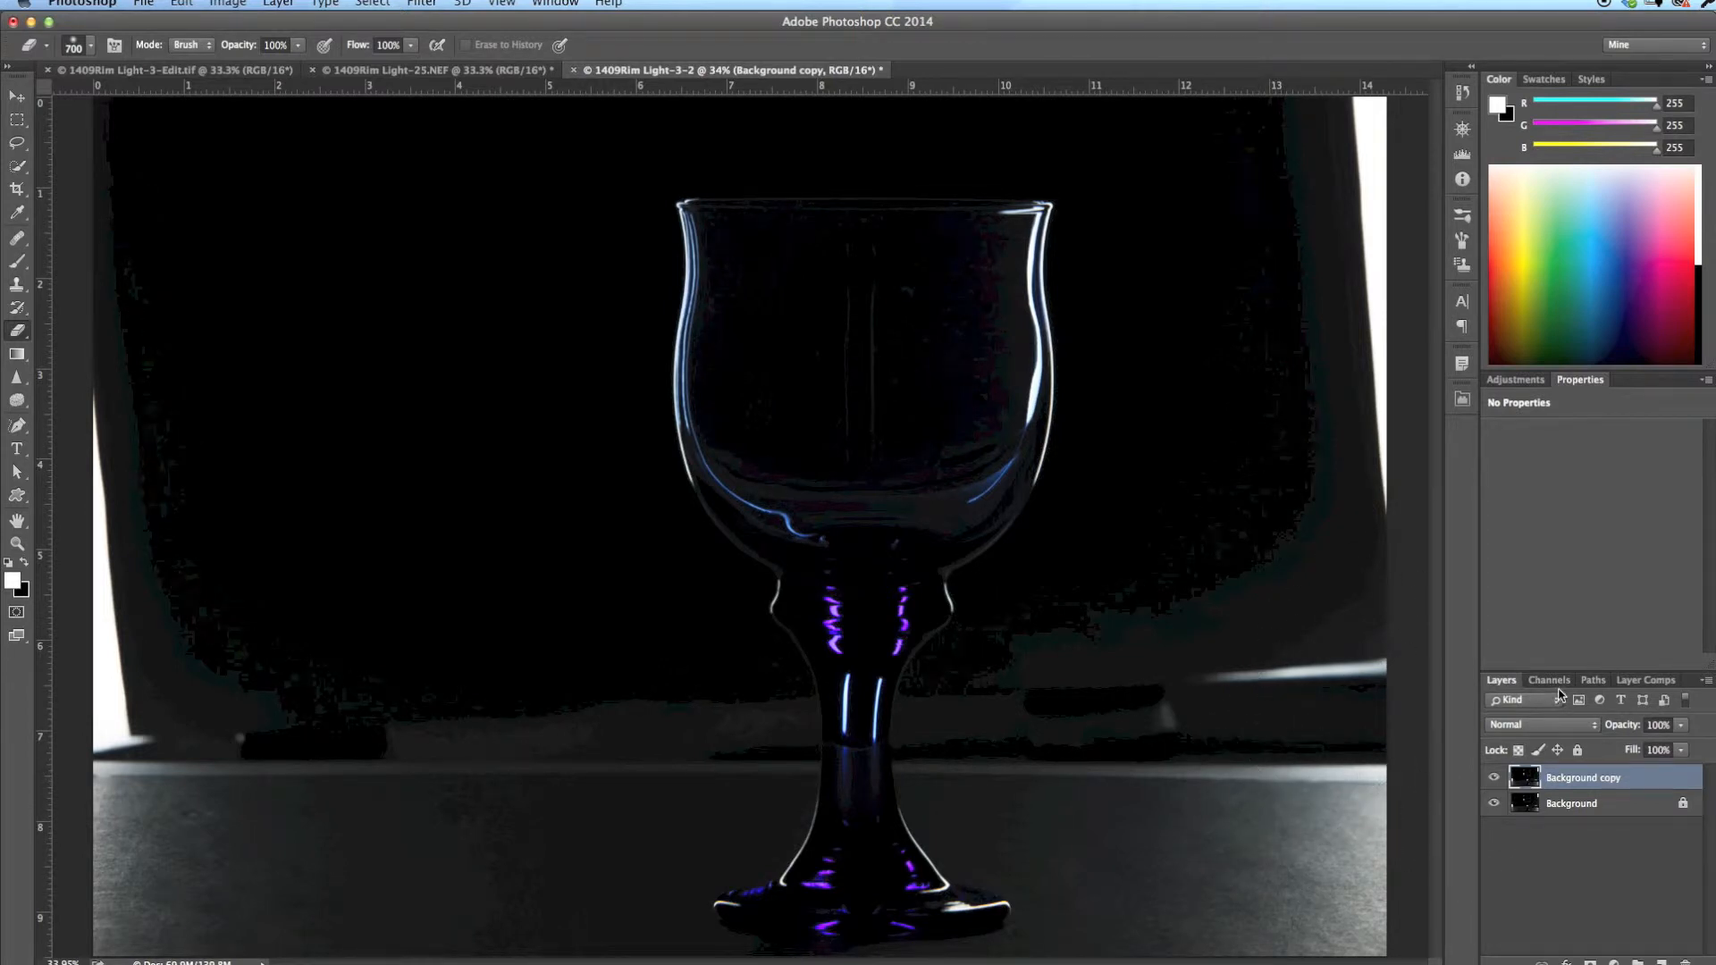
Show the Channels panel listing RGB, Red, Green and Blue for the duplicated layer.
{"action": "left_click", "coordinate": [1547, 679]}
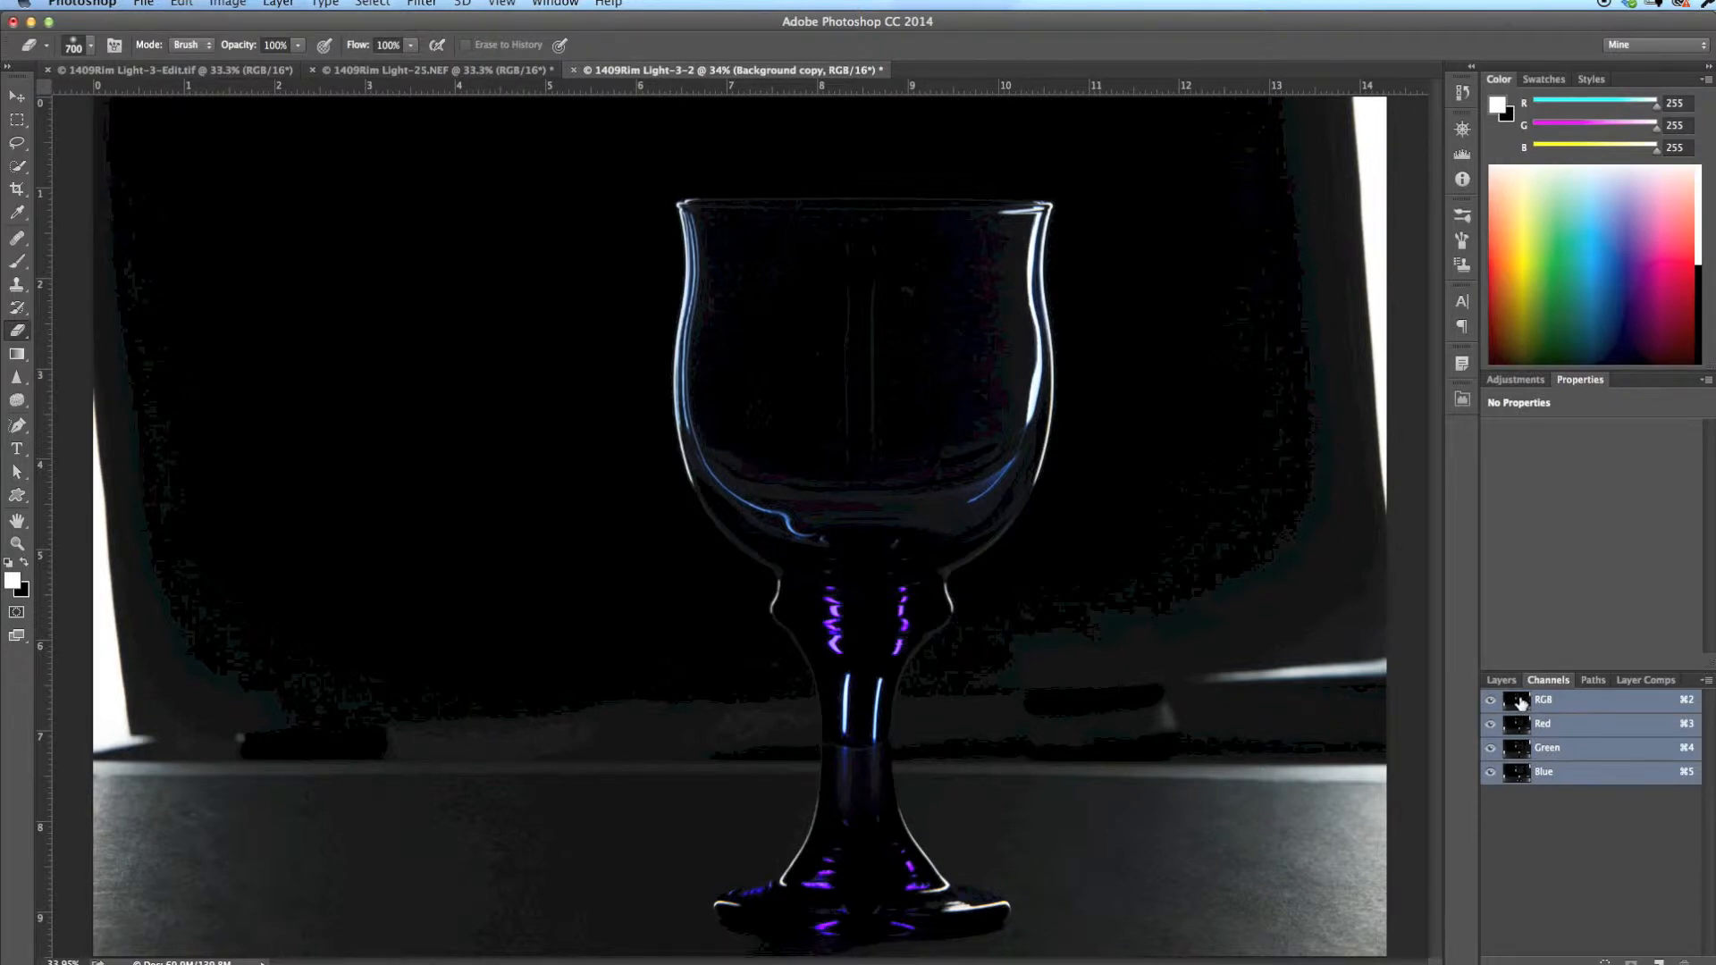
{"action": "mouse_move", "coordinate": [1519, 723]}
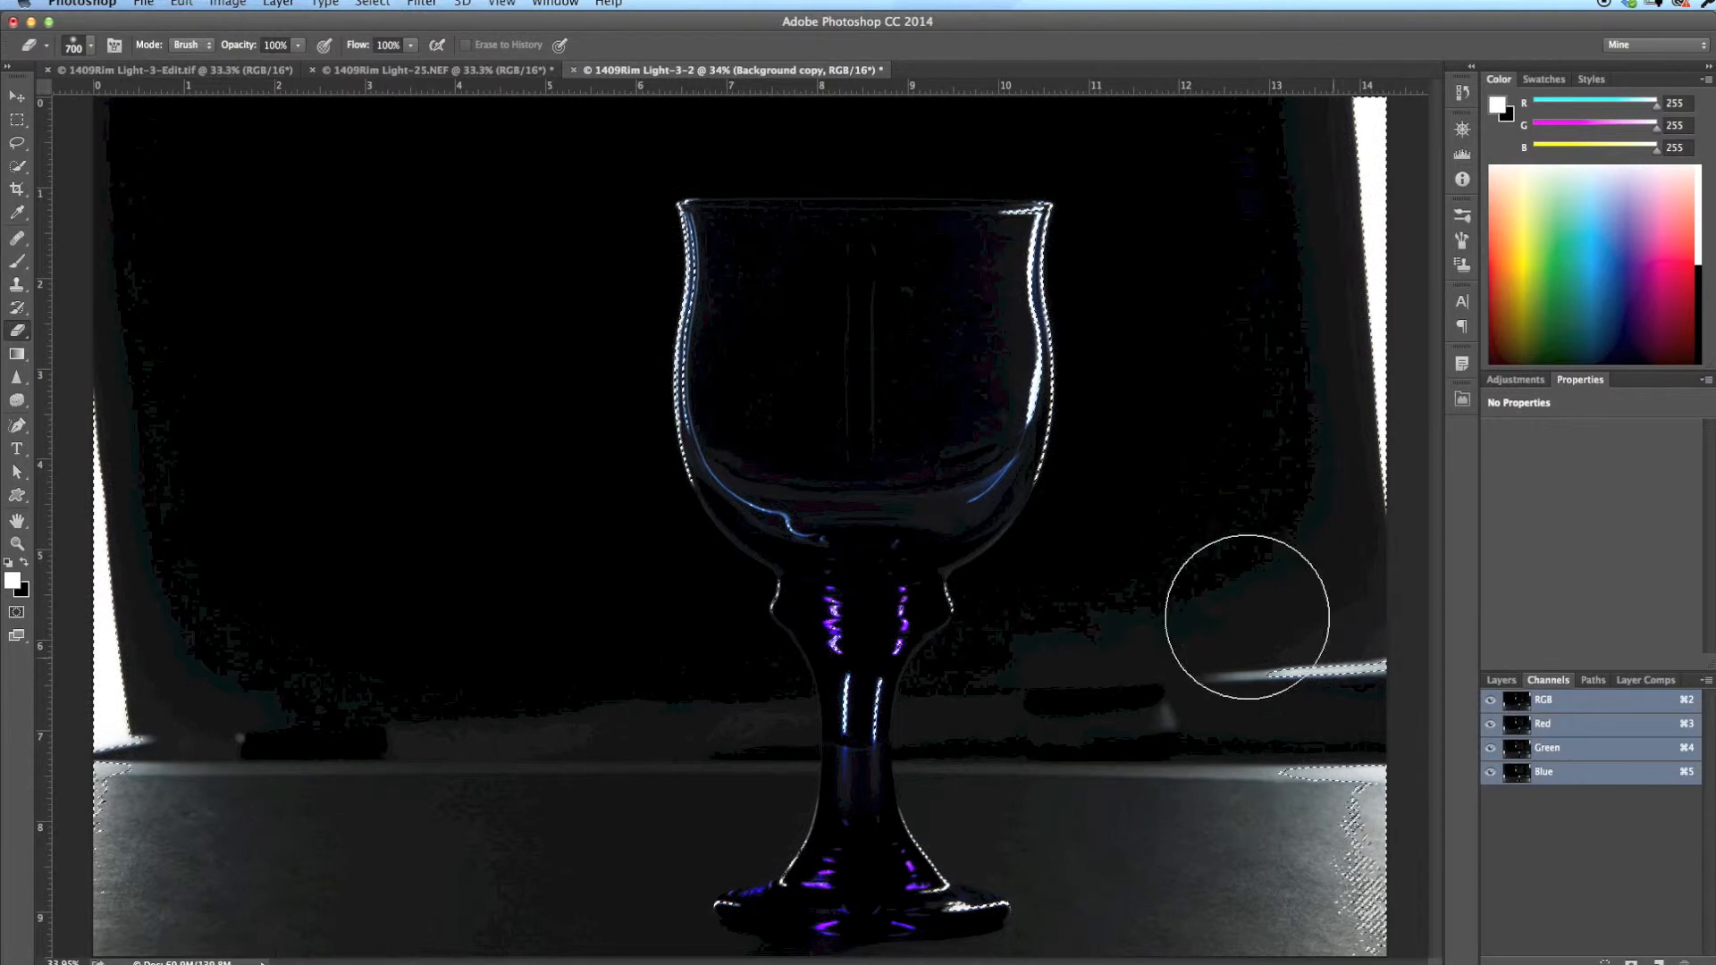
{"action": "mouse_move", "coordinate": [776, 898]}
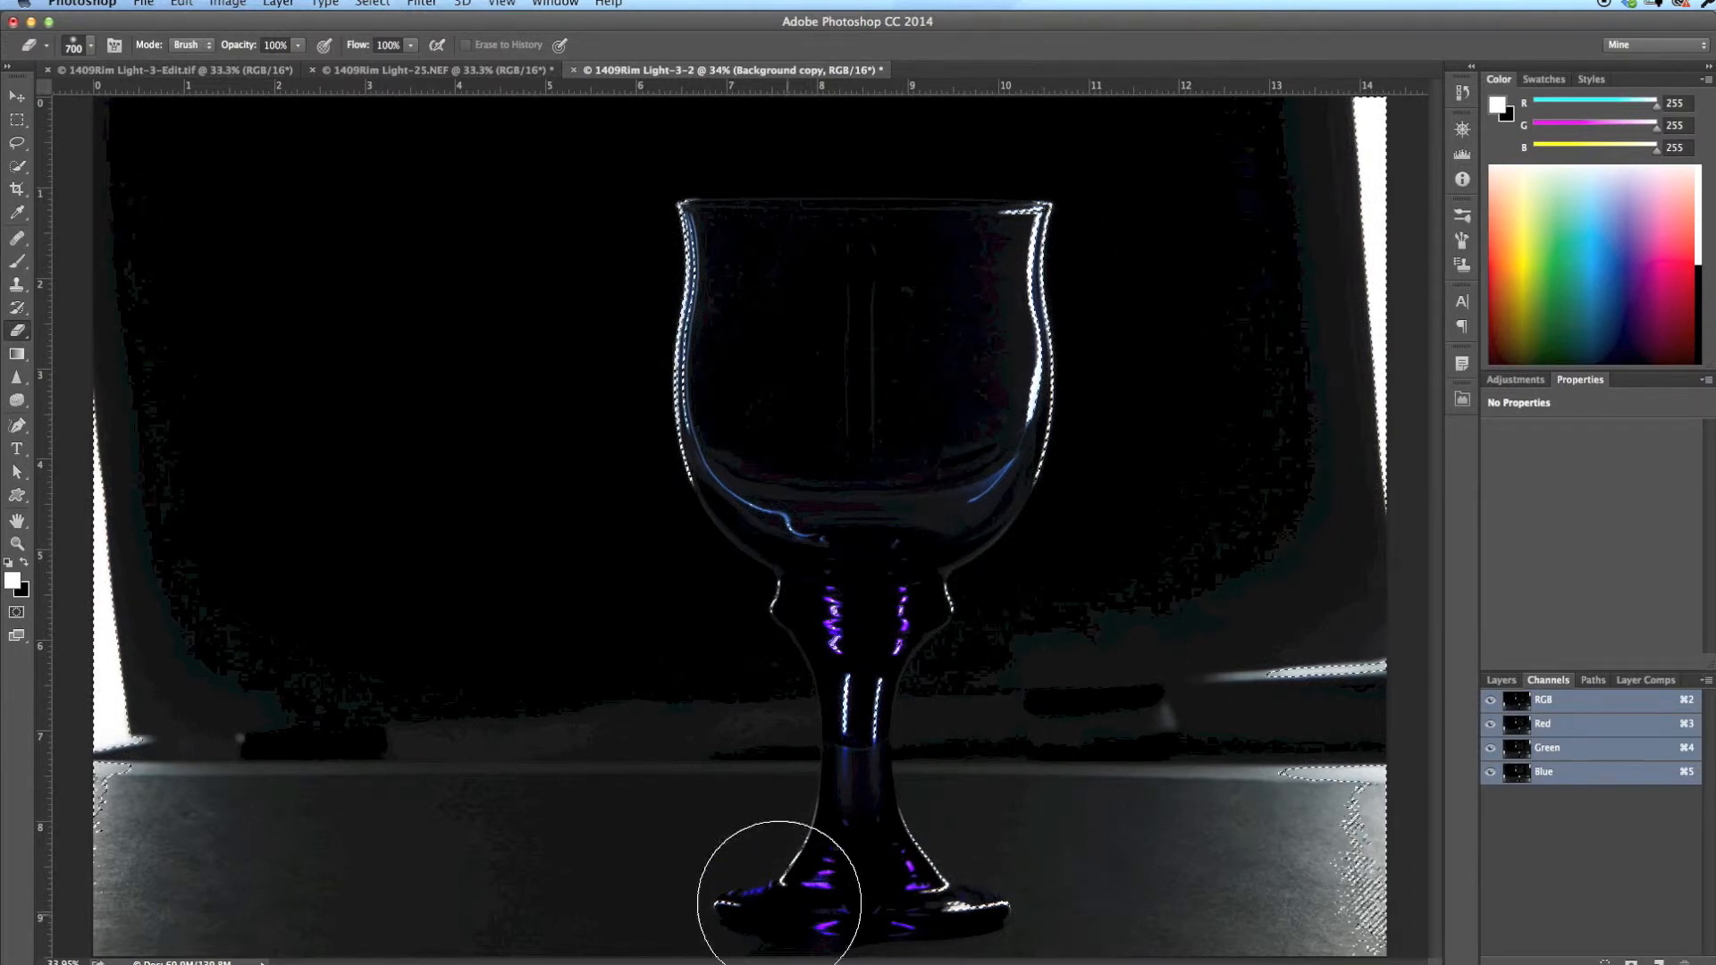
{"action": "mouse_move", "coordinate": [1103, 450]}
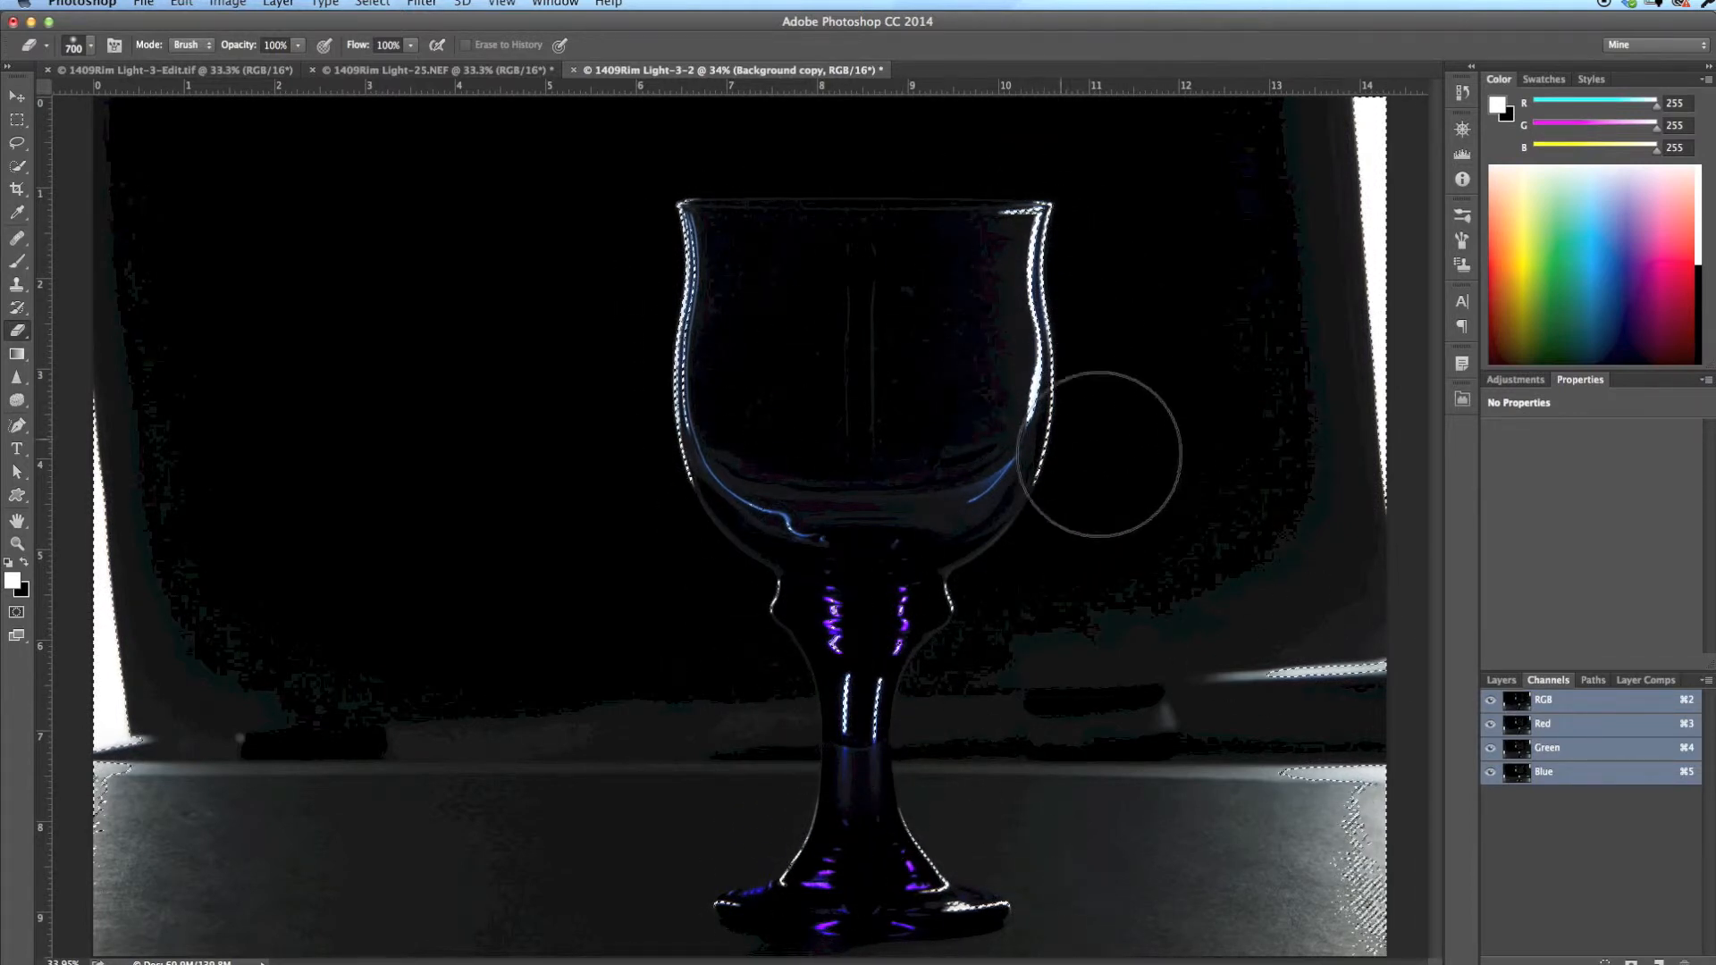
{"action": "mouse_move", "coordinate": [82, 209]}
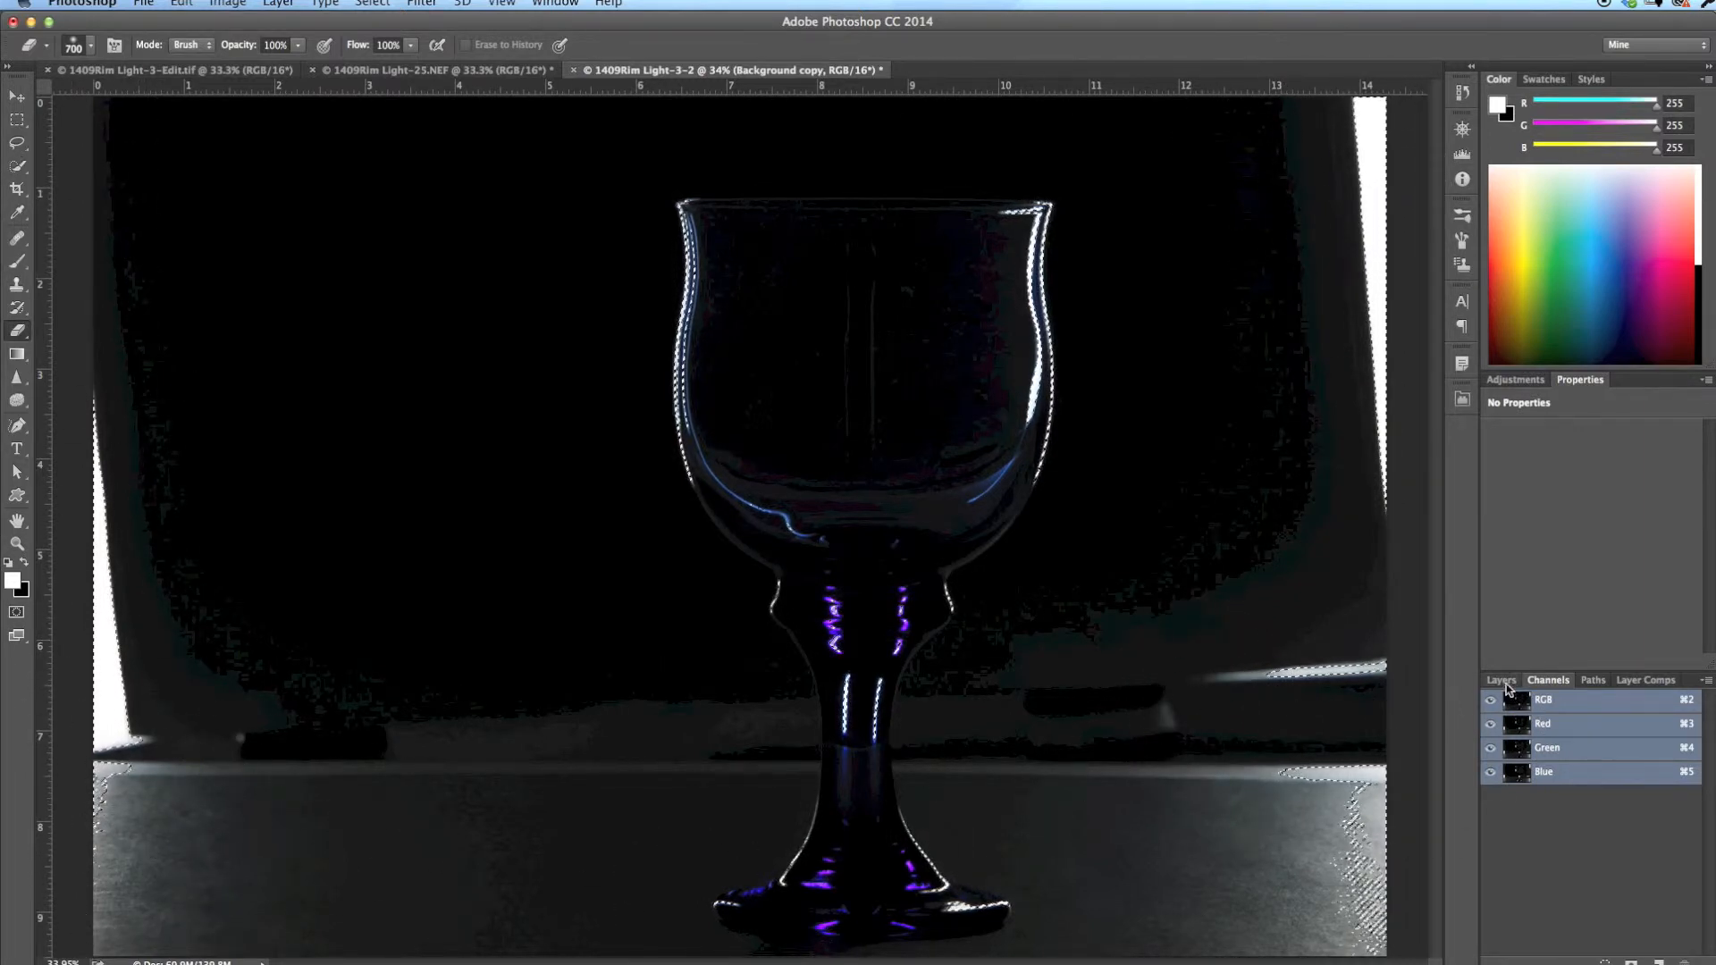
Return from Channels to the Layers panel of the rim-lit glass document.
{"action": "left_click", "coordinate": [1500, 679]}
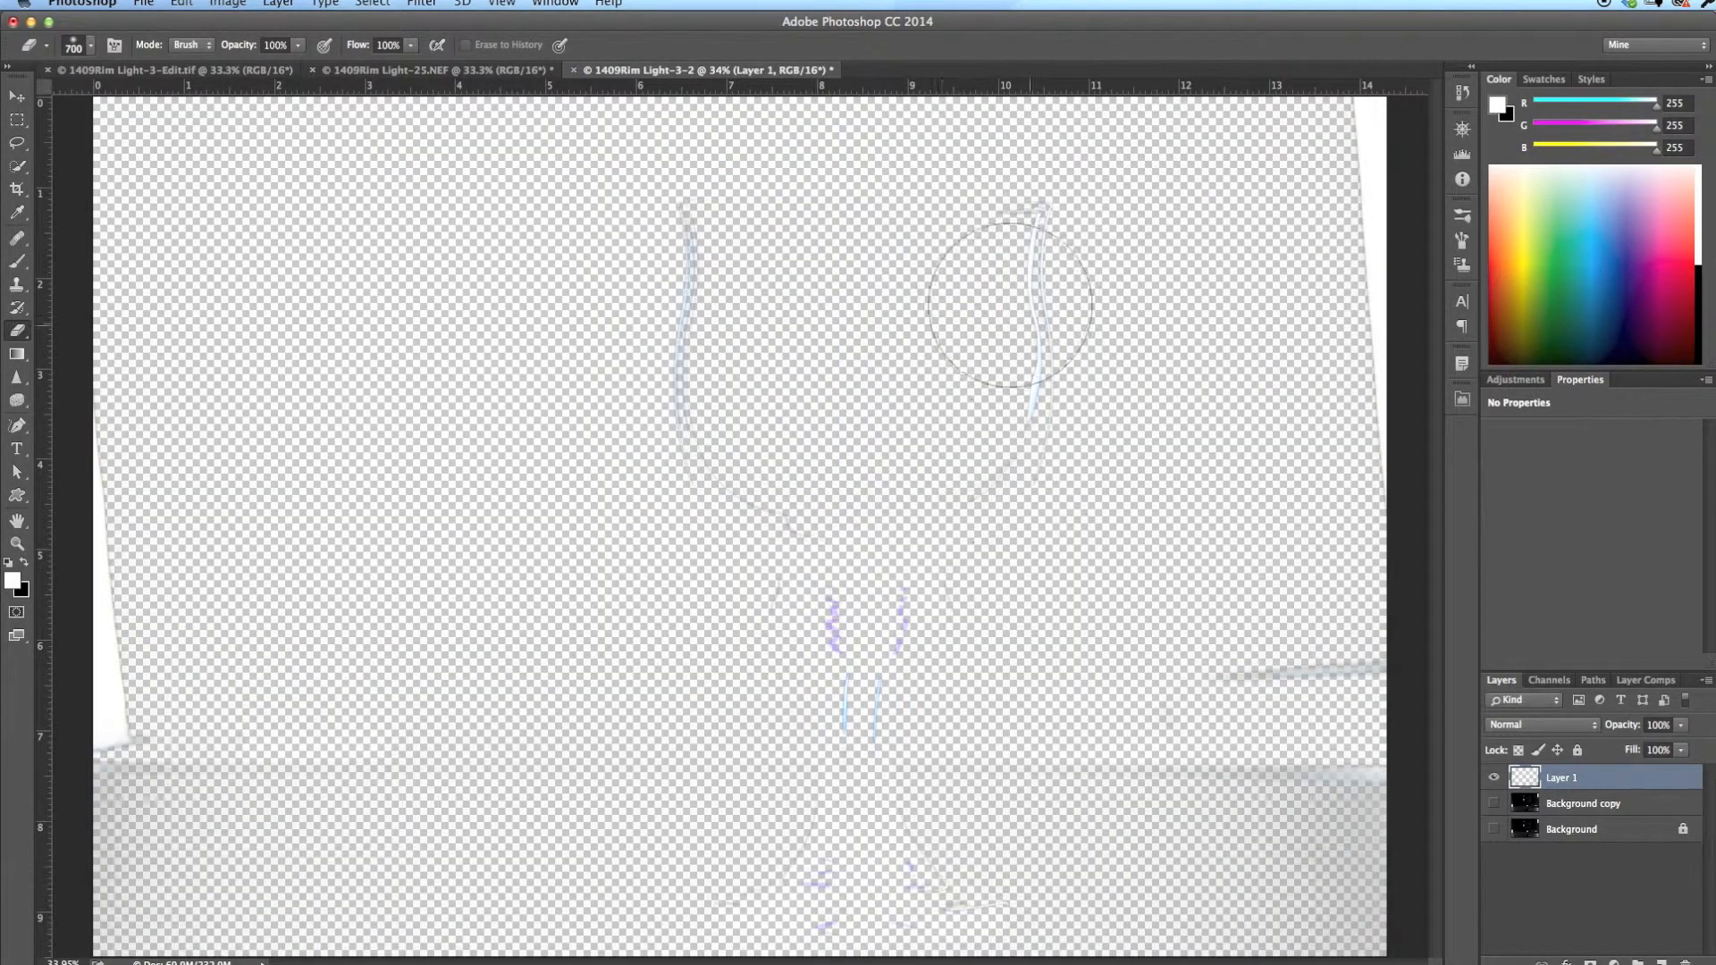
{"action": "mouse_move", "coordinate": [783, 712]}
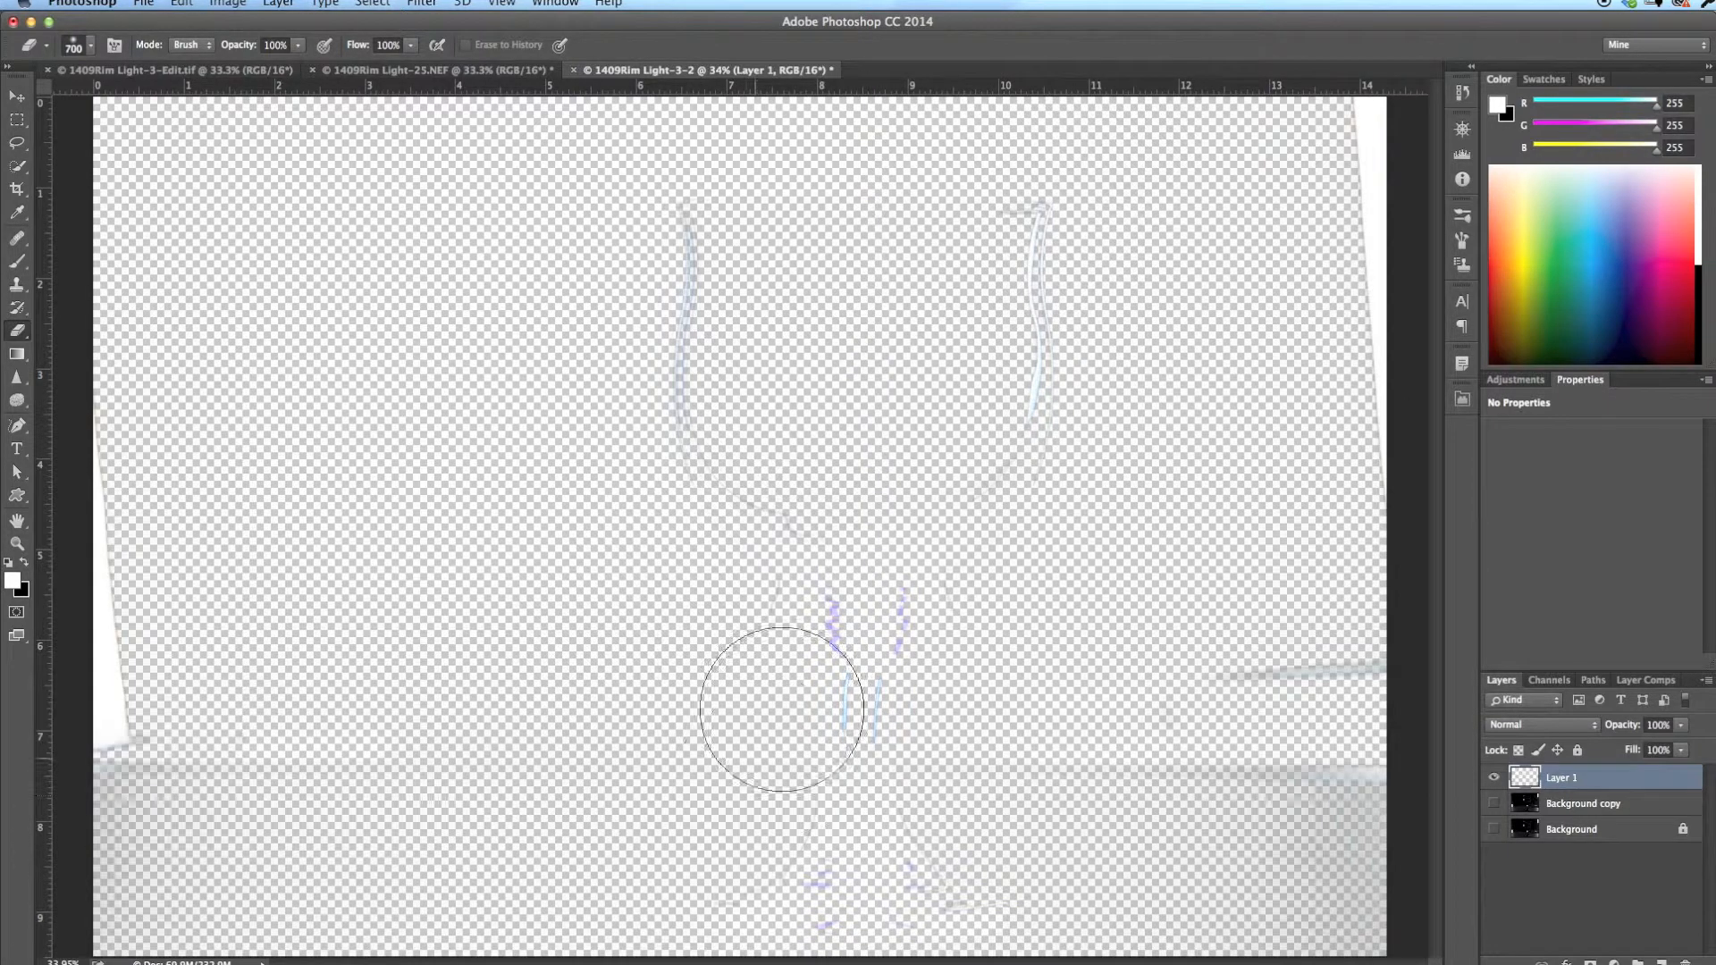
{"action": "mouse_move", "coordinate": [1234, 316]}
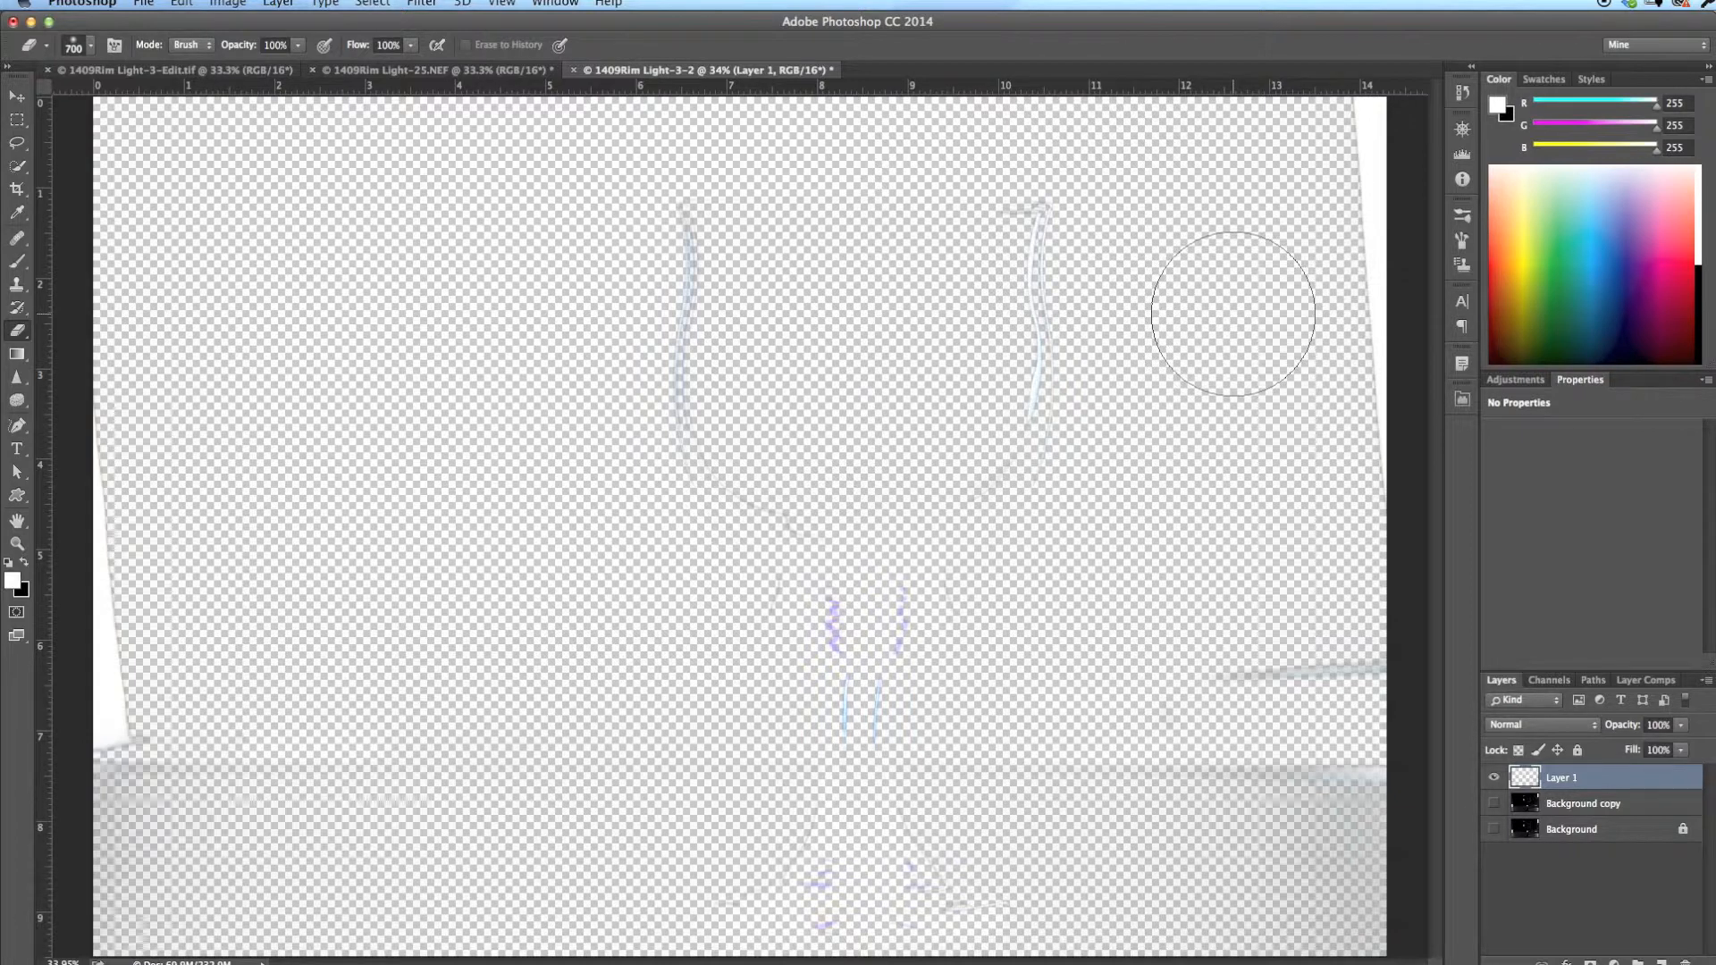
{"action": "mouse_move", "coordinate": [1412, 758]}
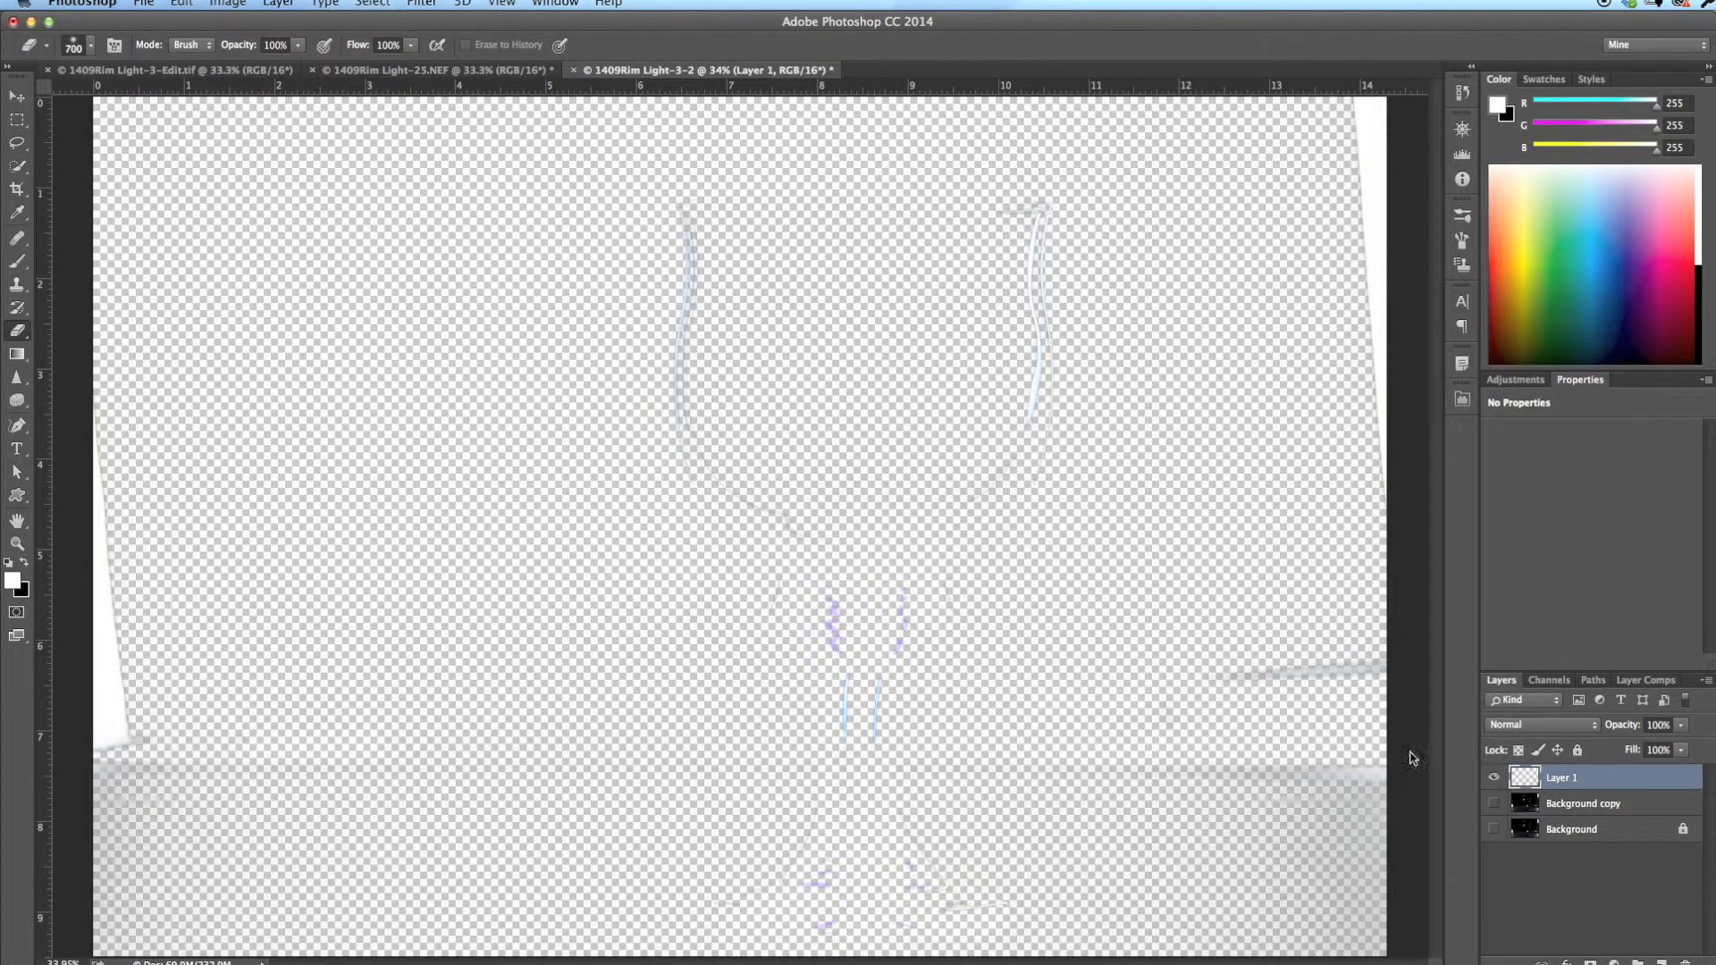
{"action": "mouse_move", "coordinate": [1135, 588]}
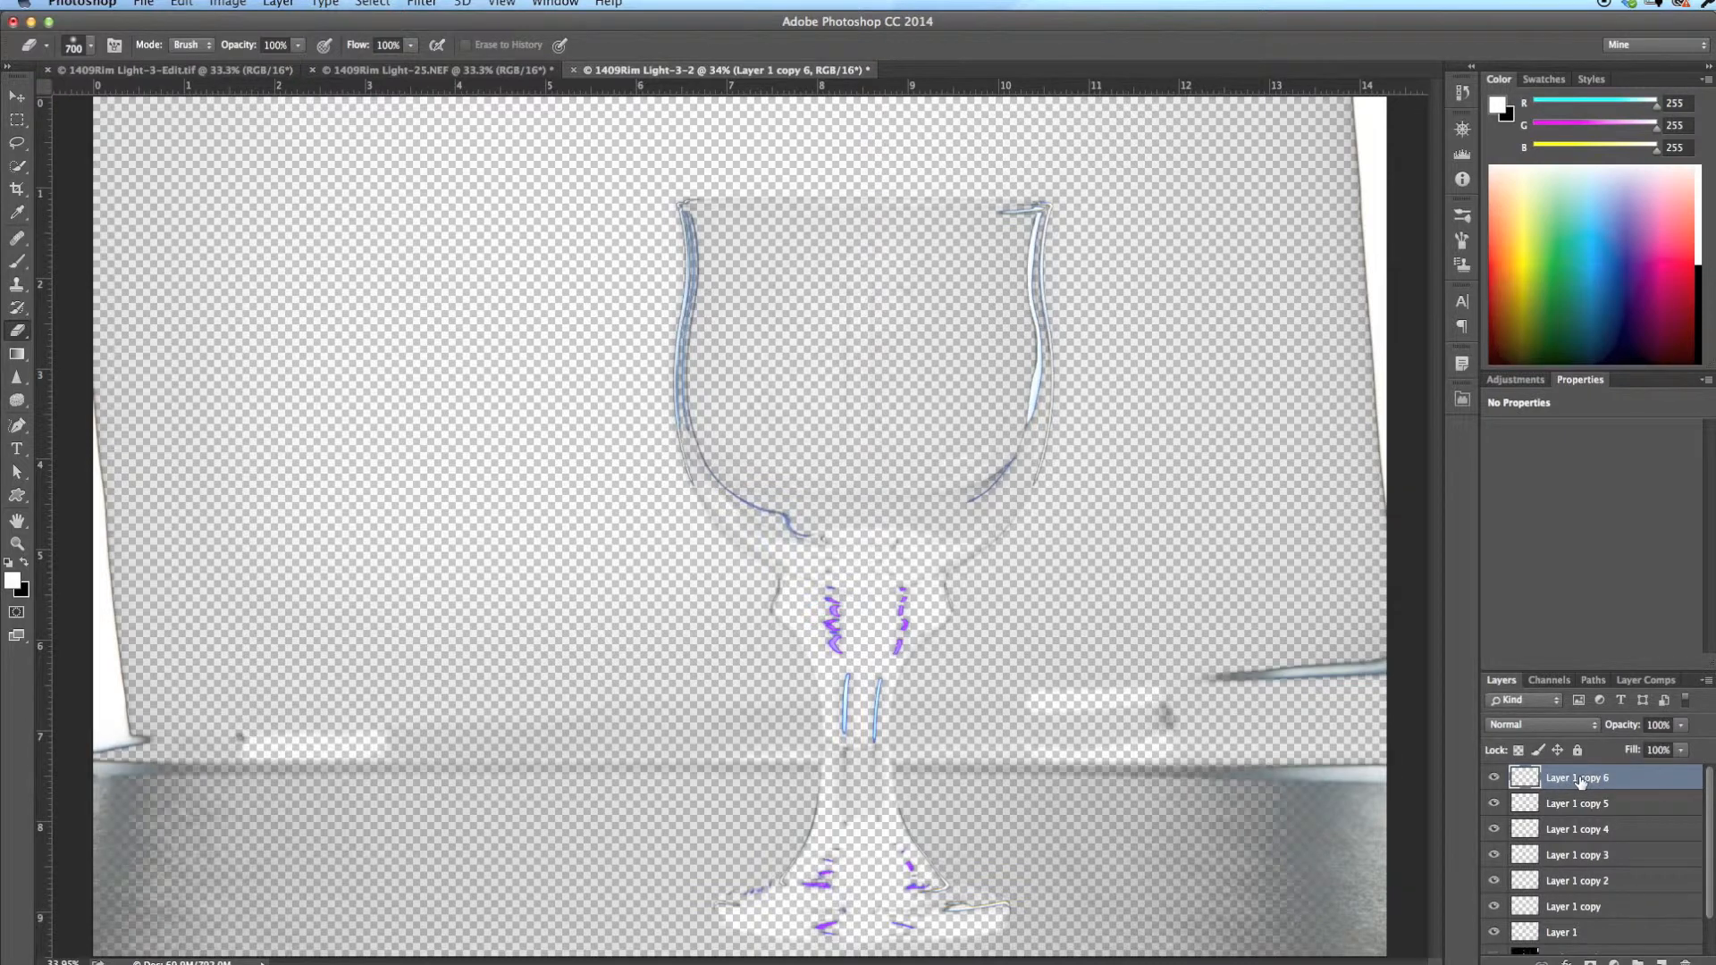
{"action": "mouse_move", "coordinate": [1575, 777]}
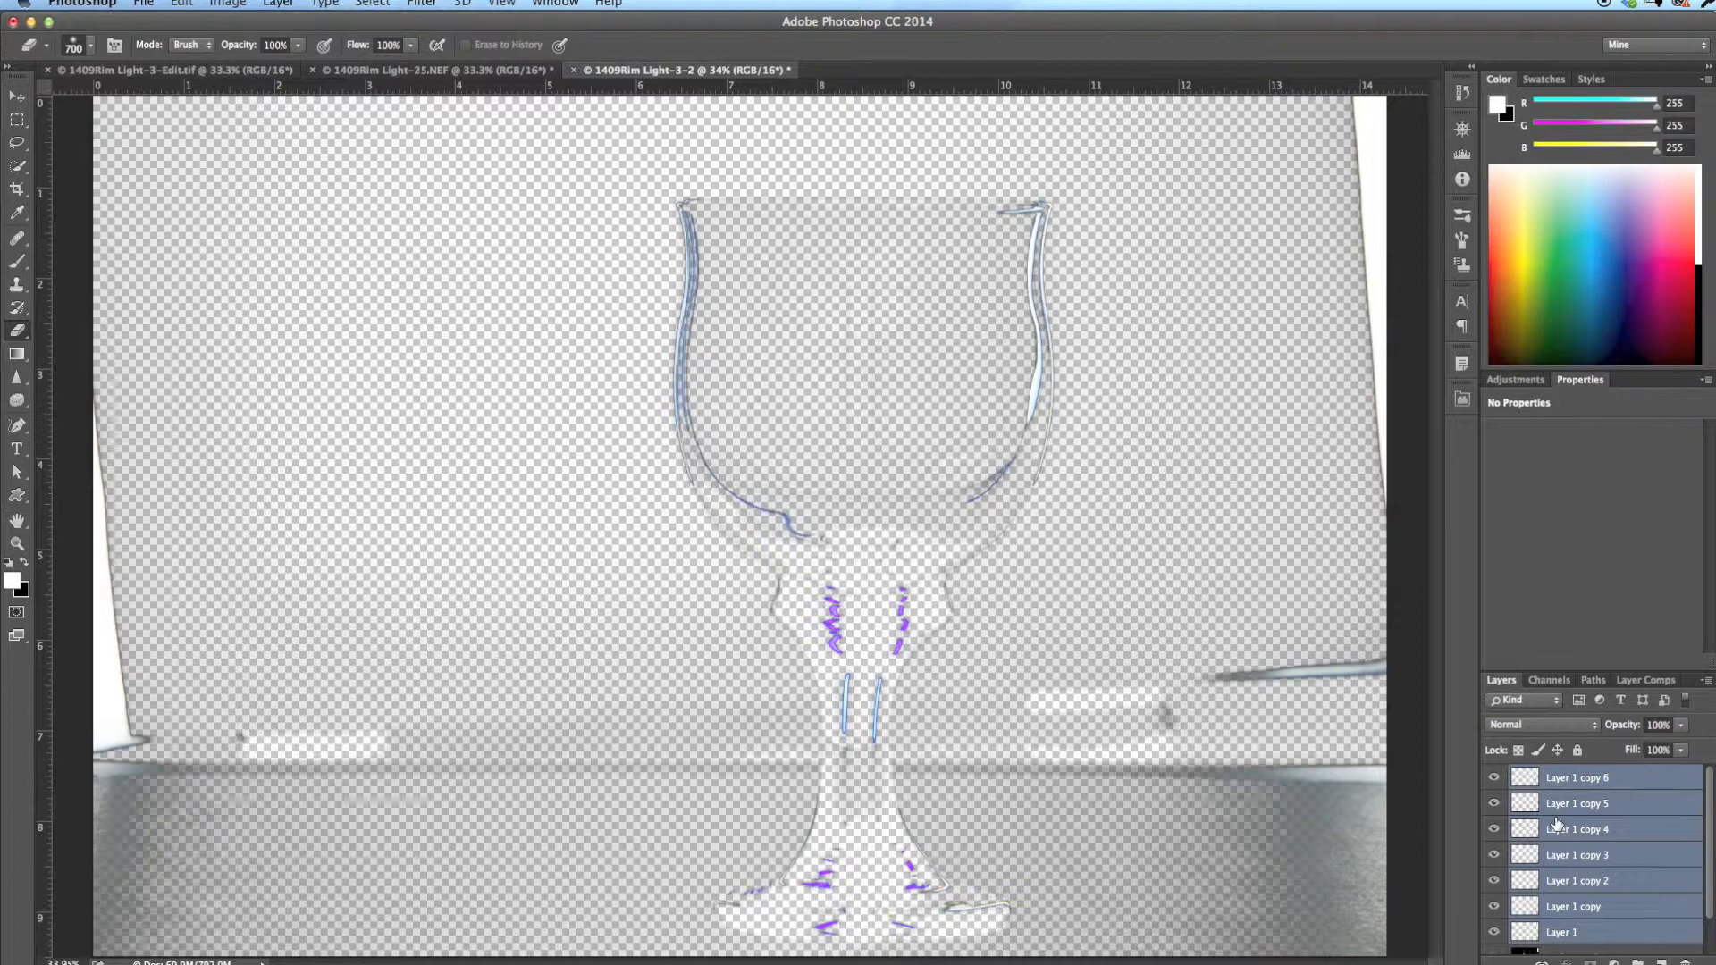
Scroll the Layers panel down to the Background copy and Background layers.
{"action": "scroll", "scroll_direction": "down", "scroll_amount": 3}
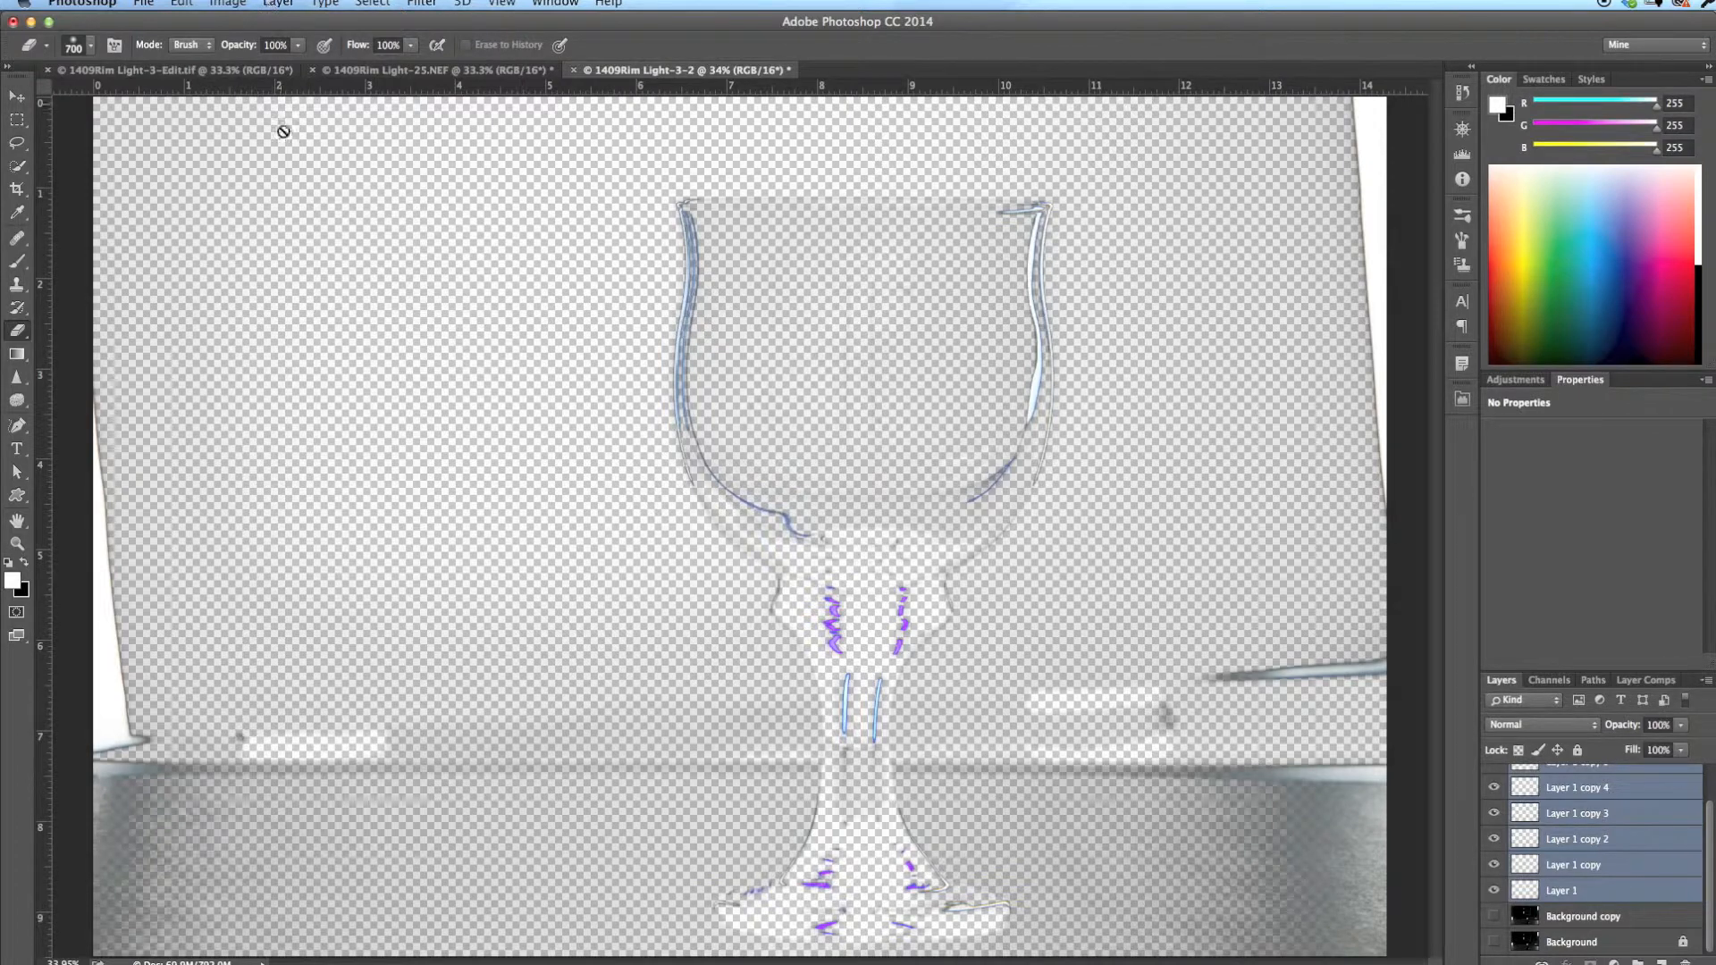
{"action": "mouse_move", "coordinate": [538, 489]}
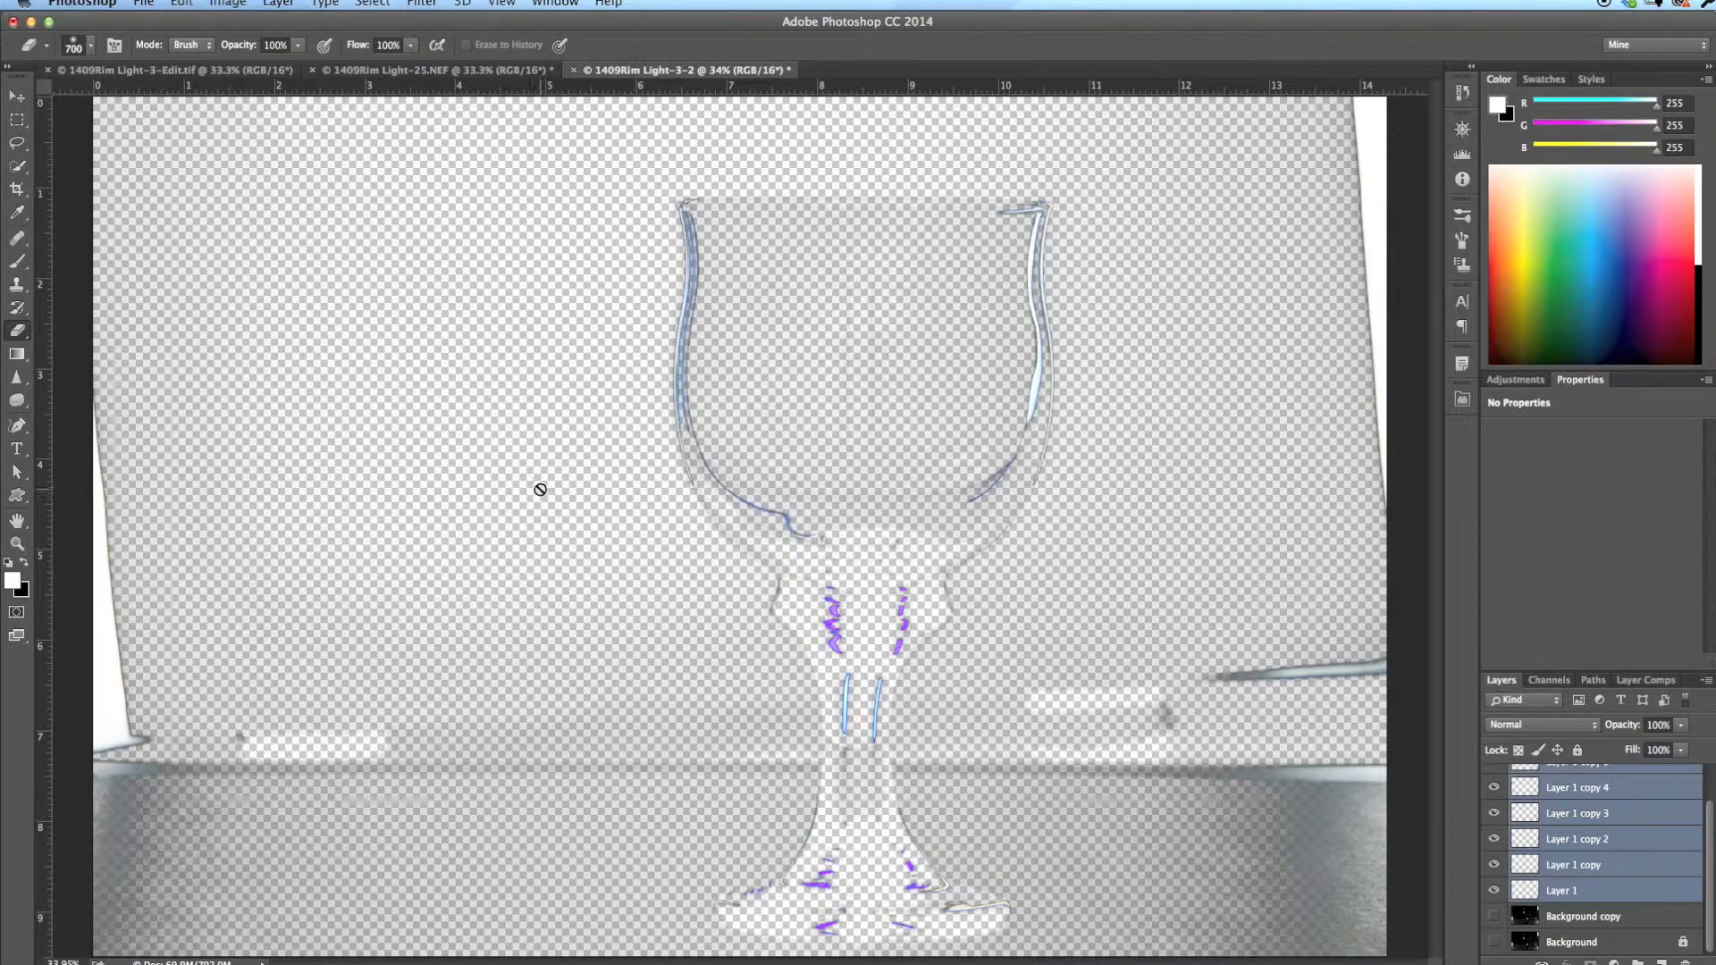
{"action": "mouse_move", "coordinate": [546, 499]}
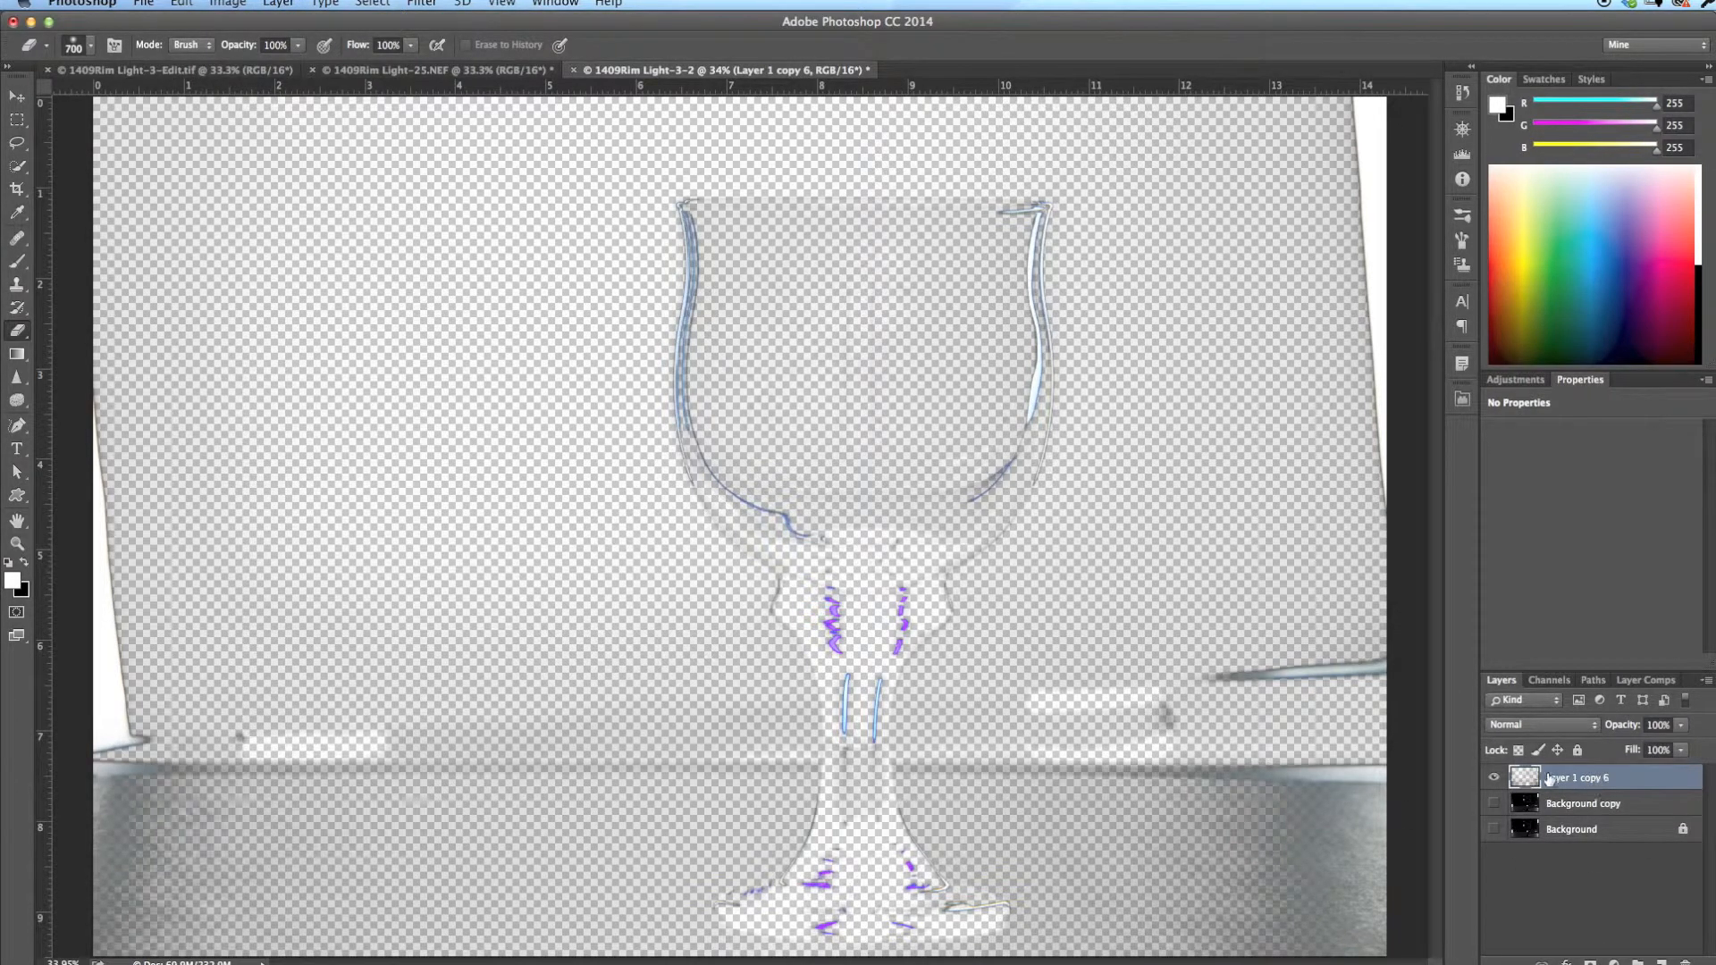
{"action": "mouse_move", "coordinate": [1062, 337]}
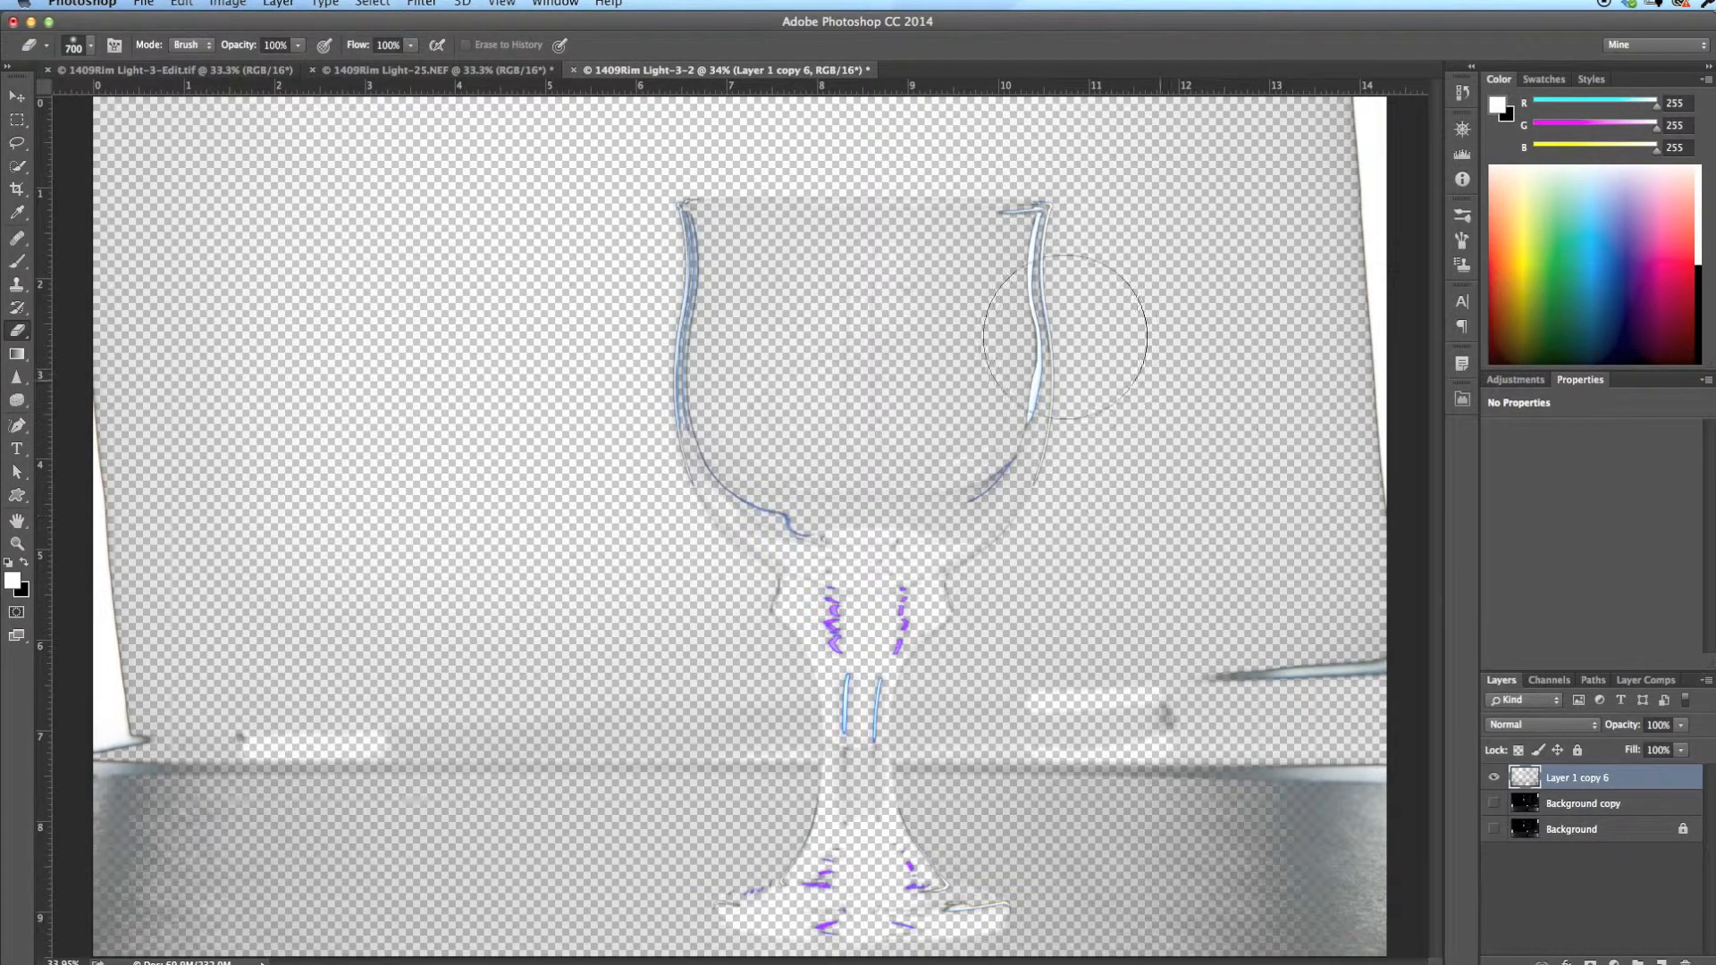
{"action": "mouse_move", "coordinate": [1268, 165]}
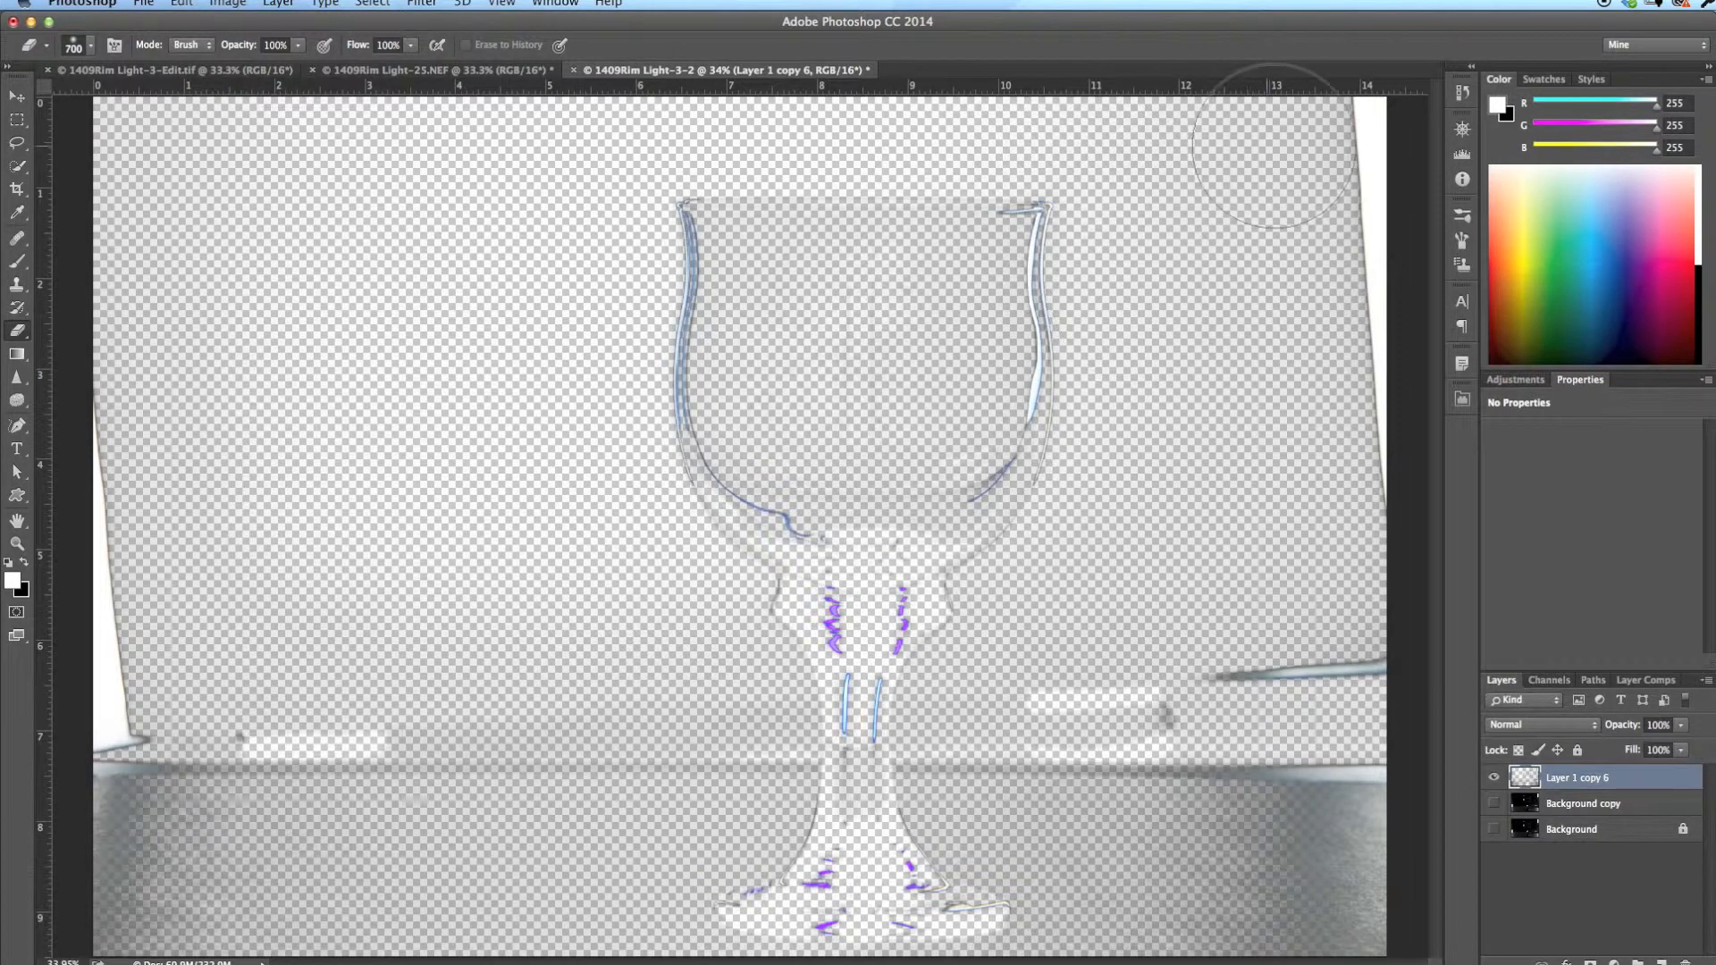
{"action": "mouse_move", "coordinate": [397, 878]}
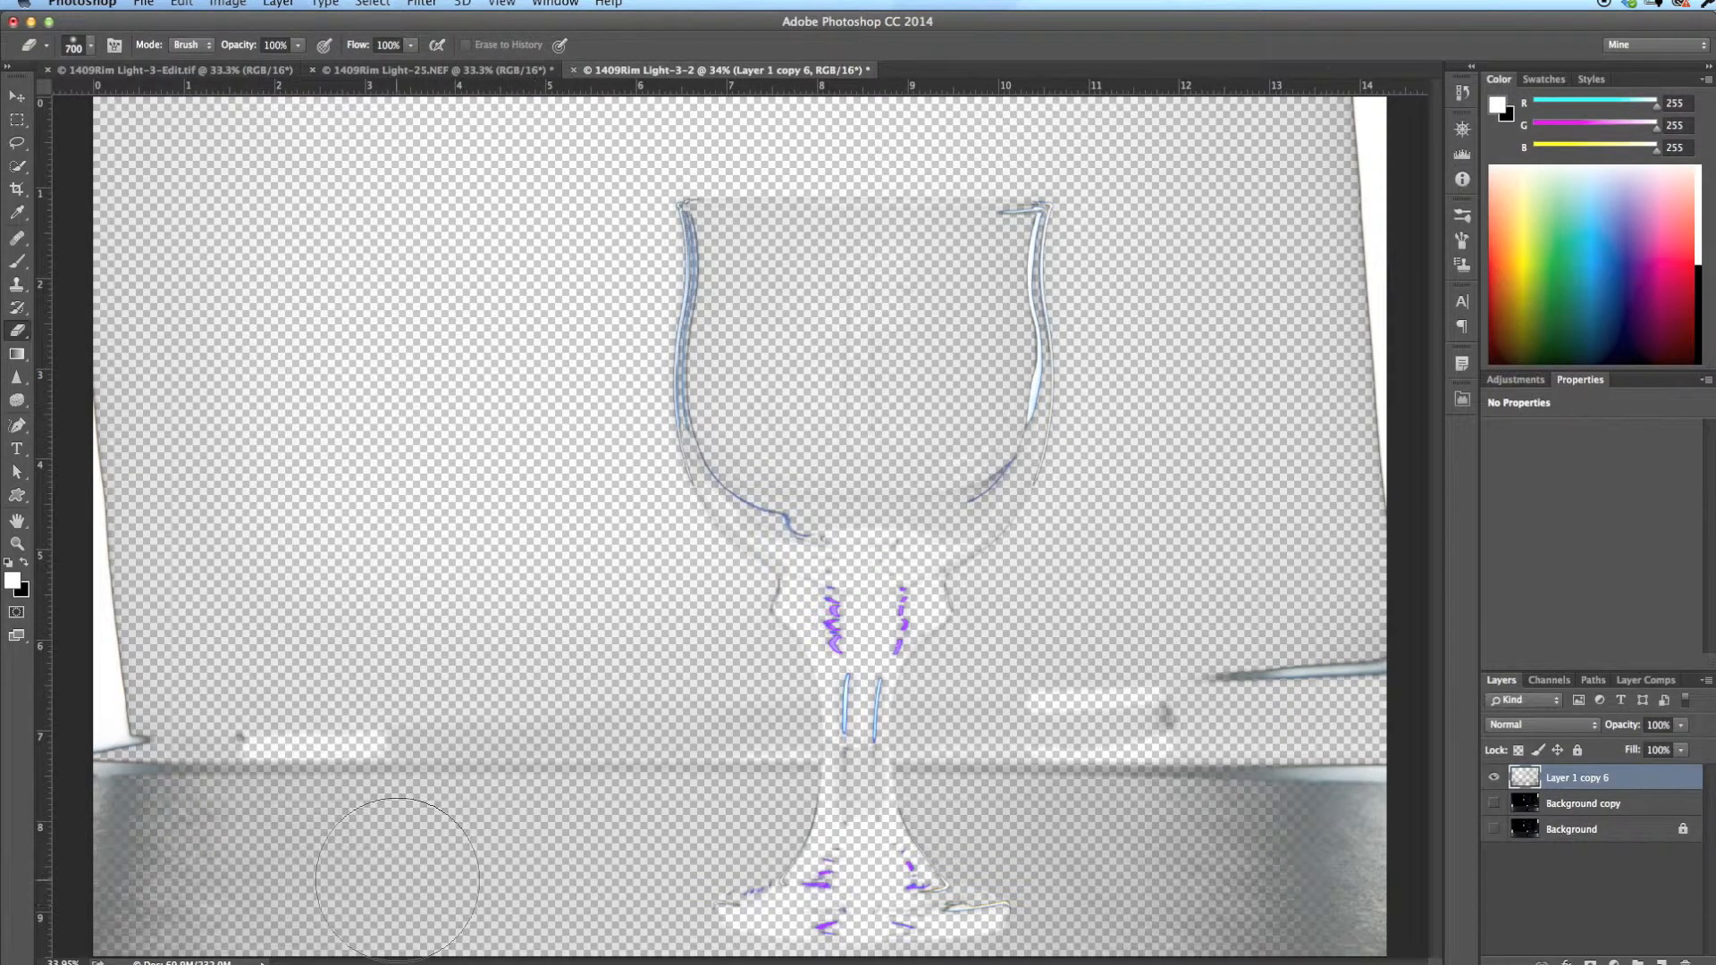
{"action": "mouse_move", "coordinate": [307, 531]}
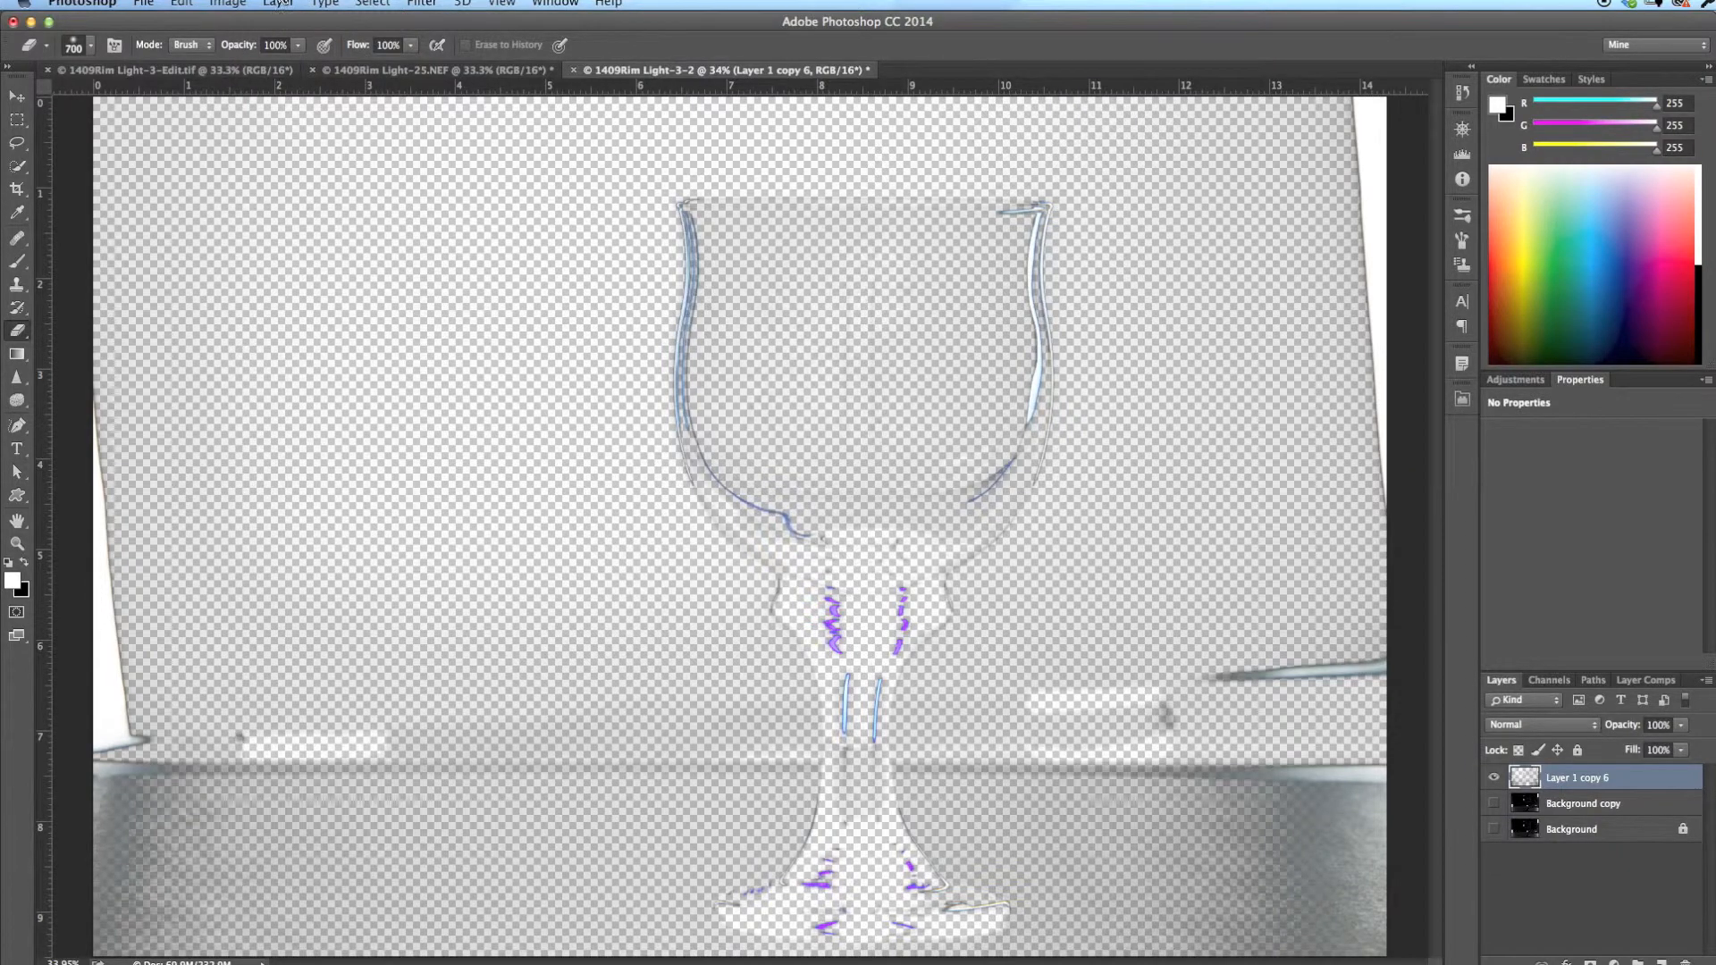
Add a Solid Color fill layer, Color Fill 1, filled with pure black #000000.
{"action": "left_click", "coordinate": [277, 4]}
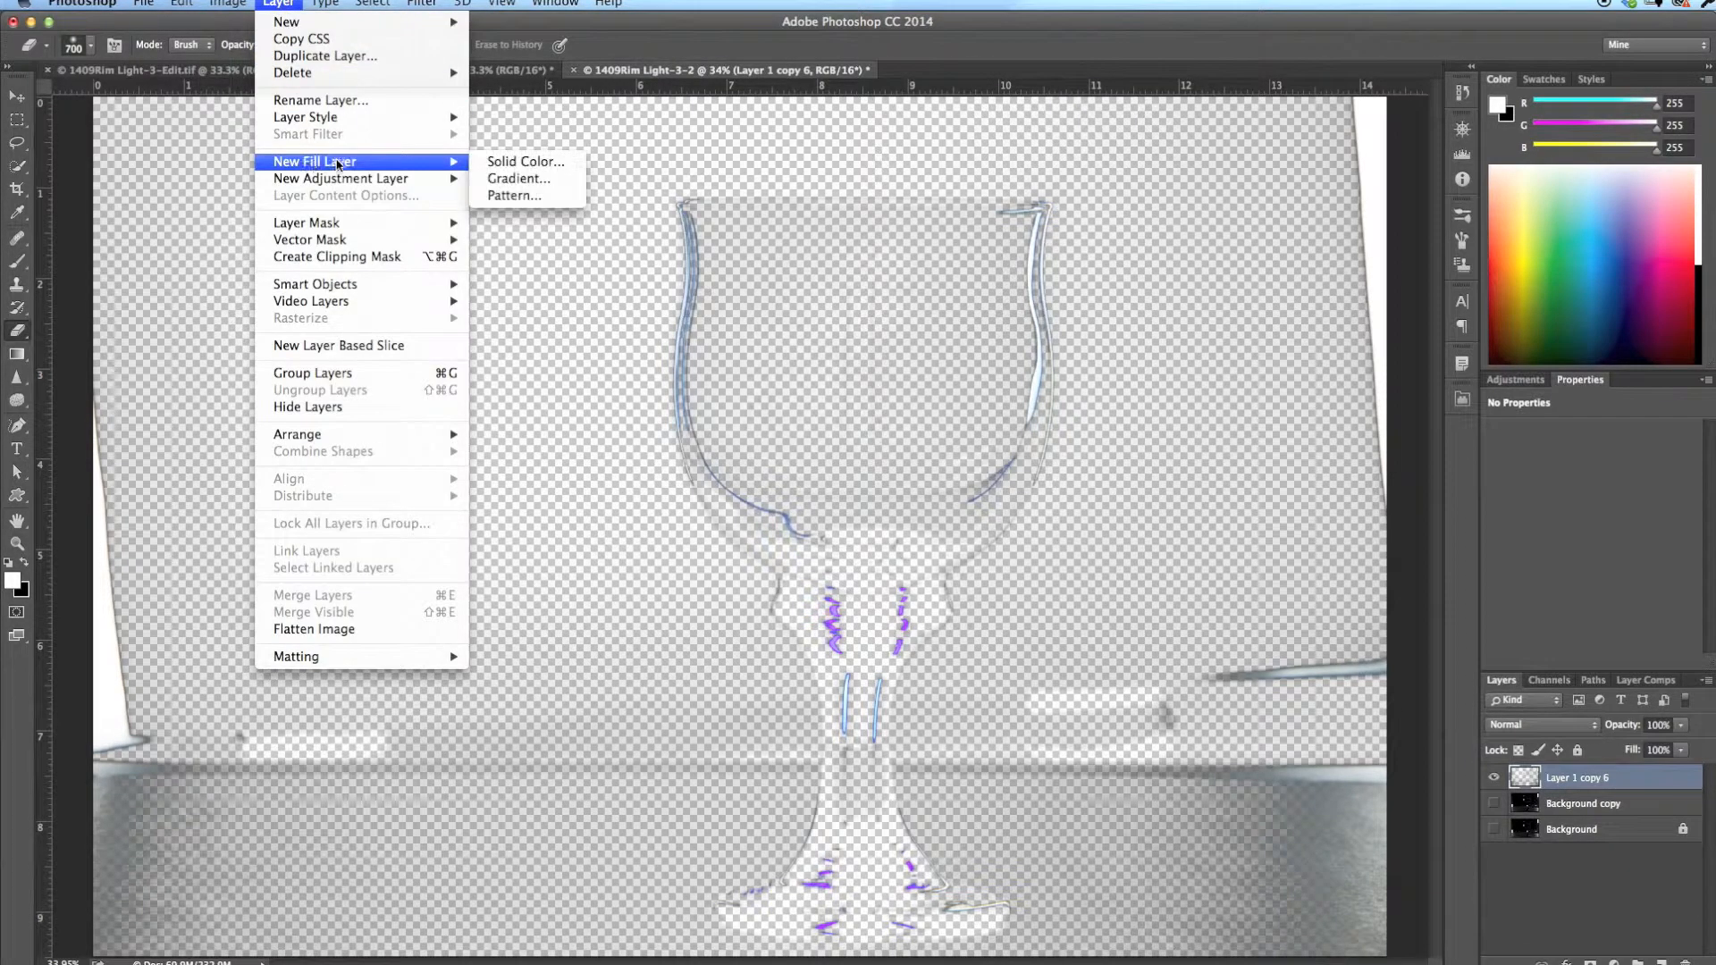
{"action": "left_click", "coordinate": [524, 161]}
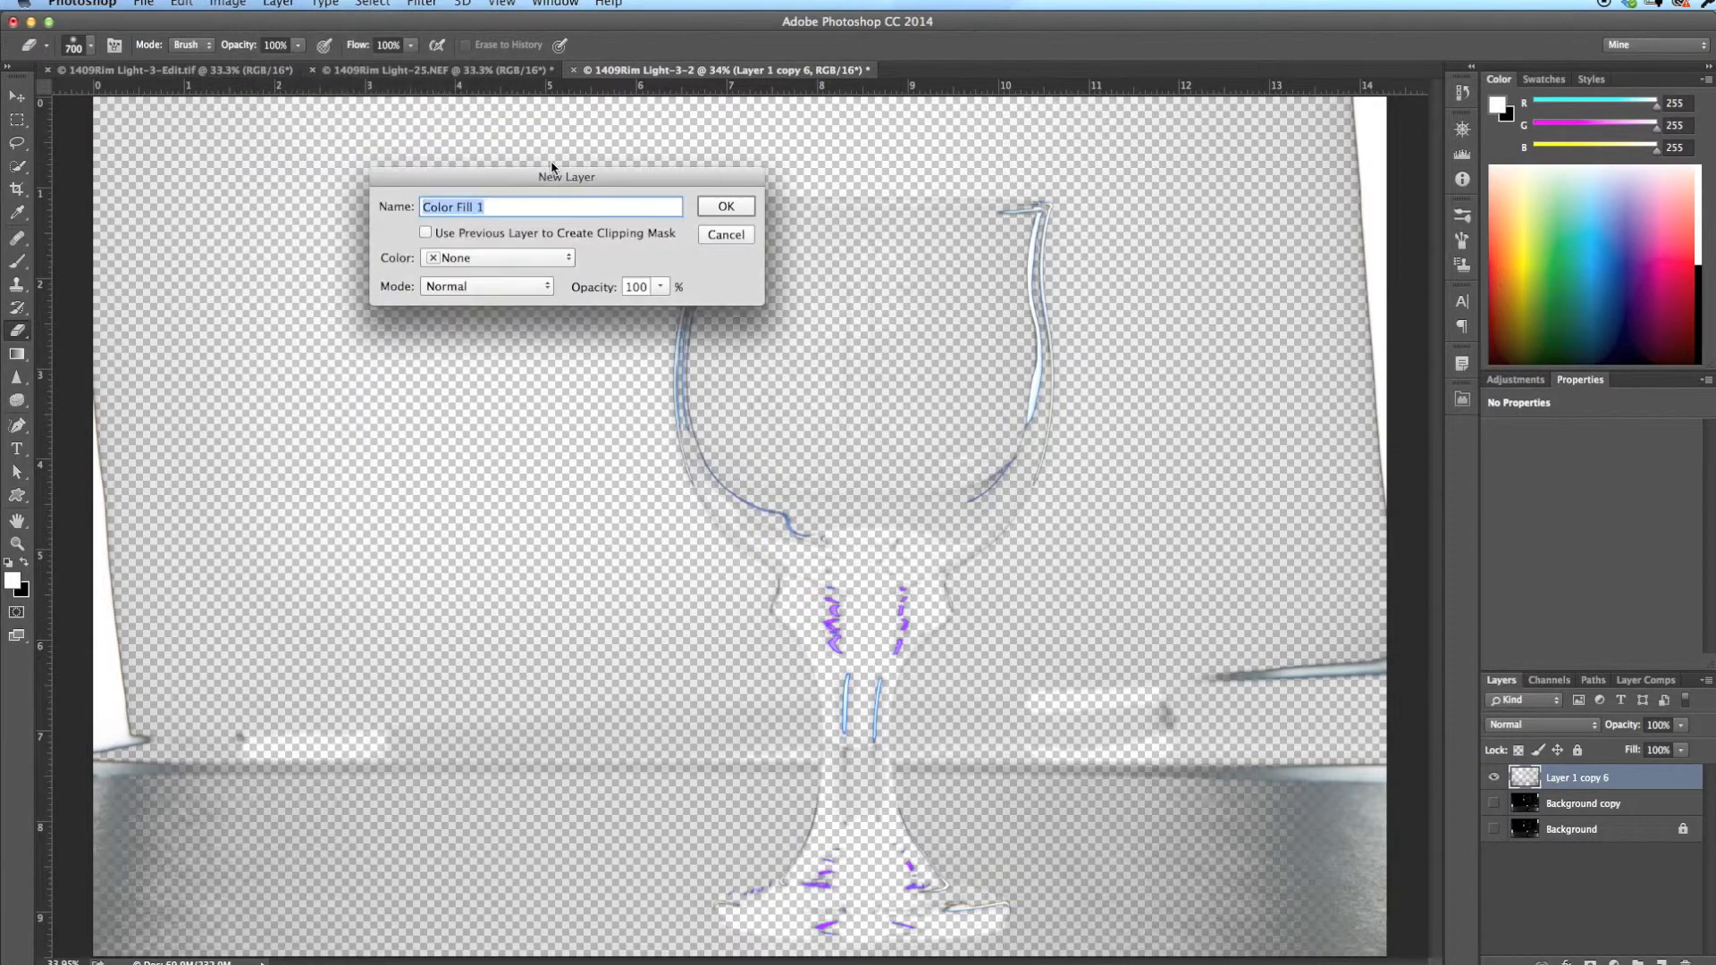
{"action": "left_click", "coordinate": [496, 258]}
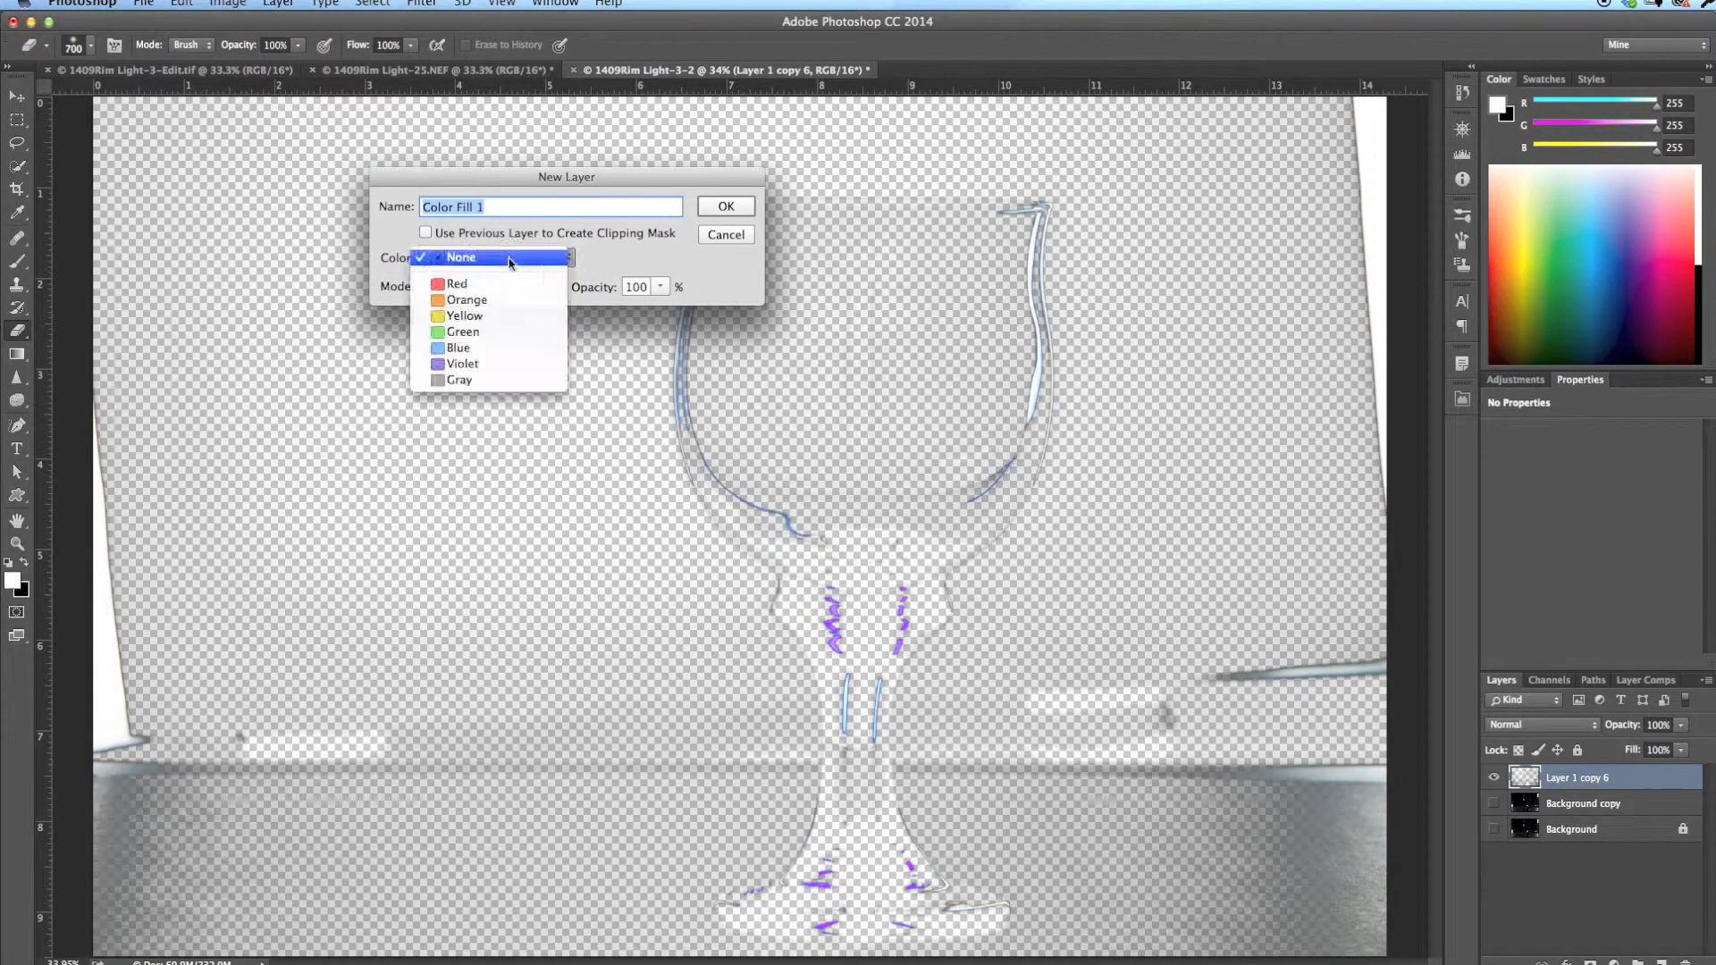
{"action": "mouse_move", "coordinate": [657, 273]}
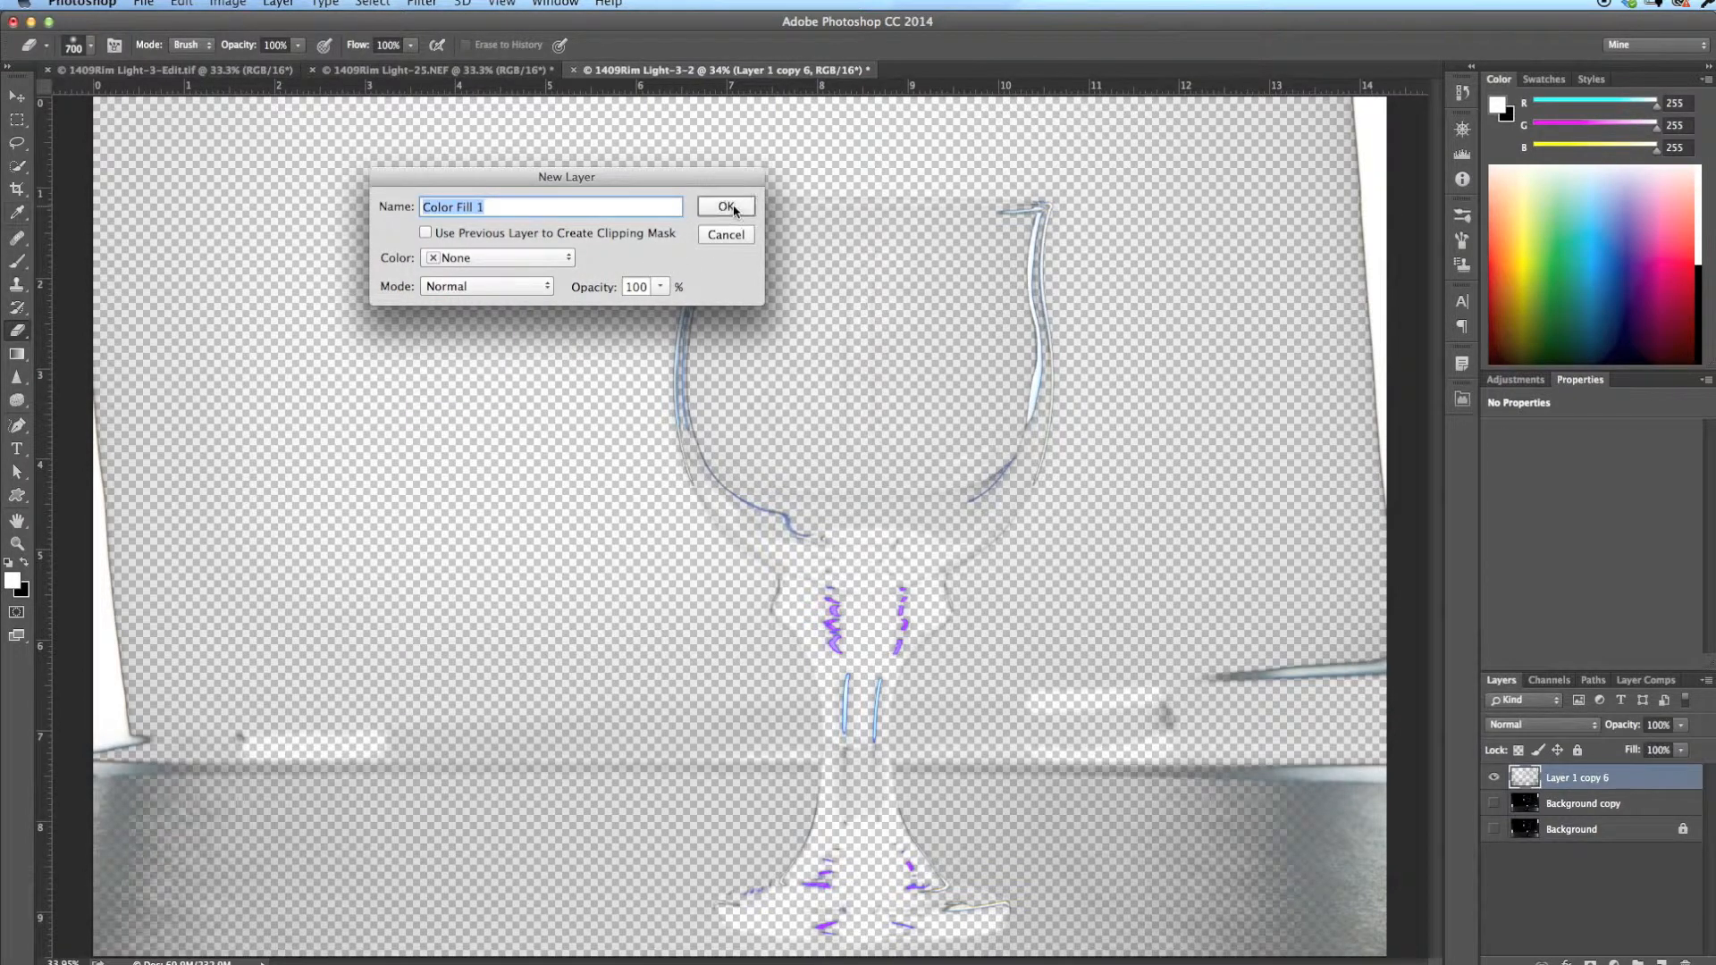
{"action": "left_click", "coordinate": [726, 206]}
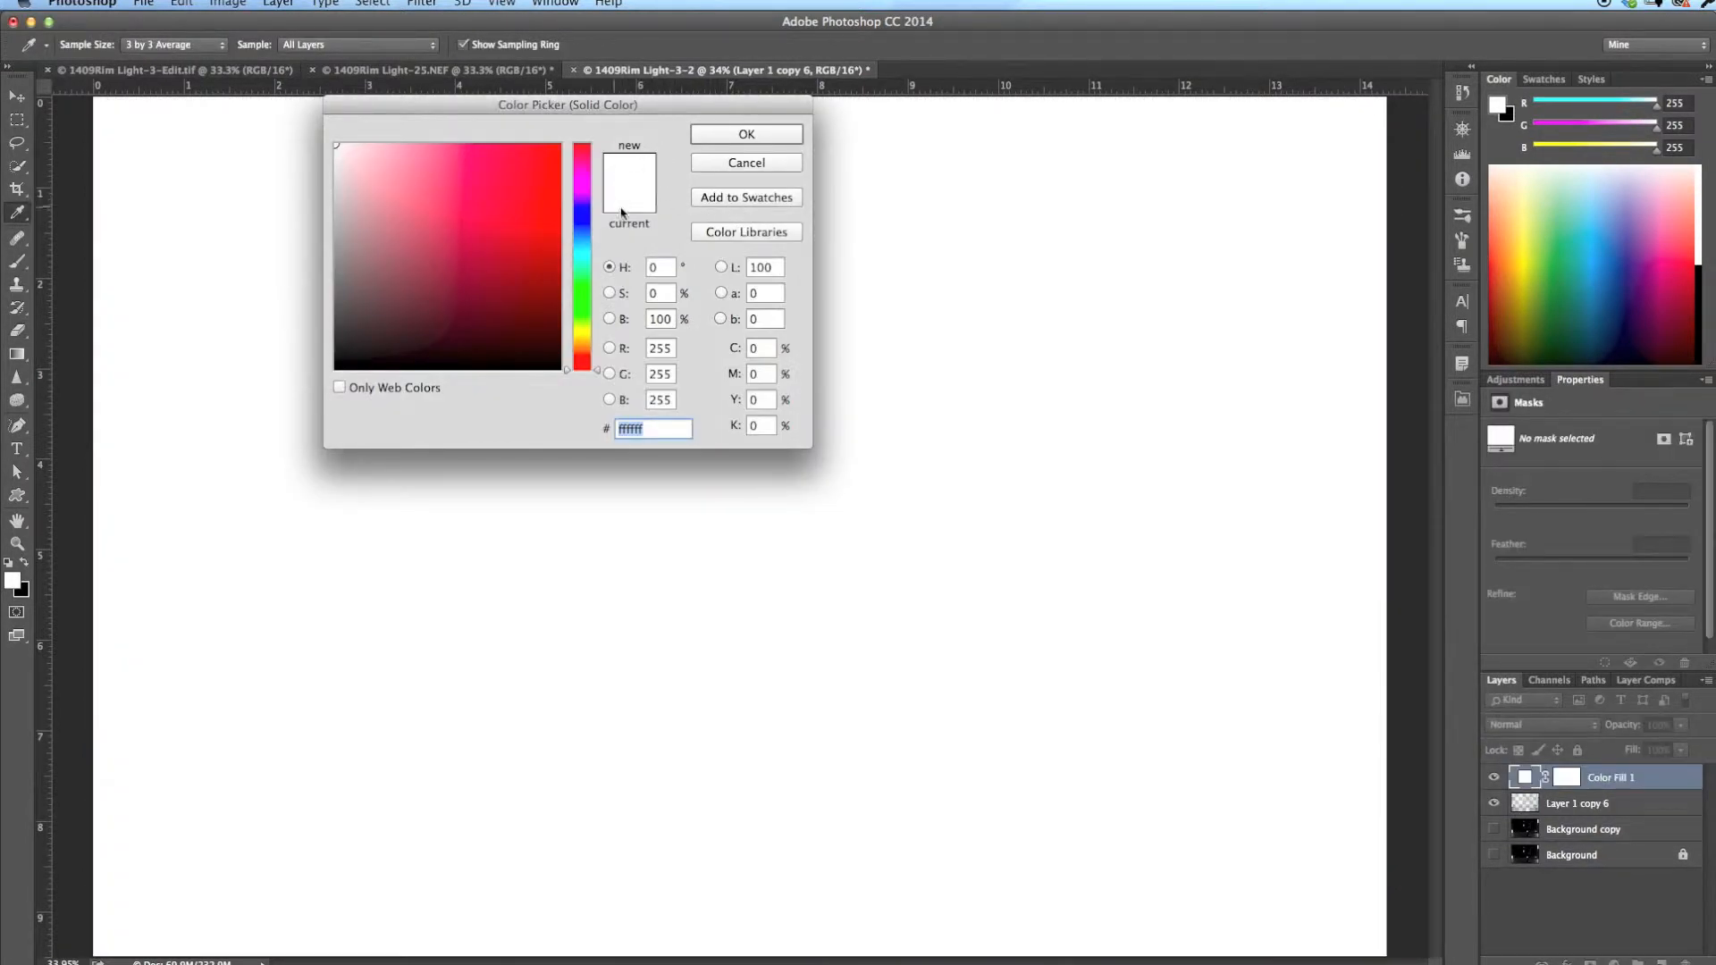
{"action": "mouse_move", "coordinate": [629, 208]}
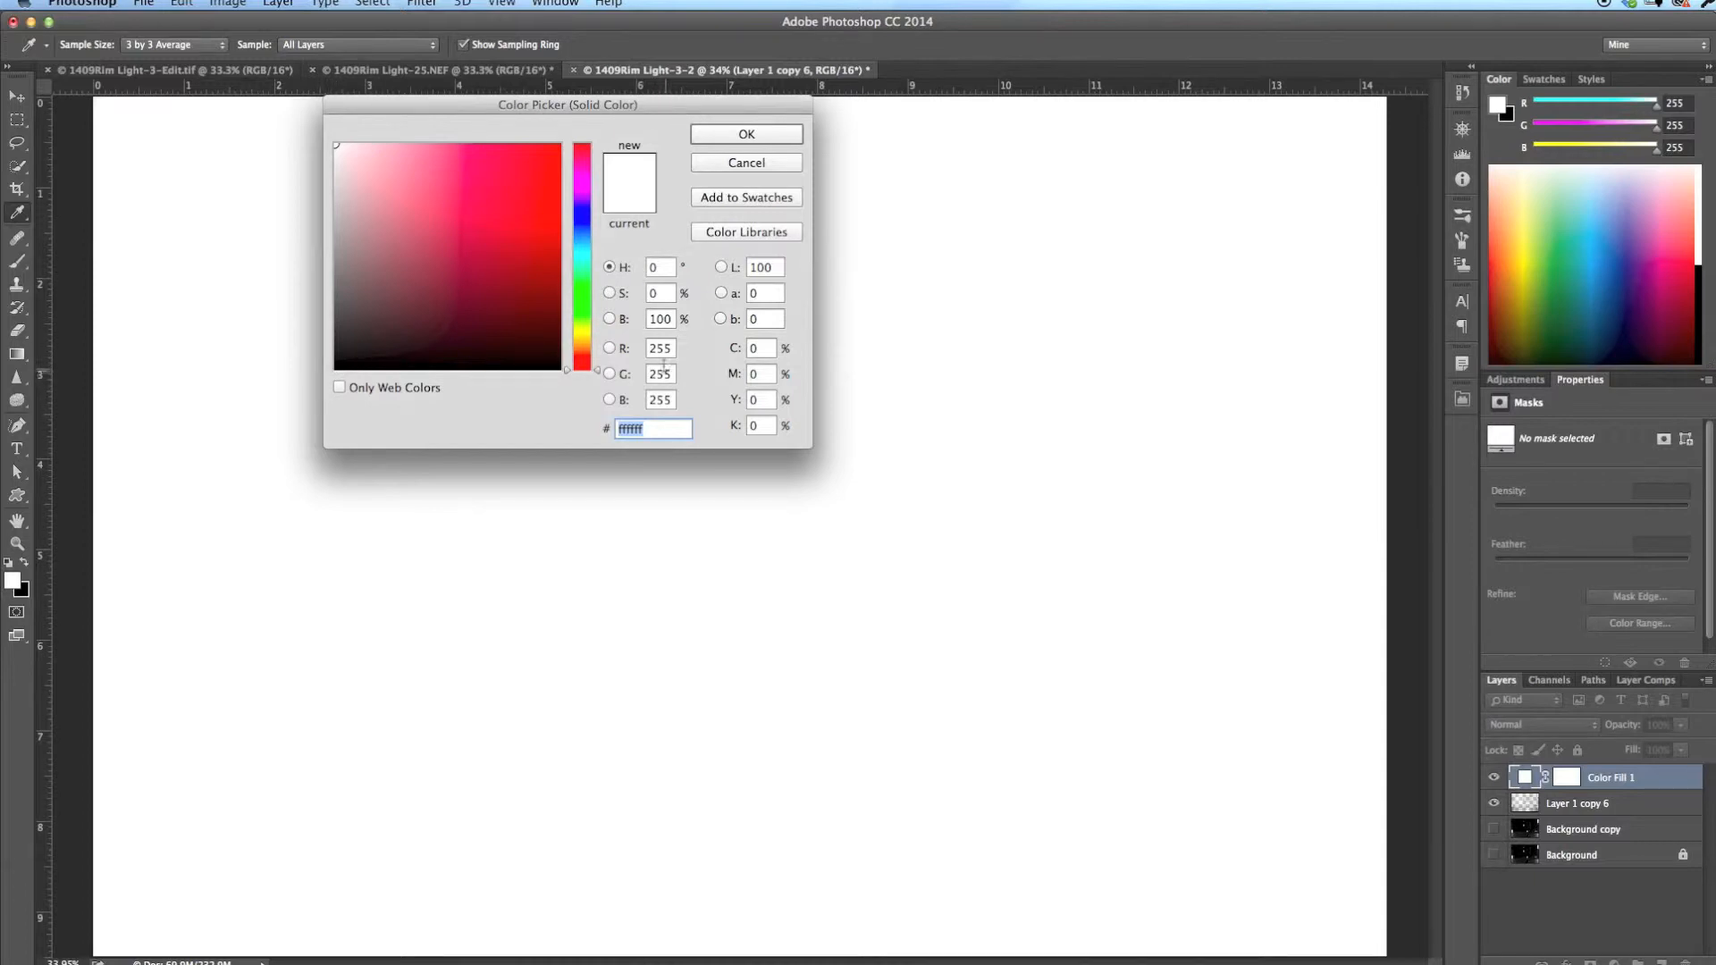
{"action": "mouse_move", "coordinate": [522, 360]}
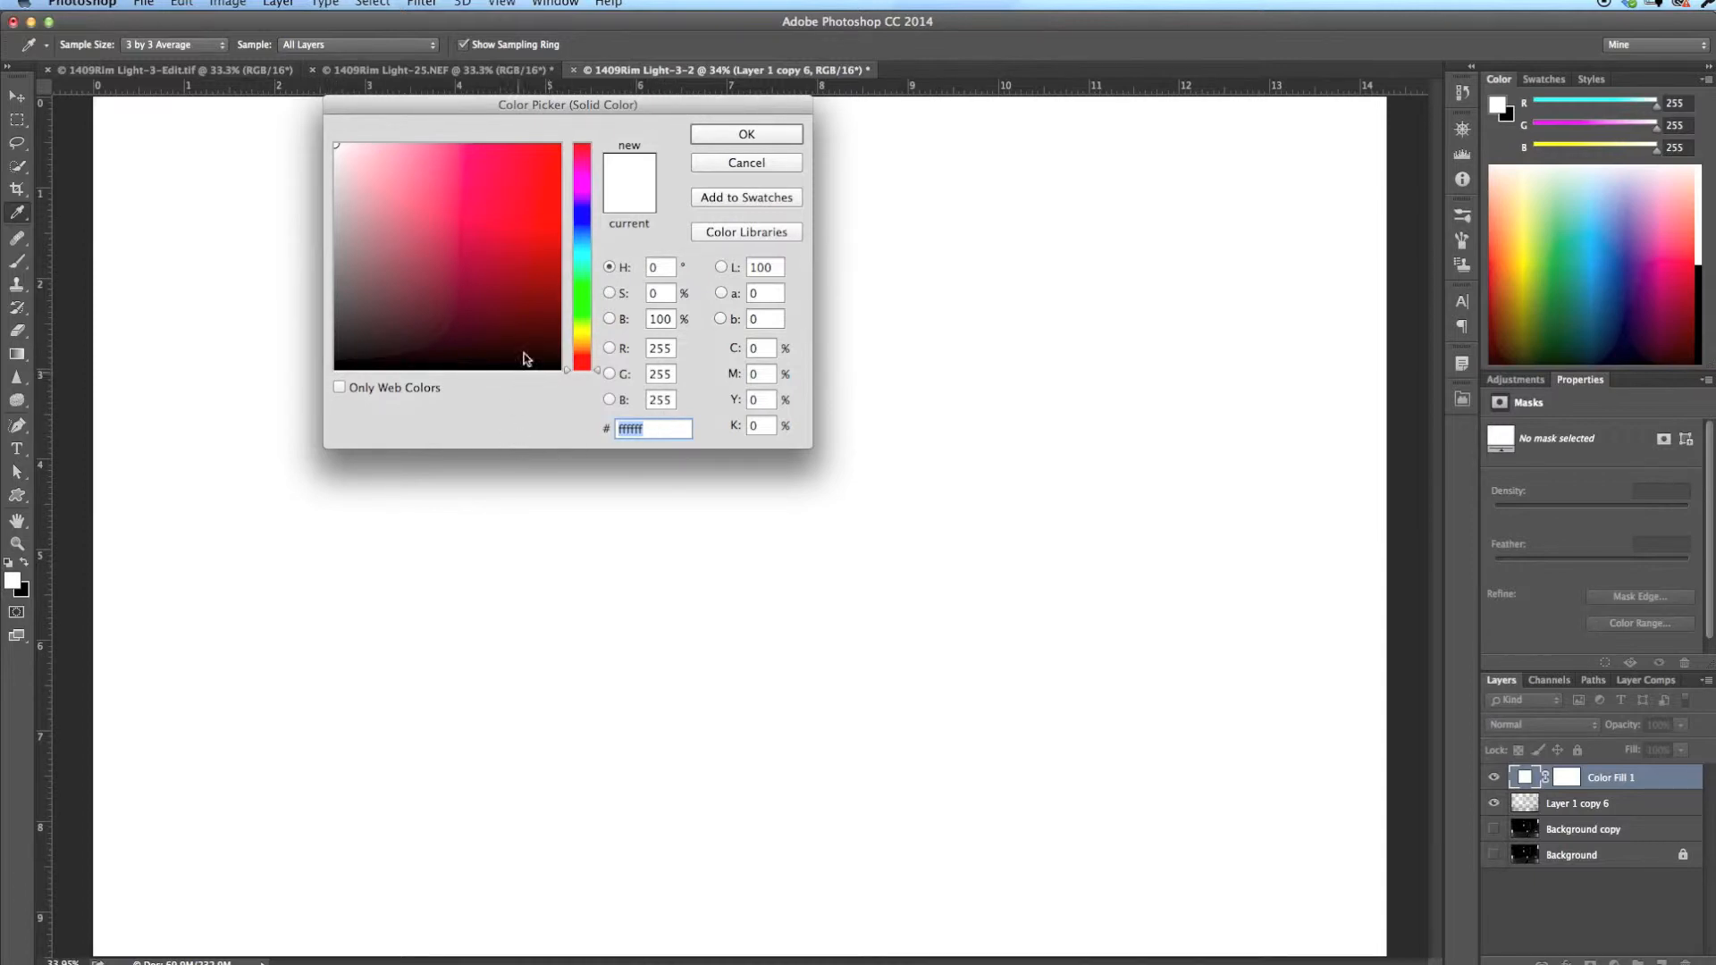
{"action": "left_click", "coordinate": [659, 318]}
{"action": "type", "text": "0"}
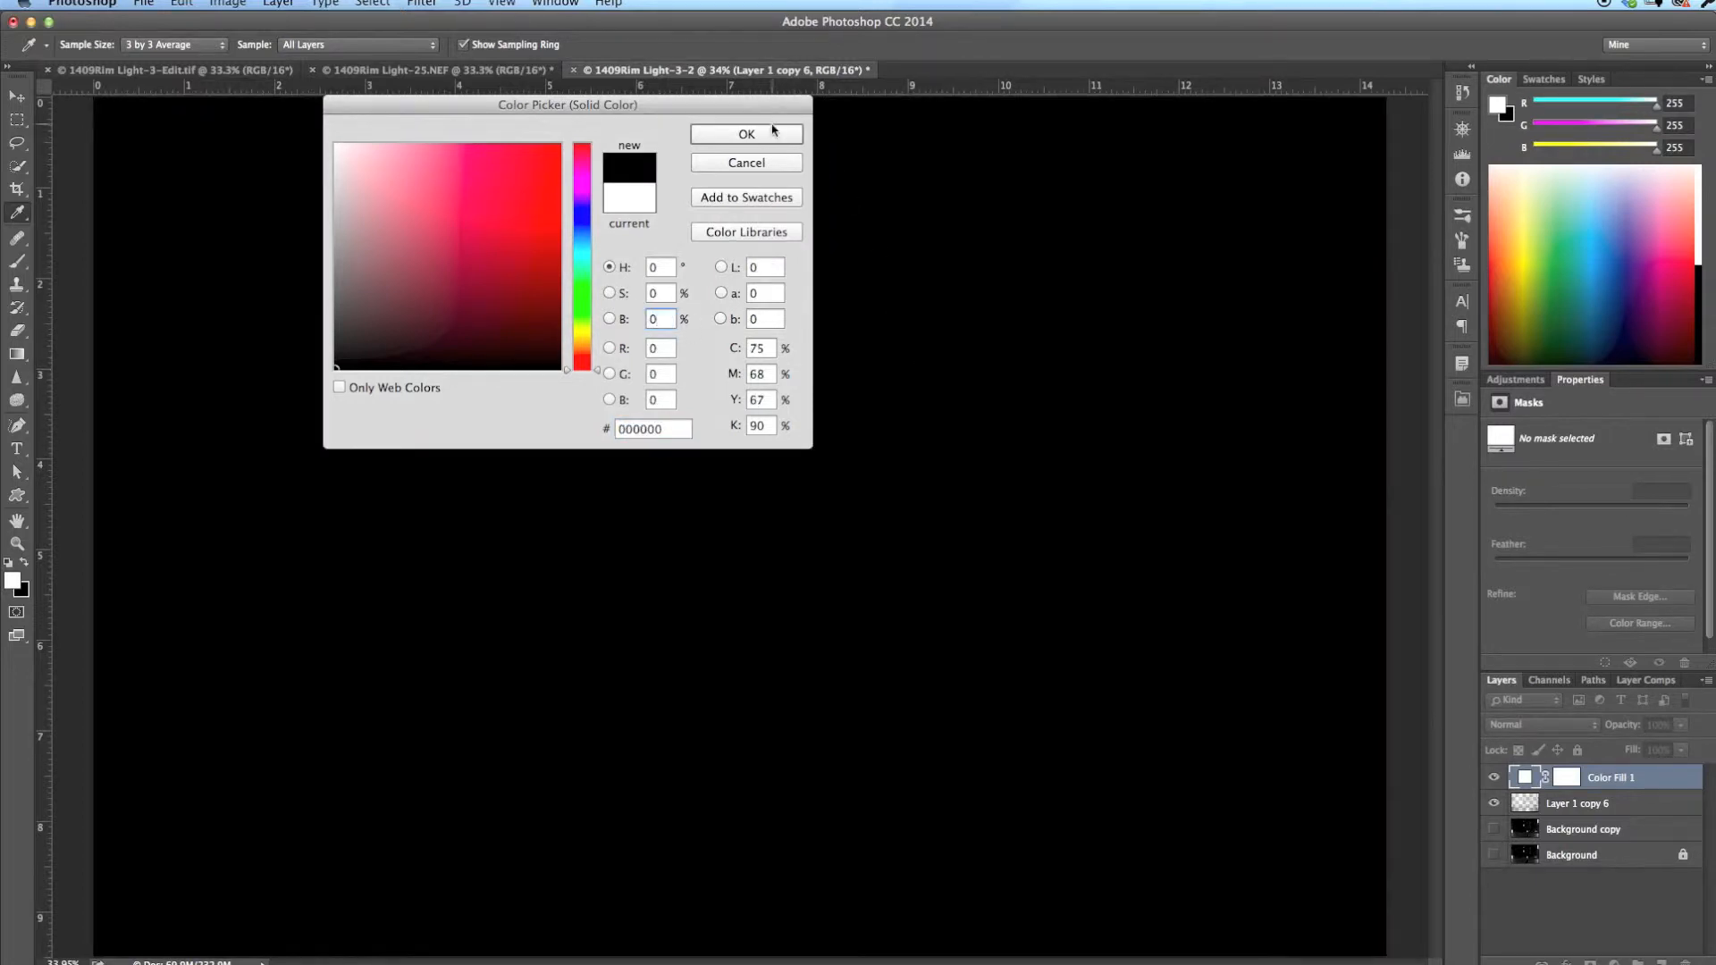
{"action": "left_click", "coordinate": [746, 133]}
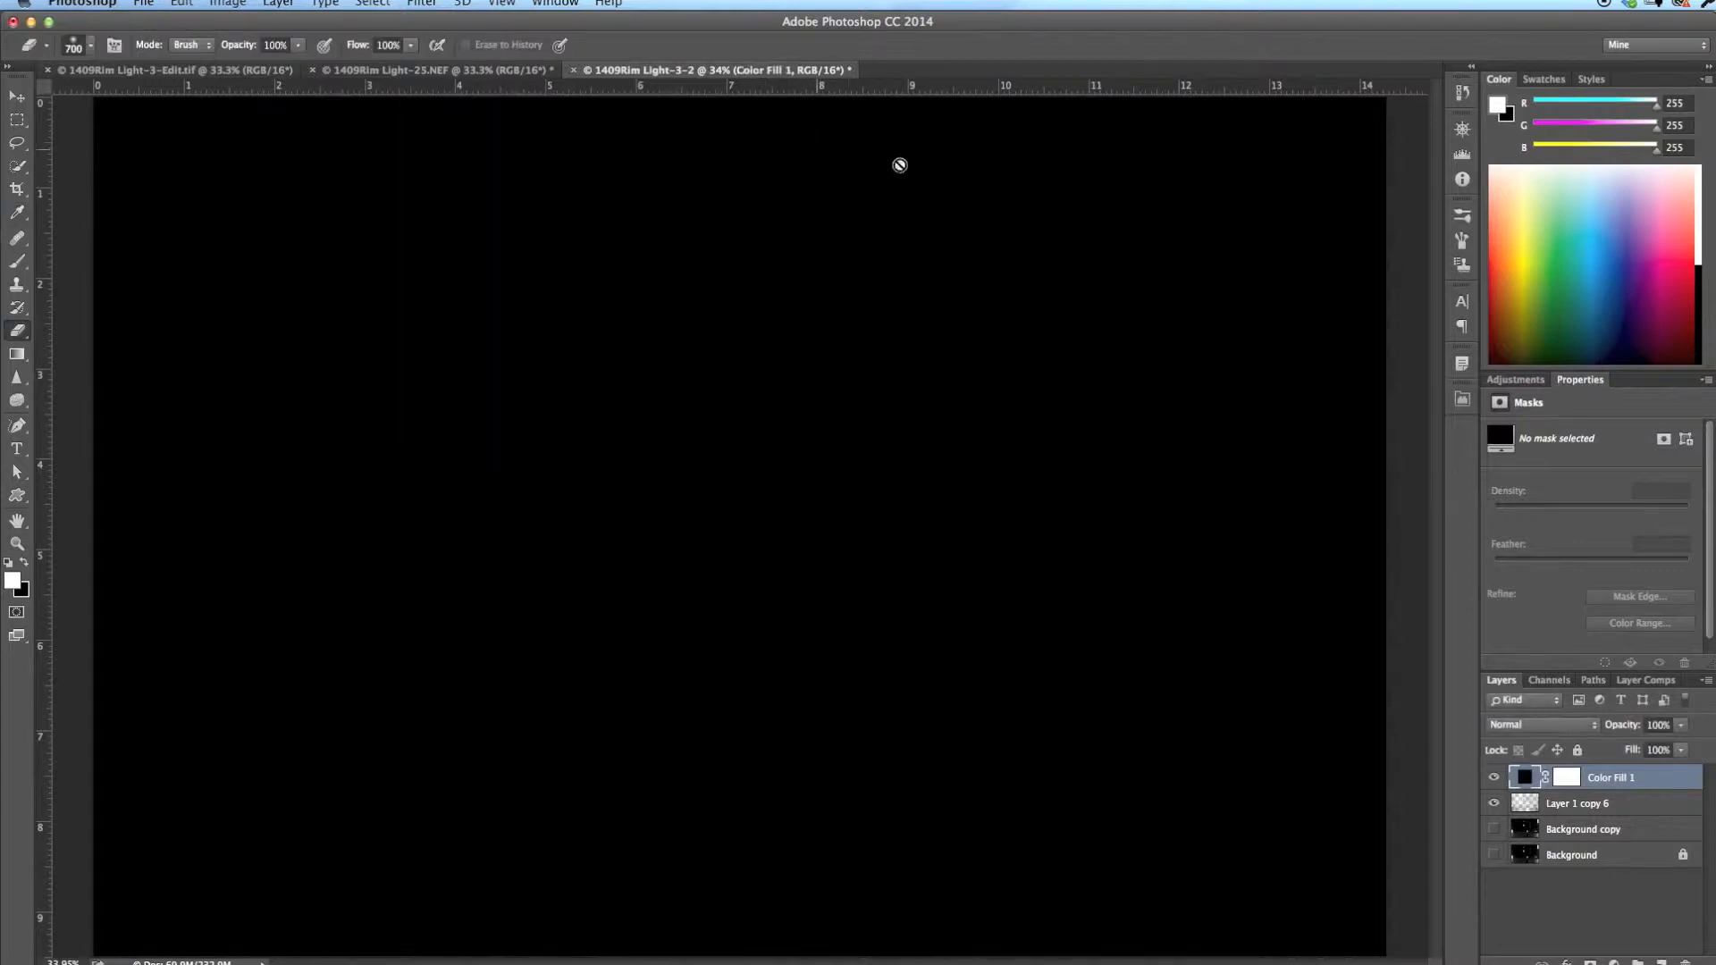
{"action": "mouse_move", "coordinate": [615, 215]}
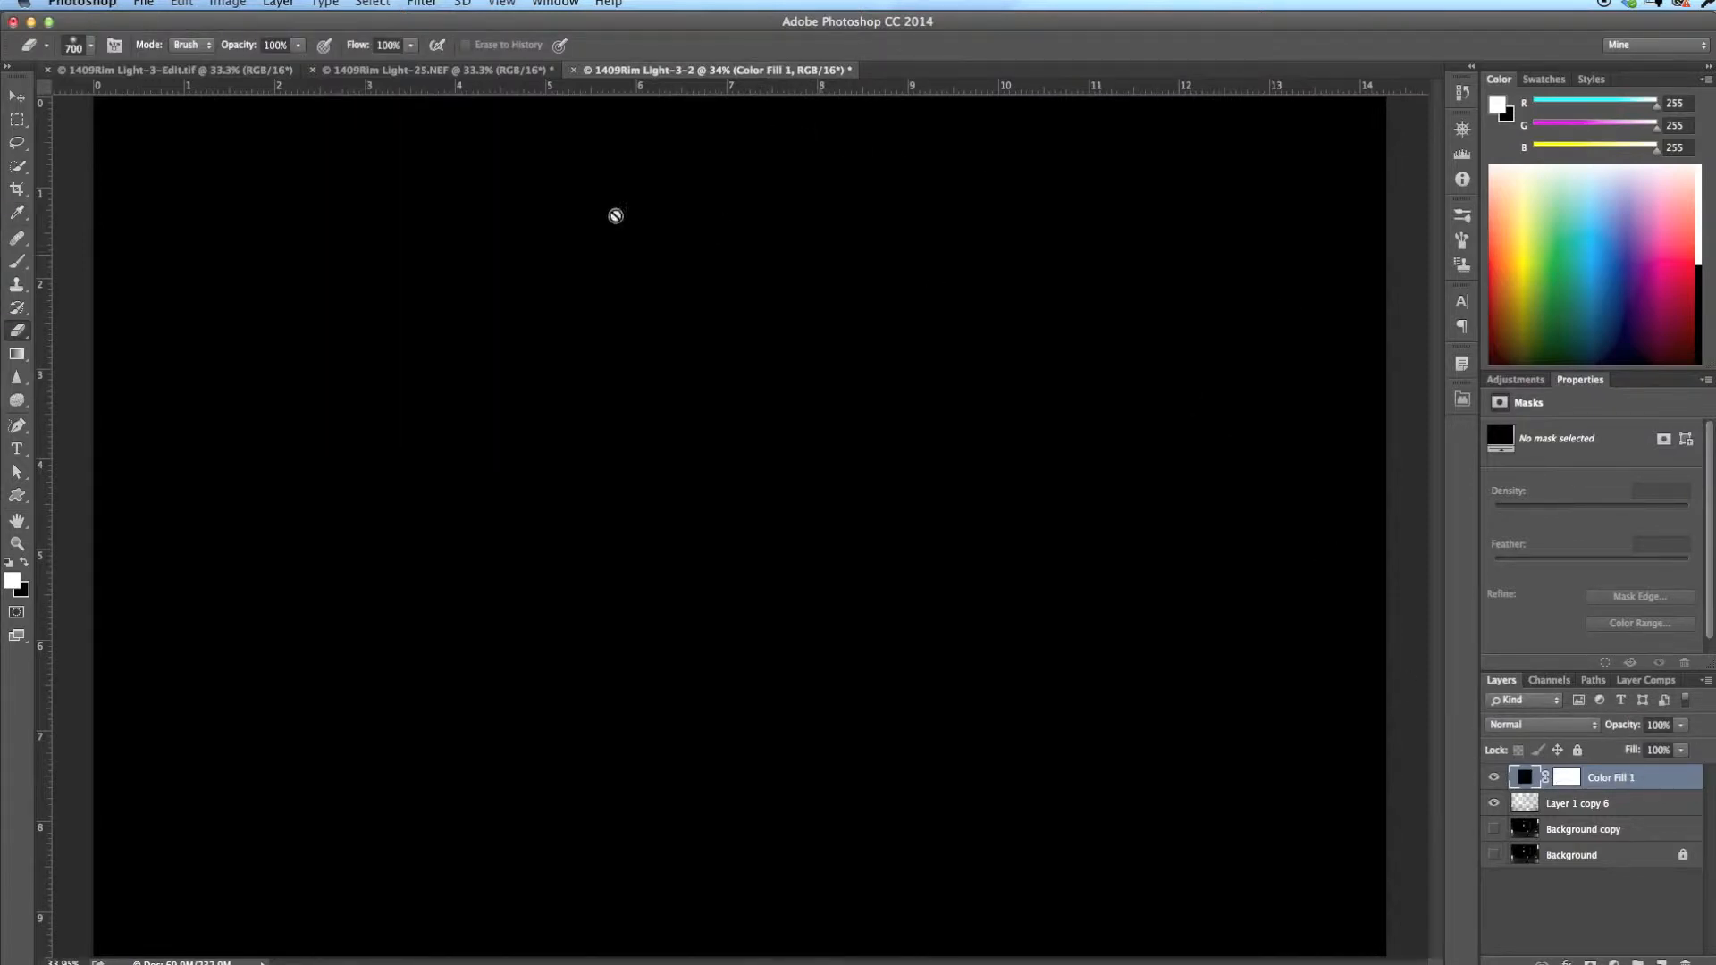
{"action": "mouse_move", "coordinate": [1003, 540]}
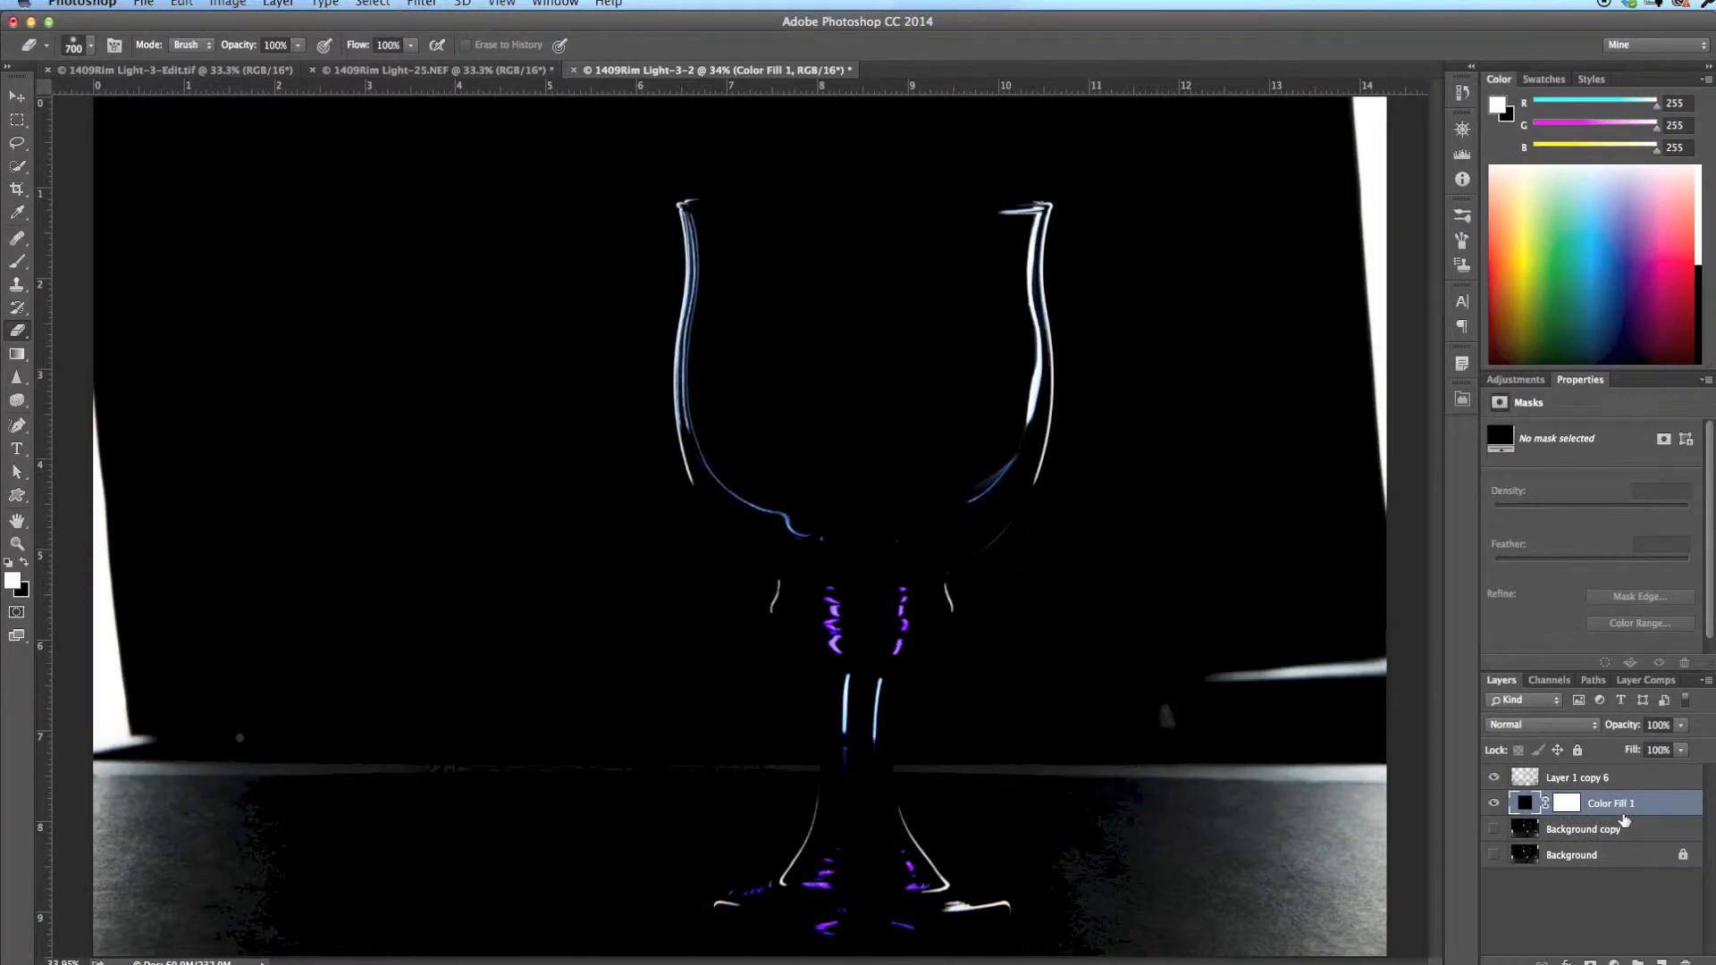
{"action": "mouse_move", "coordinate": [644, 240]}
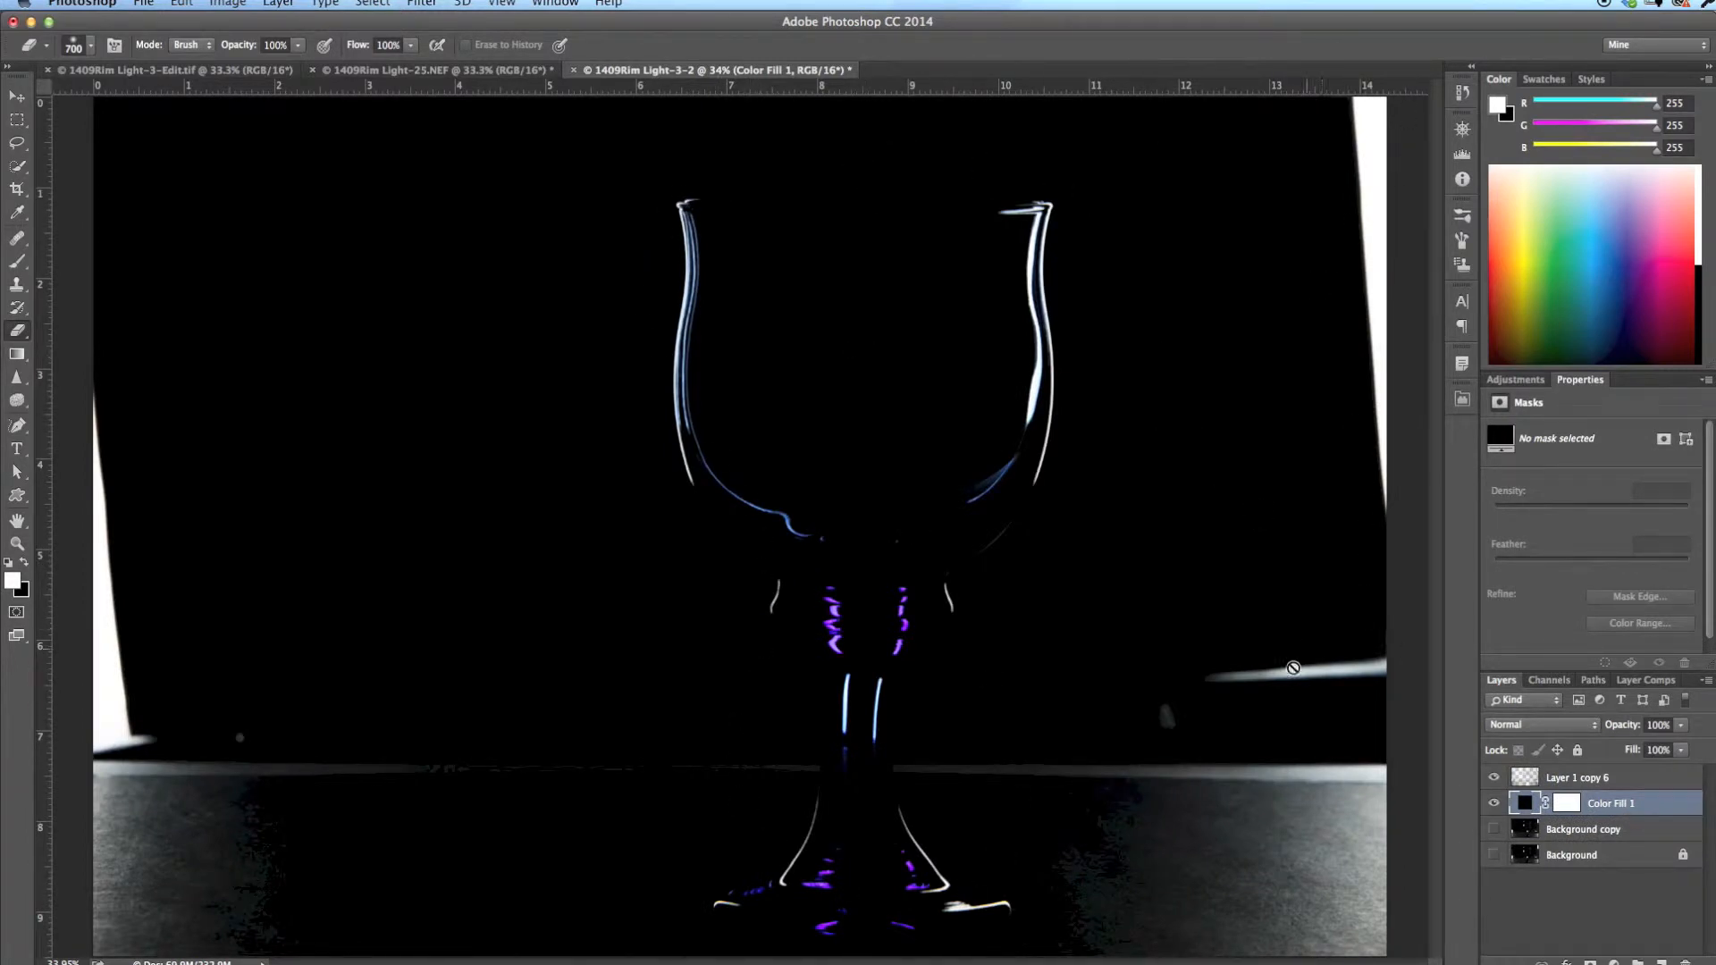
{"action": "mouse_move", "coordinate": [1242, 772]}
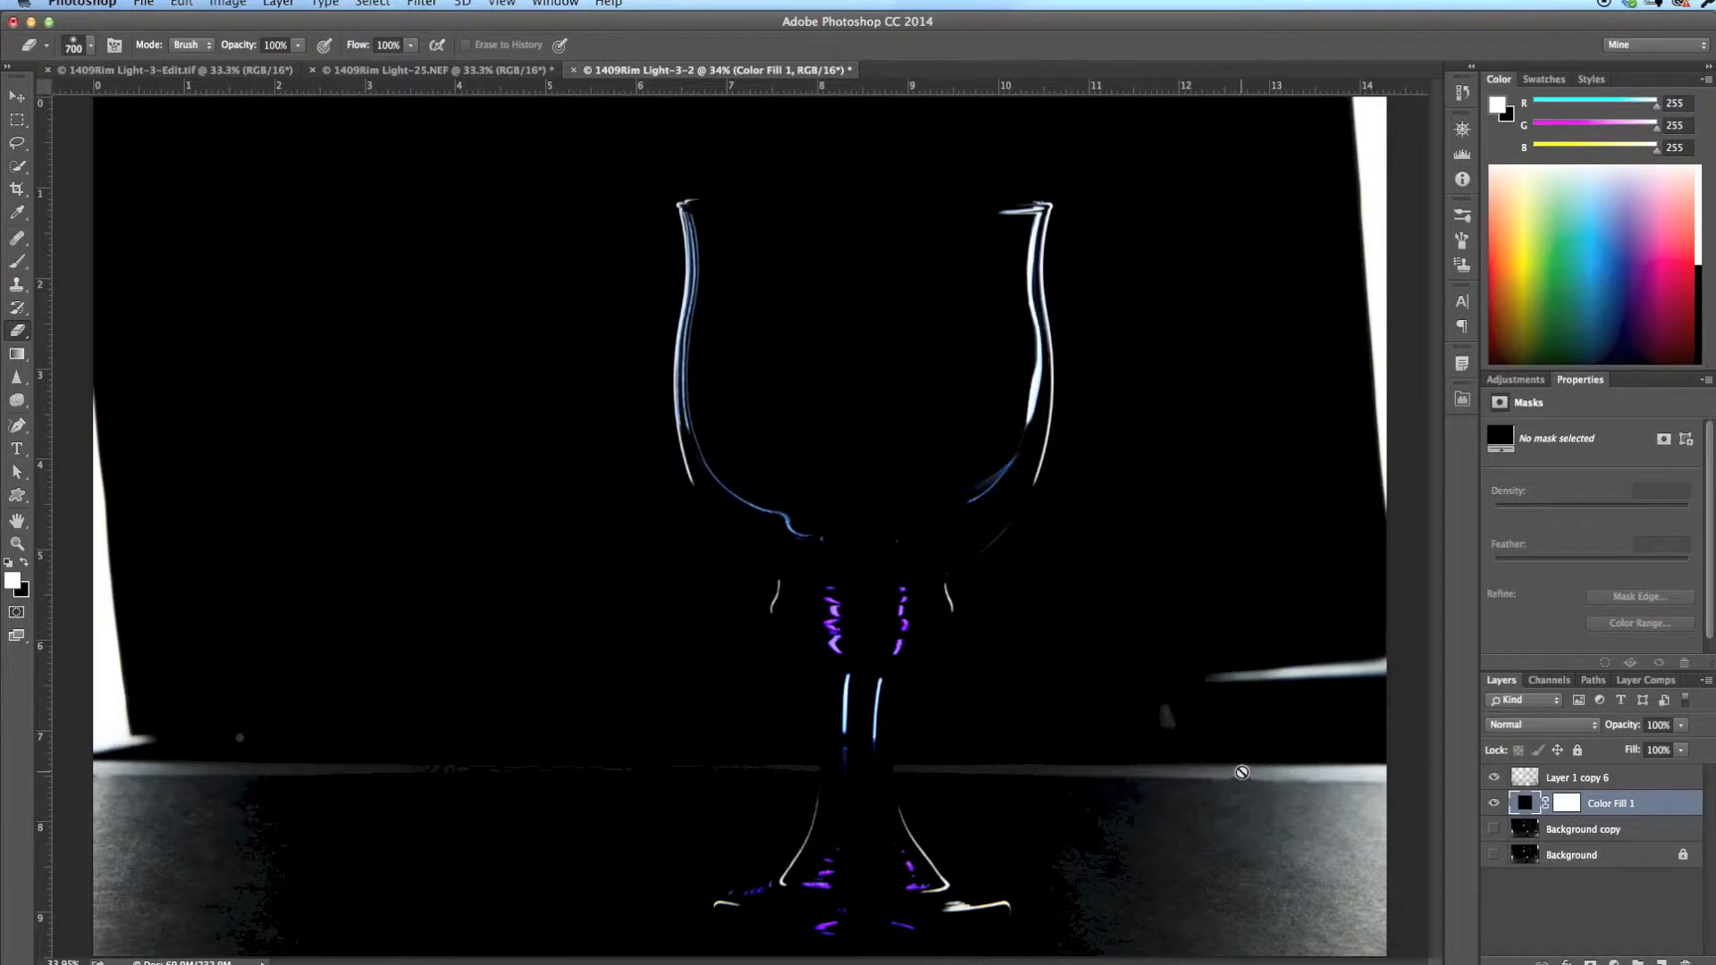
{"action": "mouse_move", "coordinate": [1348, 213]}
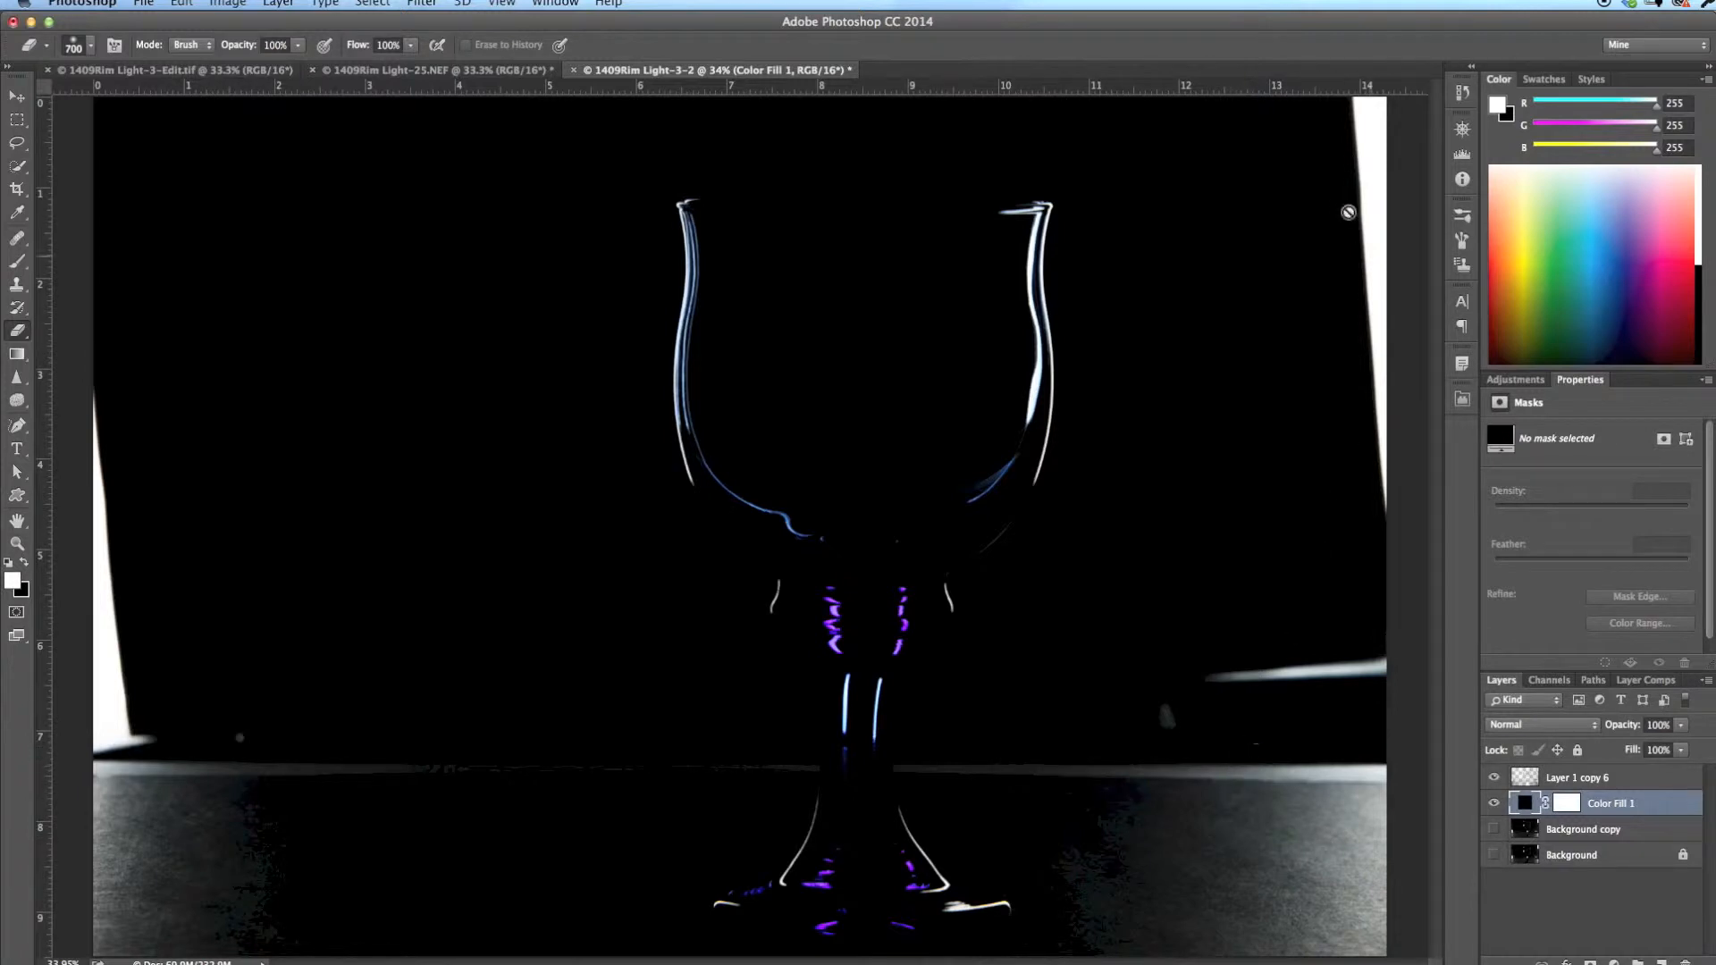
{"action": "mouse_move", "coordinate": [254, 477]}
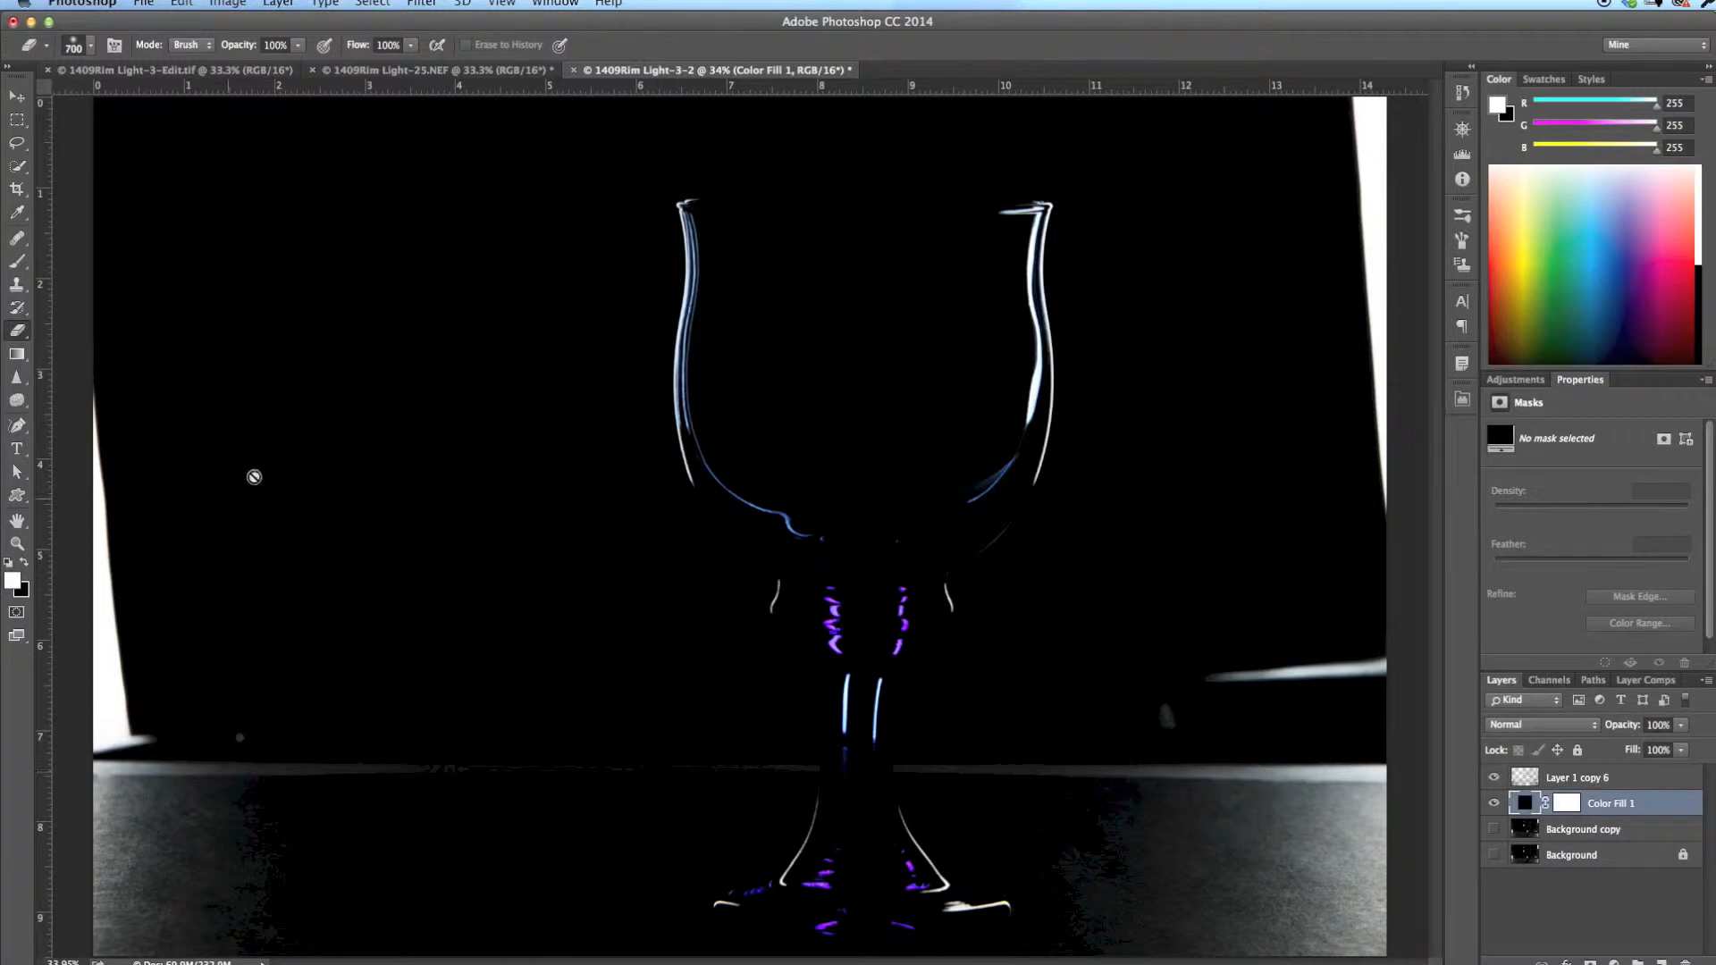
{"action": "mouse_move", "coordinate": [31, 145]}
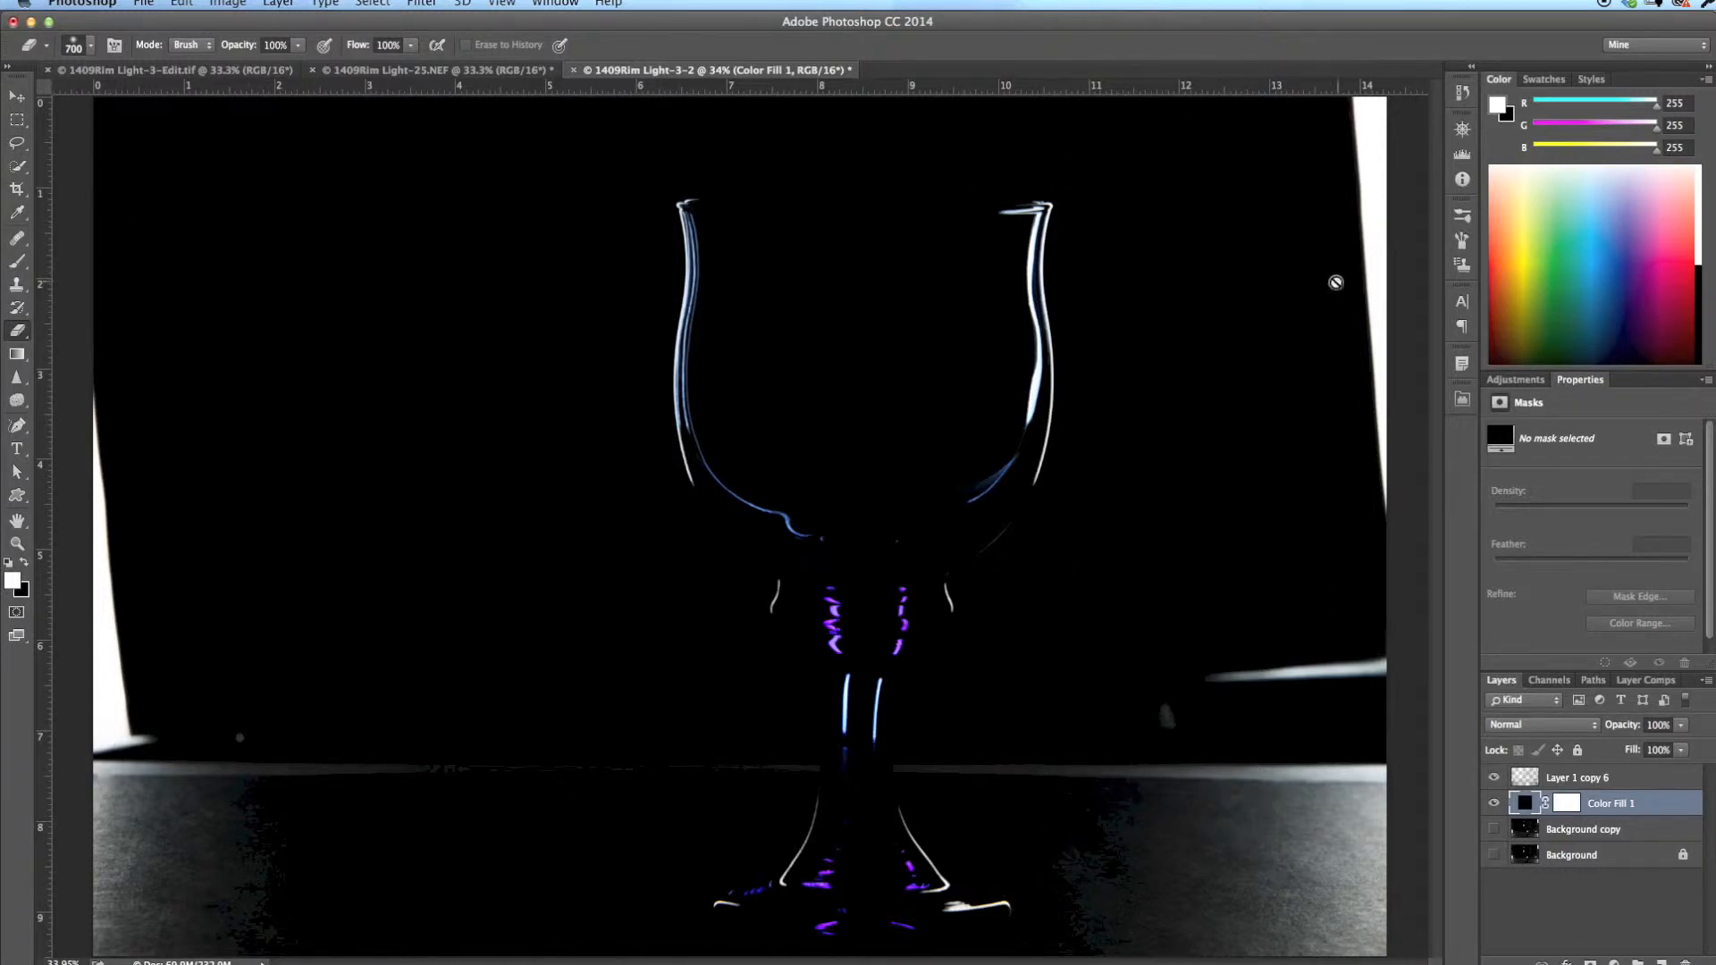
{"action": "mouse_move", "coordinate": [1345, 284]}
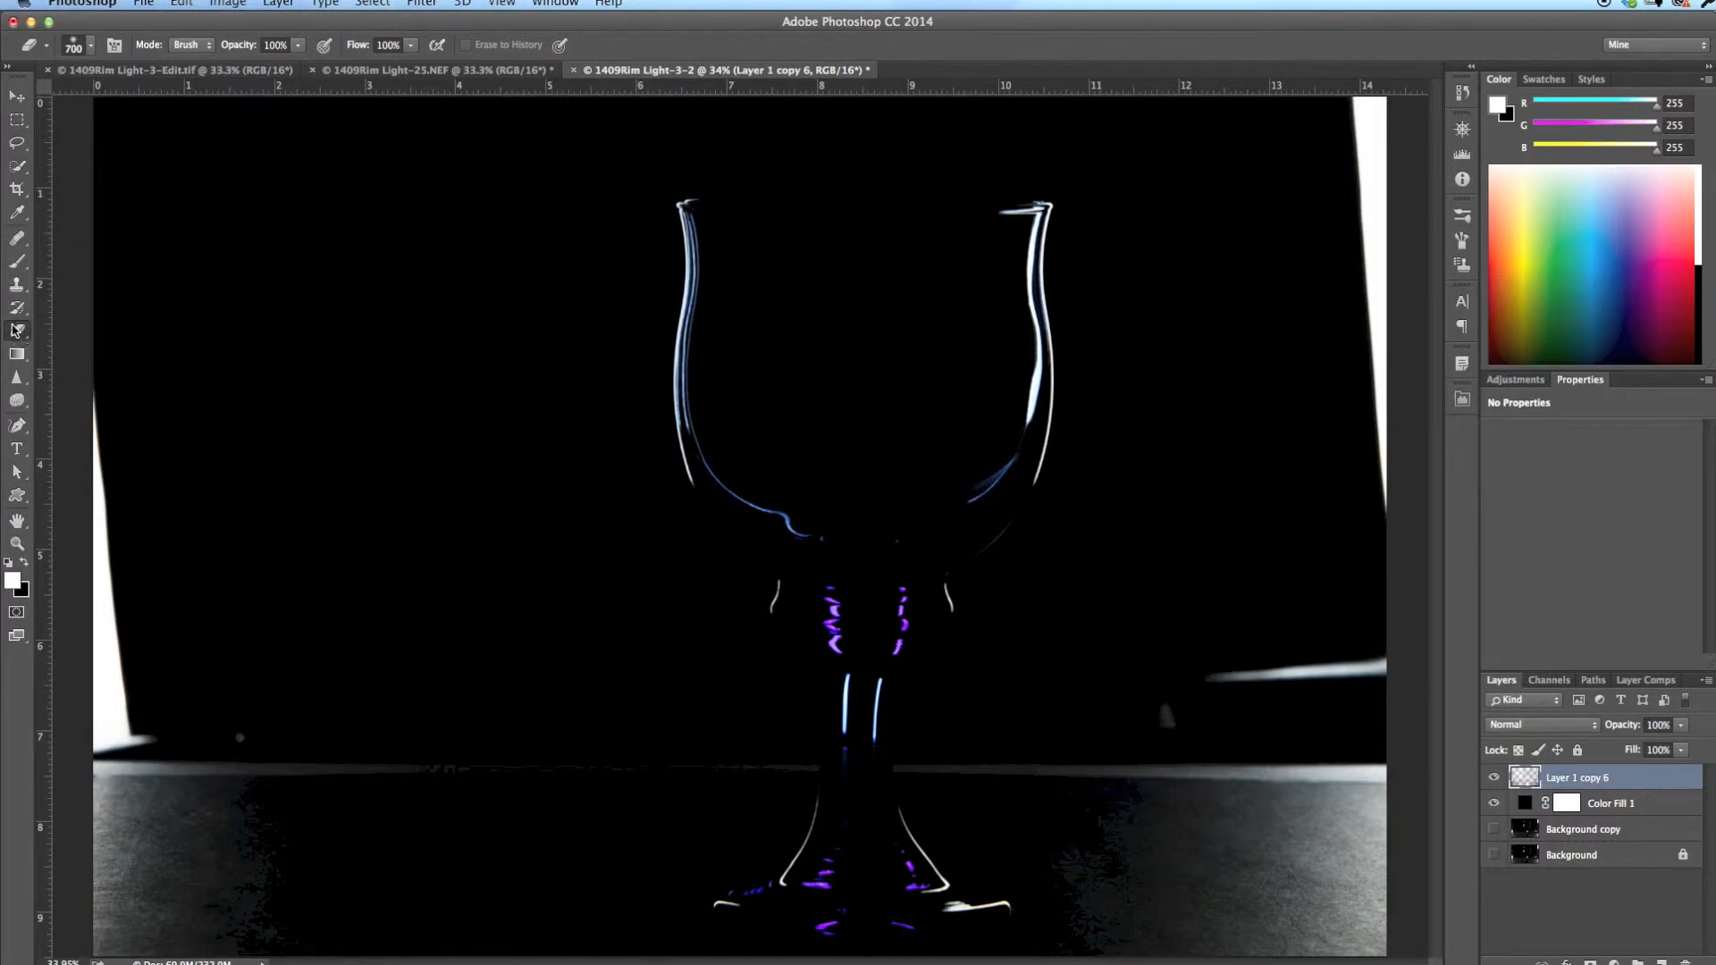
{"action": "mouse_move", "coordinate": [1386, 328]}
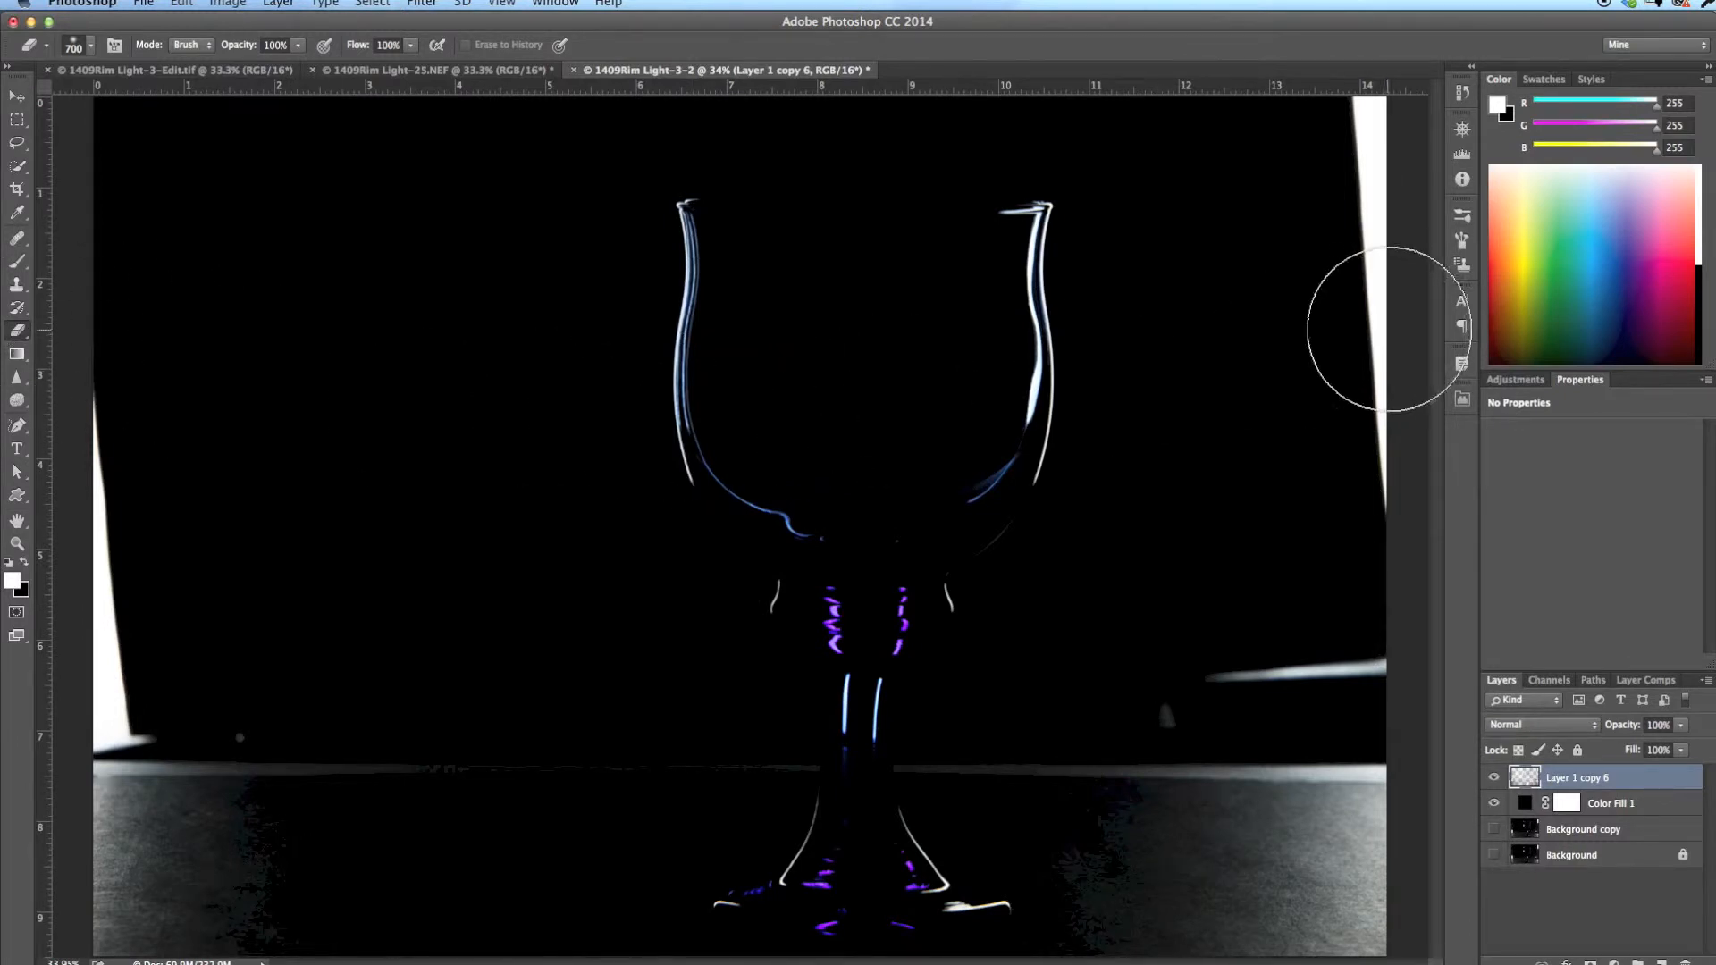
{"action": "mouse_move", "coordinate": [1337, 320]}
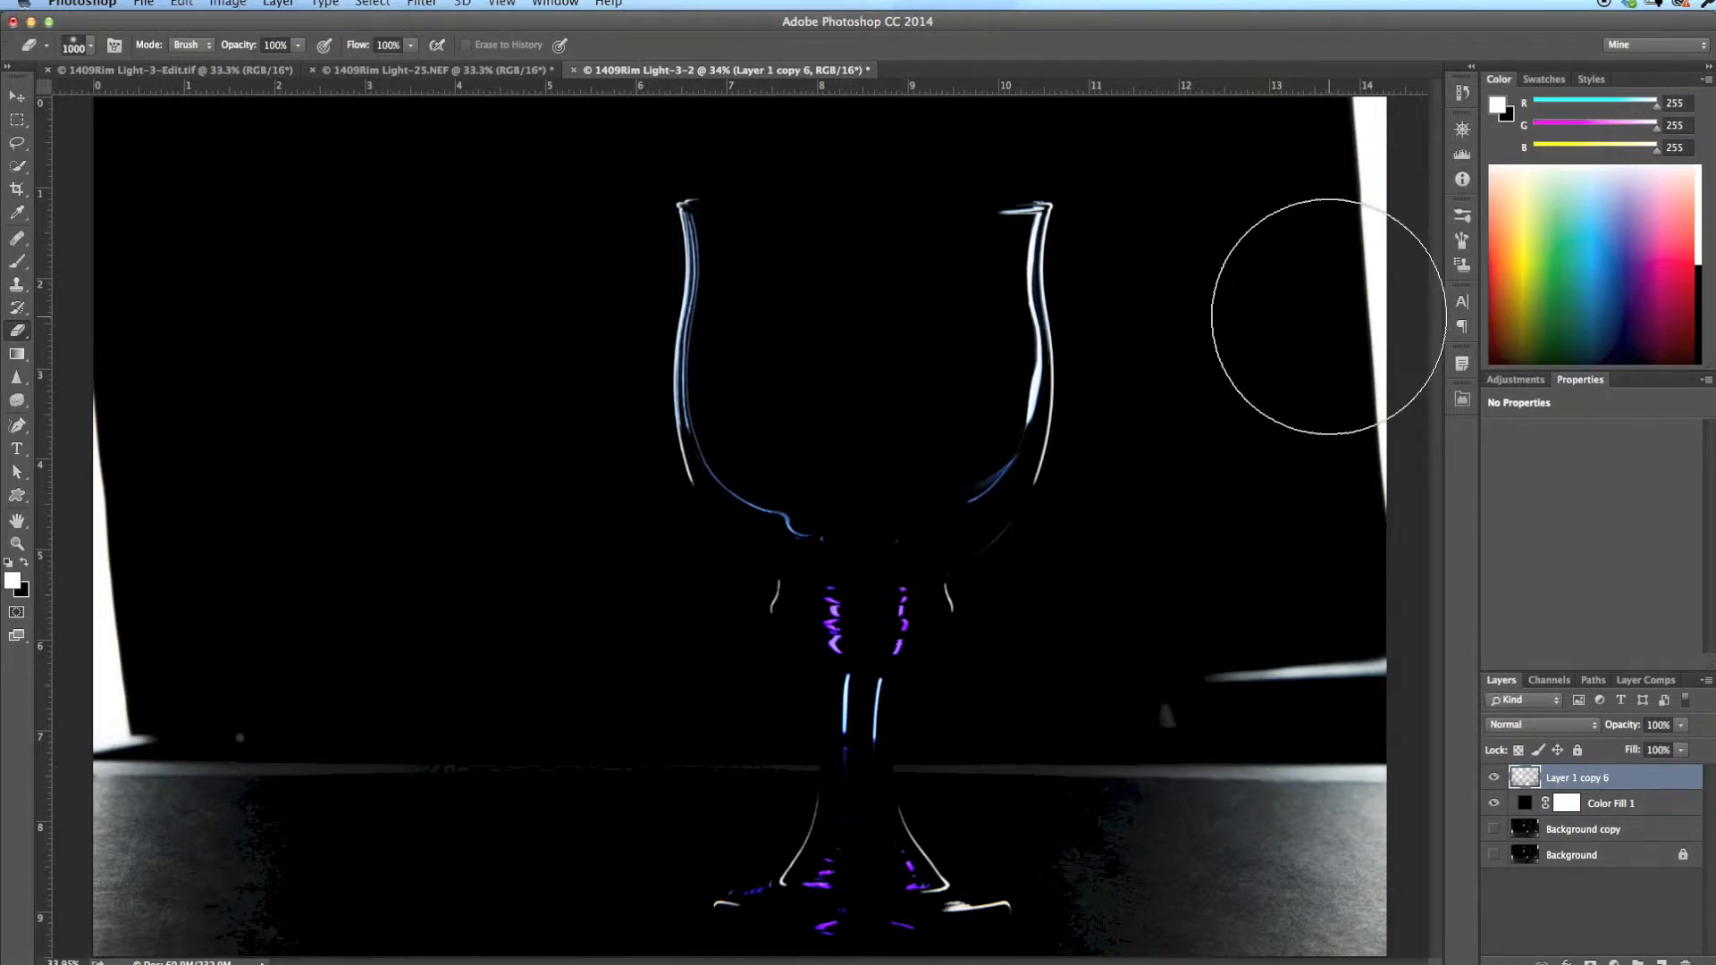
{"action": "mouse_move", "coordinate": [1312, 279]}
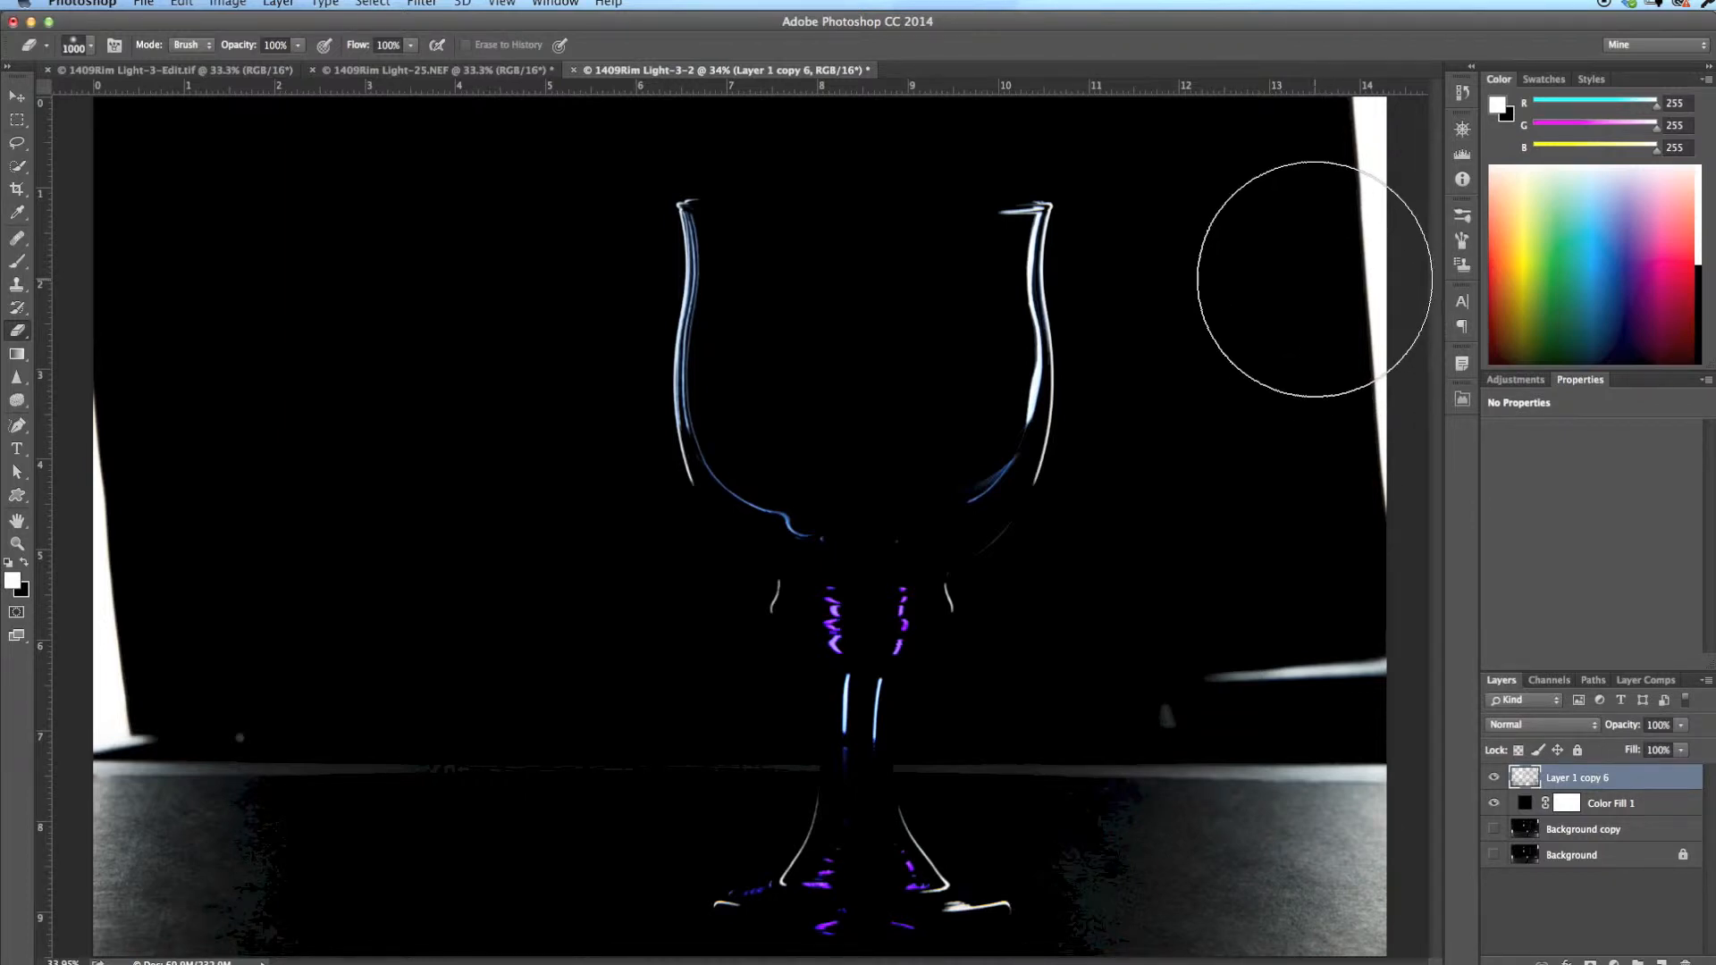
{"action": "mouse_move", "coordinate": [1336, 104]}
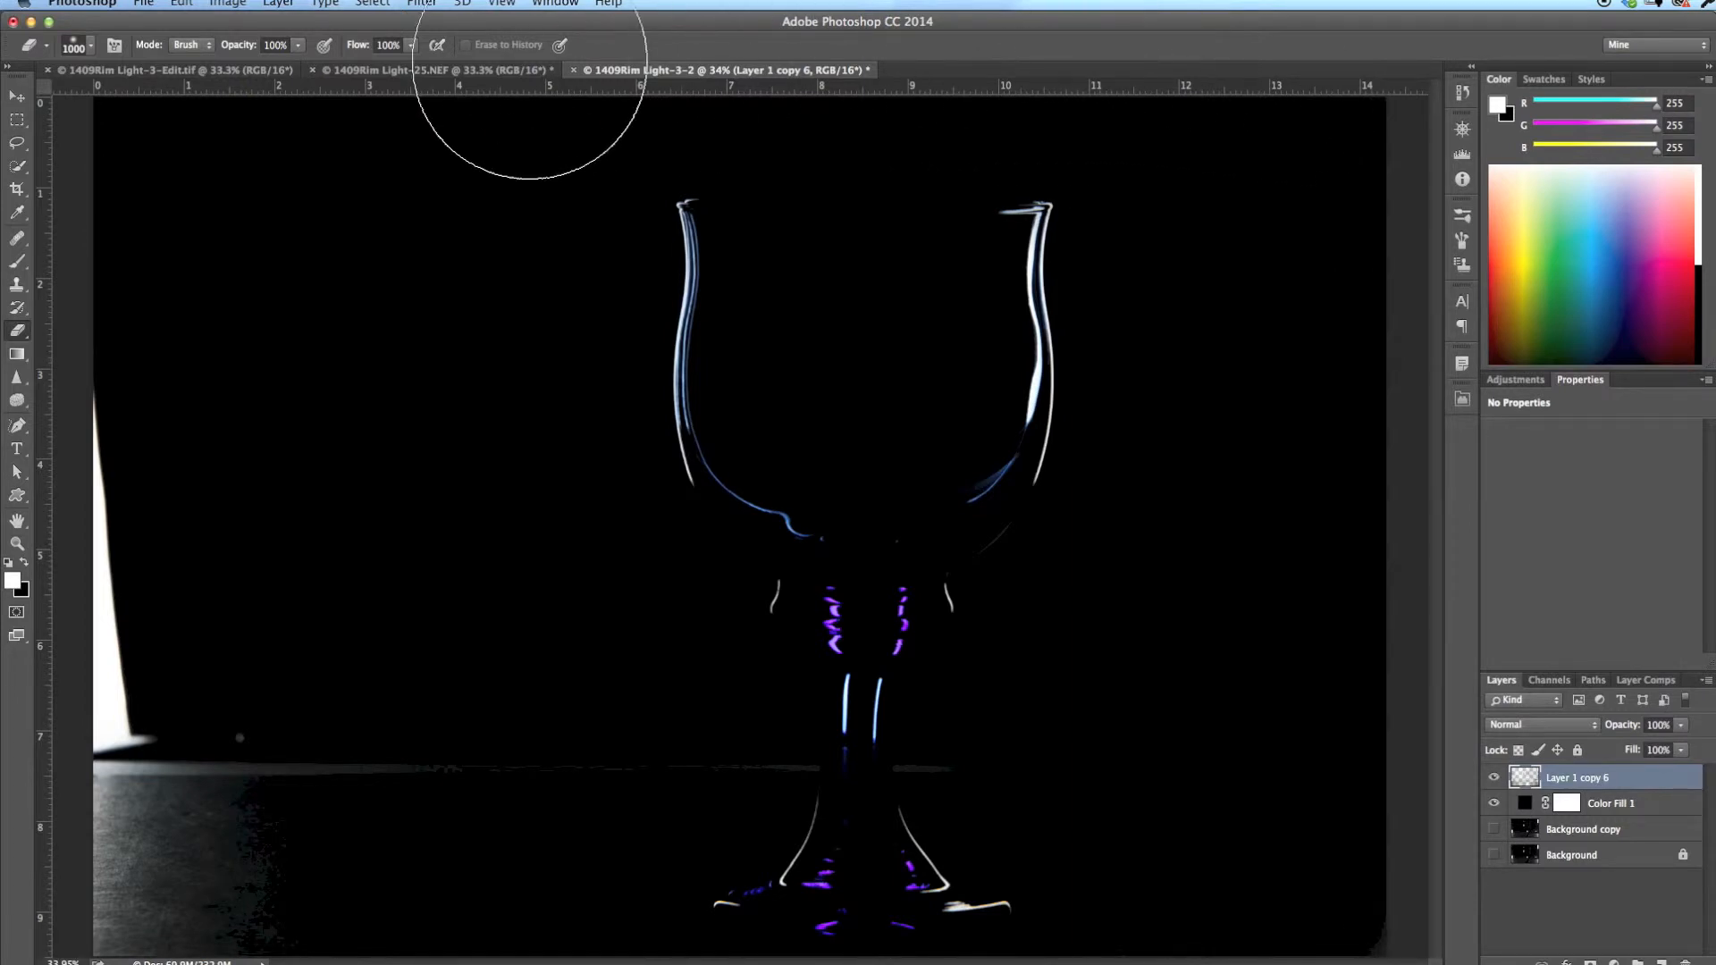
{"action": "mouse_move", "coordinate": [520, 766]}
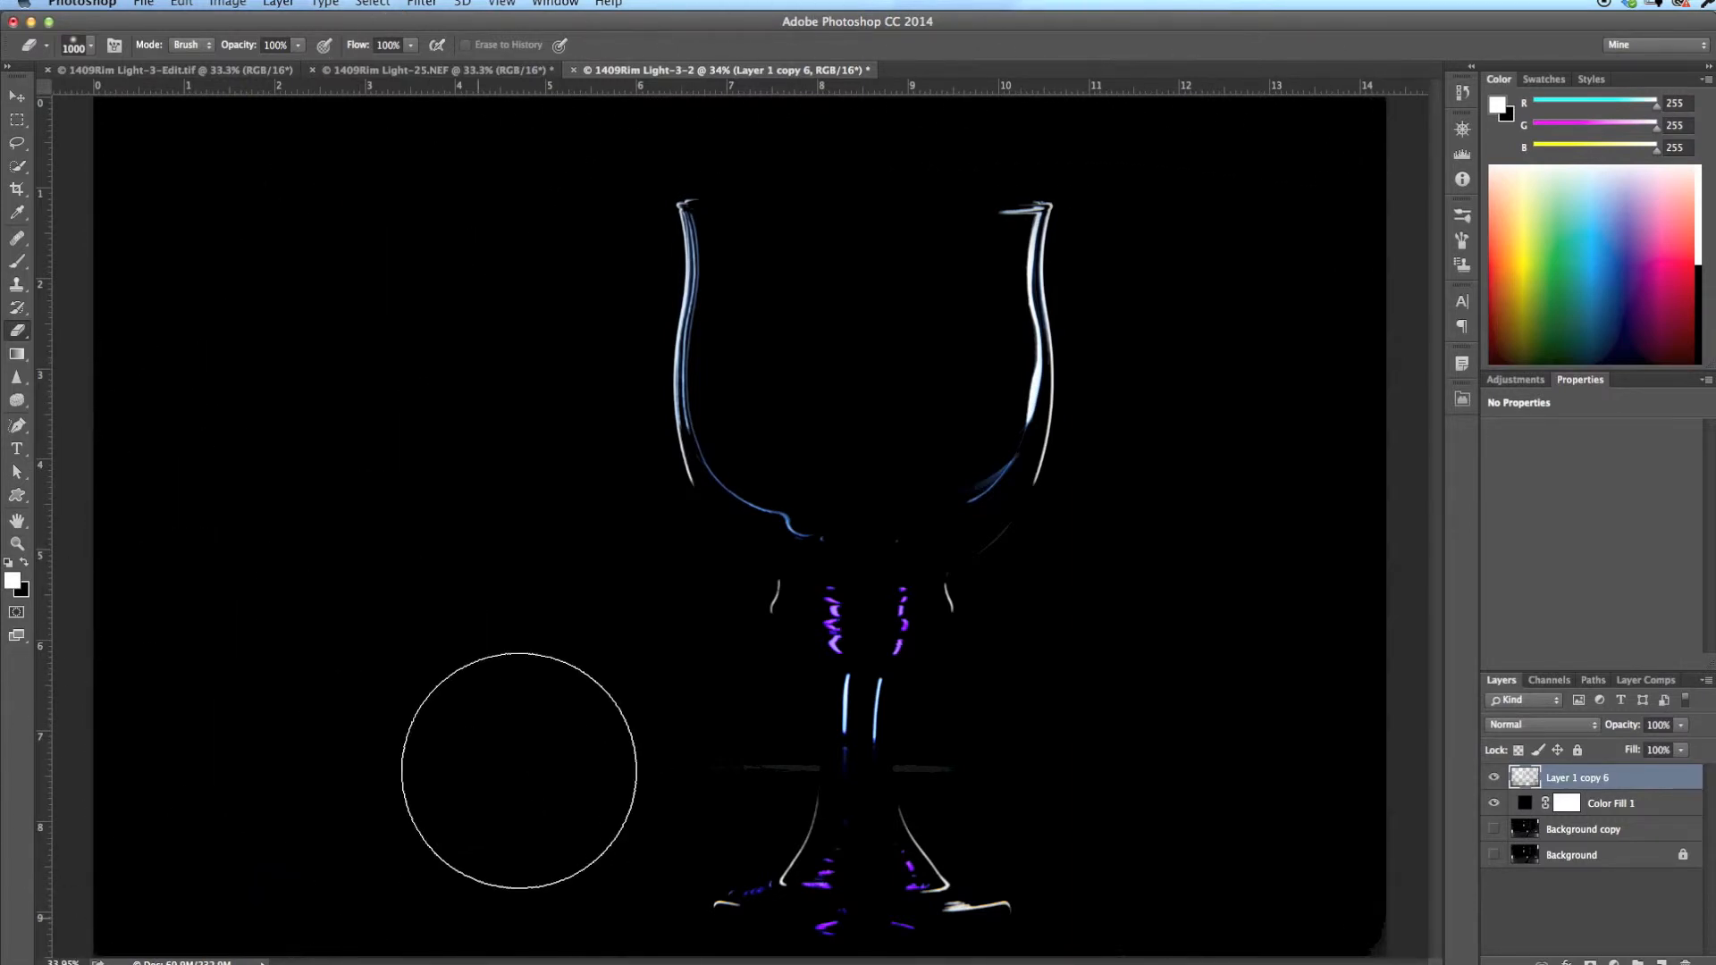
{"action": "mouse_move", "coordinate": [443, 870]}
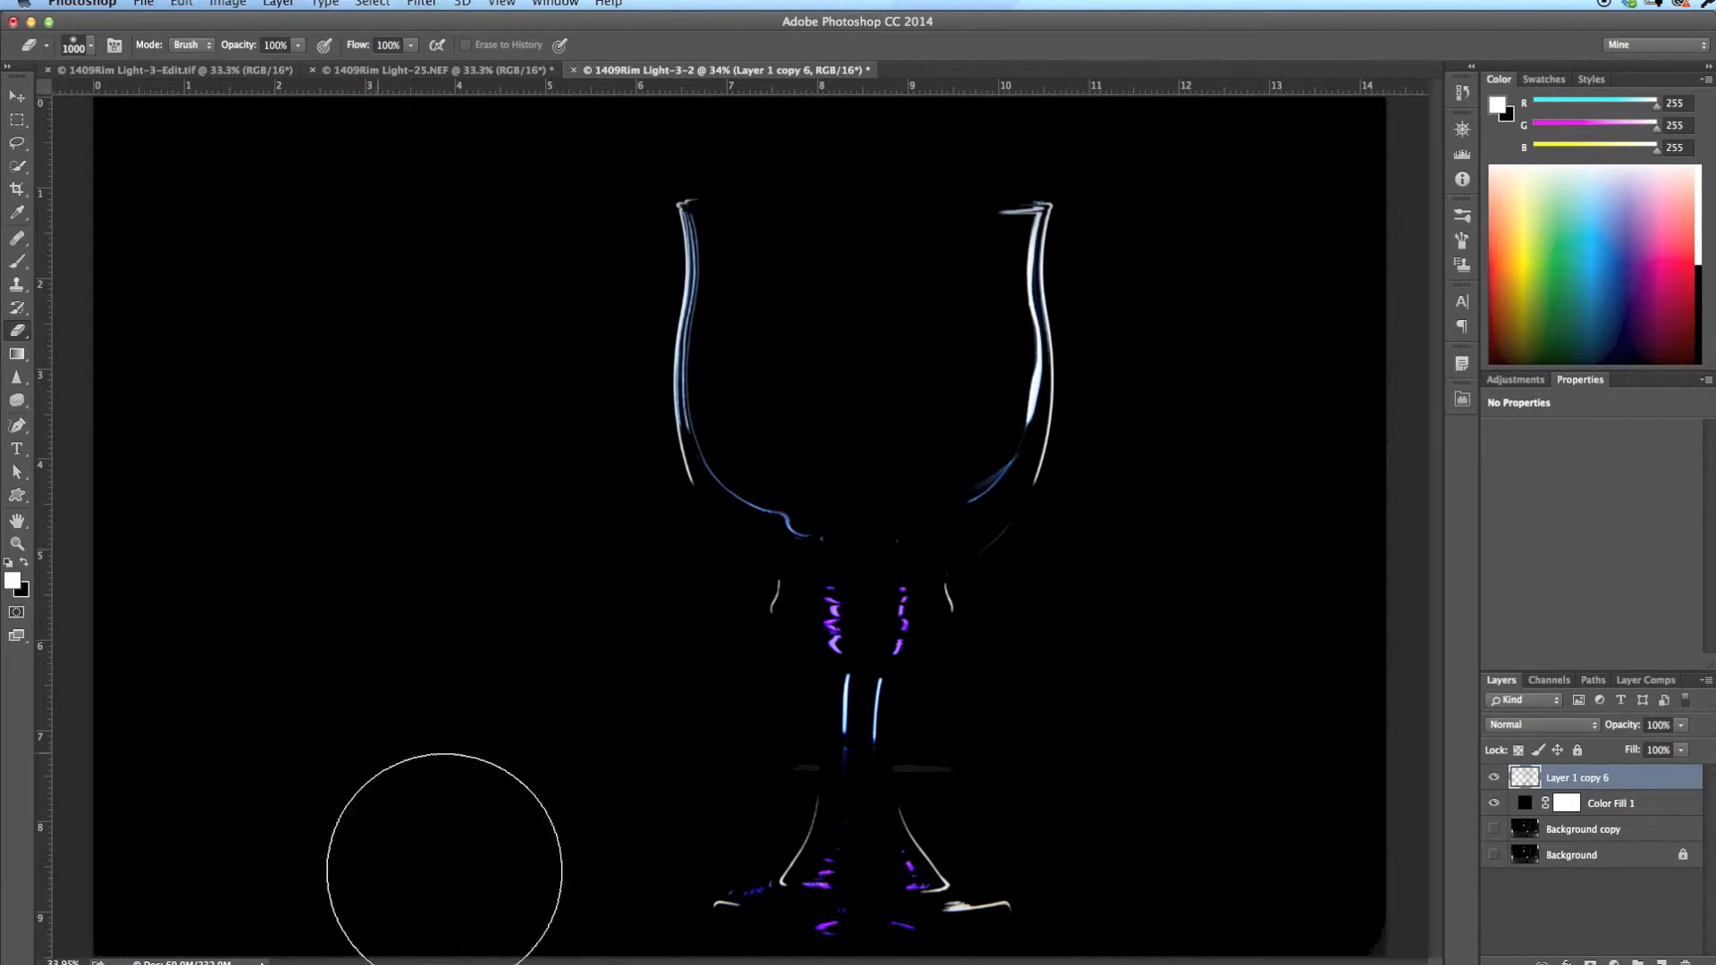
{"action": "mouse_move", "coordinate": [1258, 629]}
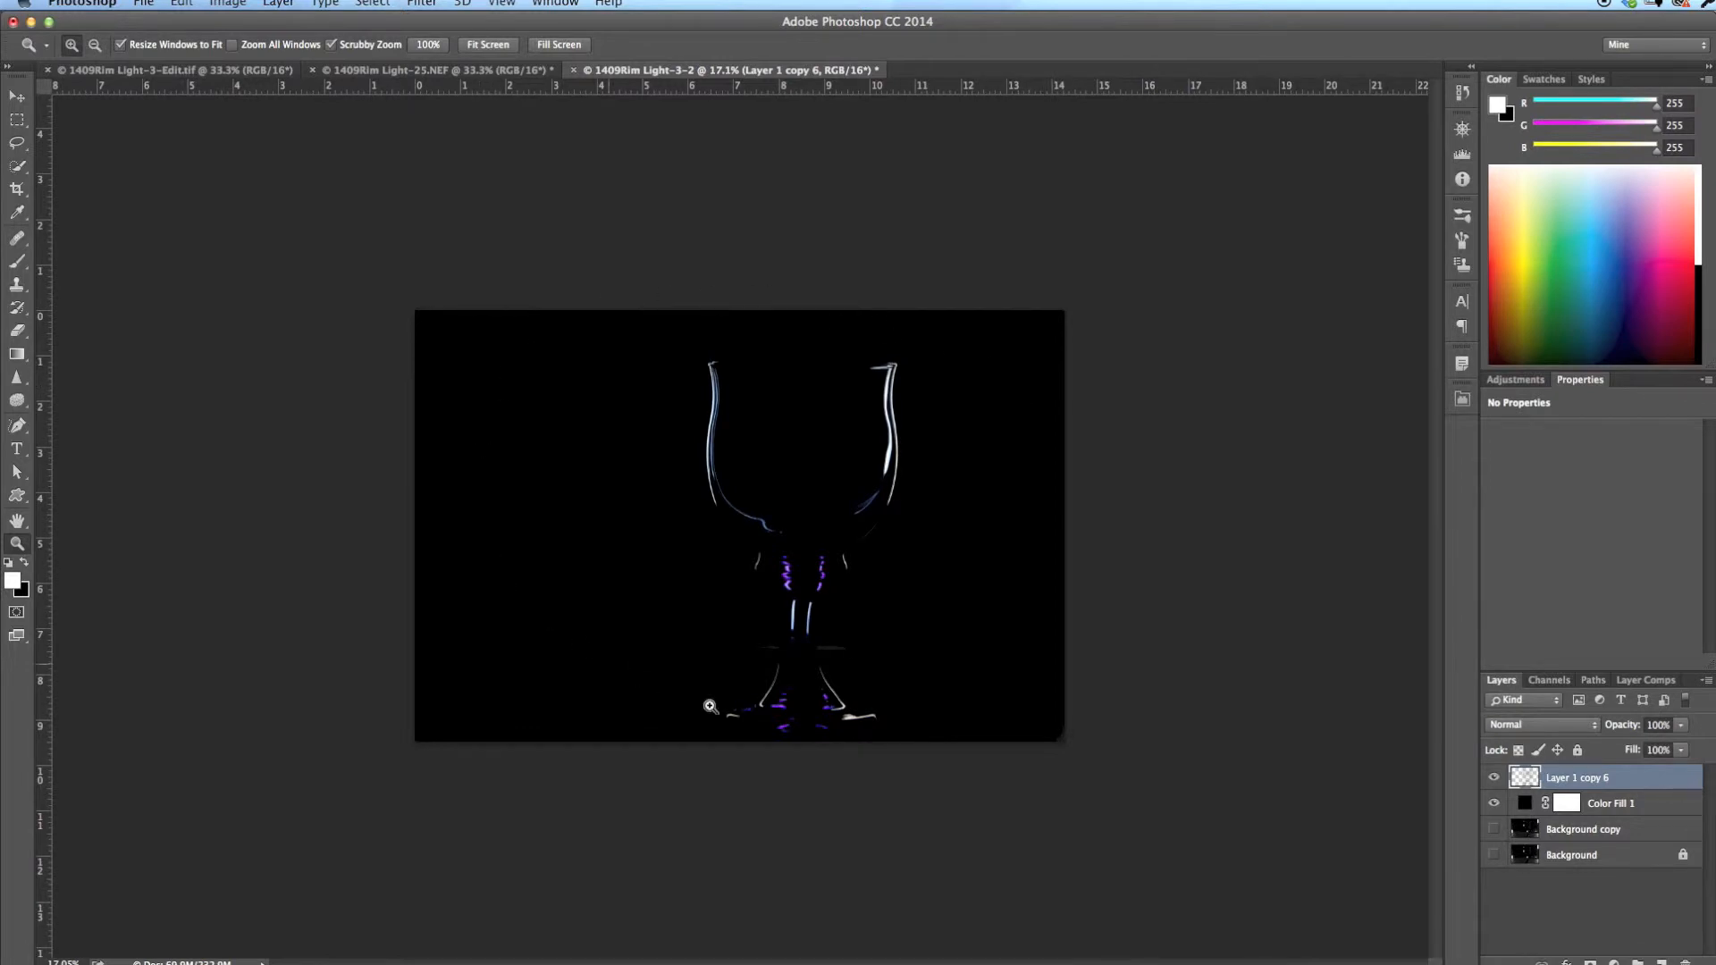
{"action": "mouse_move", "coordinate": [286, 317]}
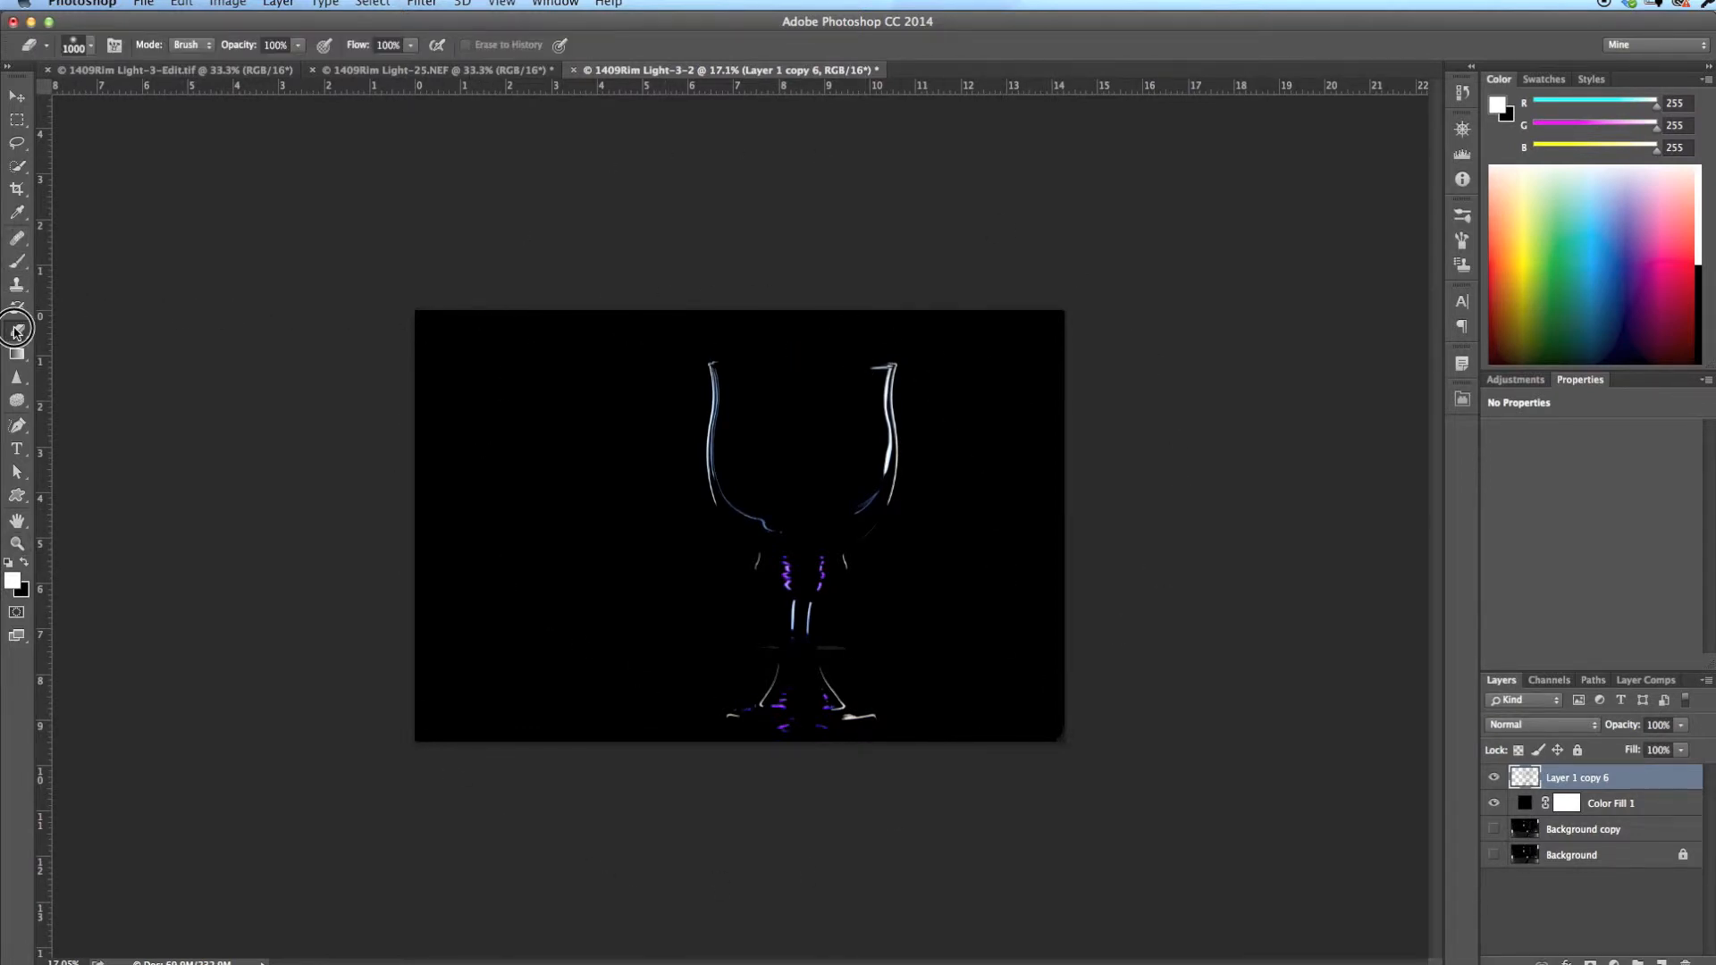
{"action": "mouse_move", "coordinate": [1023, 744]}
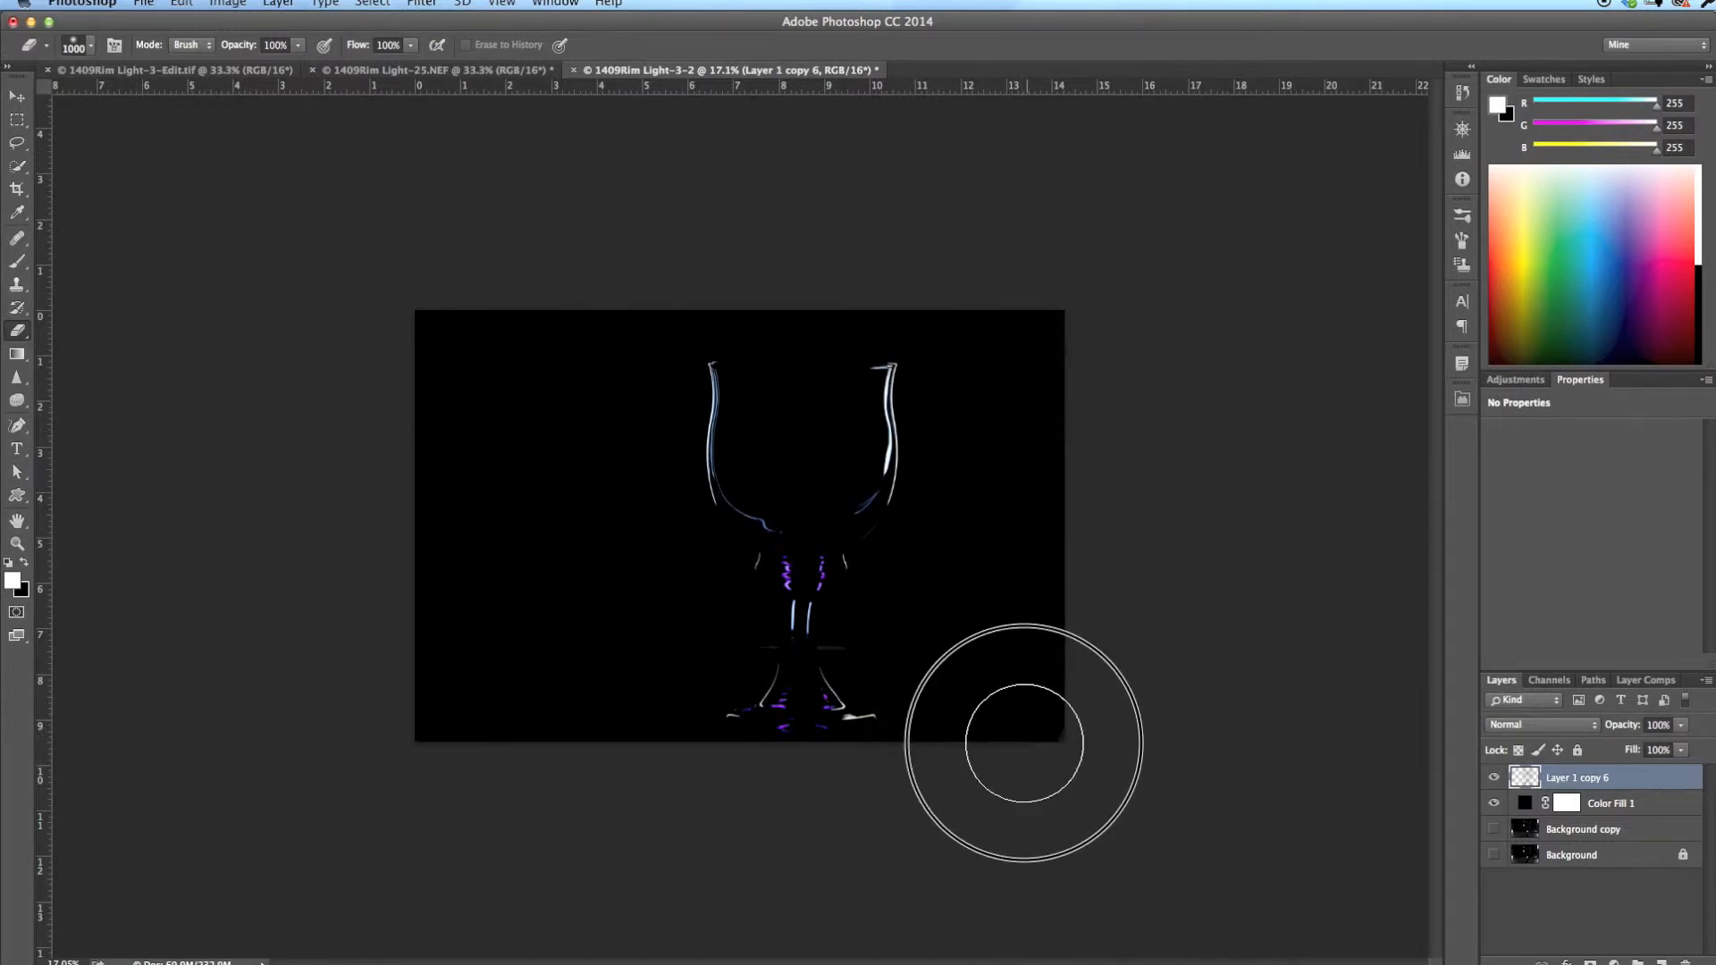
{"action": "mouse_move", "coordinate": [424, 449]}
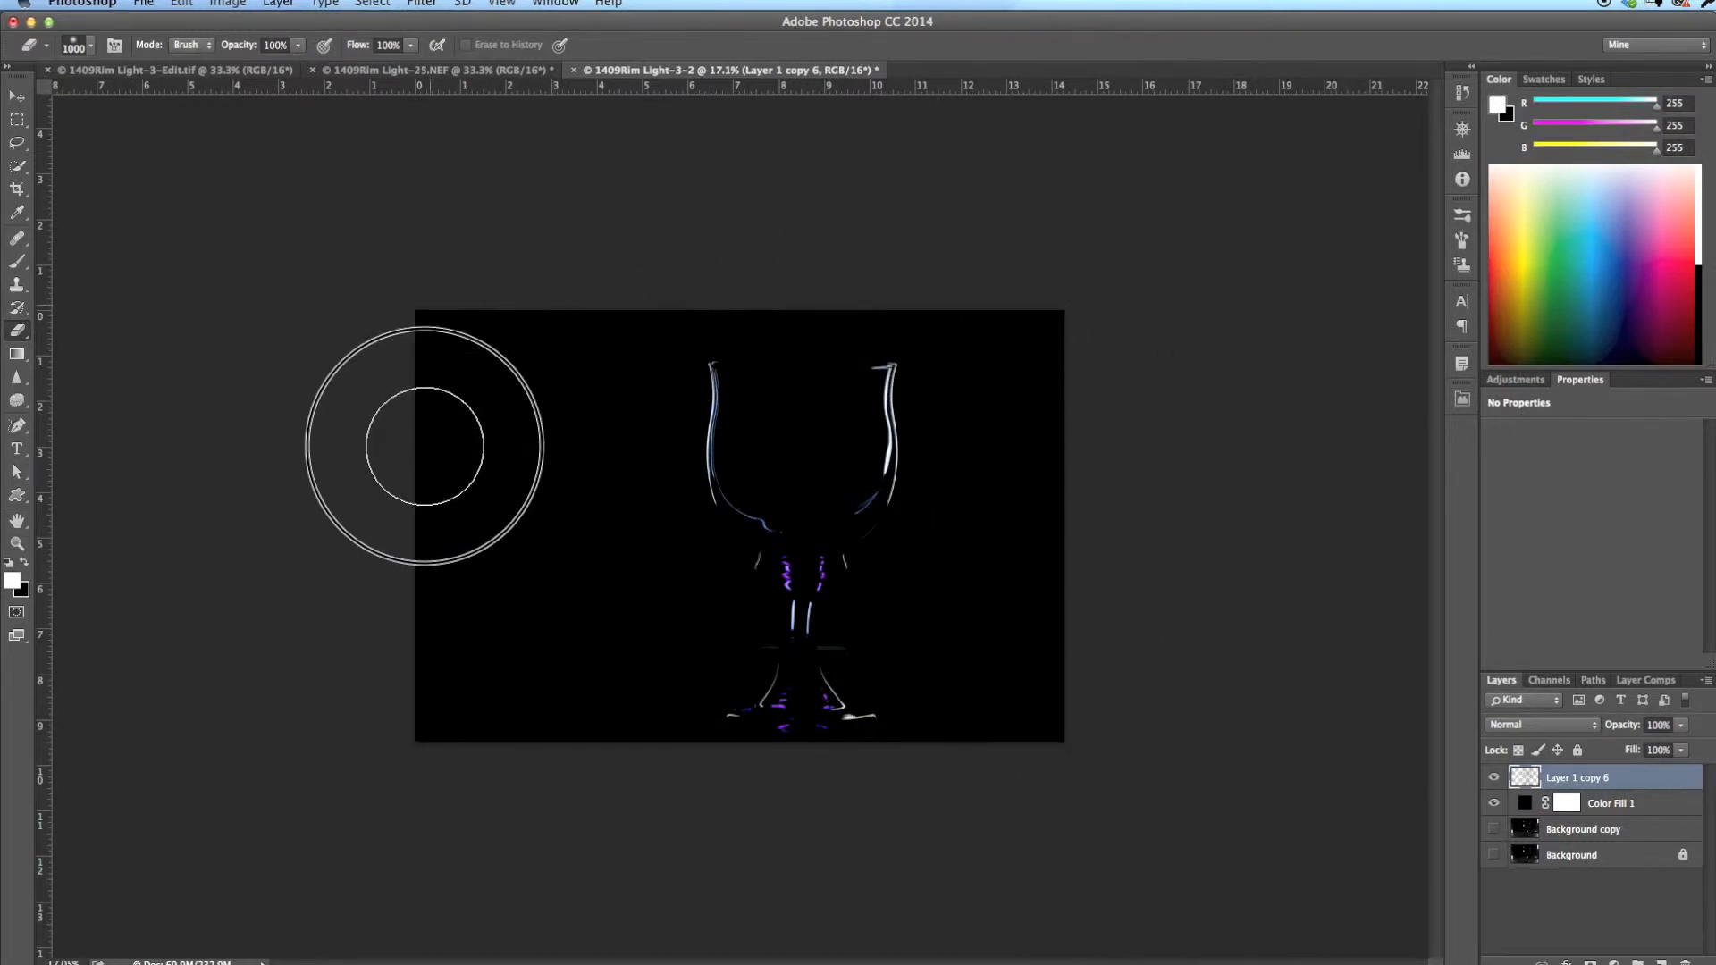
{"action": "mouse_move", "coordinate": [611, 534]}
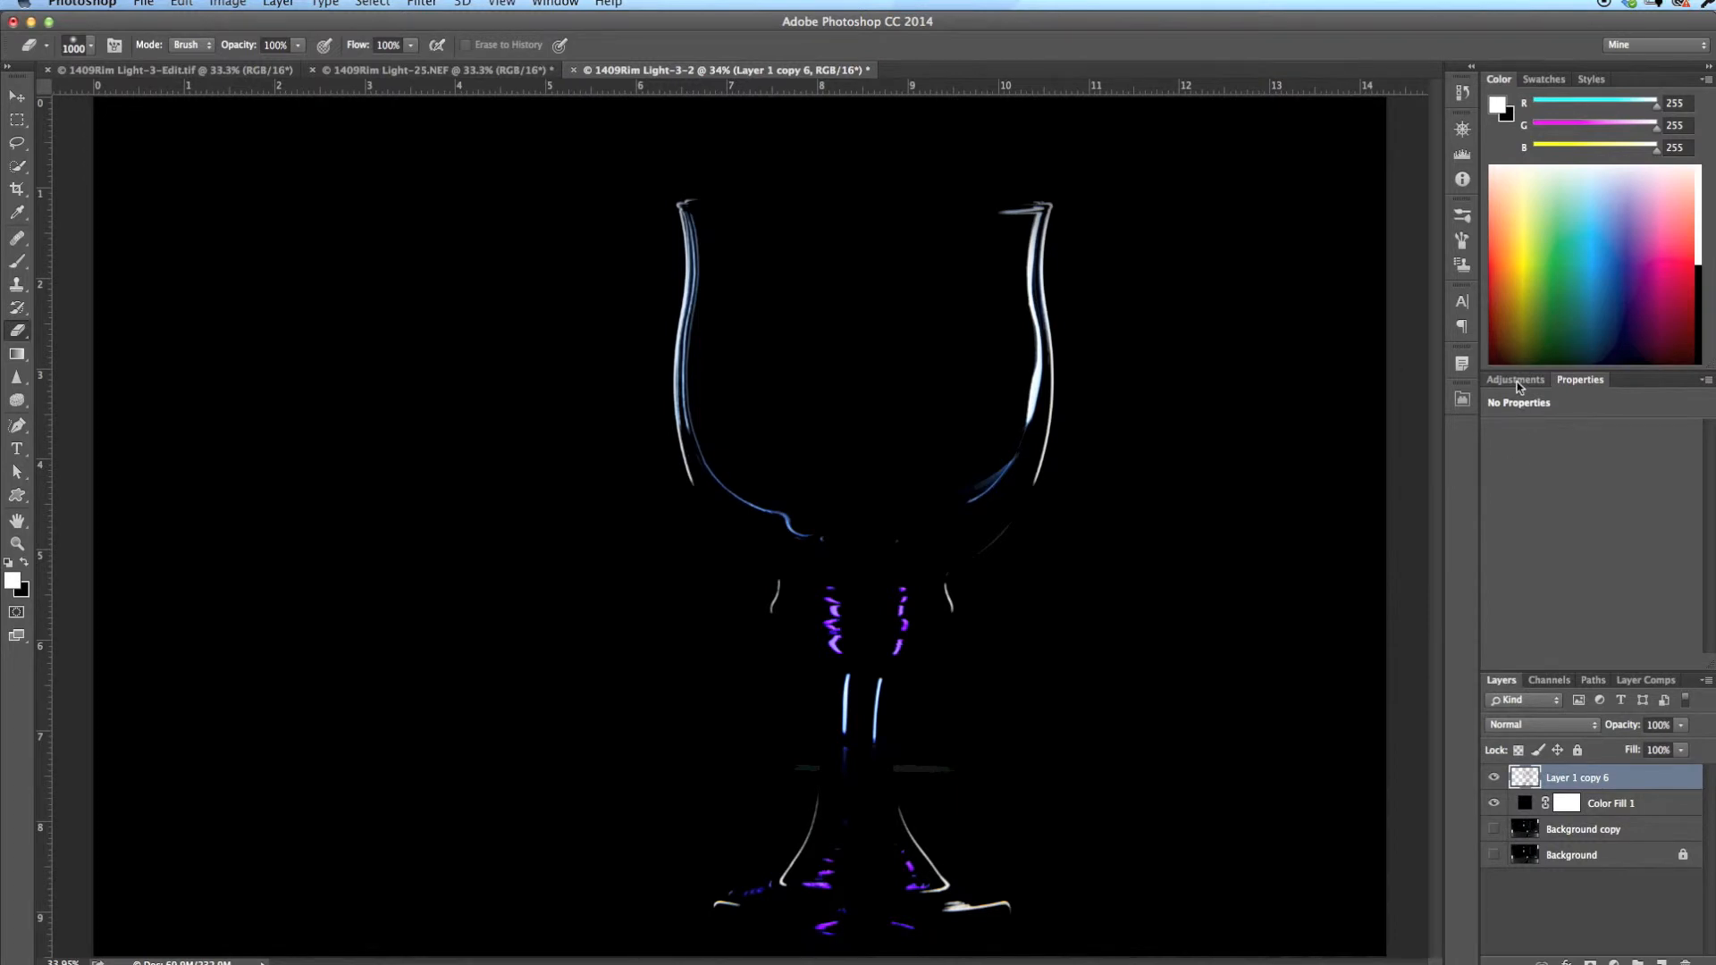
Add a Brightness/Contrast adjustment layer with brightness raised to 150.
{"action": "left_click", "coordinate": [1515, 380]}
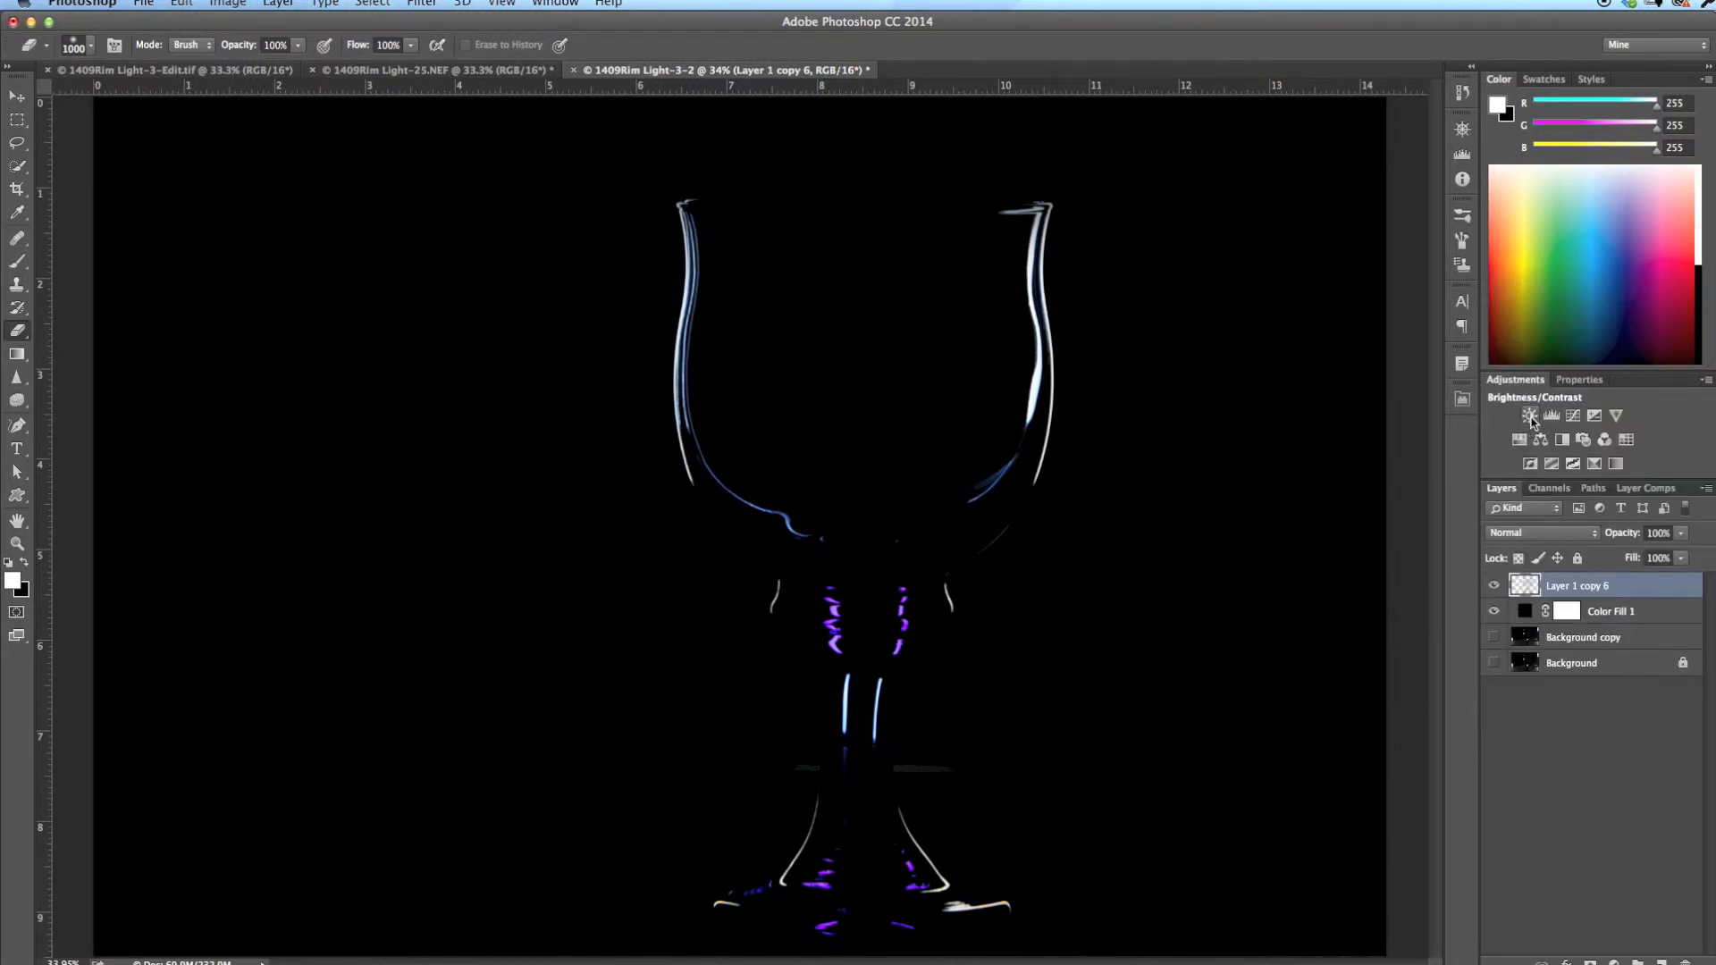
{"action": "left_click", "coordinate": [1529, 415]}
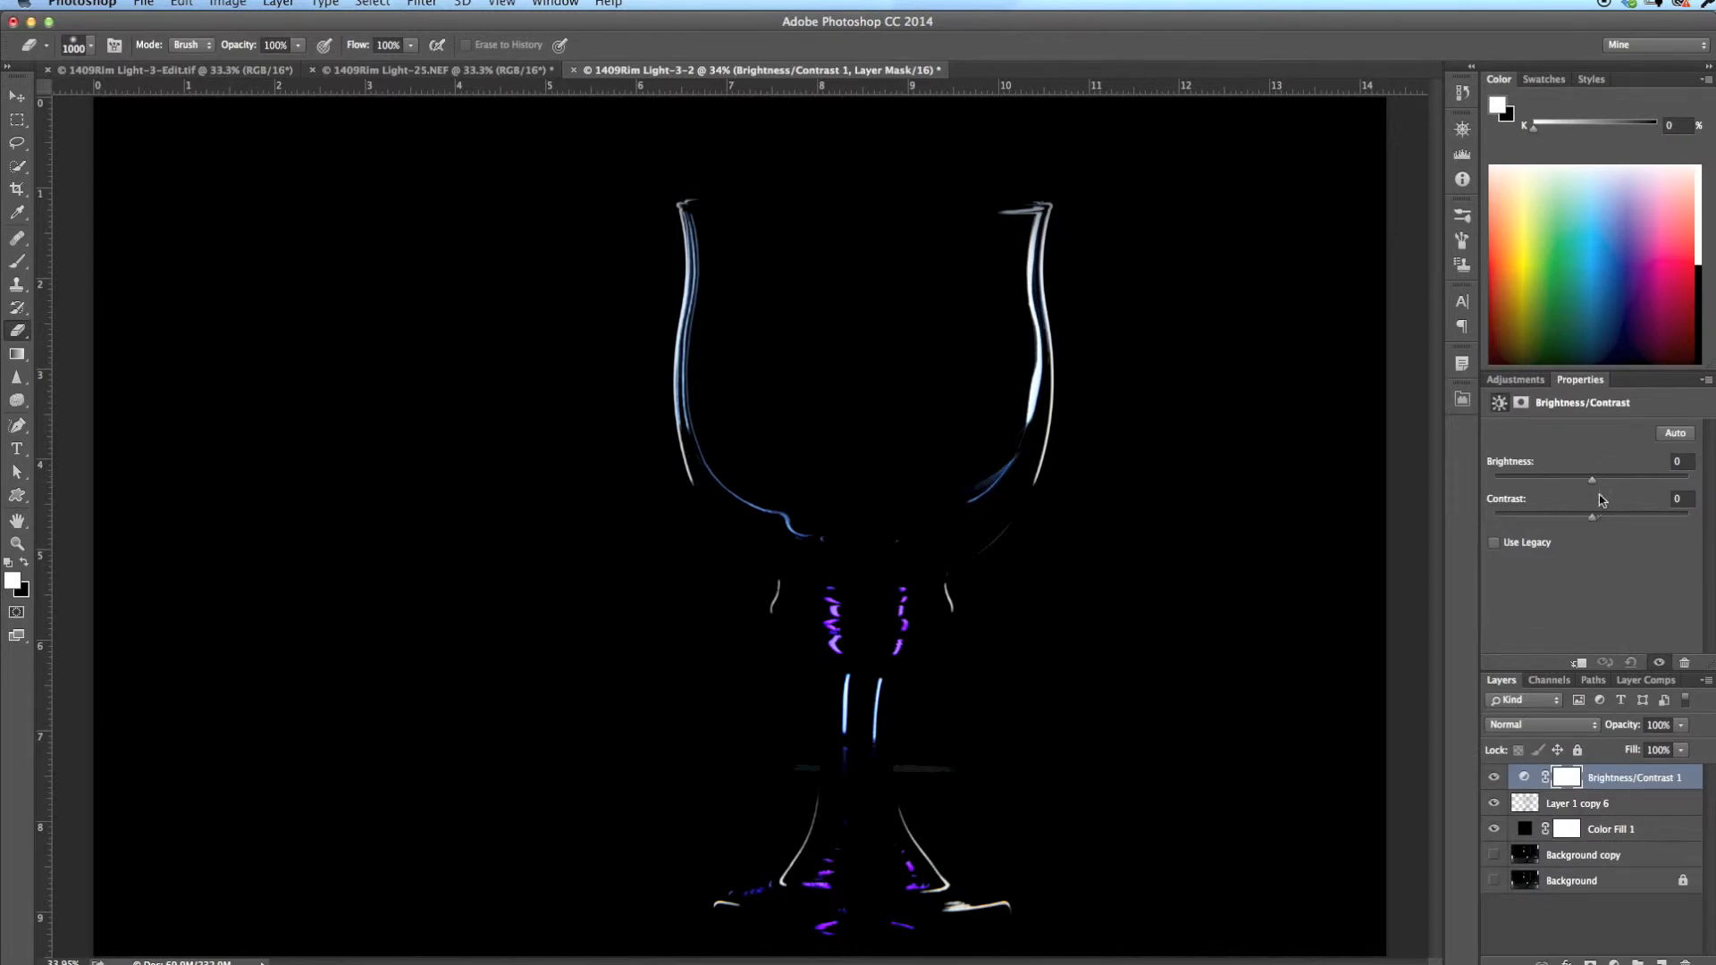
{"action": "left_click_drag", "start_coordinate": [1592, 479], "coordinate": [1691, 479]}
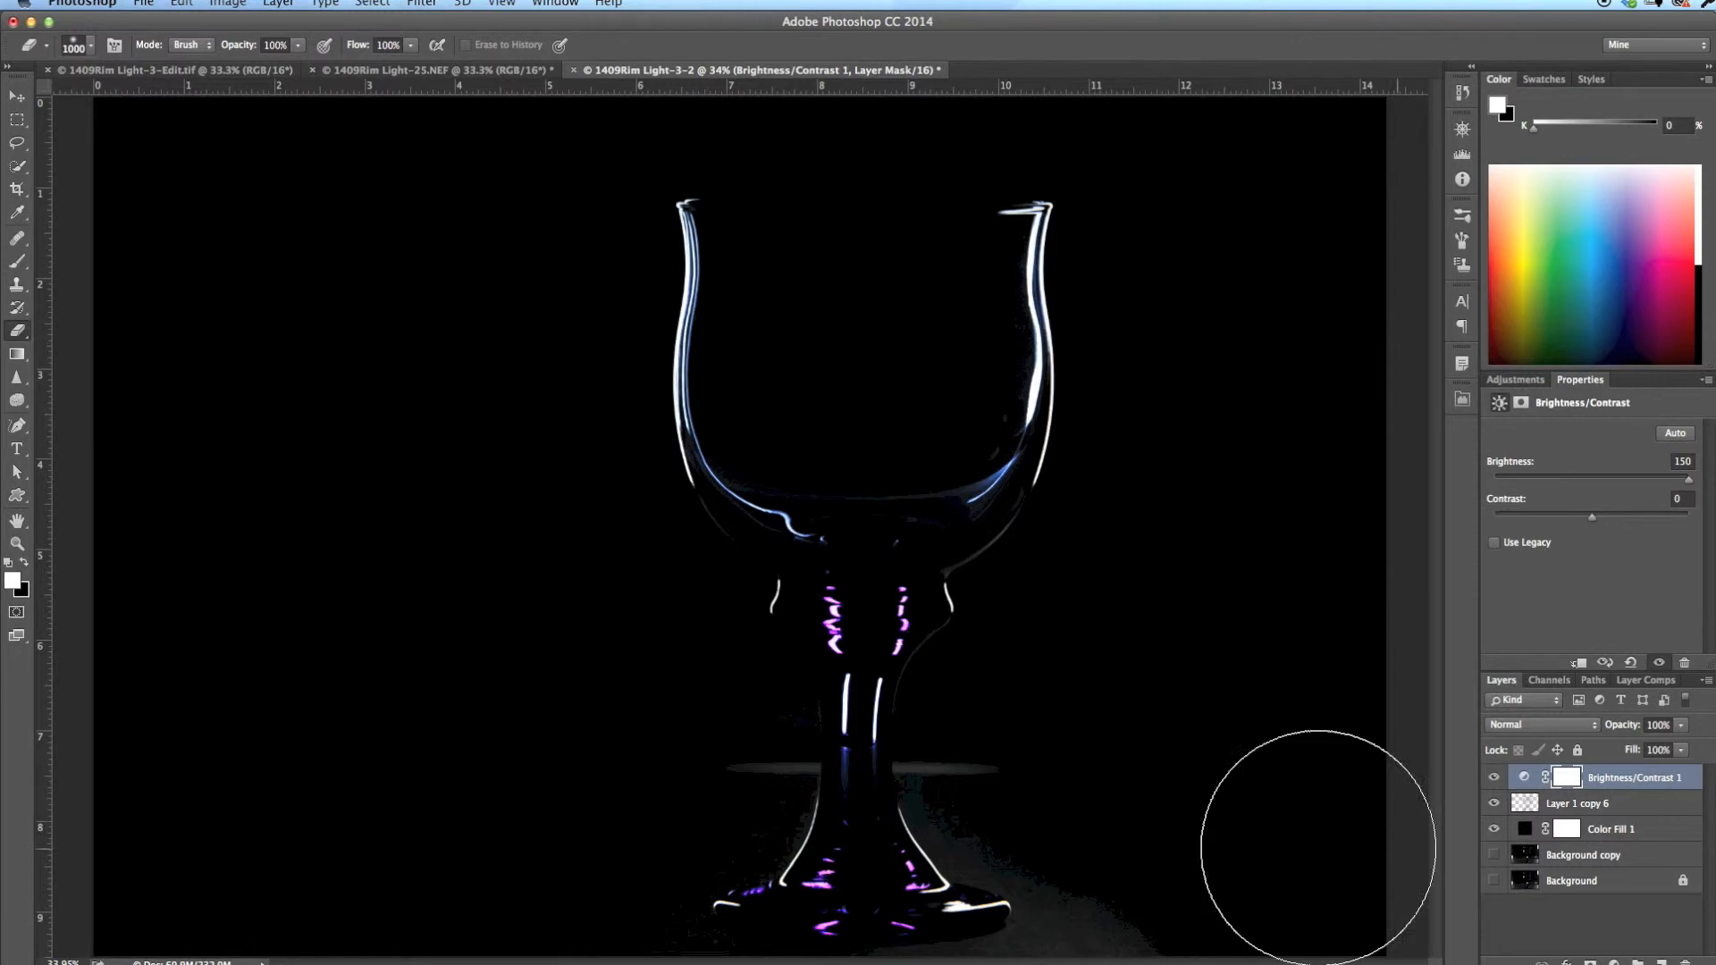
{"action": "mouse_move", "coordinate": [1056, 771]}
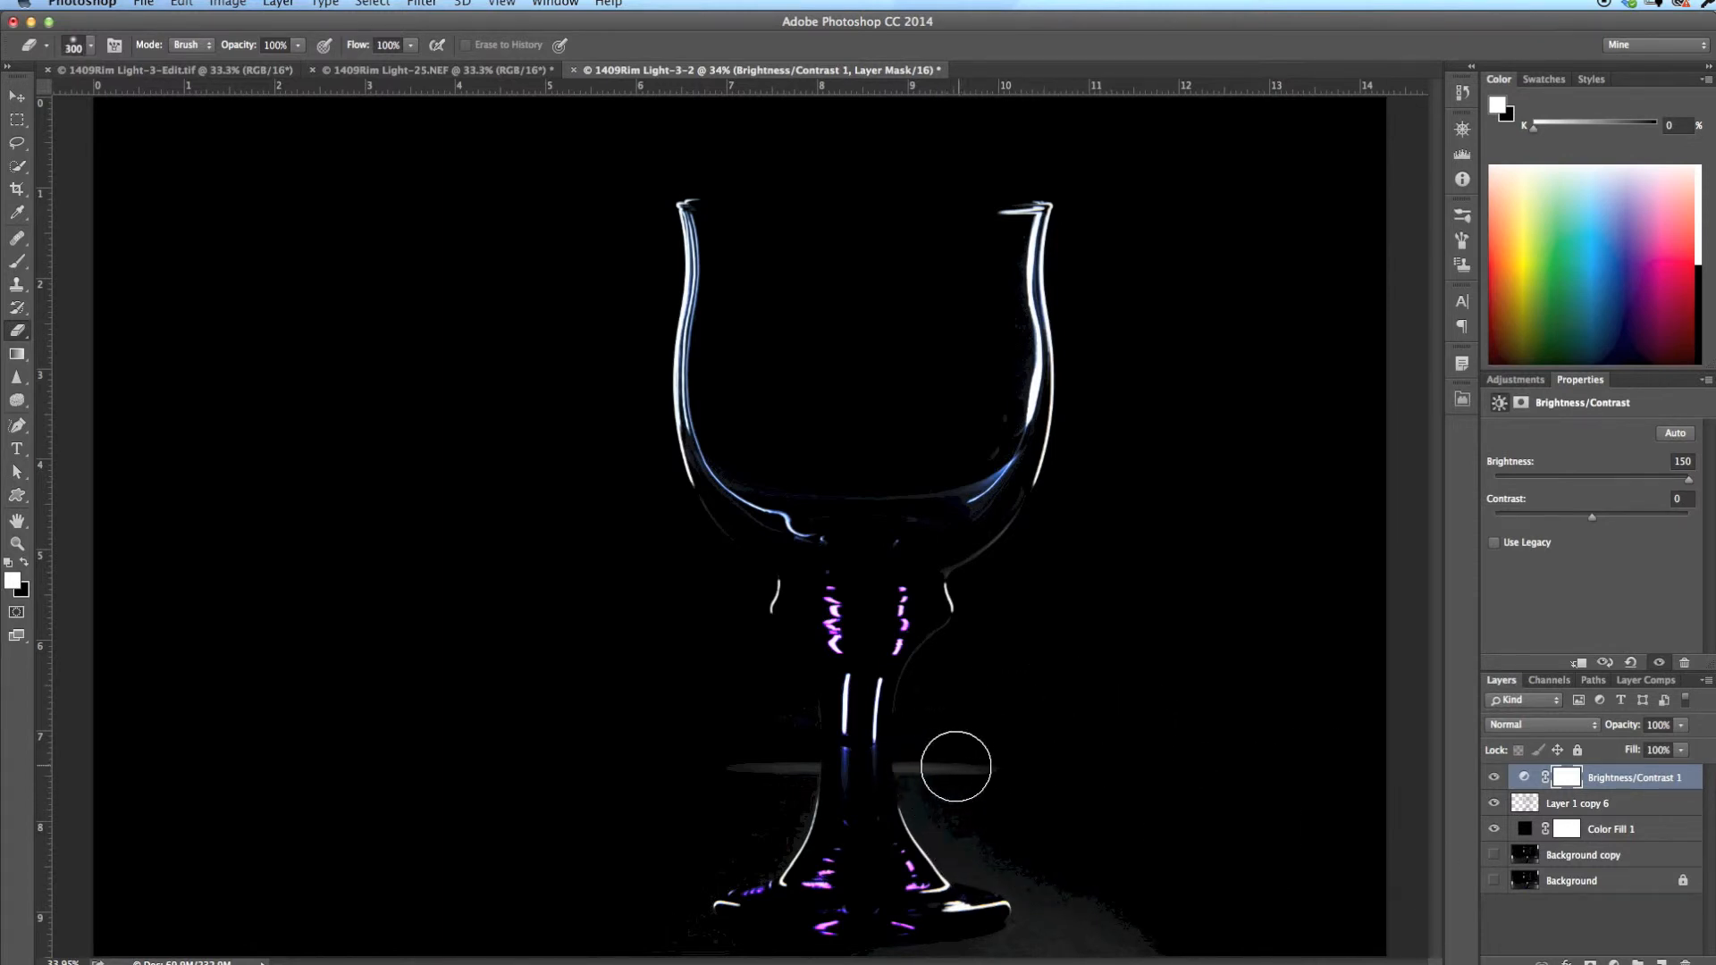
{"action": "mouse_move", "coordinate": [1281, 780]}
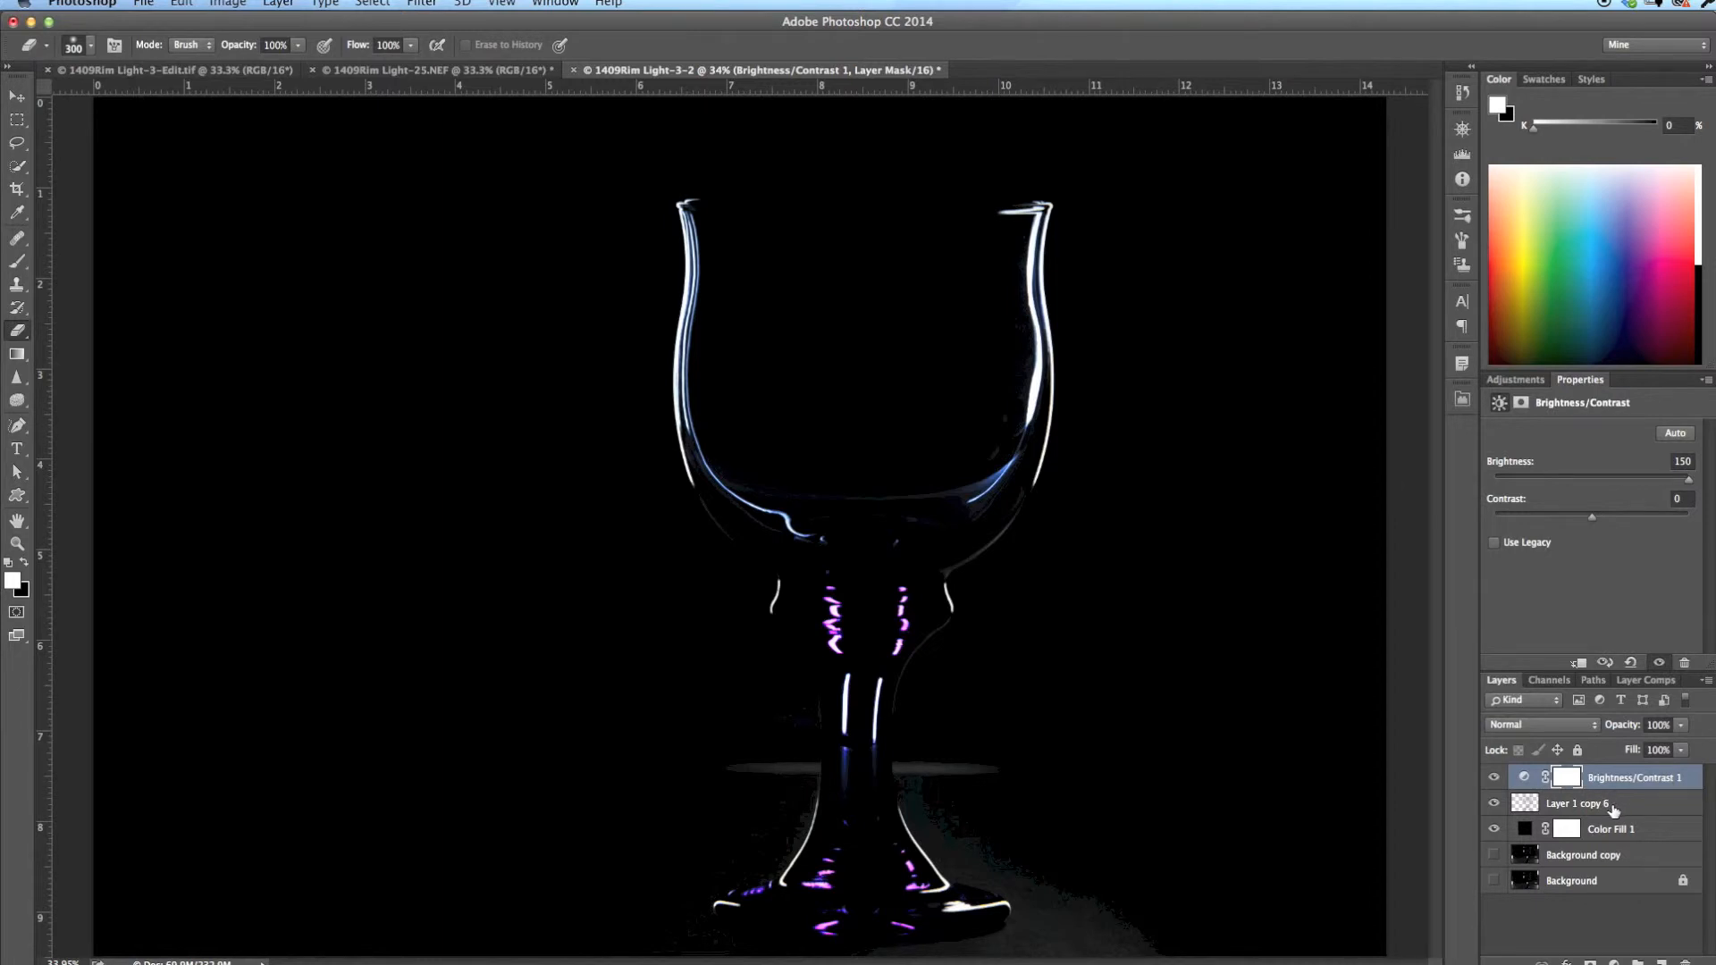
Erase the grey haze beside the glass base on Layer 1 copy 6, then zoom out.
{"action": "left_click", "coordinate": [1581, 803]}
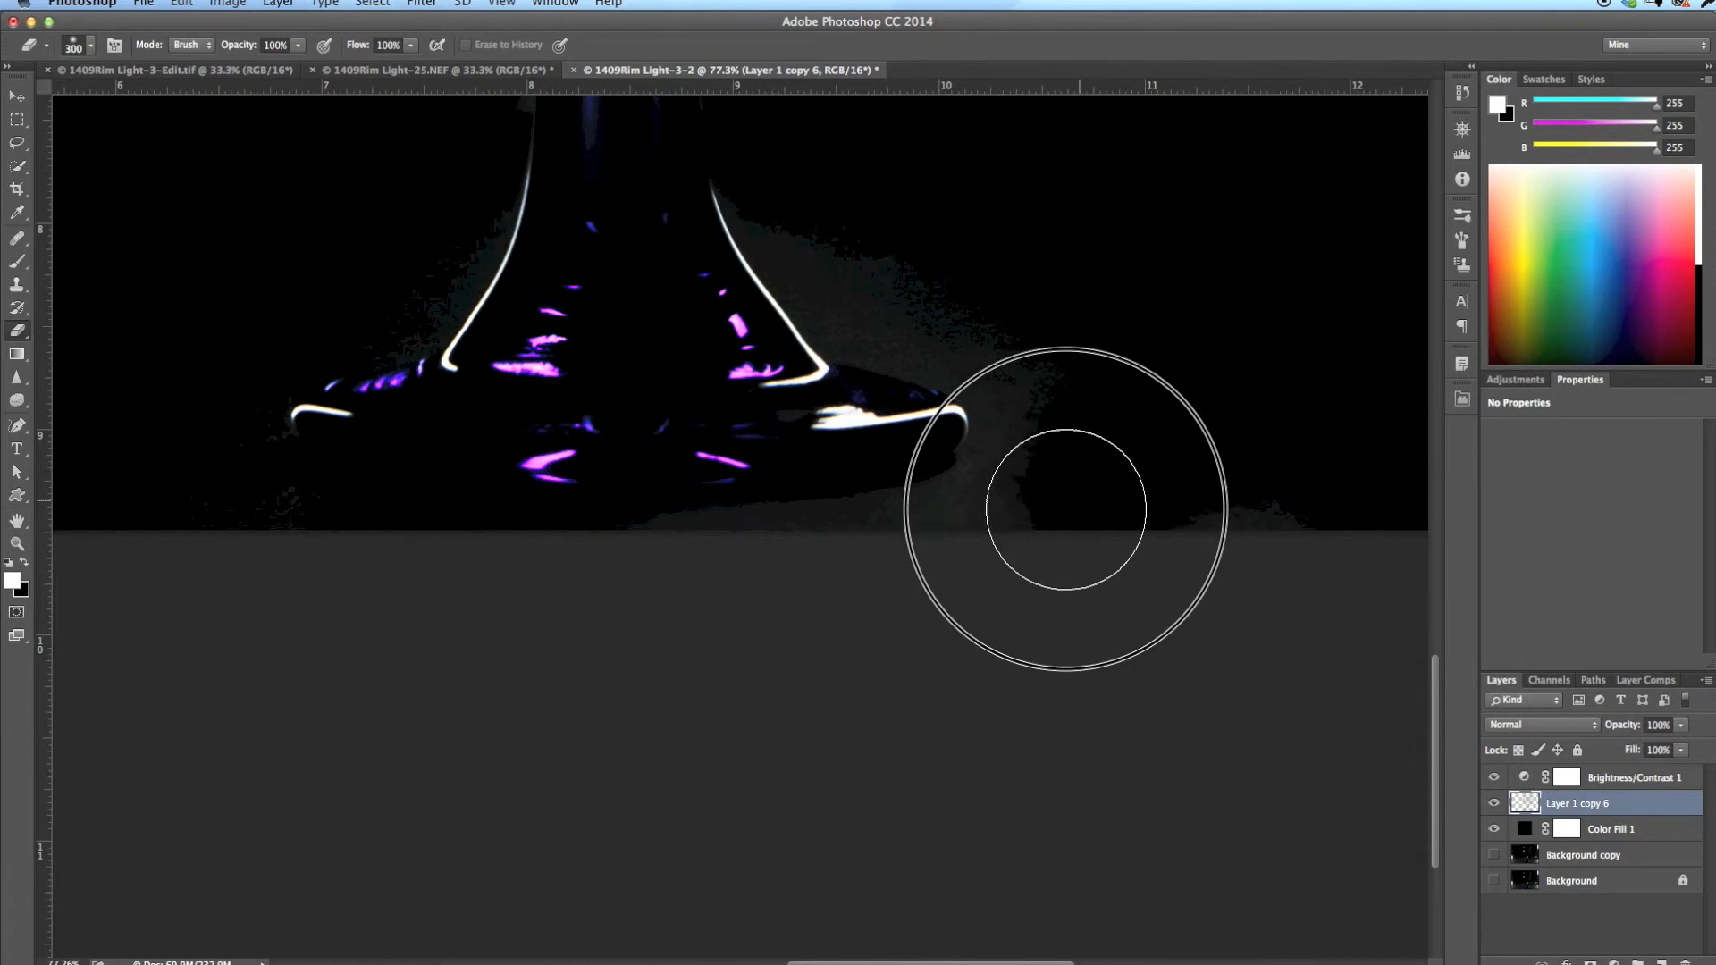
{"action": "left_click_drag", "start_coordinate": [1061, 509], "coordinate": [941, 290]}
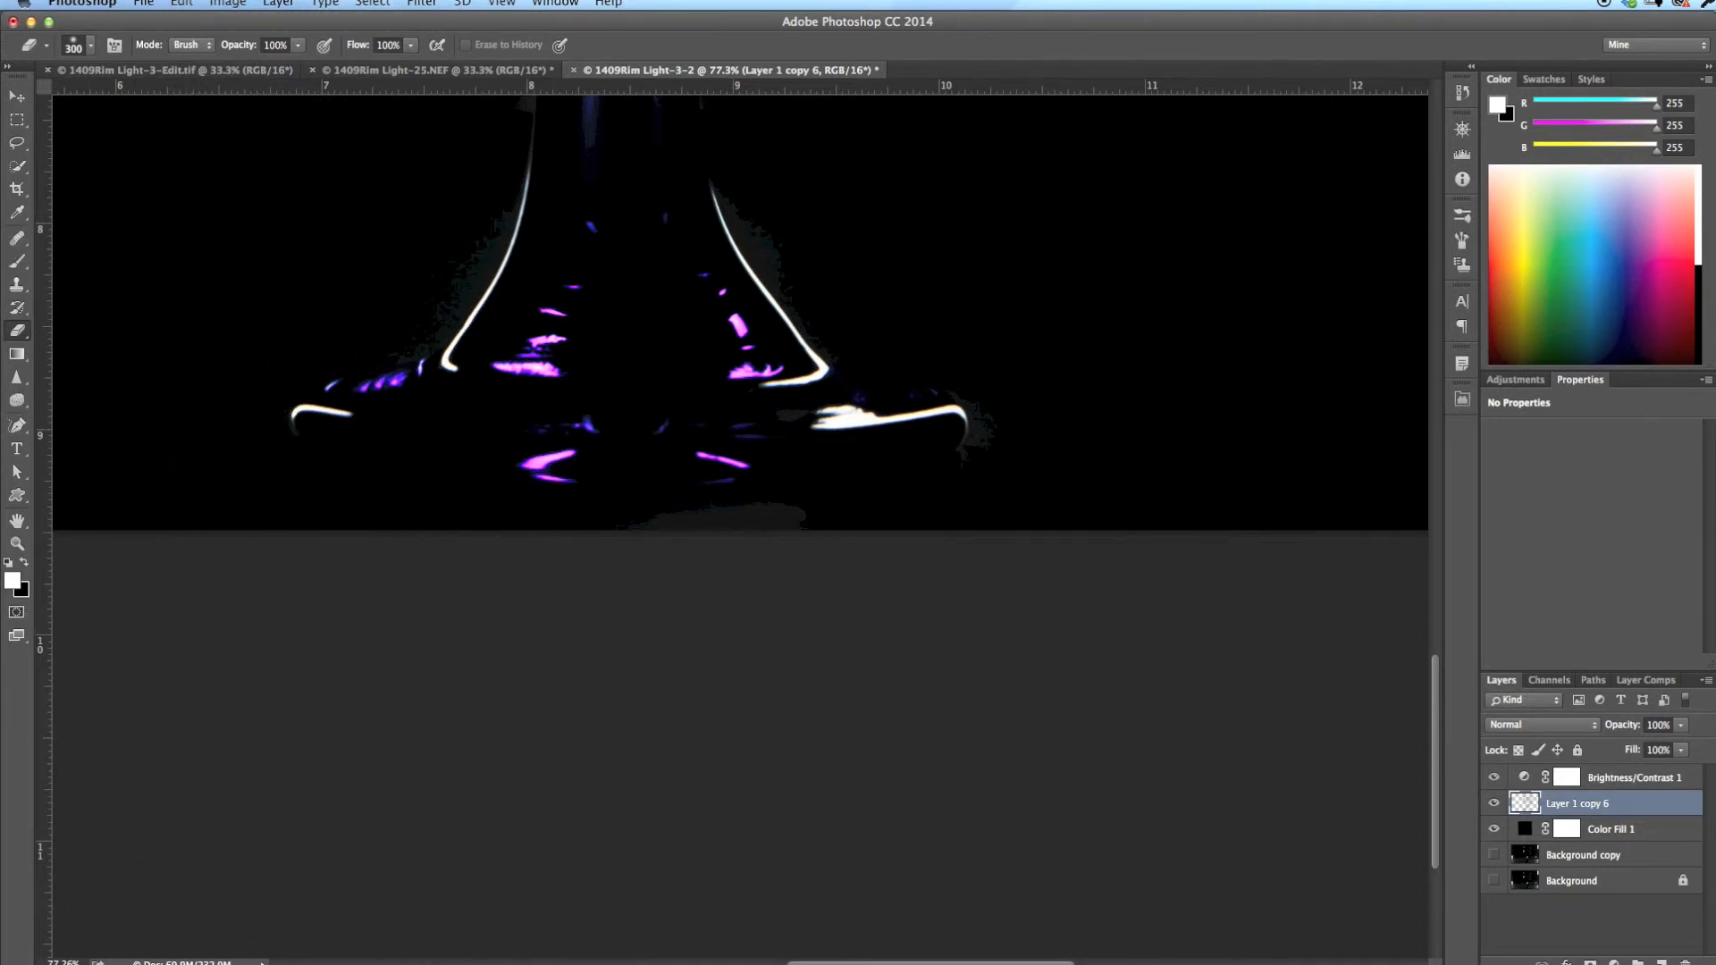
{"action": "key", "text": "cmd+-"}
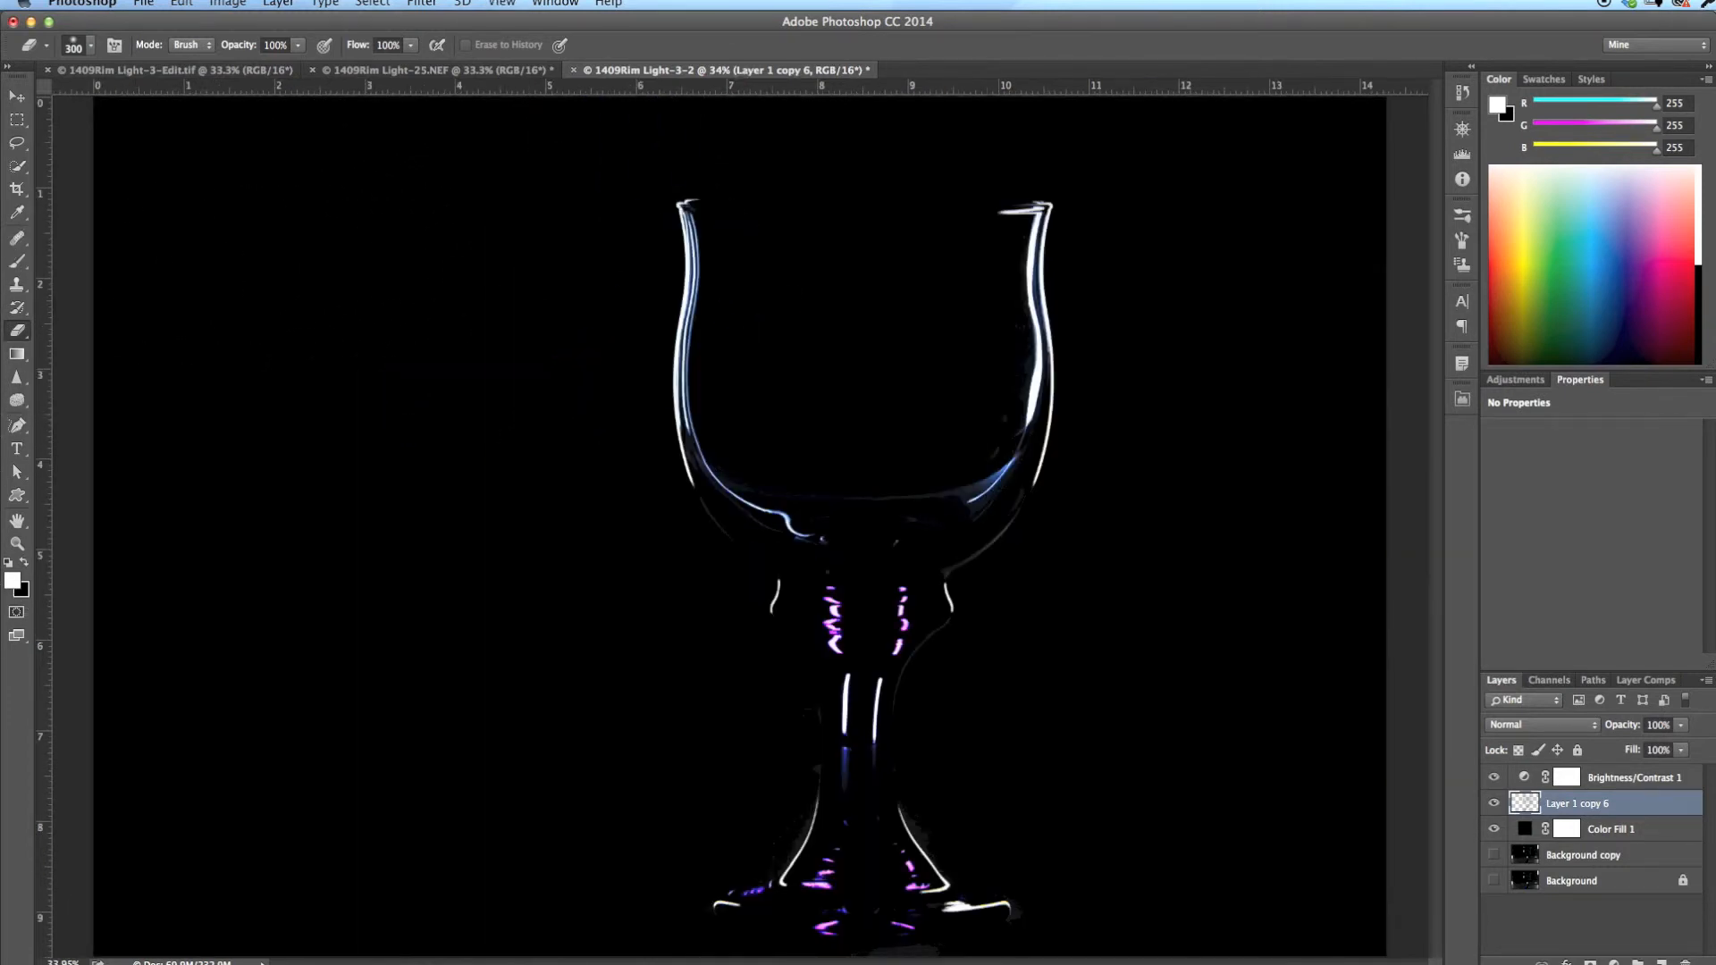
{"action": "mouse_move", "coordinate": [596, 762]}
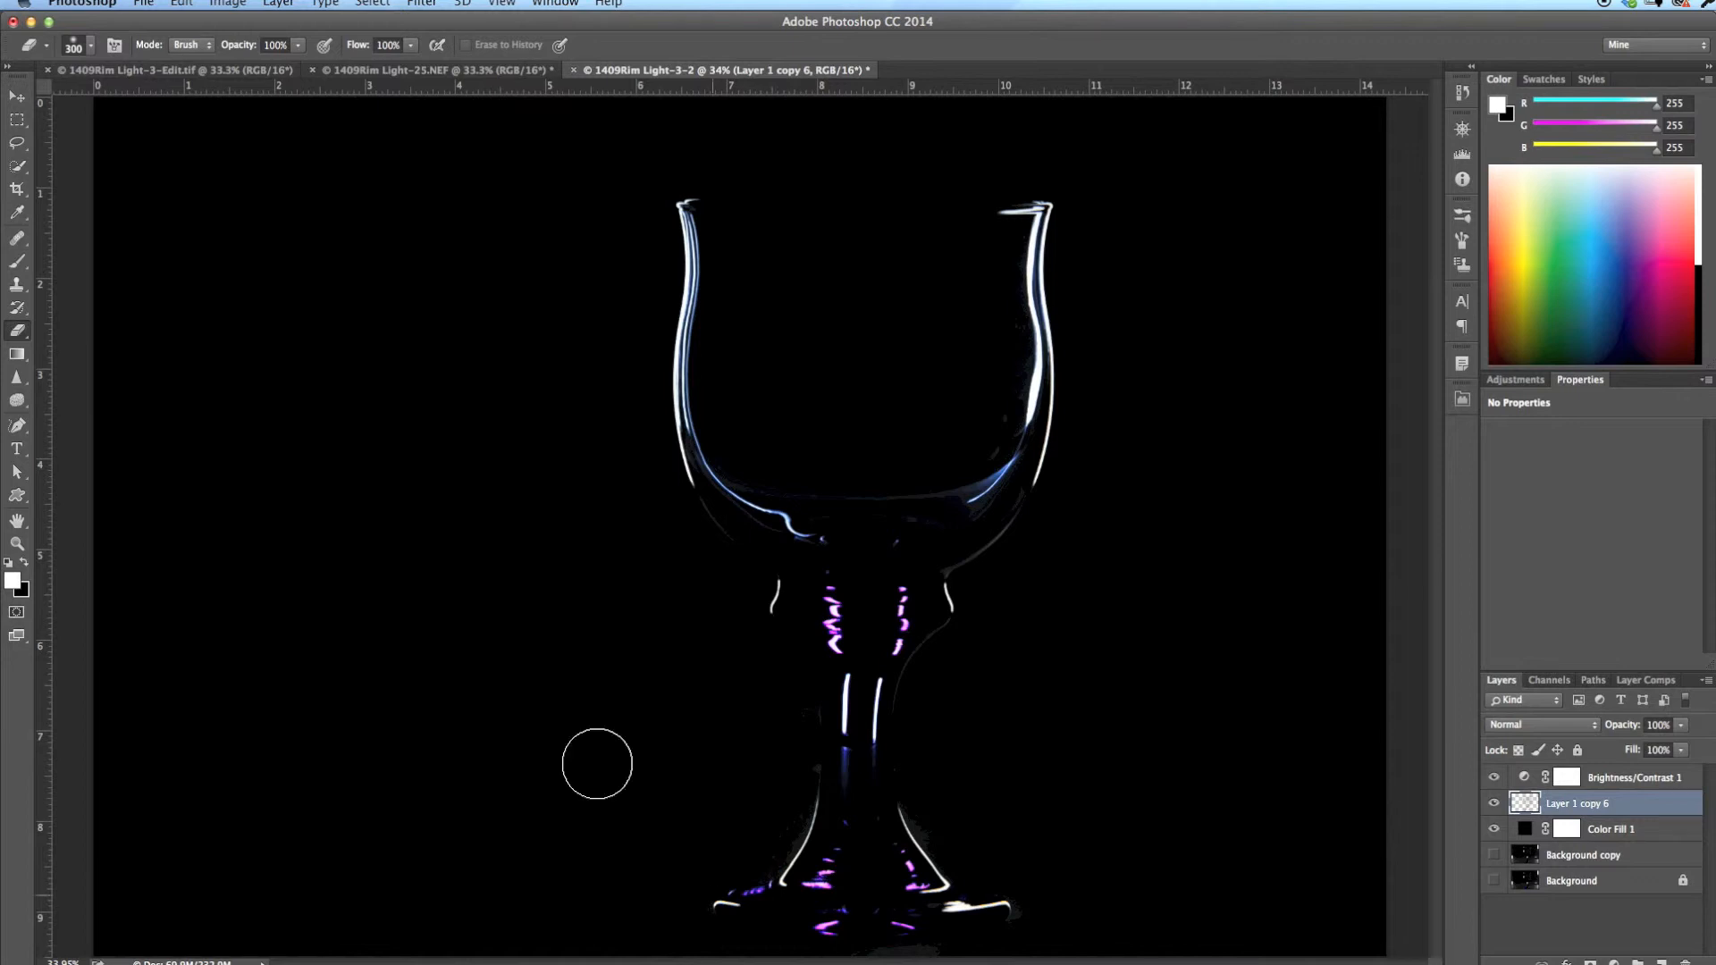
{"action": "mouse_move", "coordinate": [185, 70]}
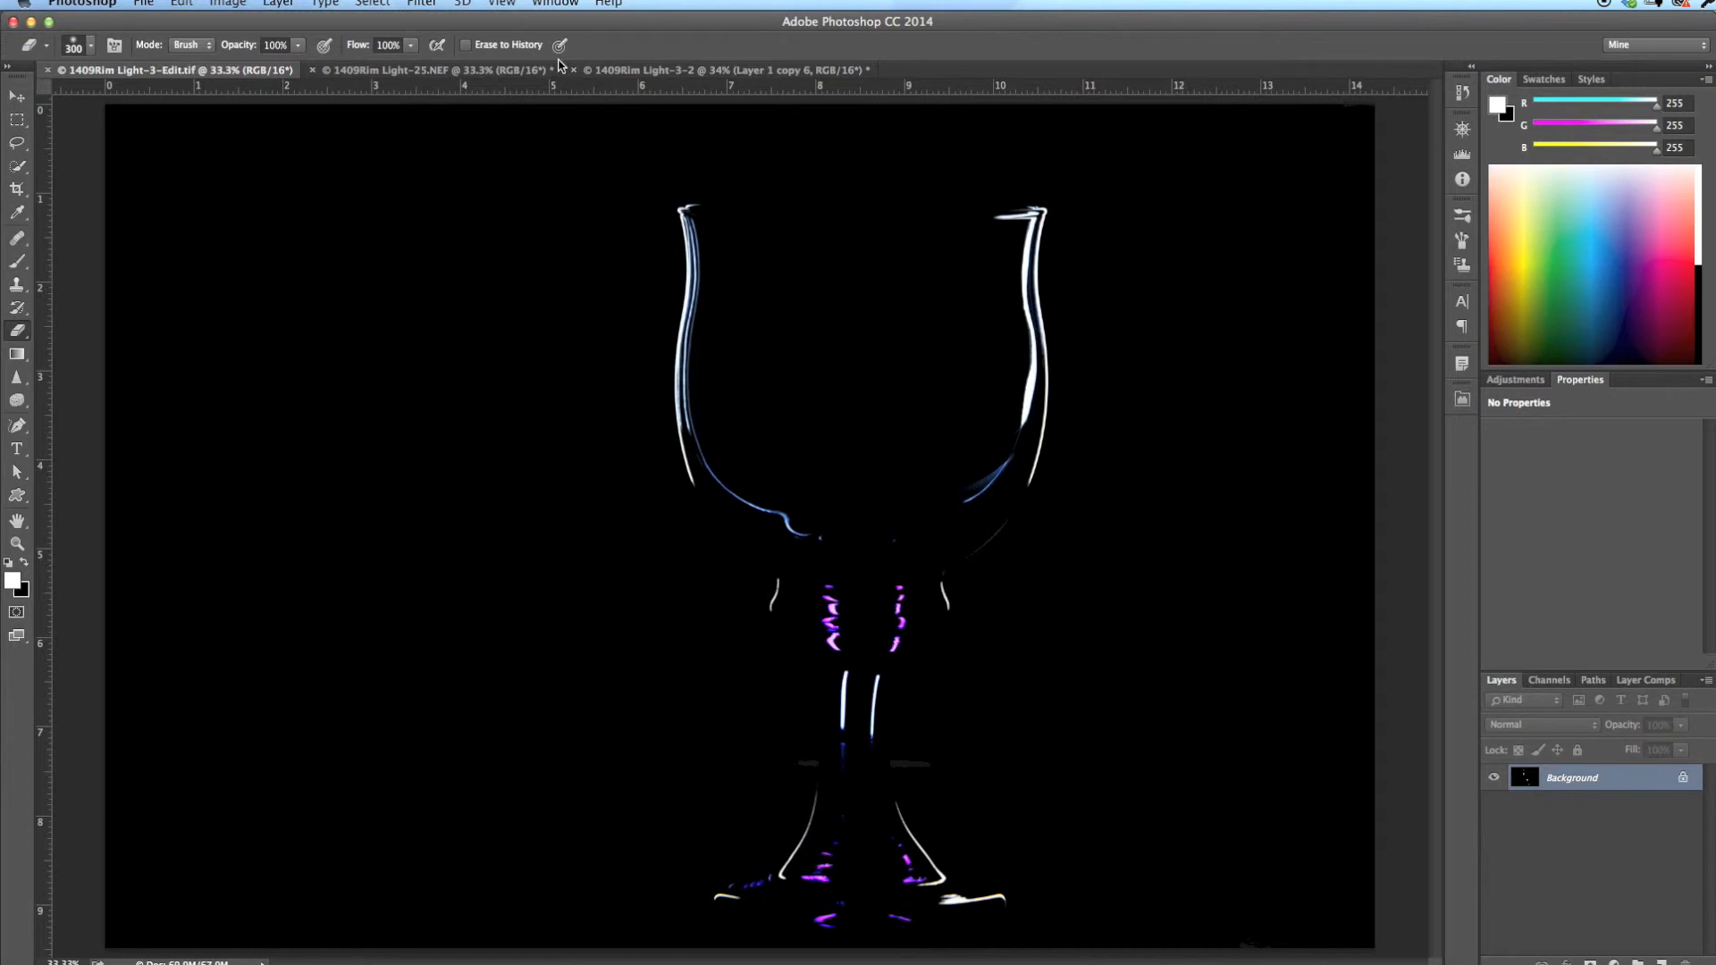
Lower the Brightness/Contrast 1 brightness from 150 to 49 in the rim-light document.
{"action": "left_click", "coordinate": [712, 70]}
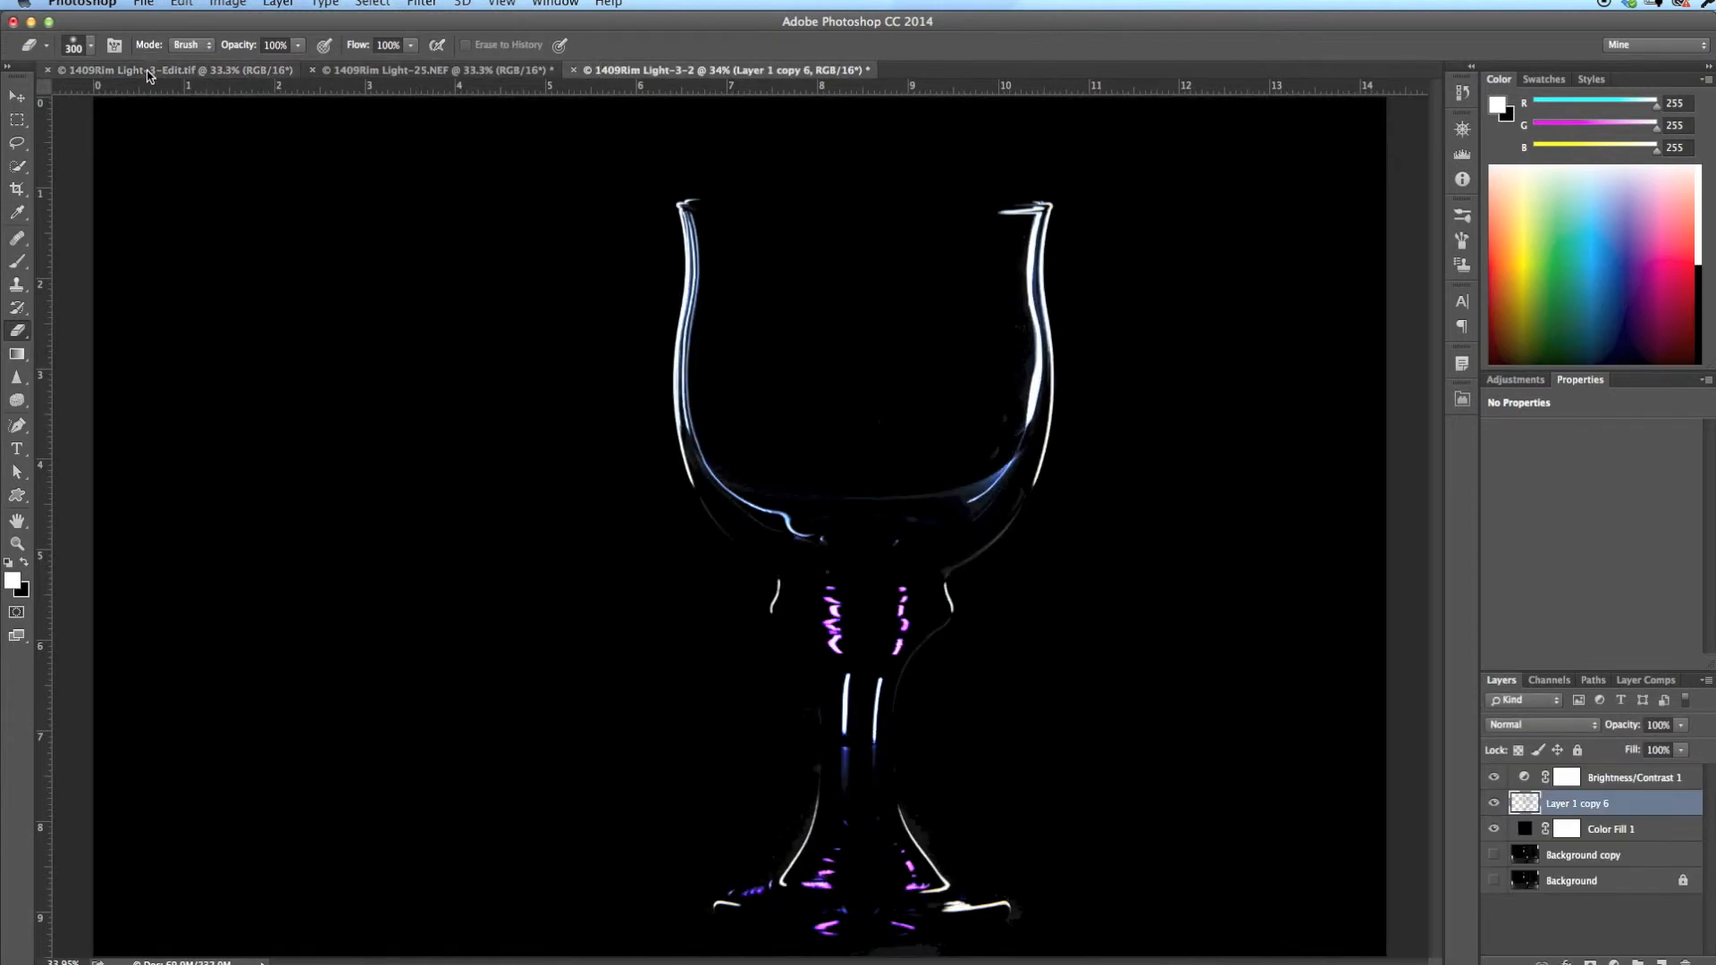
{"action": "mouse_move", "coordinate": [1662, 785]}
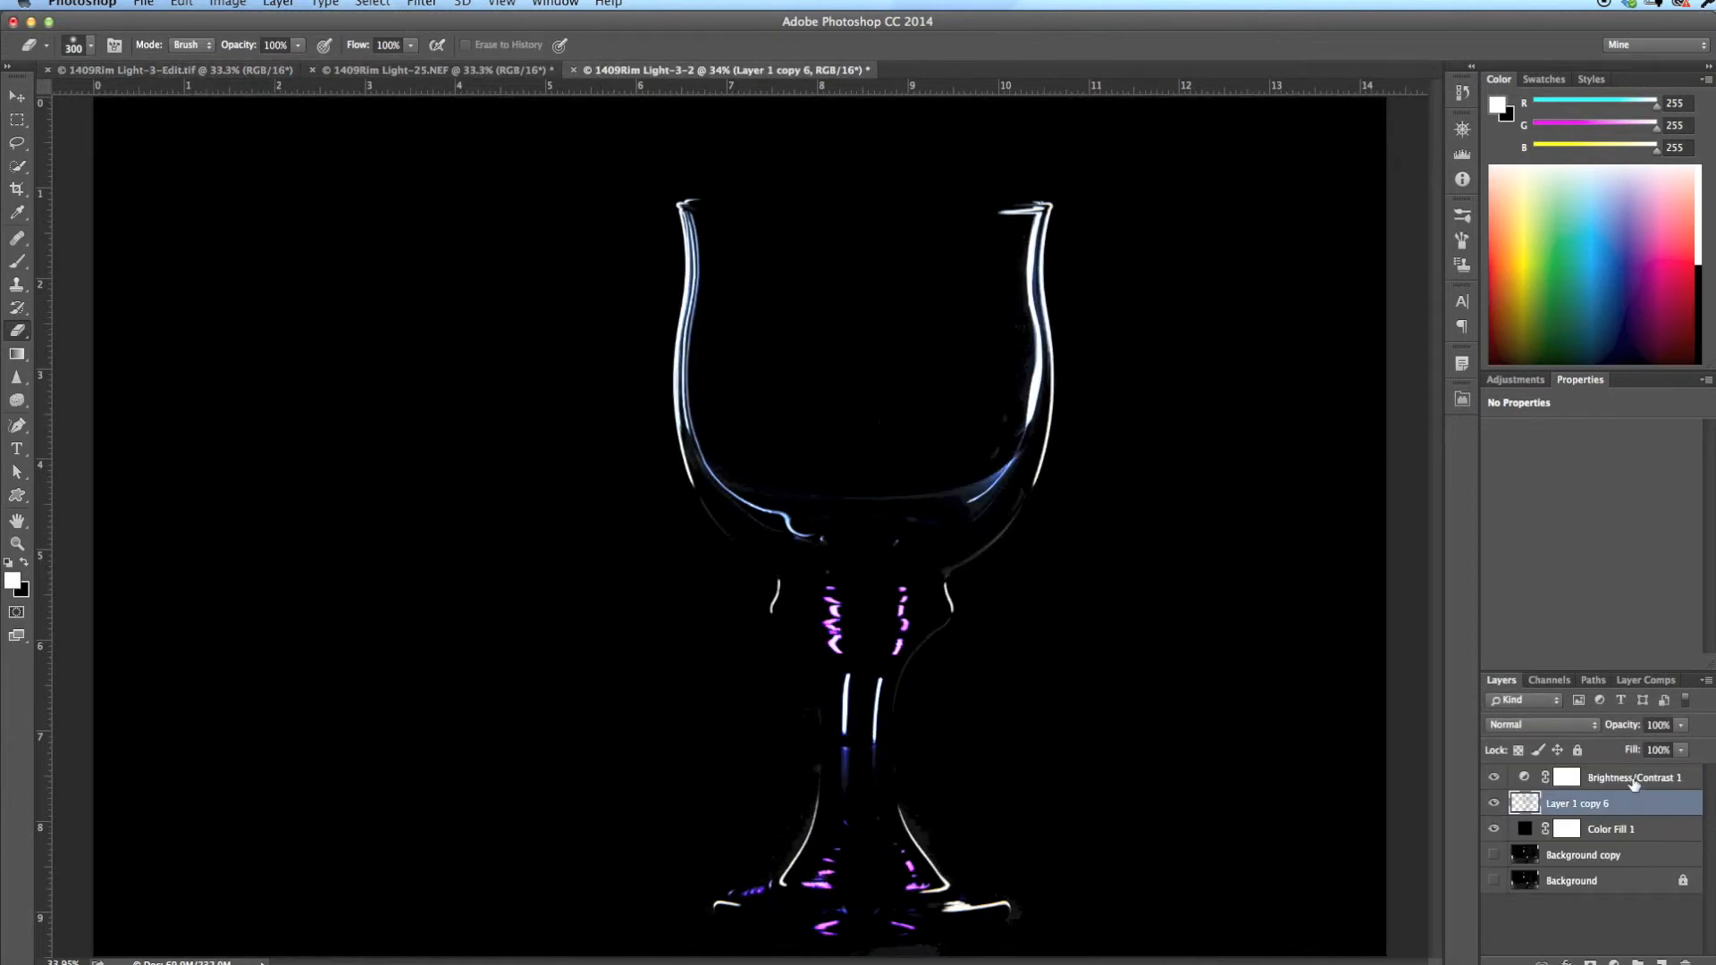
{"action": "left_click", "coordinate": [1632, 776]}
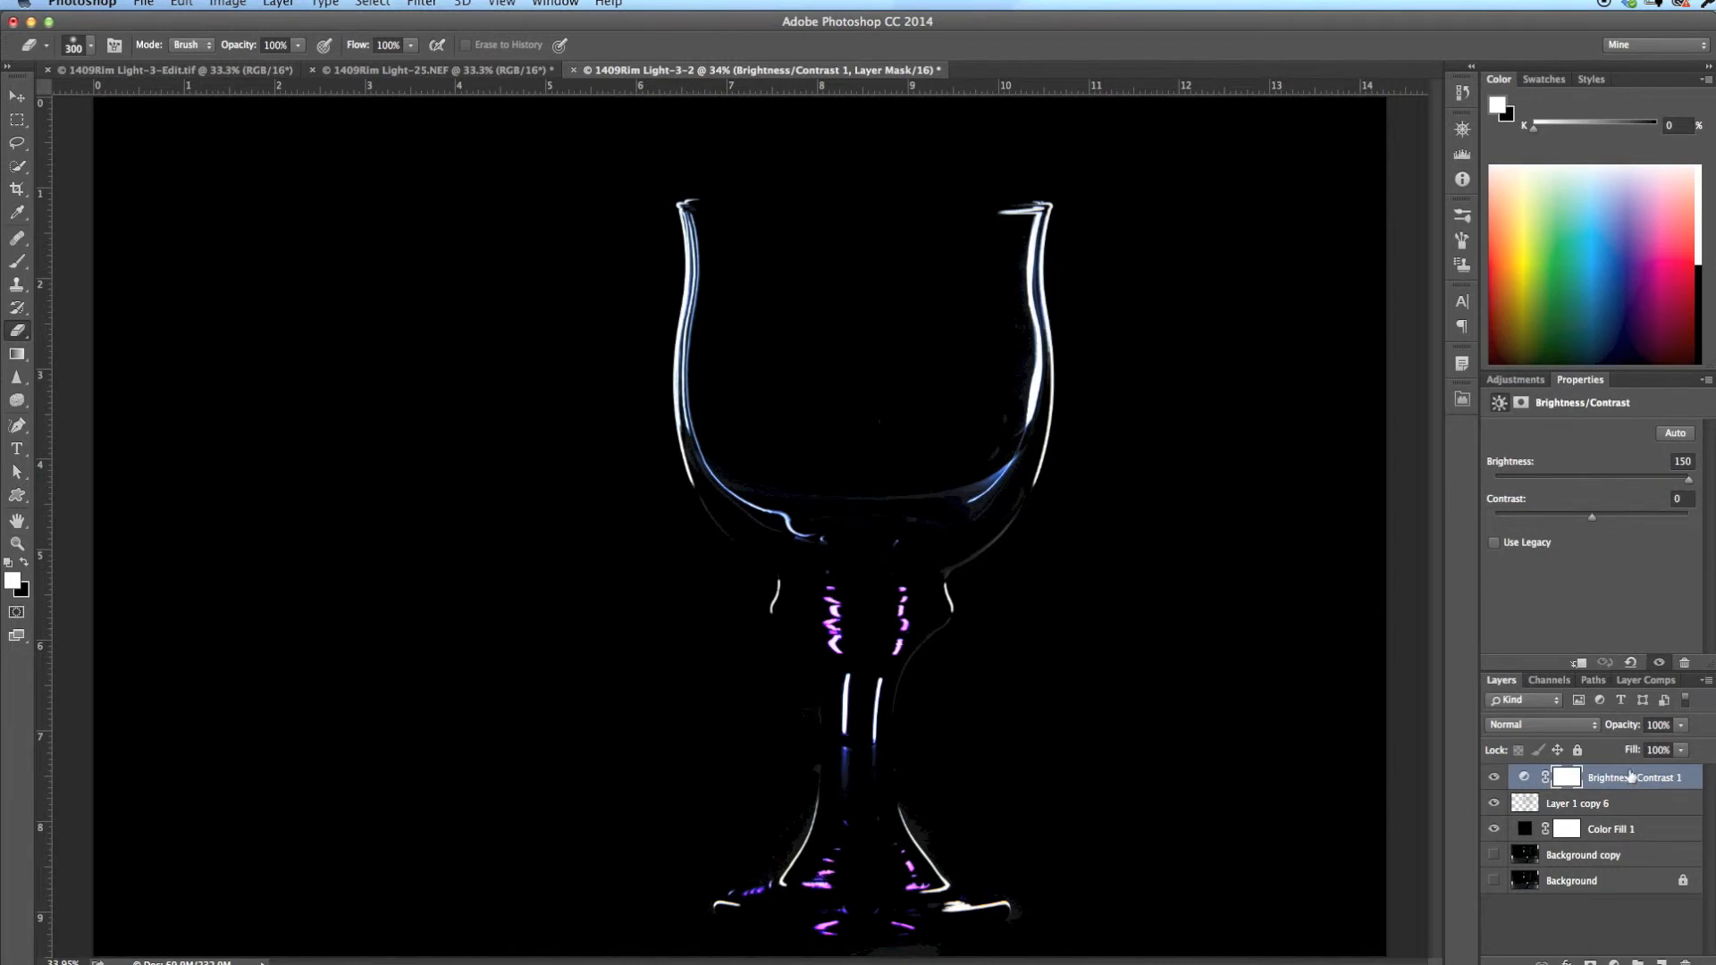
{"action": "left_click_drag", "start_coordinate": [1688, 480], "coordinate": [1597, 481]}
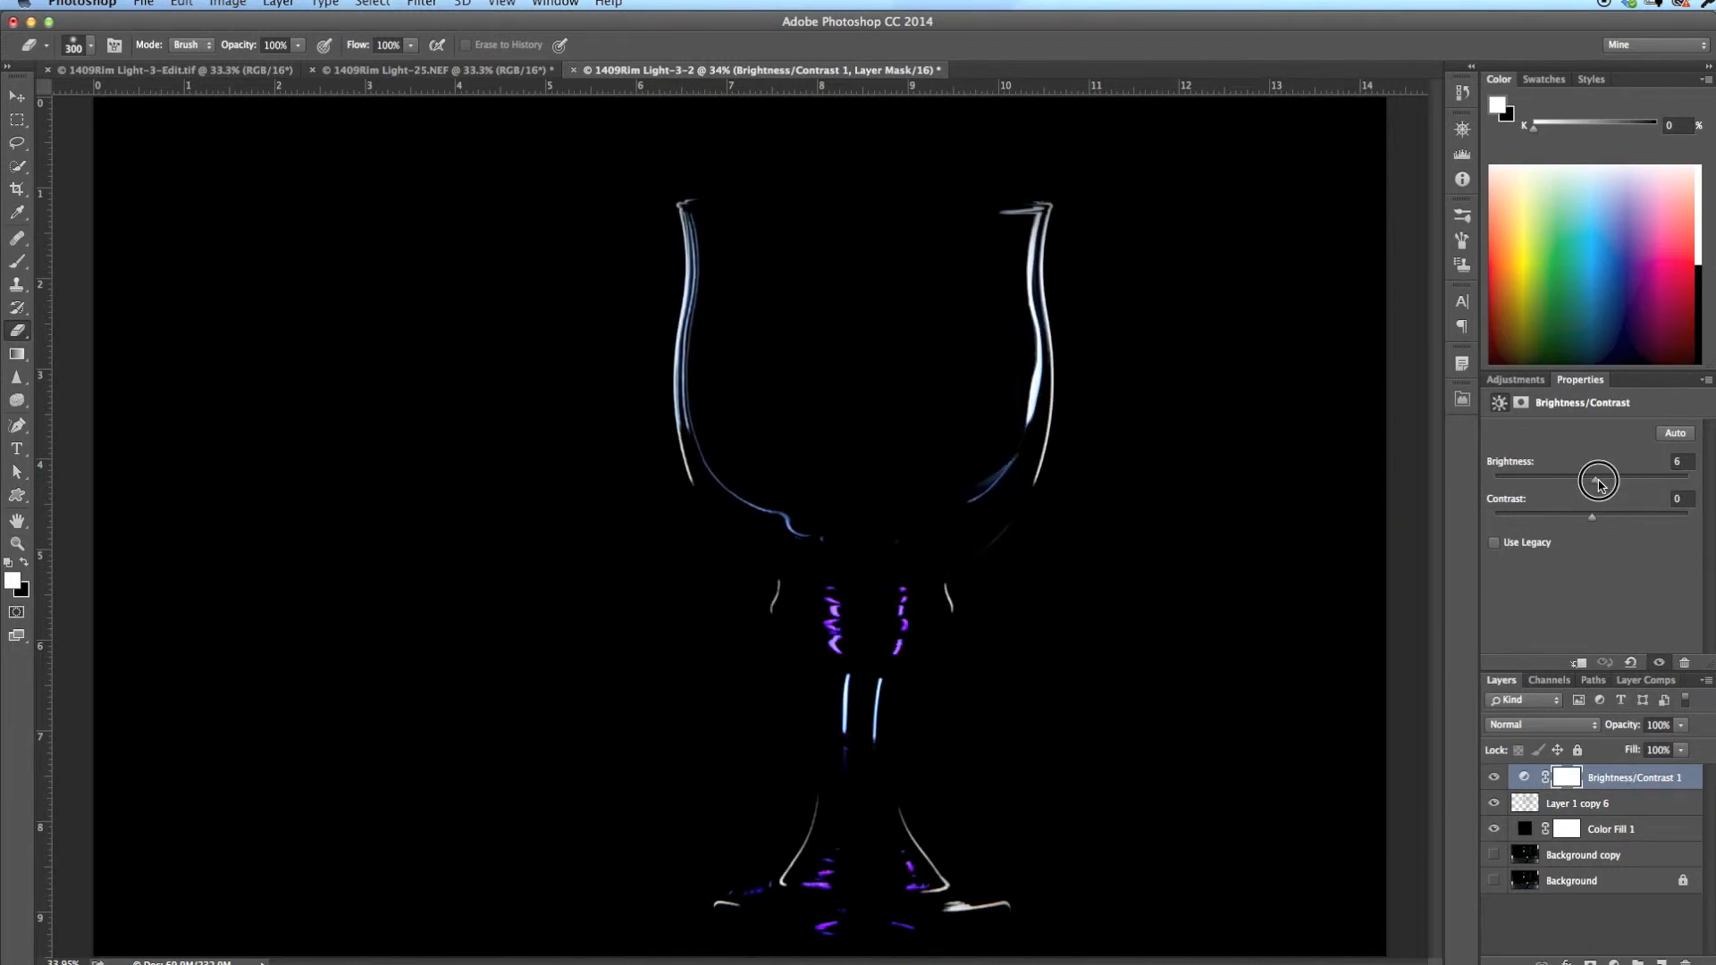
{"action": "left_click_drag", "start_coordinate": [1599, 484], "coordinate": [1623, 483]}
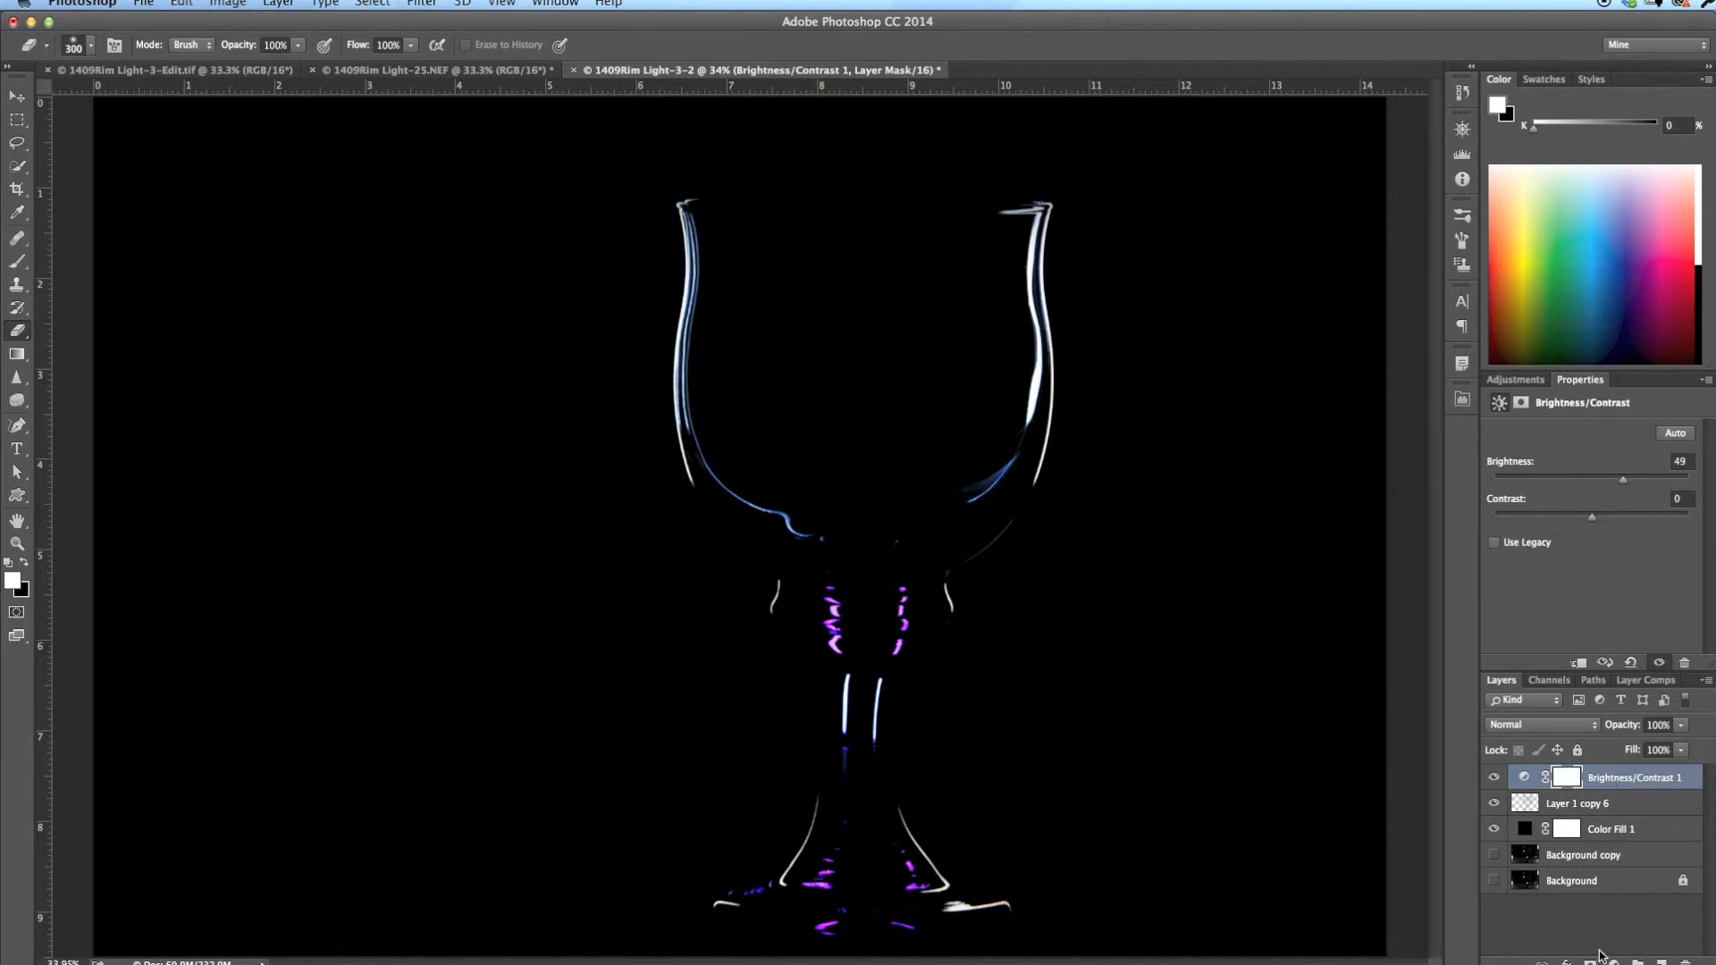
{"action": "mouse_move", "coordinate": [1145, 720]}
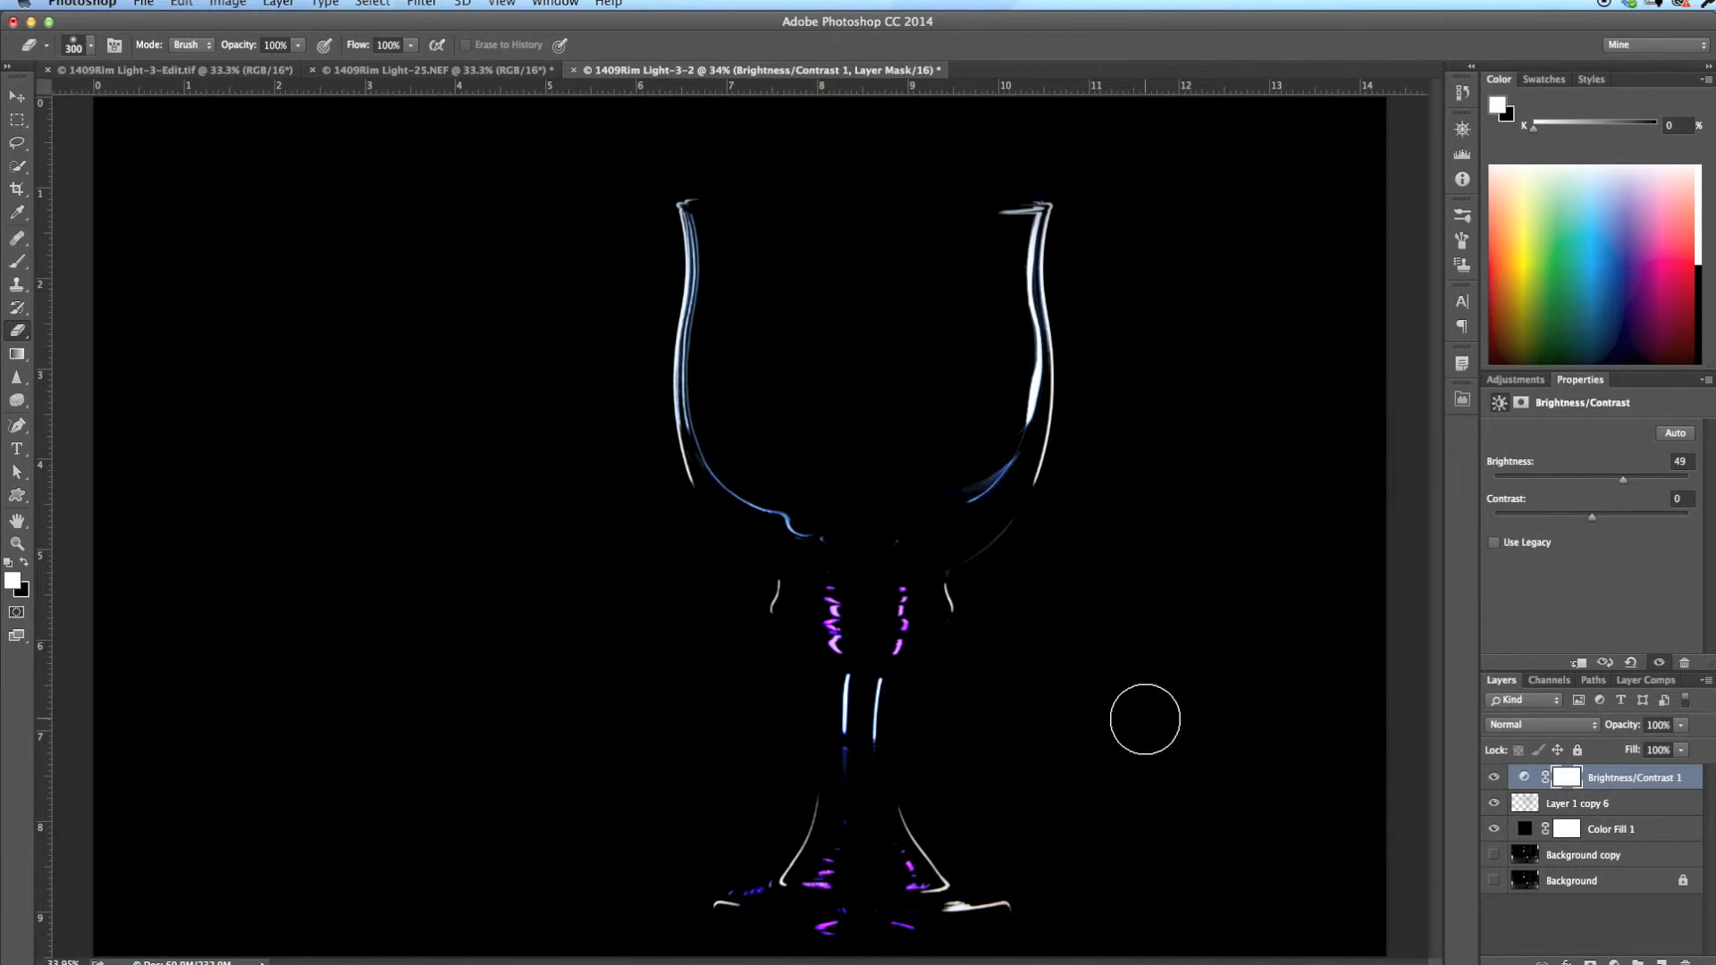
{"action": "mouse_move", "coordinate": [1149, 726]}
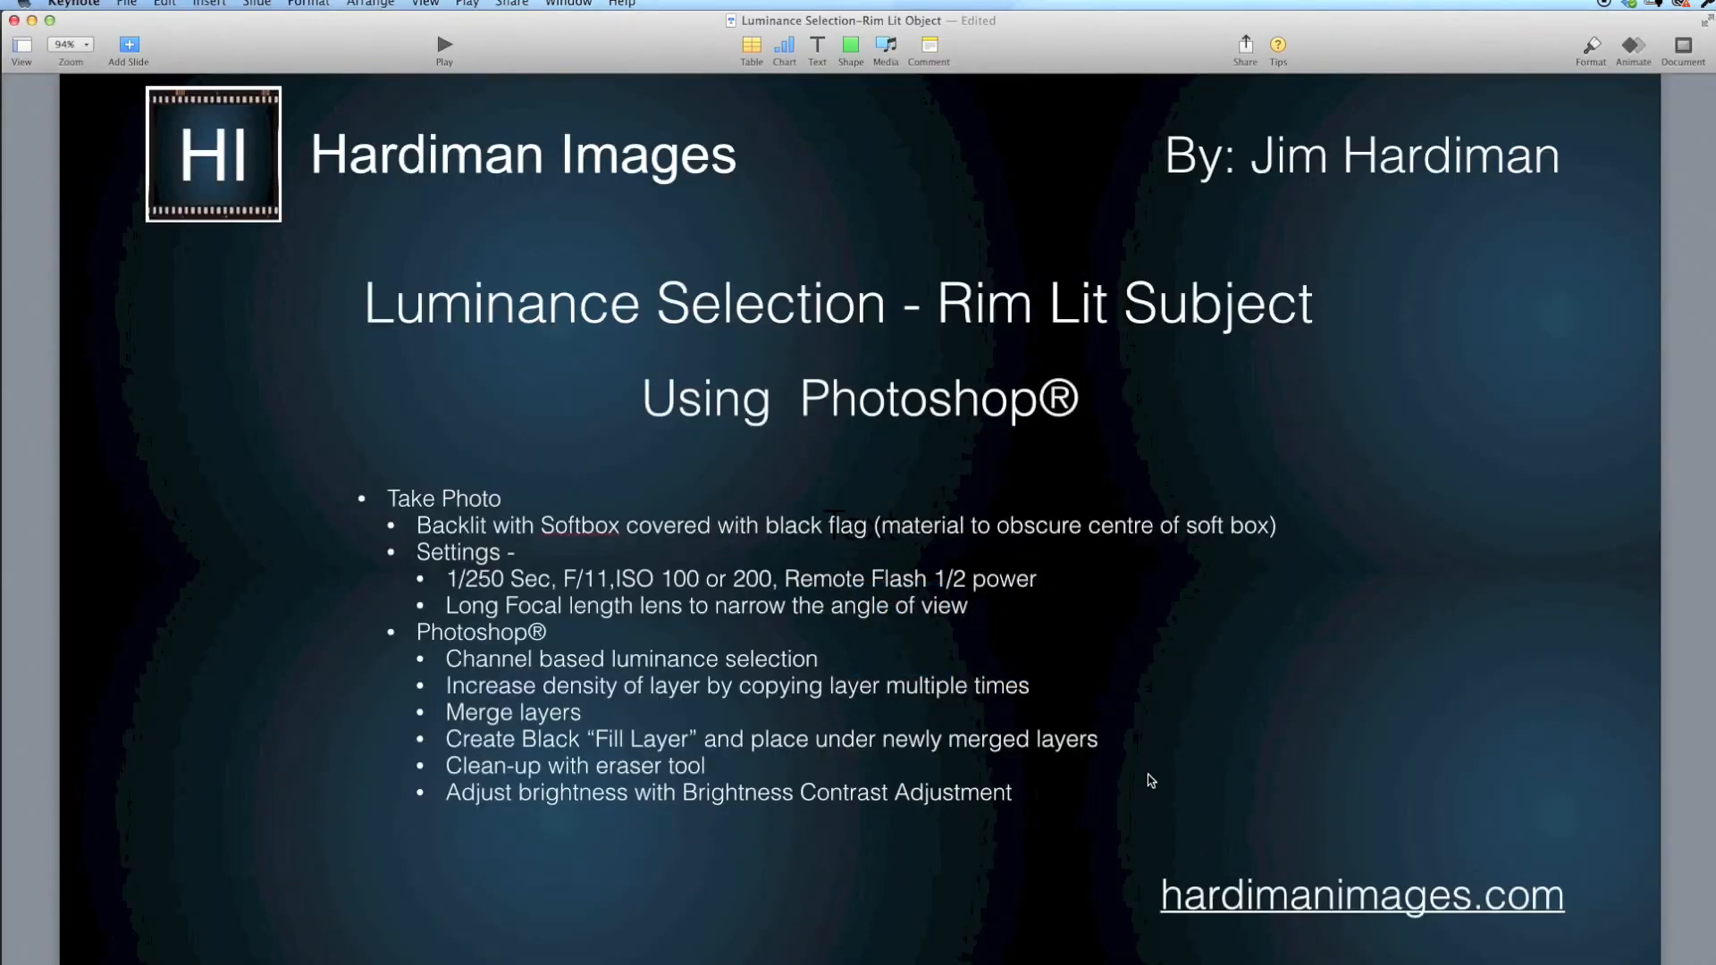
{"action": "mouse_move", "coordinate": [892, 591]}
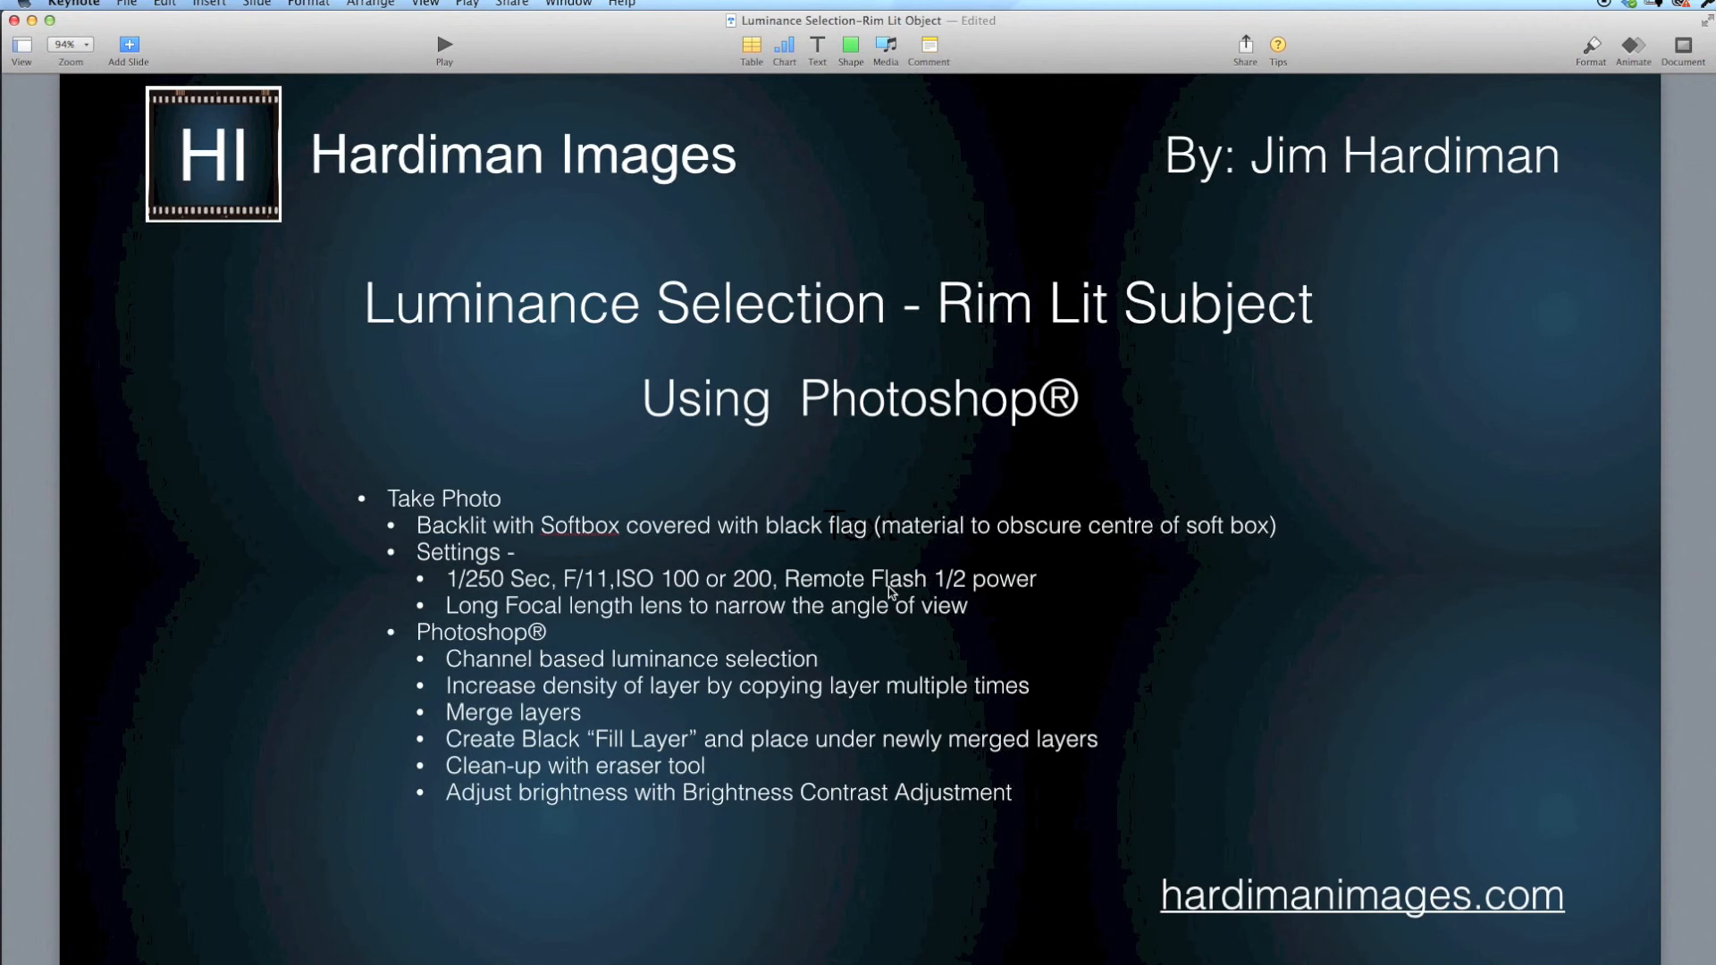
{"action": "mouse_move", "coordinate": [853, 745]}
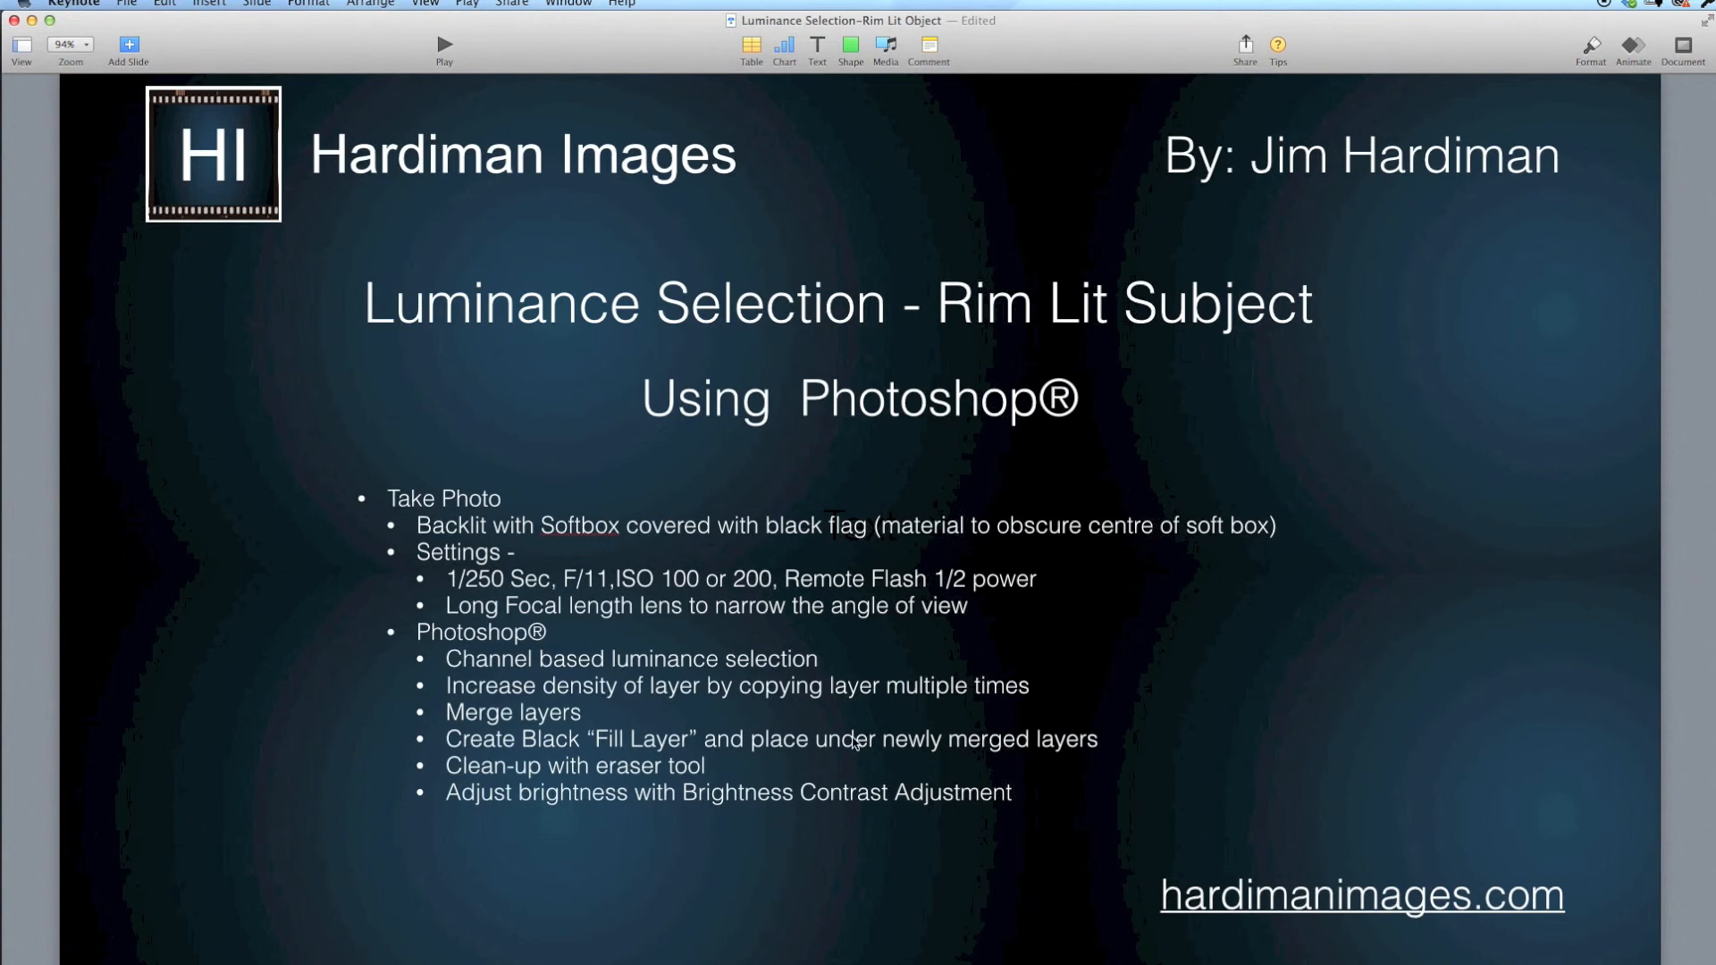
{"action": "mouse_move", "coordinate": [1364, 679]}
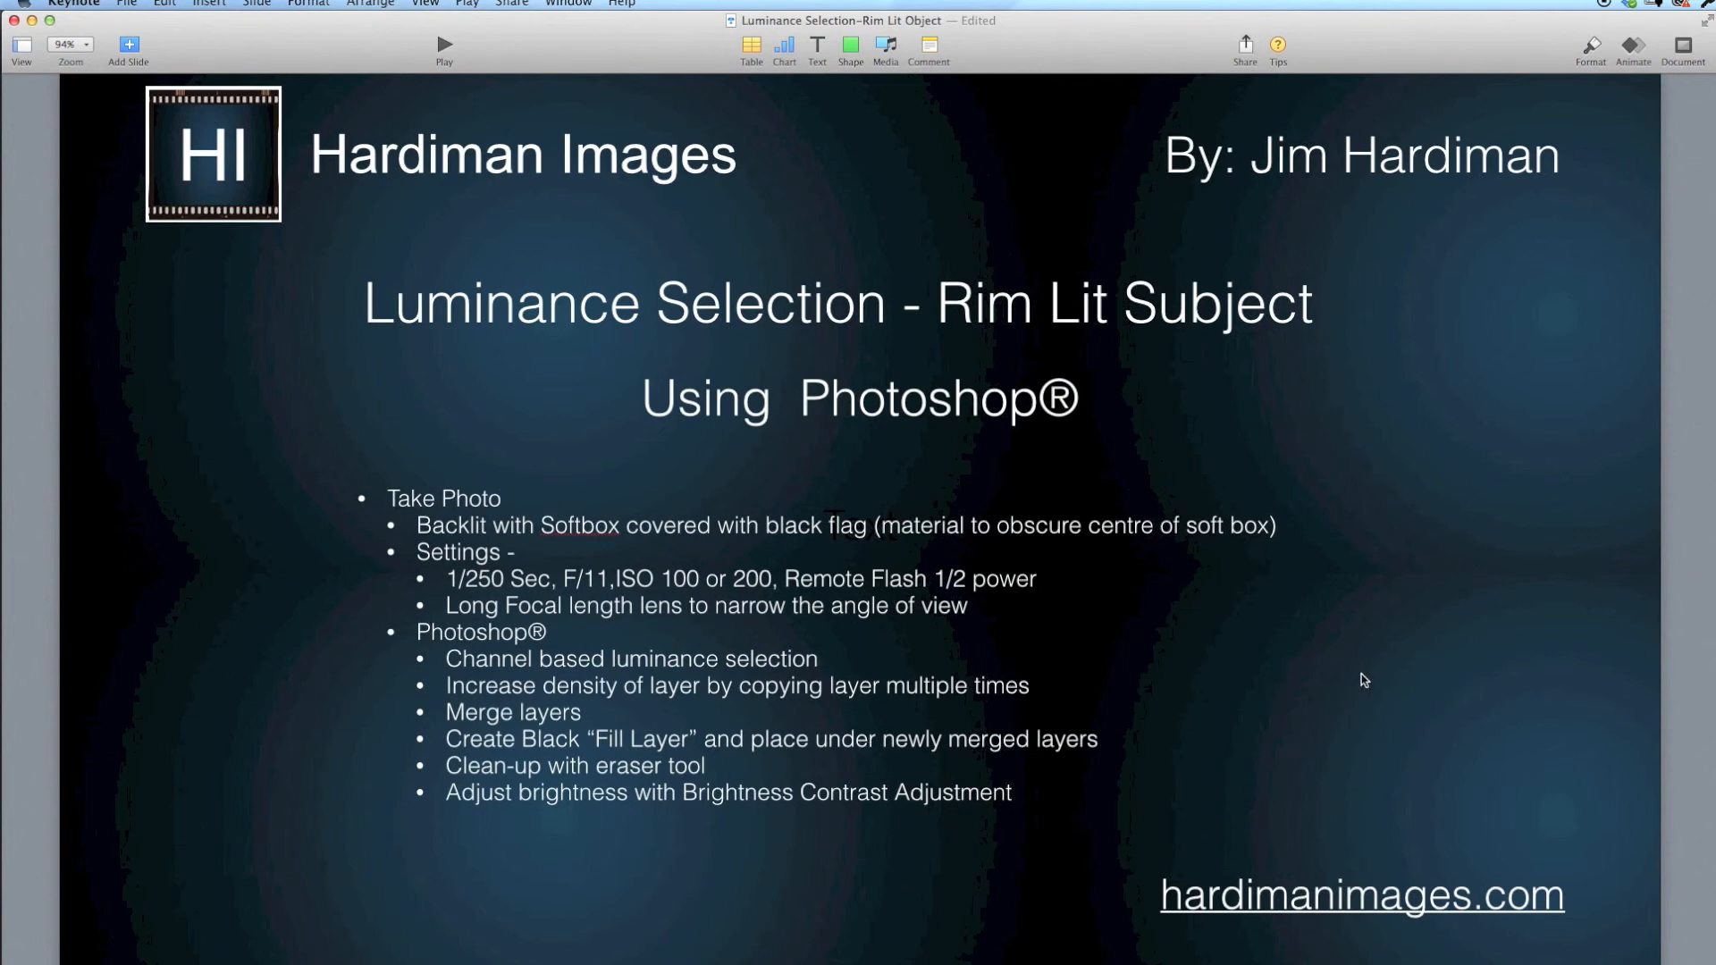
{"action": "mouse_move", "coordinate": [1527, 545]}
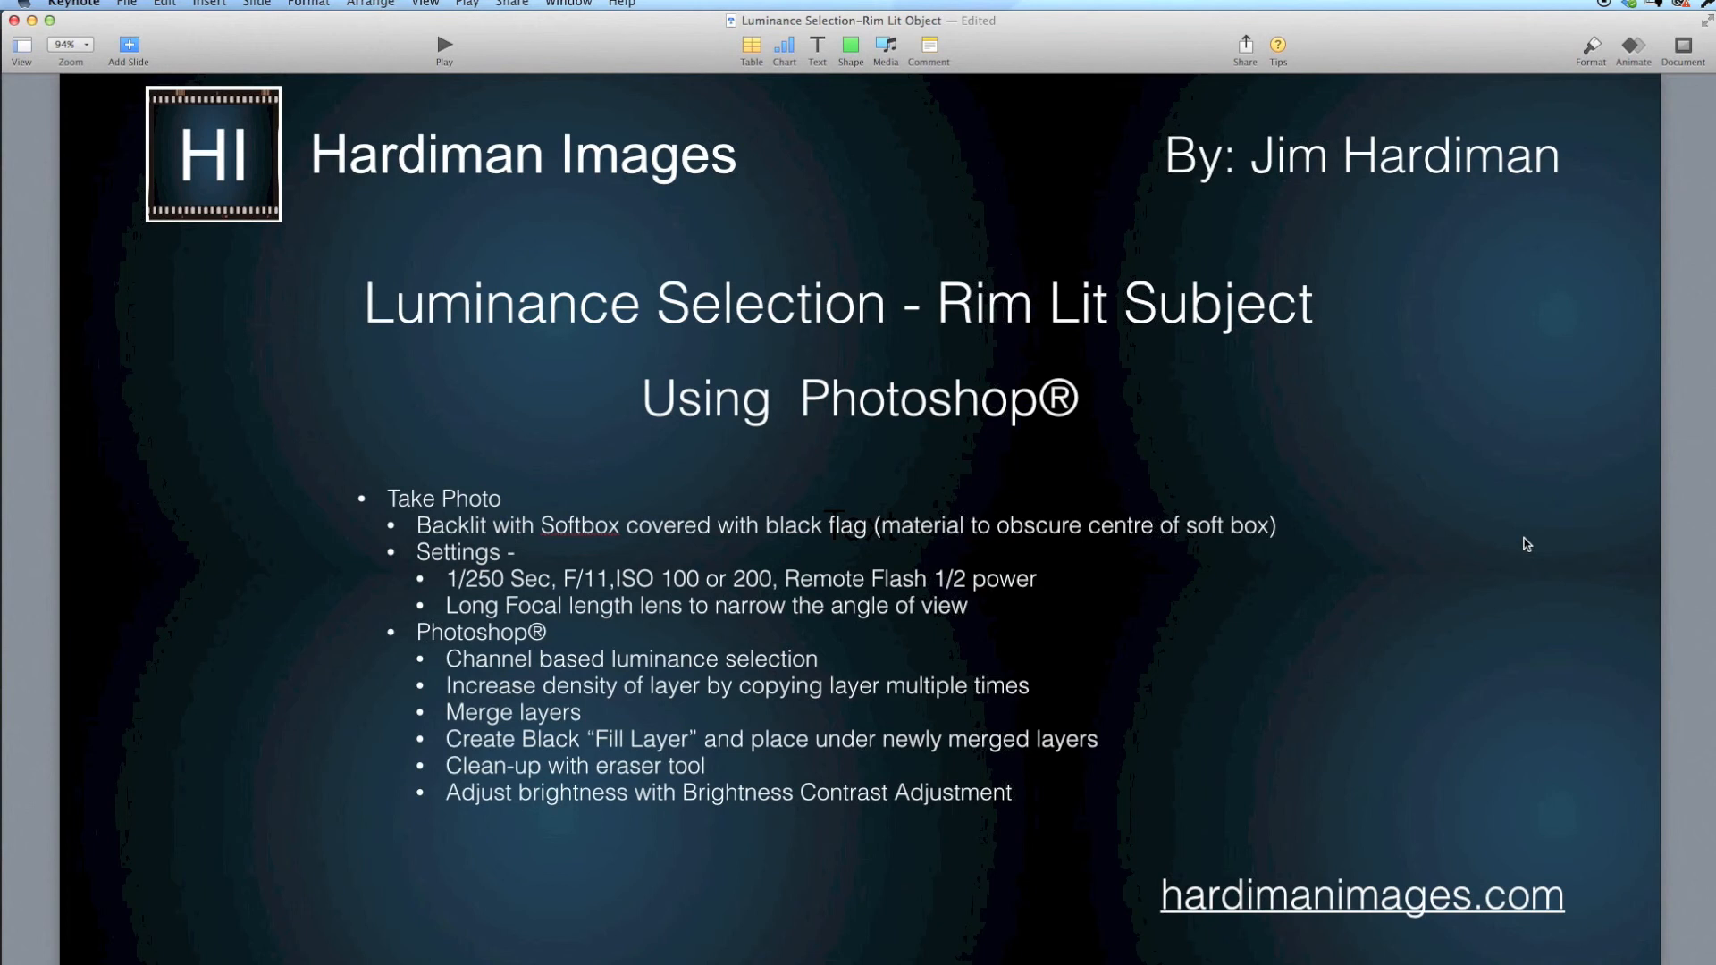